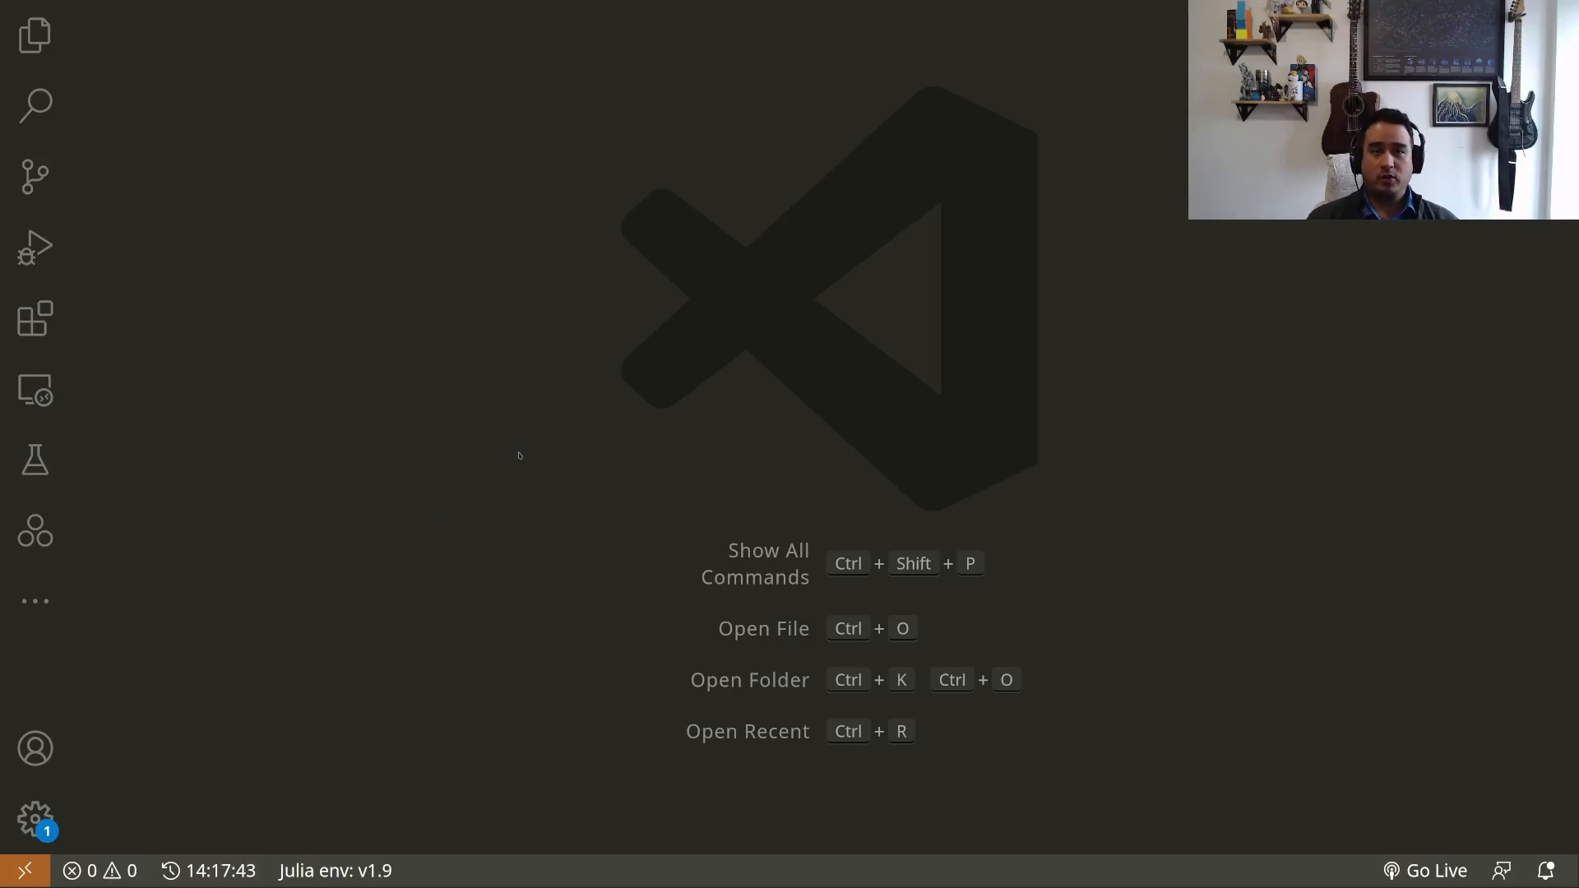
- Launch a Julia REPL via the Command Palette's 'Julia: Start REPL' command
key(Ctrl+Shift+P)
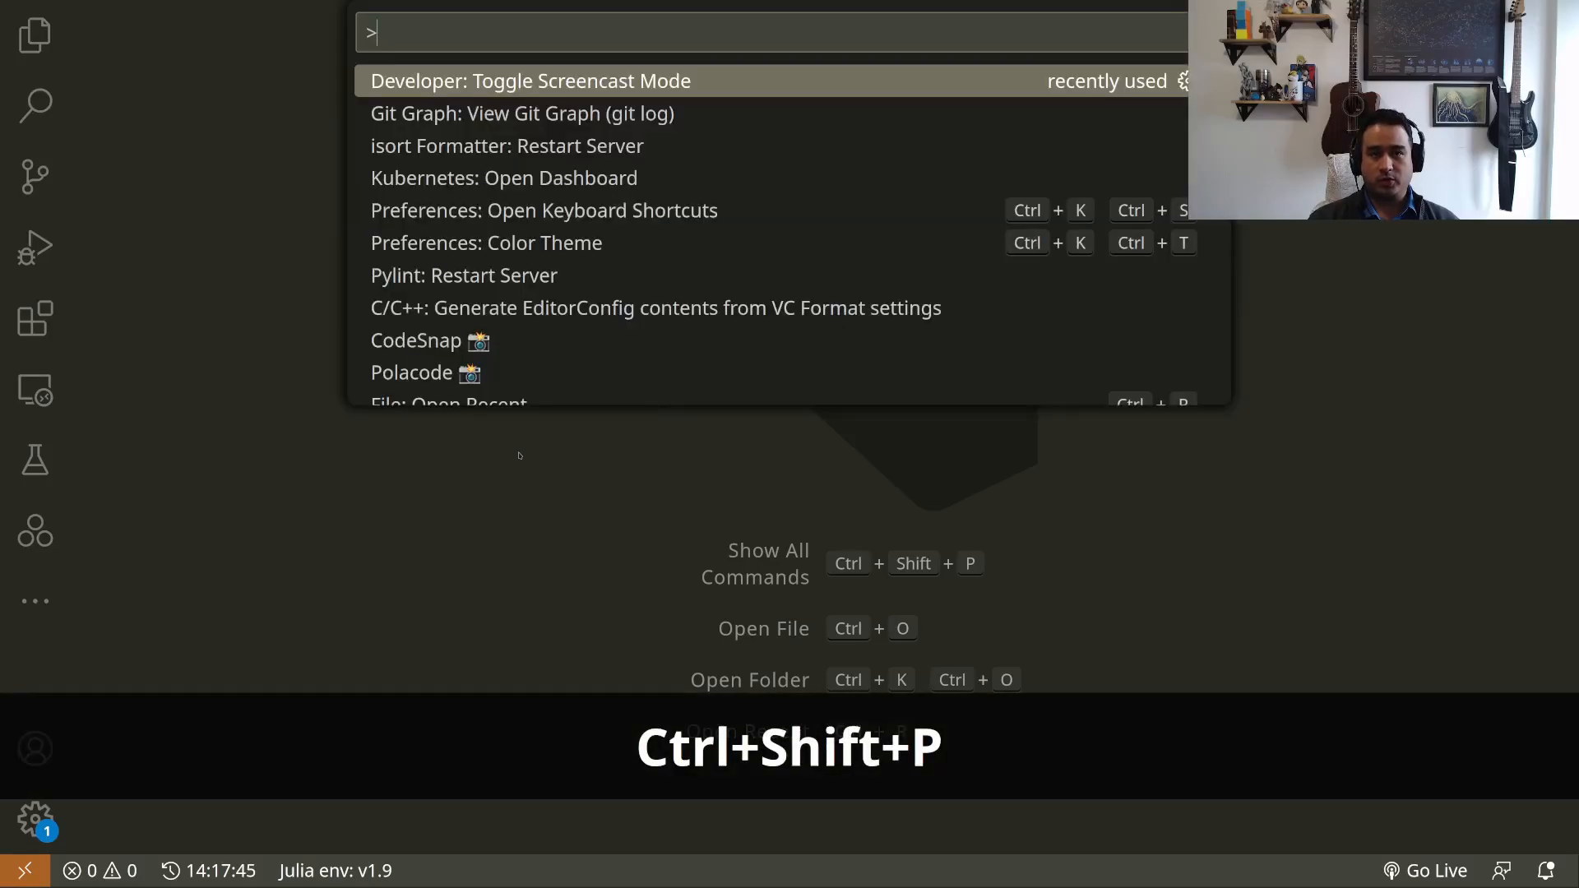
text(sta)
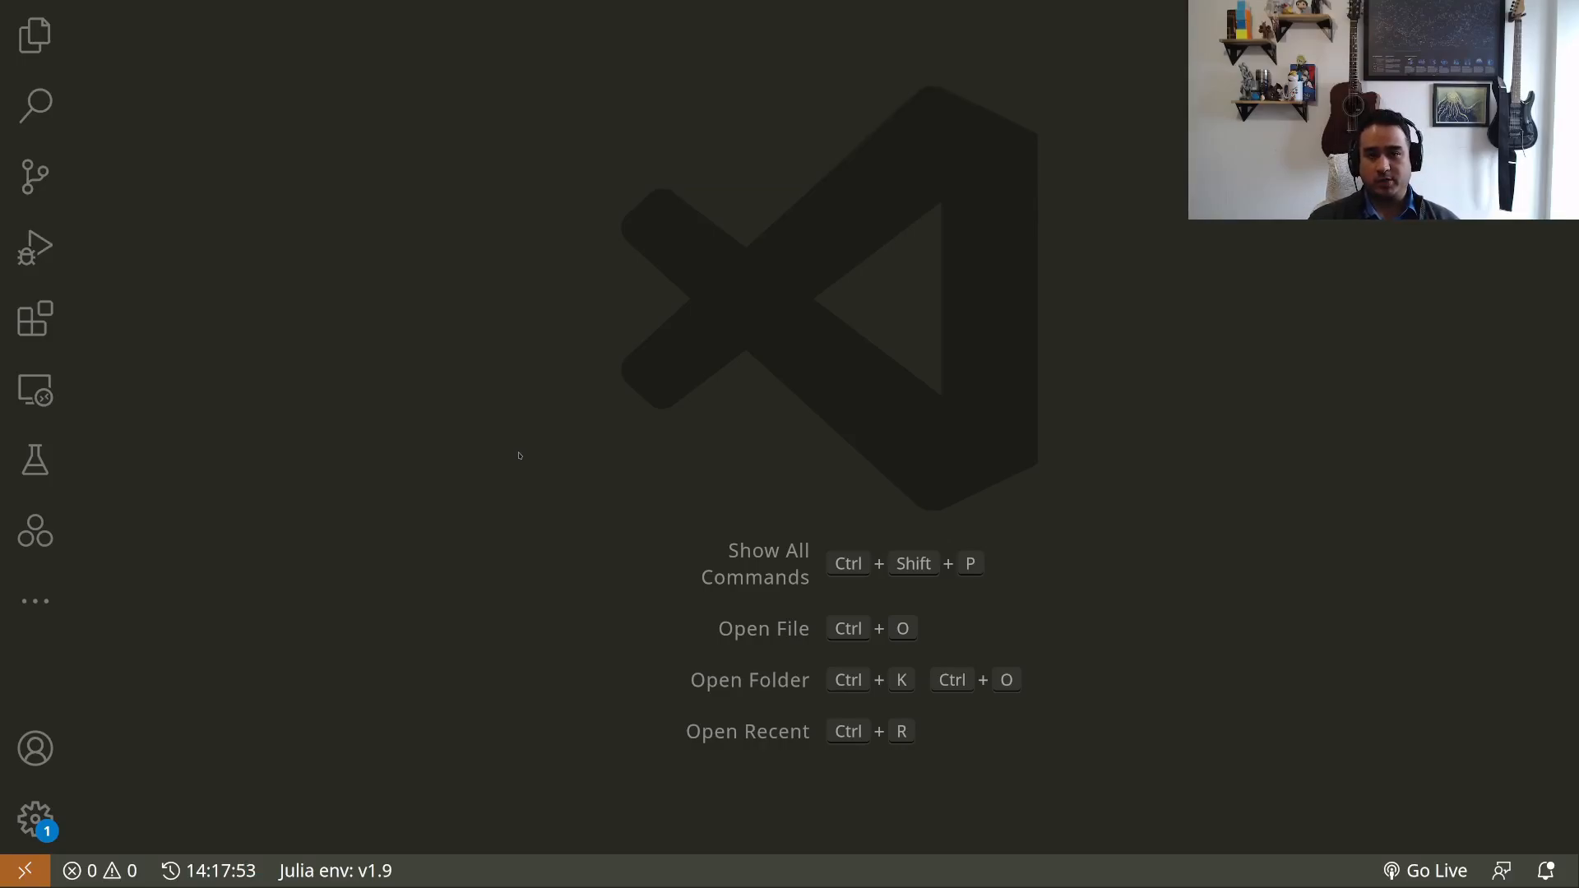
key(Alt+j Alt+o)
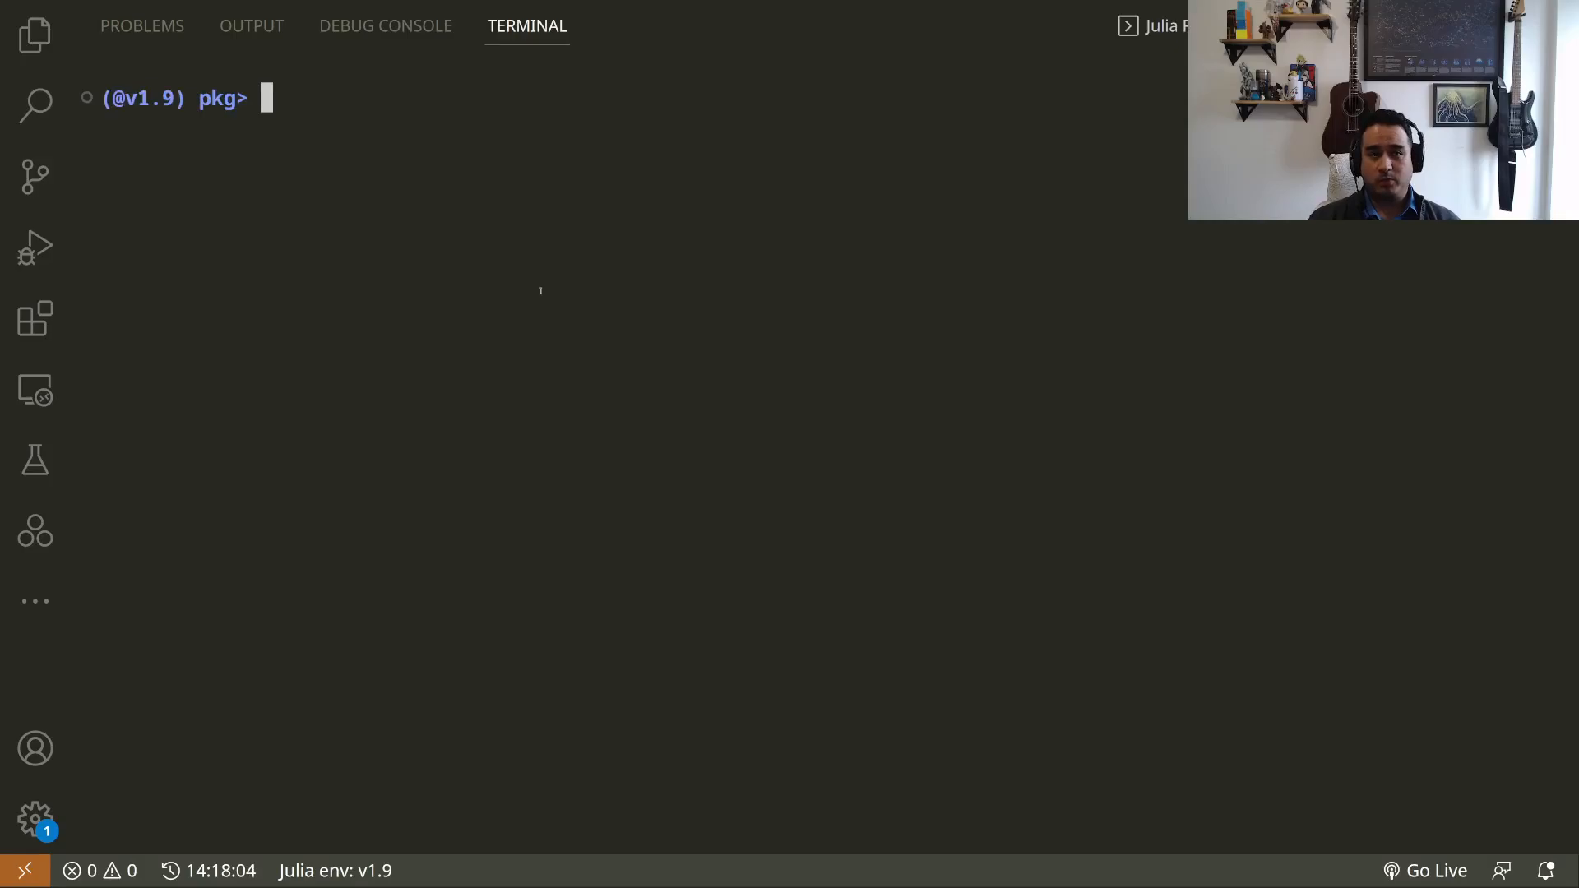
- Run status in Pkg mode to list JuliaFormatter, Plots, Pluto, PlutoSliderServer and Revise
text(])
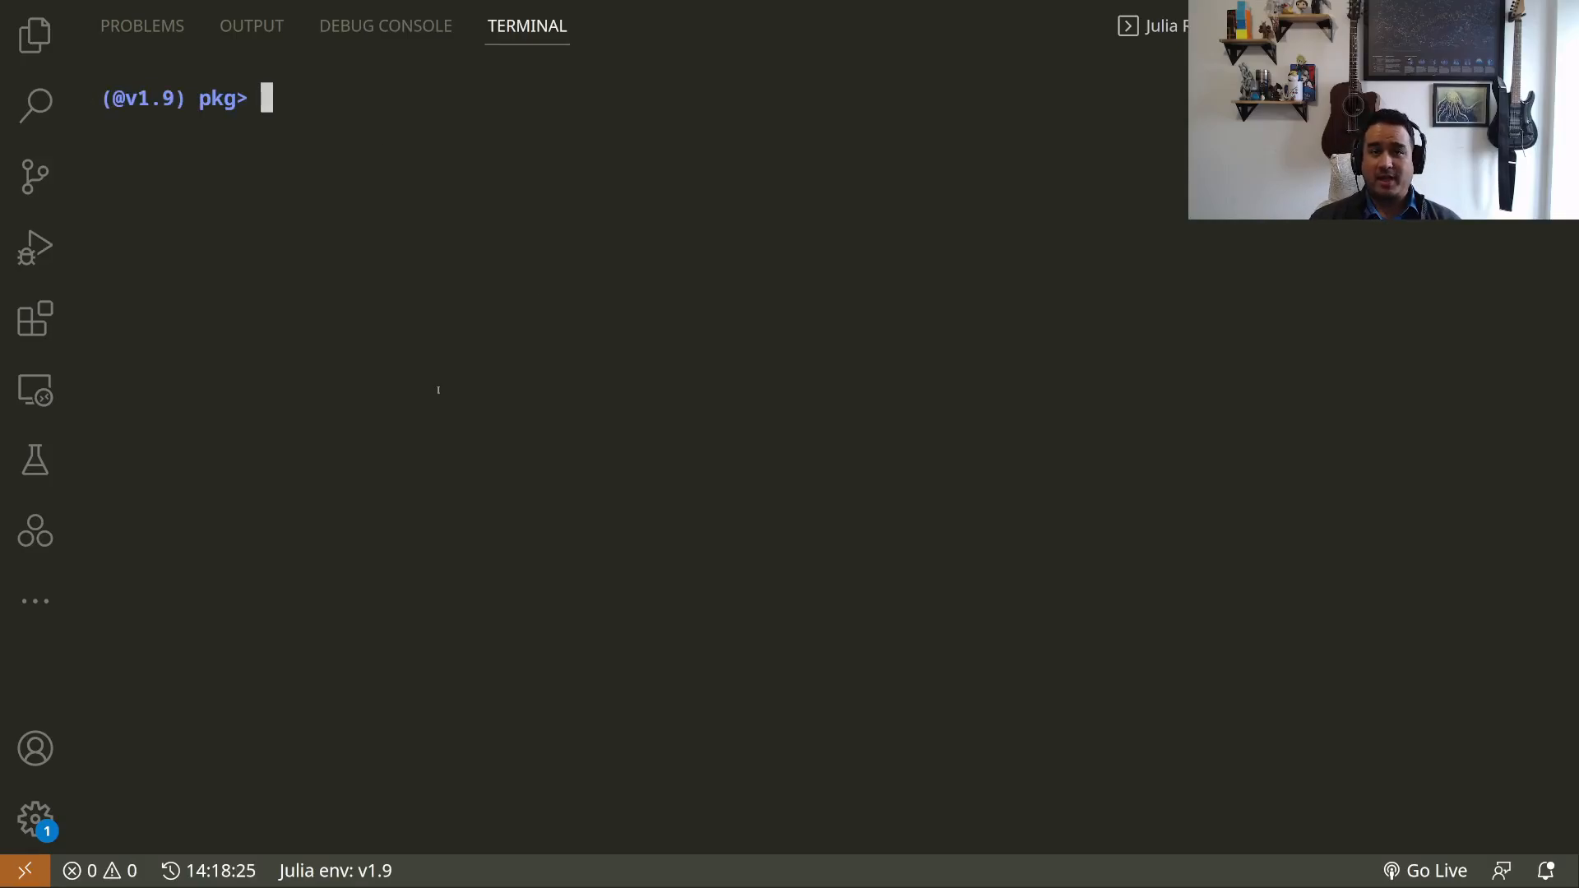
text(status)
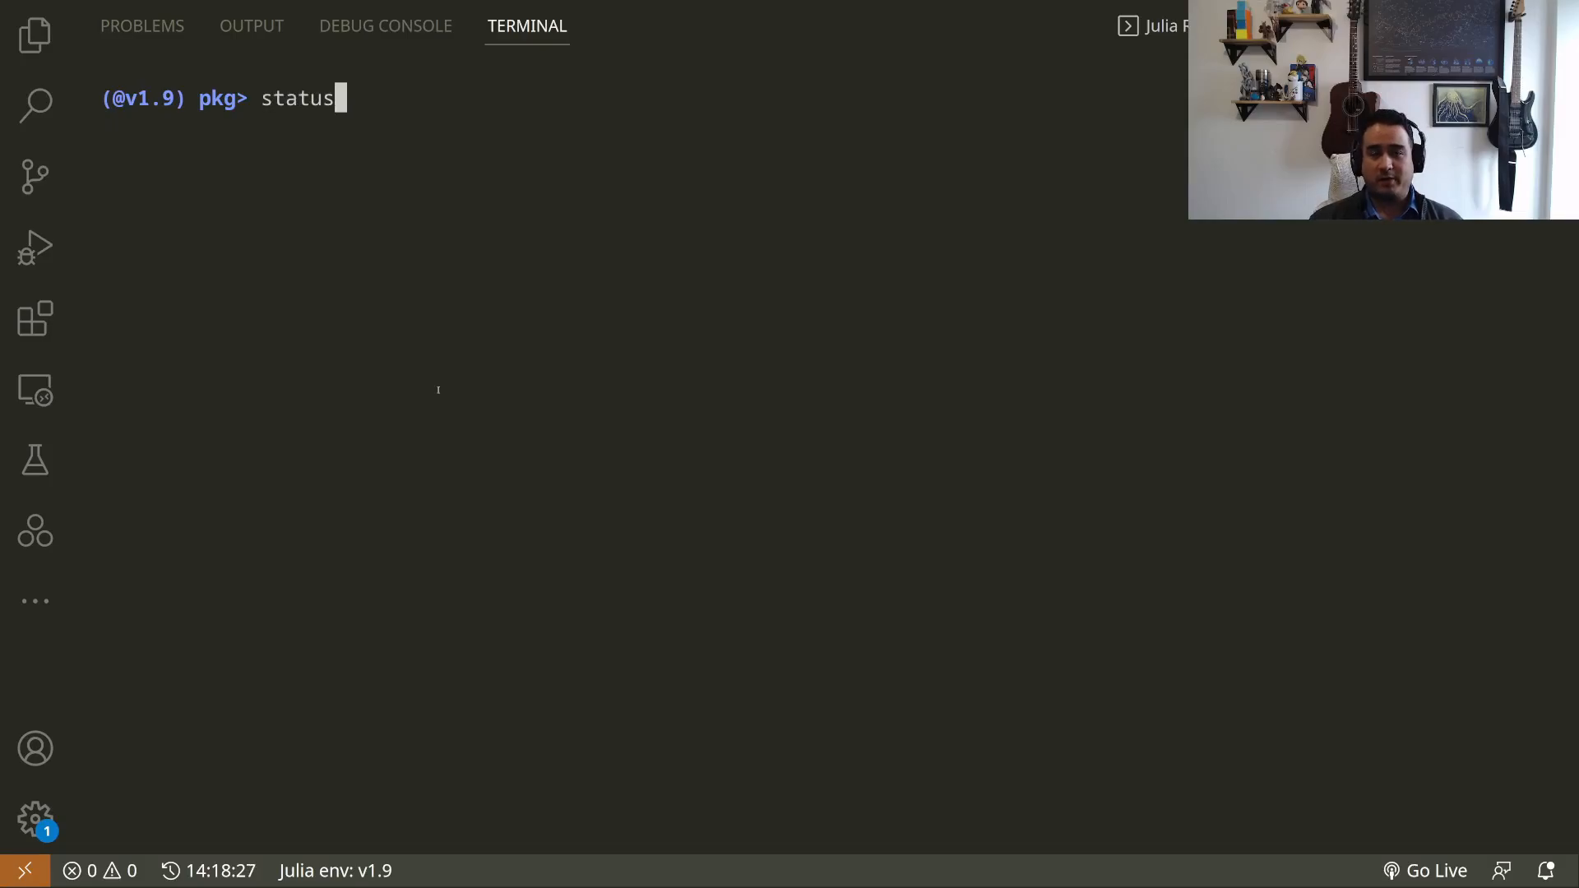
key(Return)
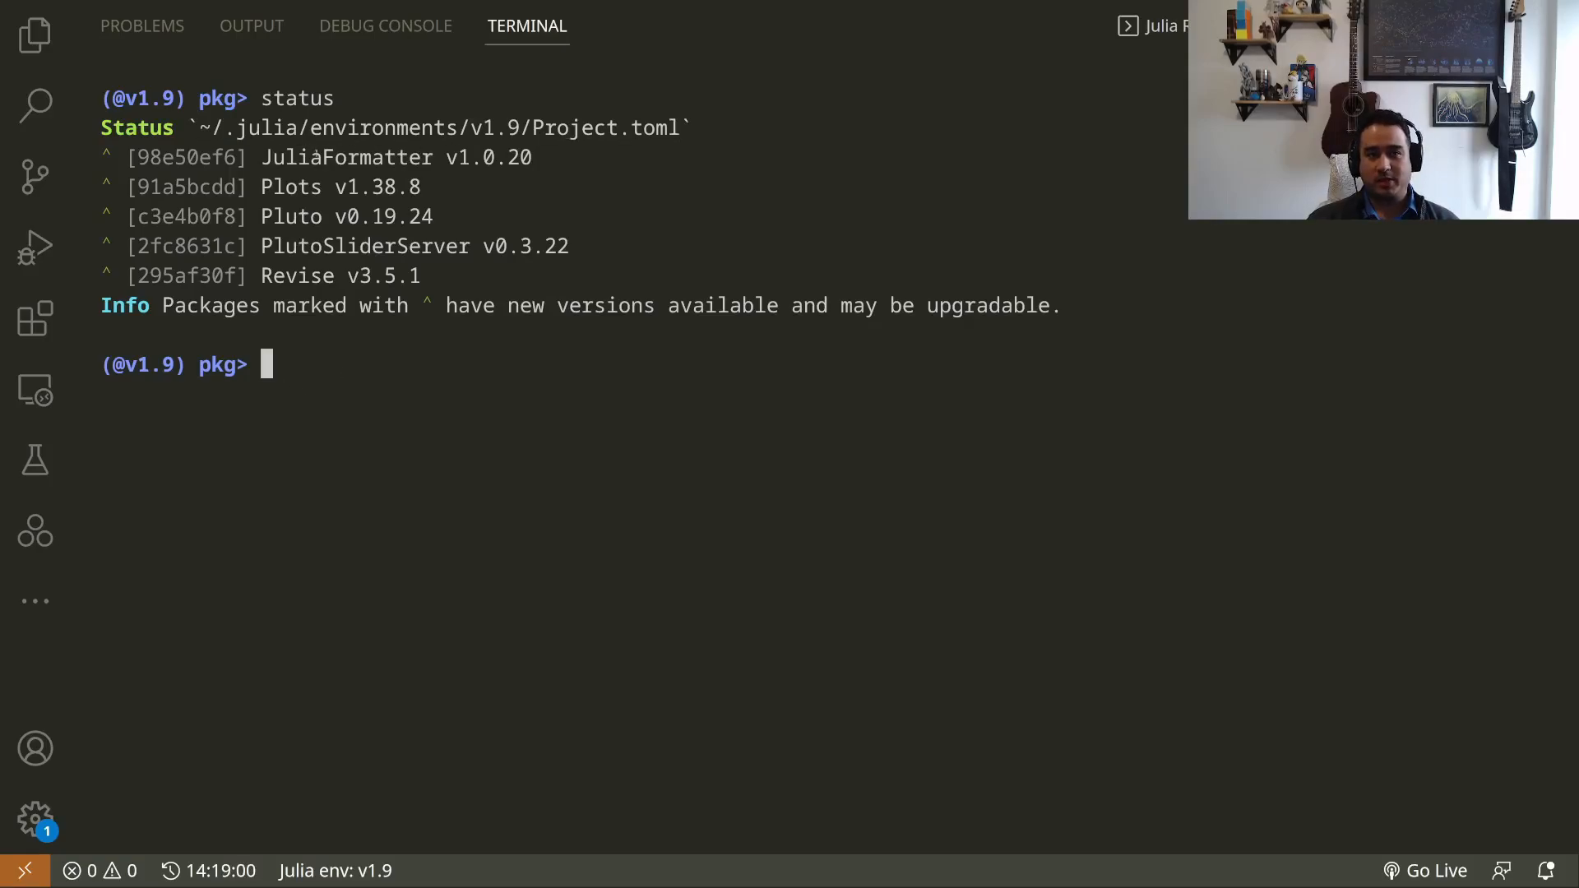
double_click(486, 157)
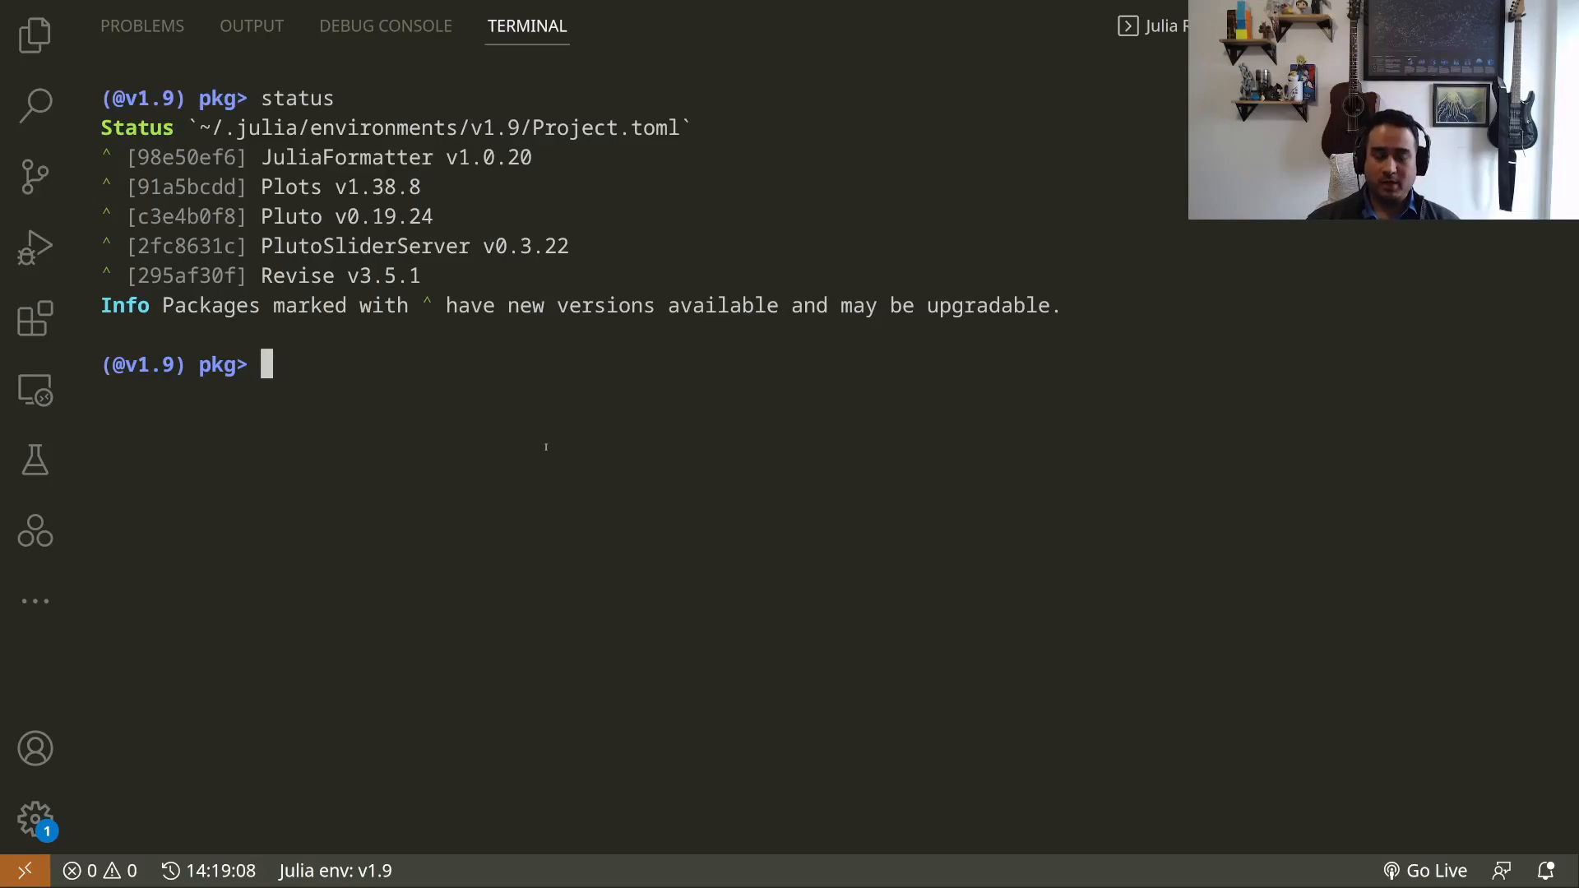
- Type update, install the Example package, then begin pinning it with add Example@
text(up)
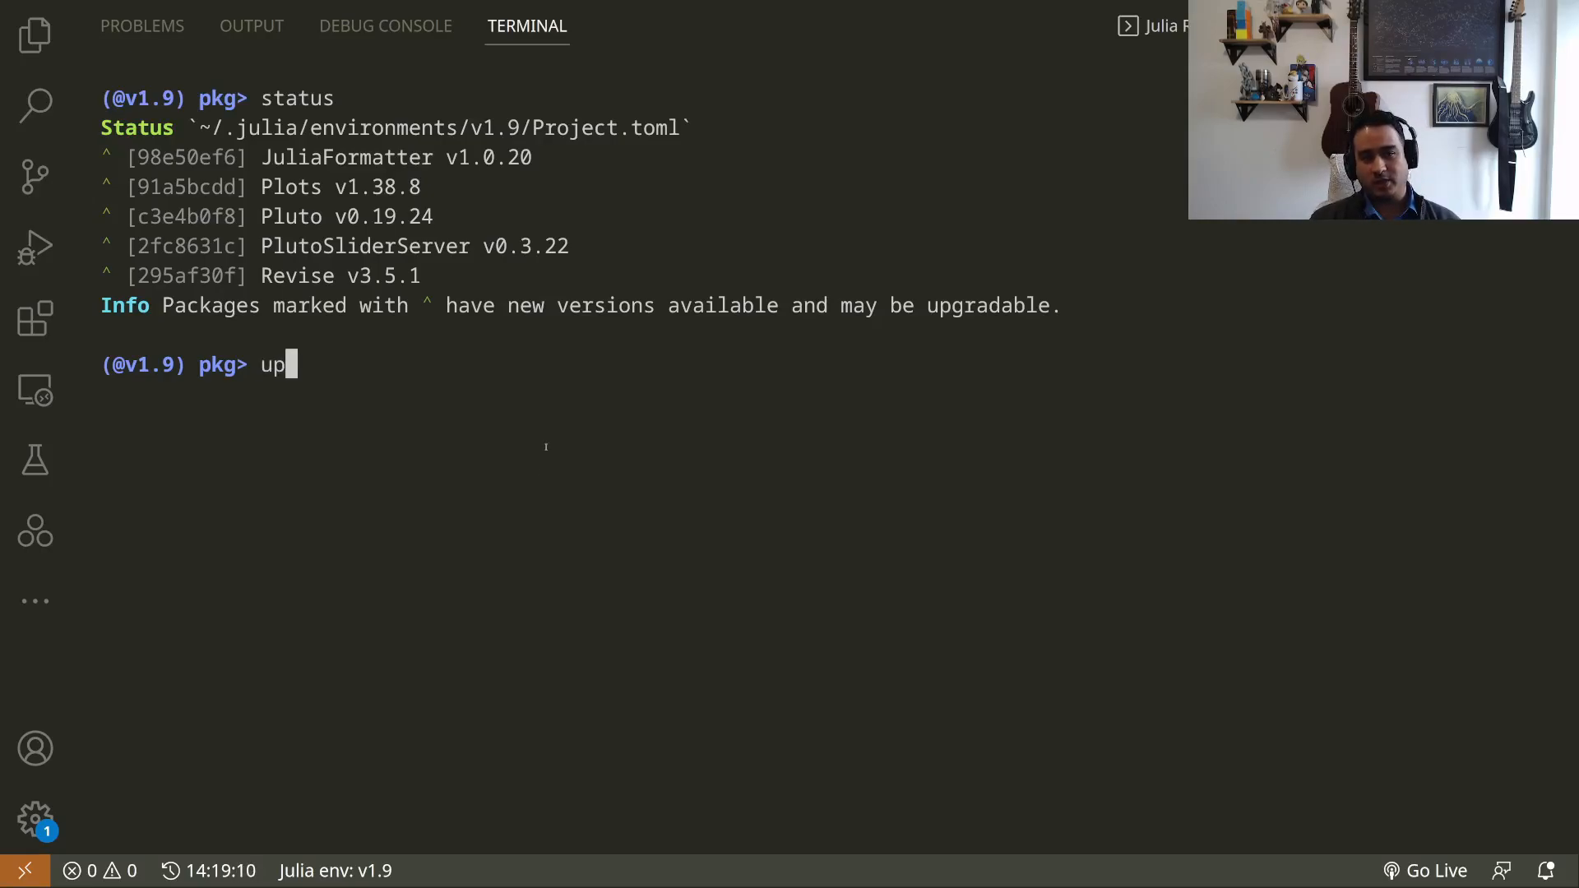
text(date)
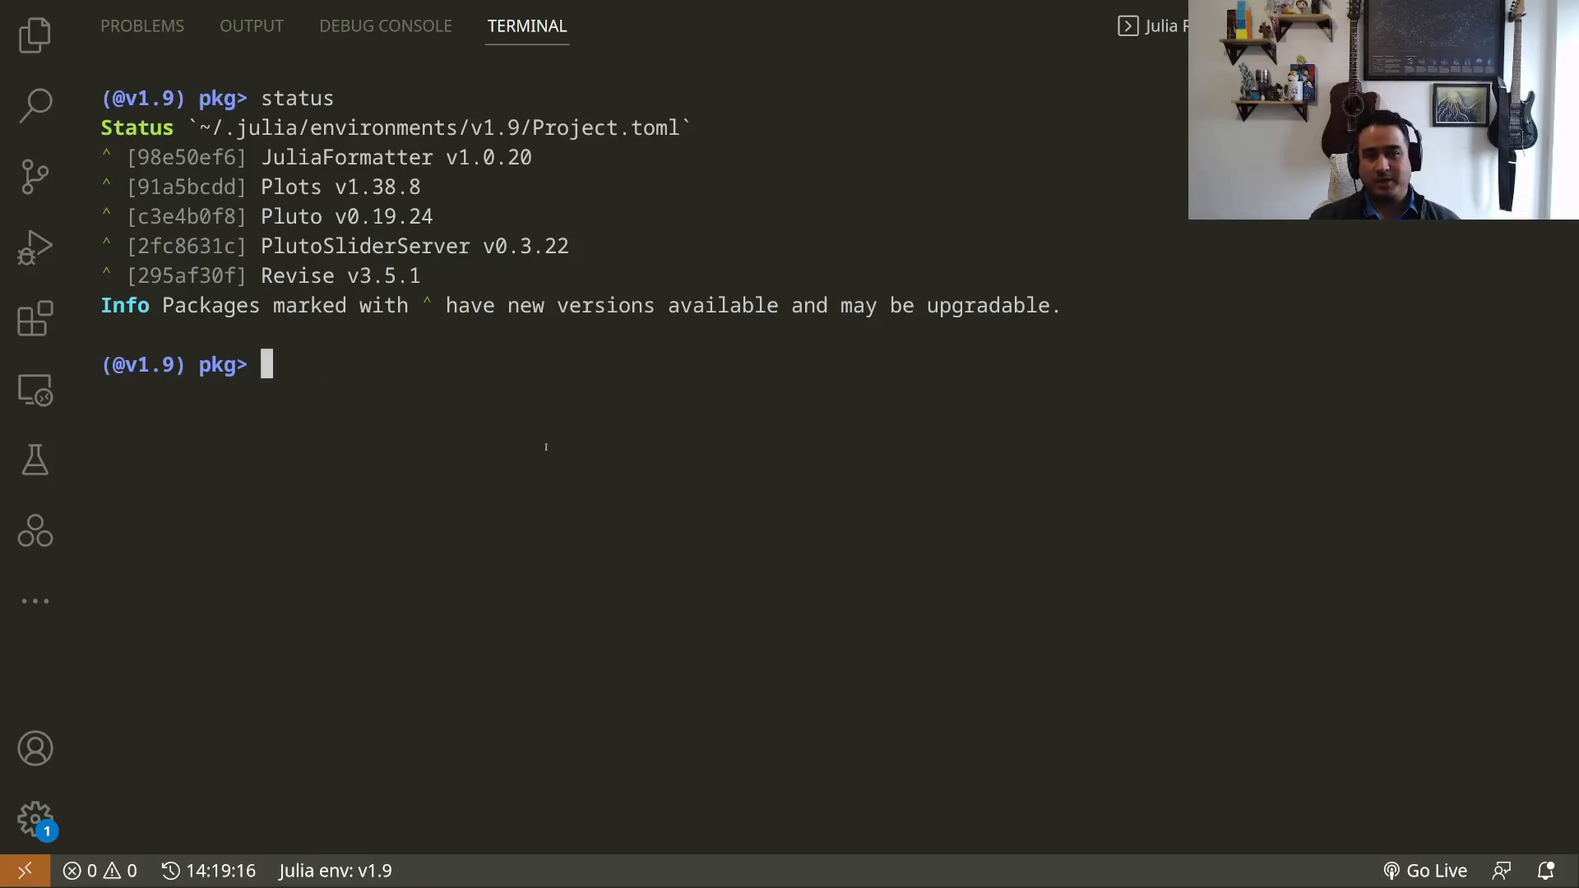
text(add E)
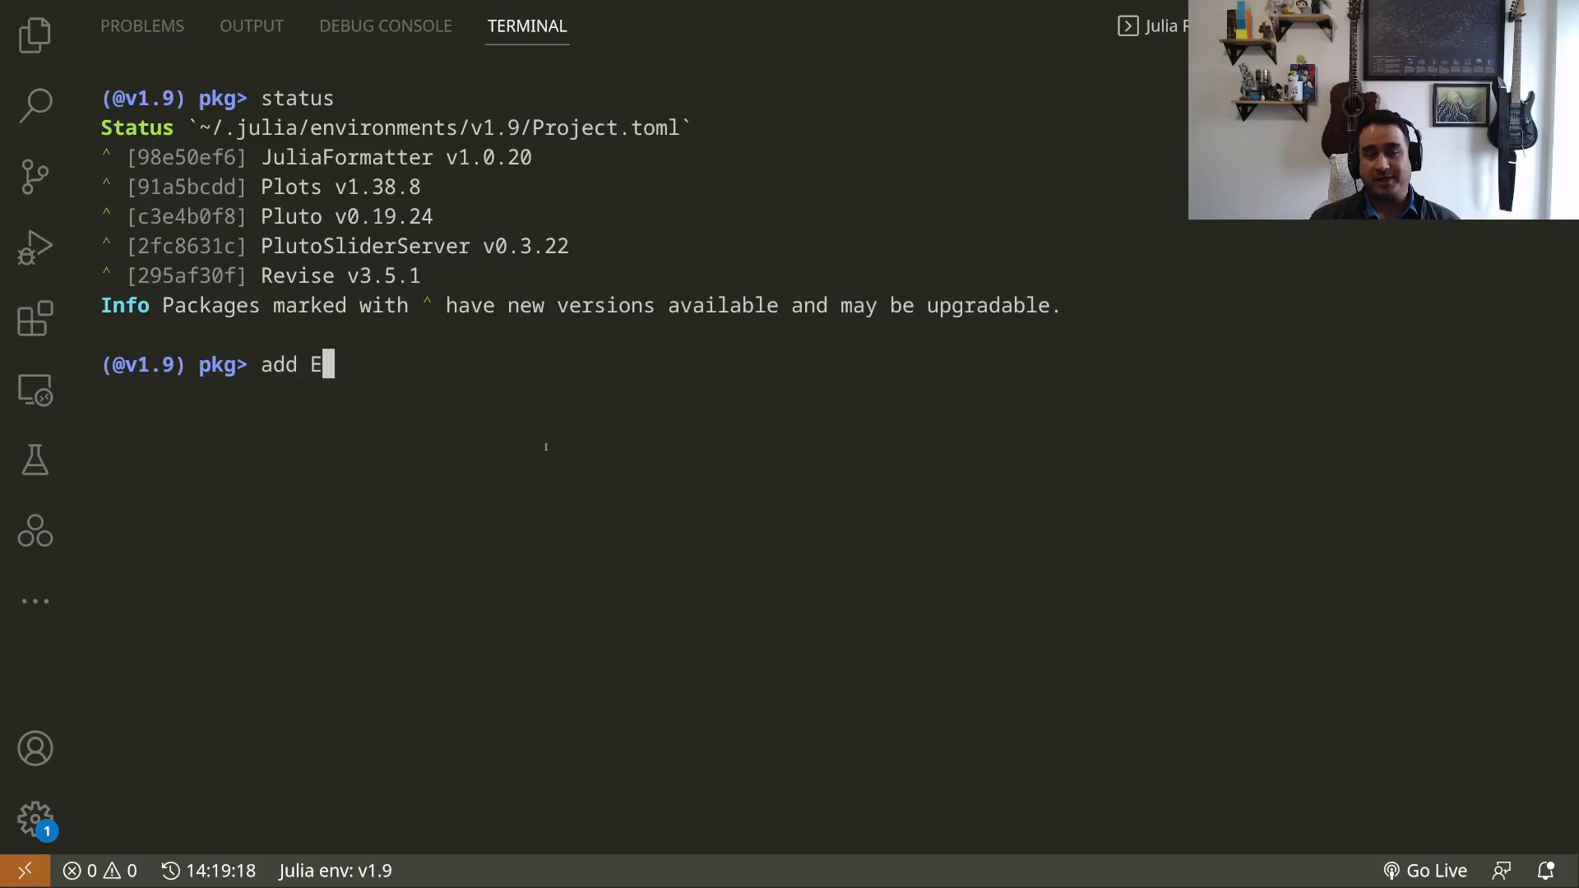
text(xample)
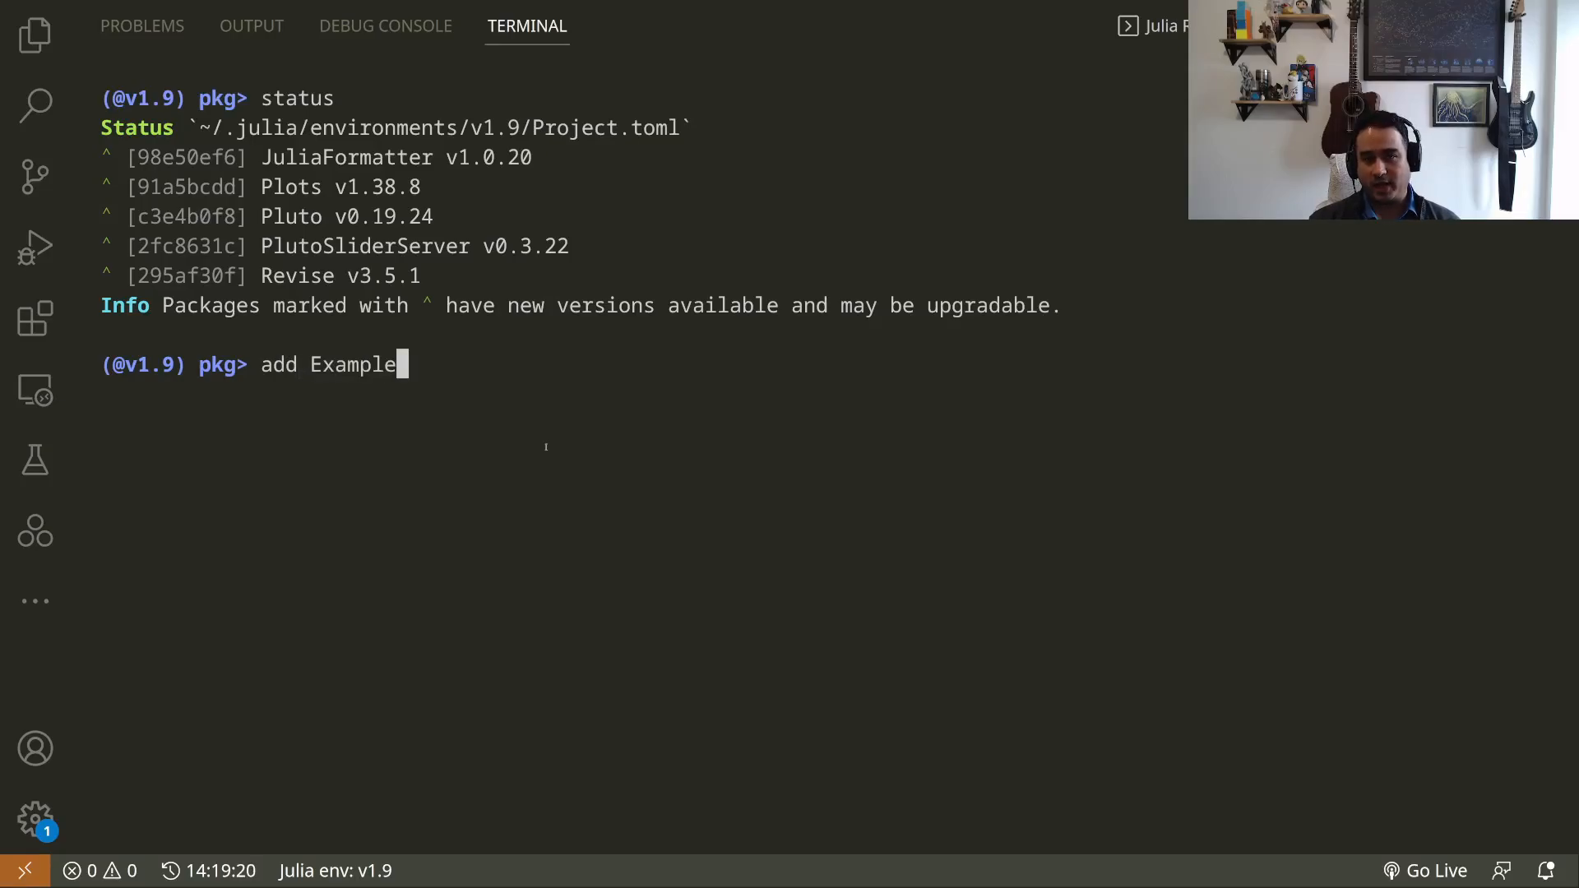
key(Return)
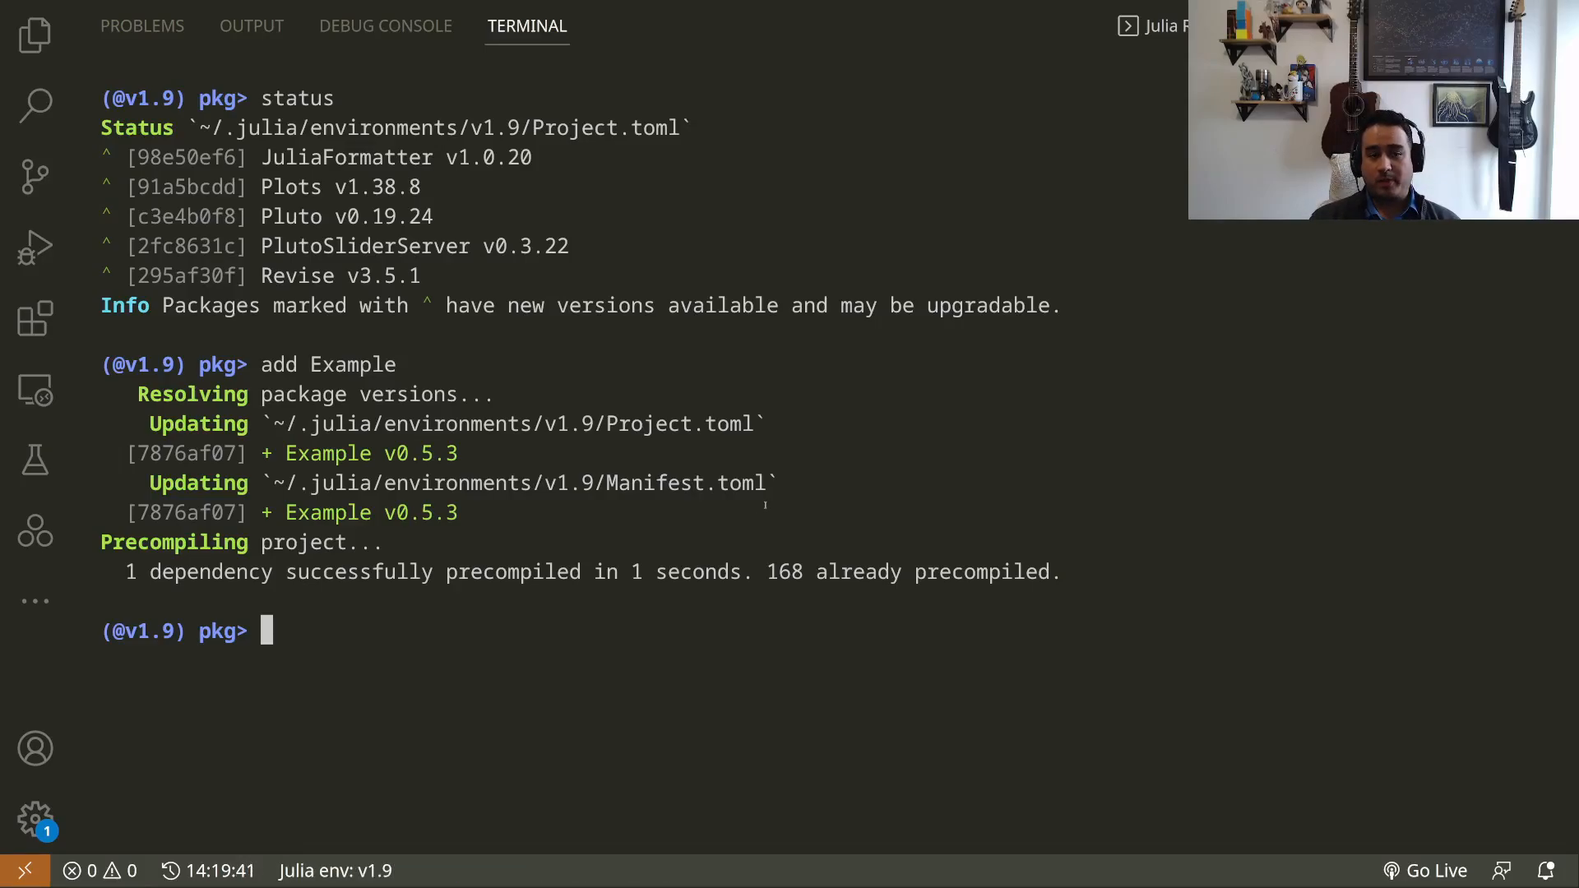
text(add)
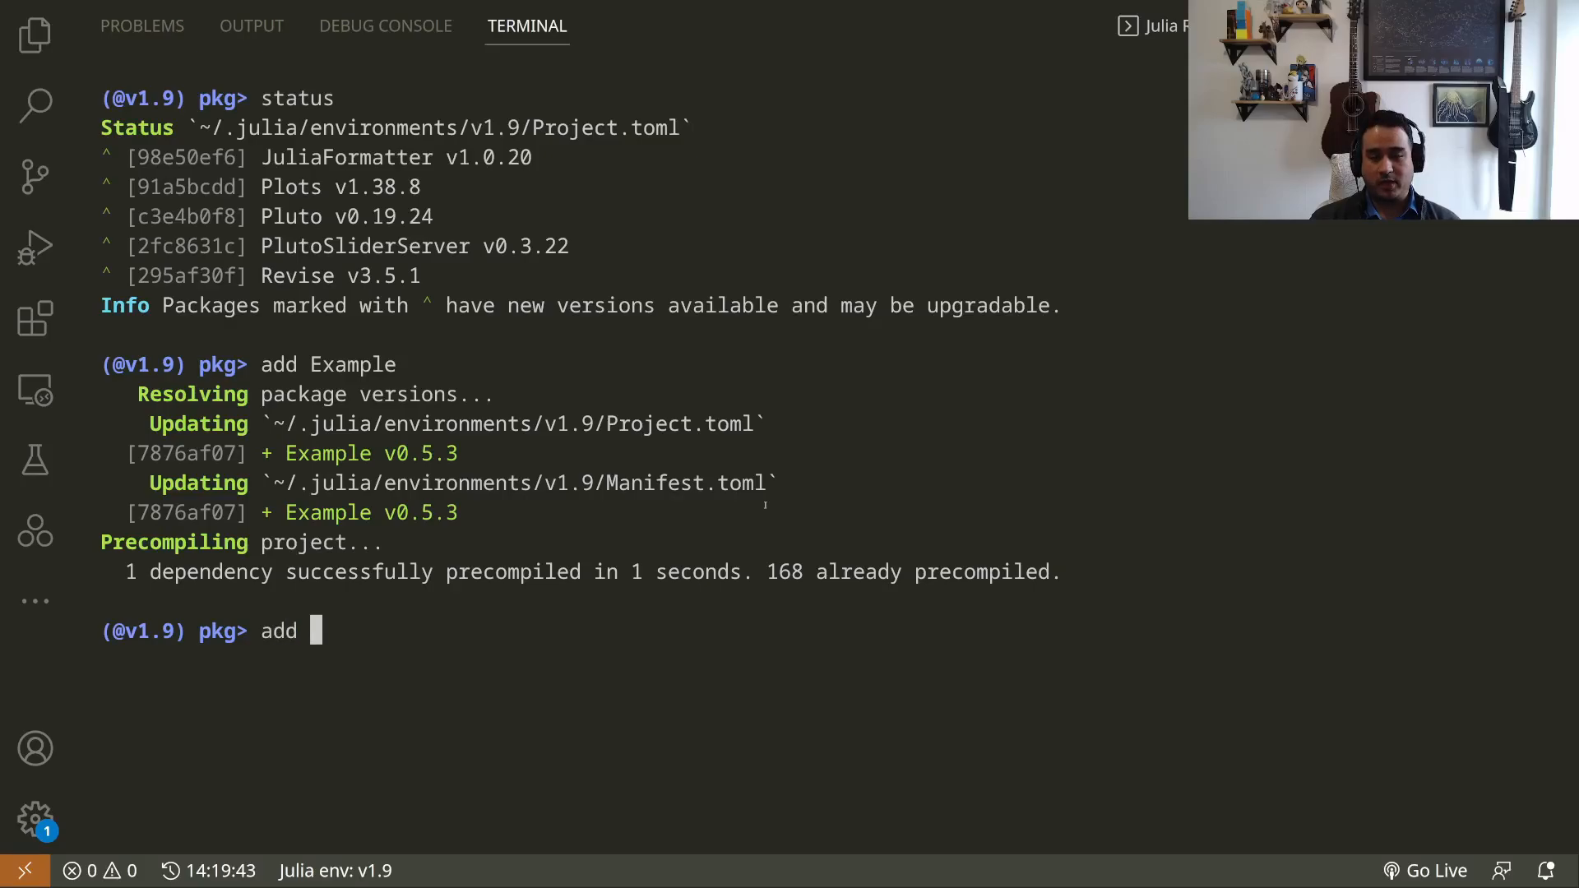
text(Example@0.4)
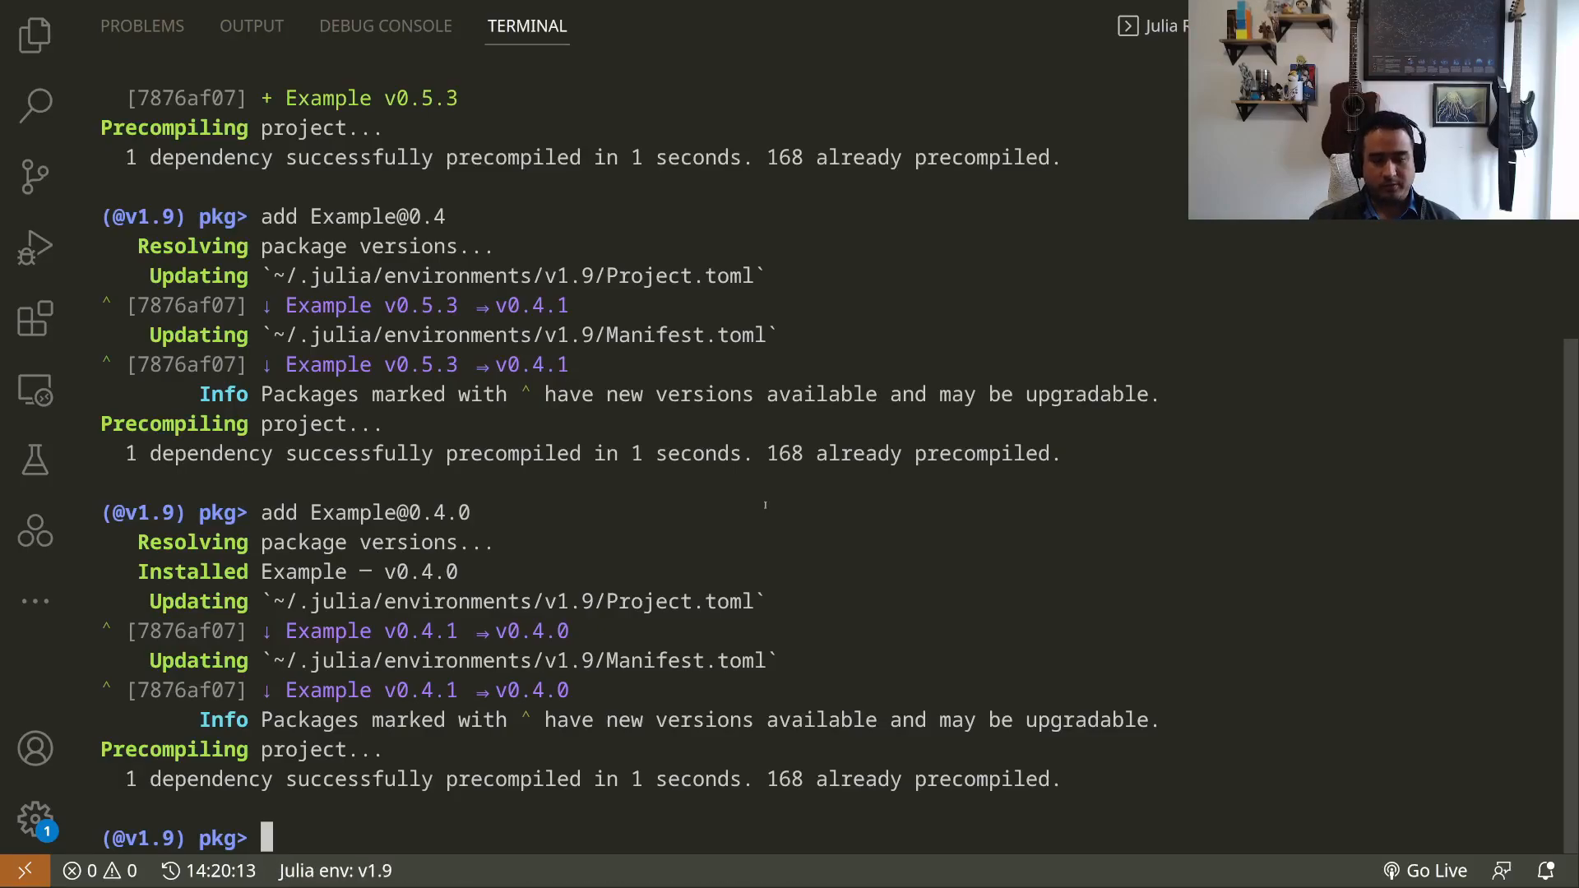
- Type an add command for the Model#new-model branch, then abandon it
text(add Example@)
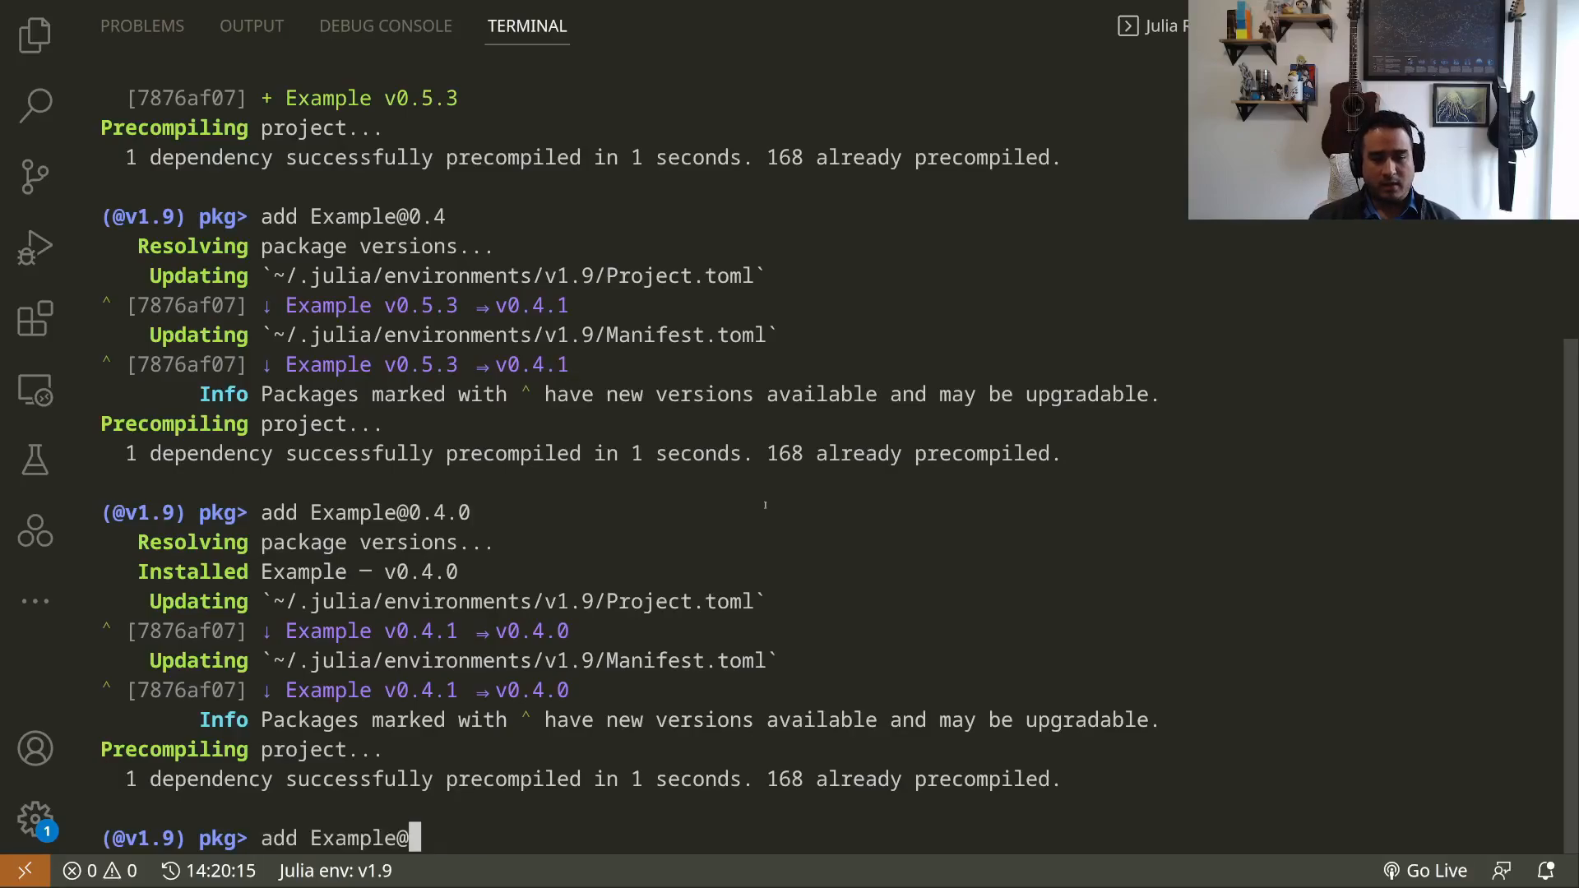
key(Backspace)
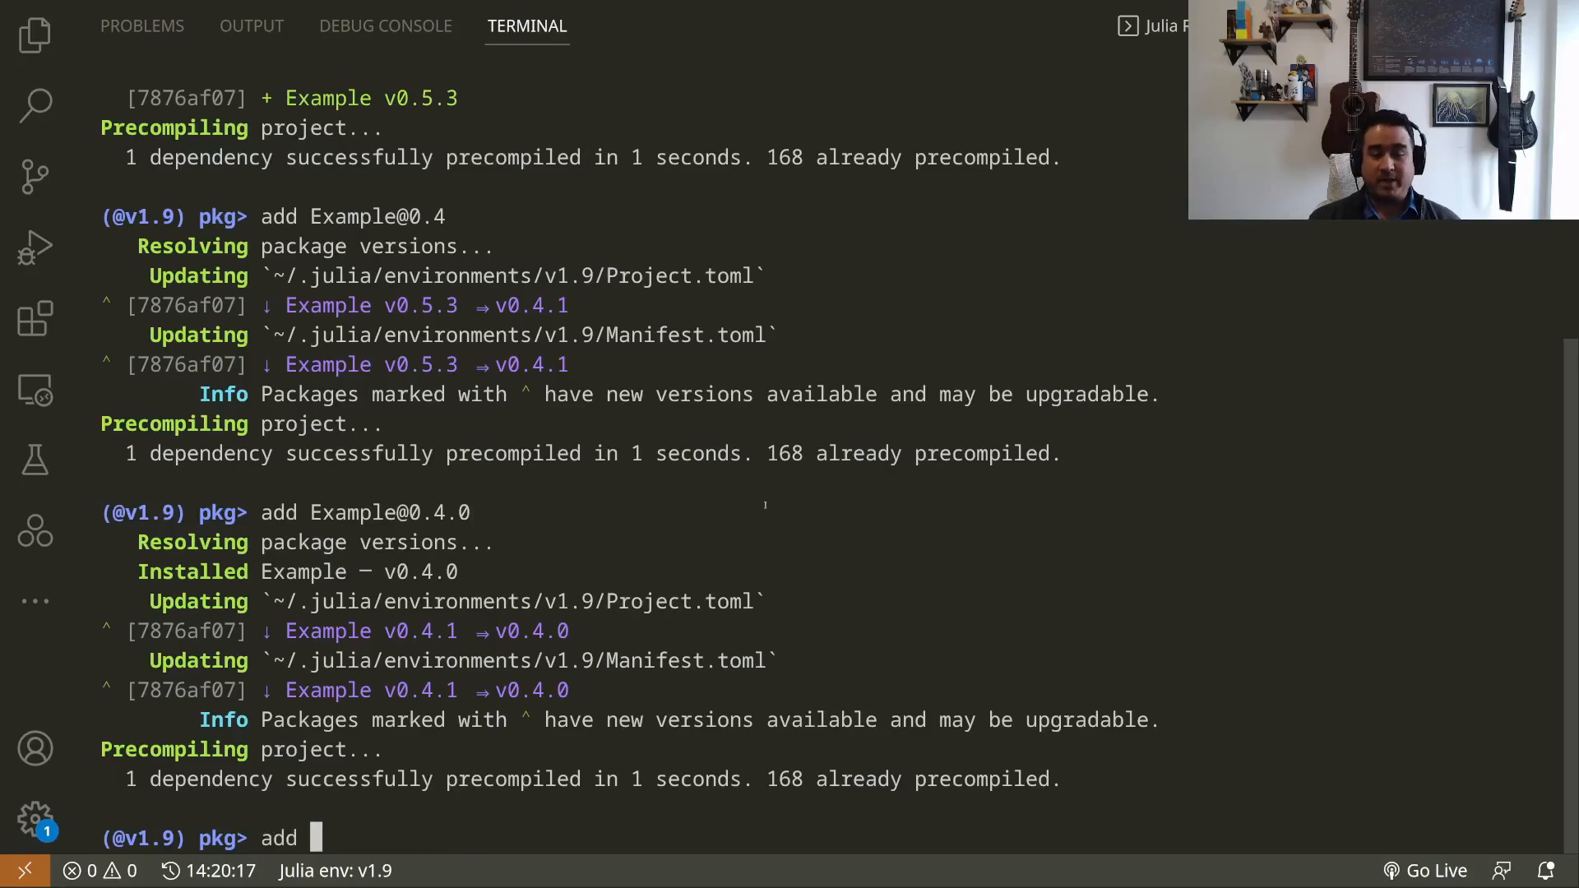
text(Model)
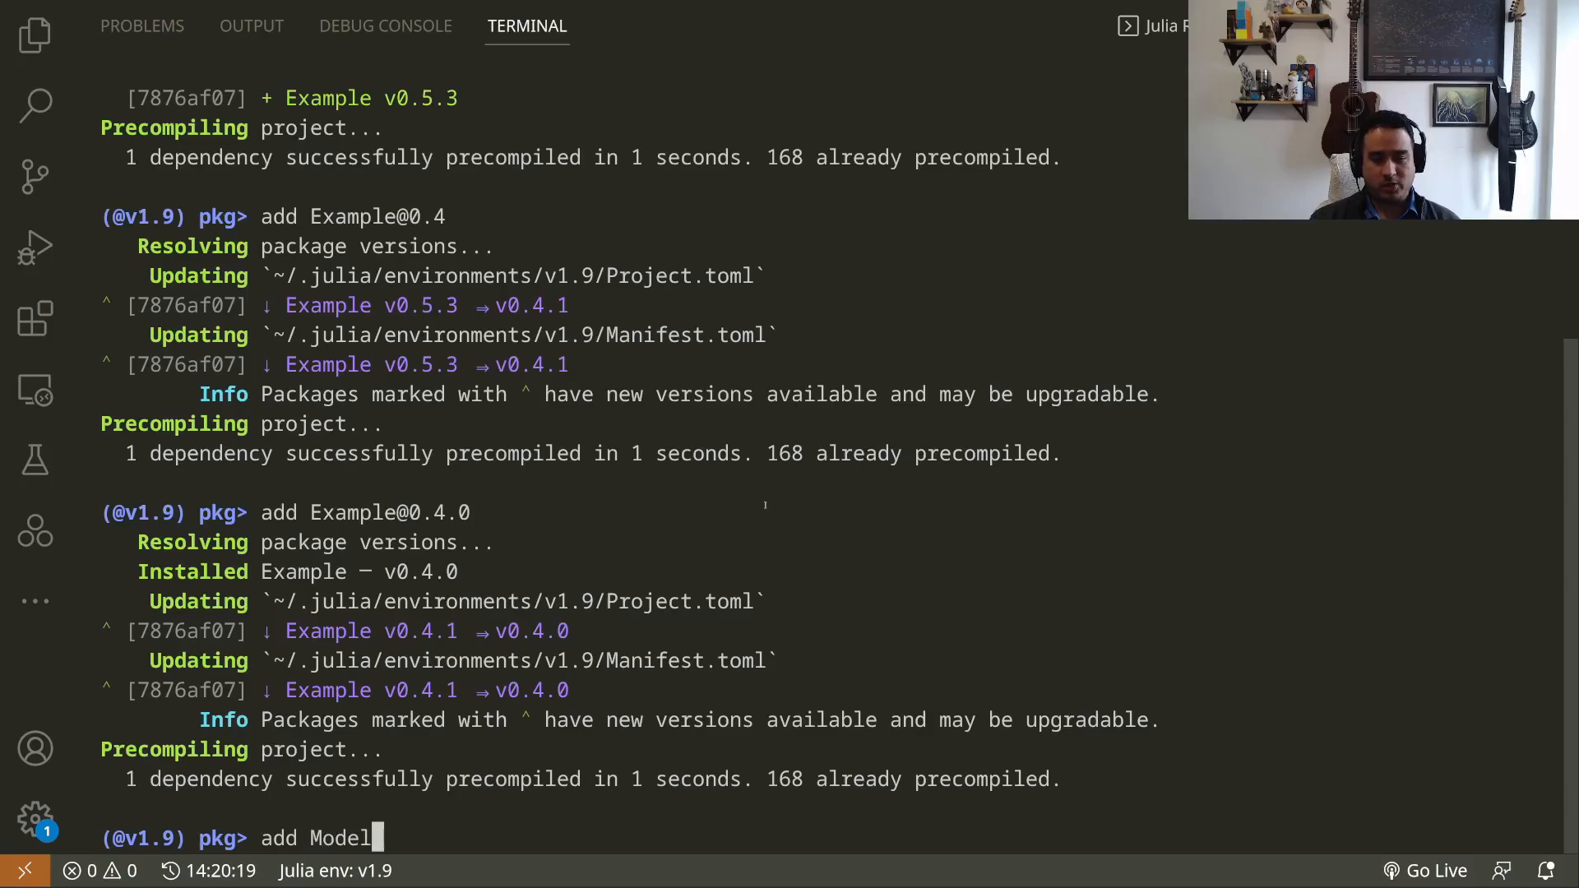
text(#)
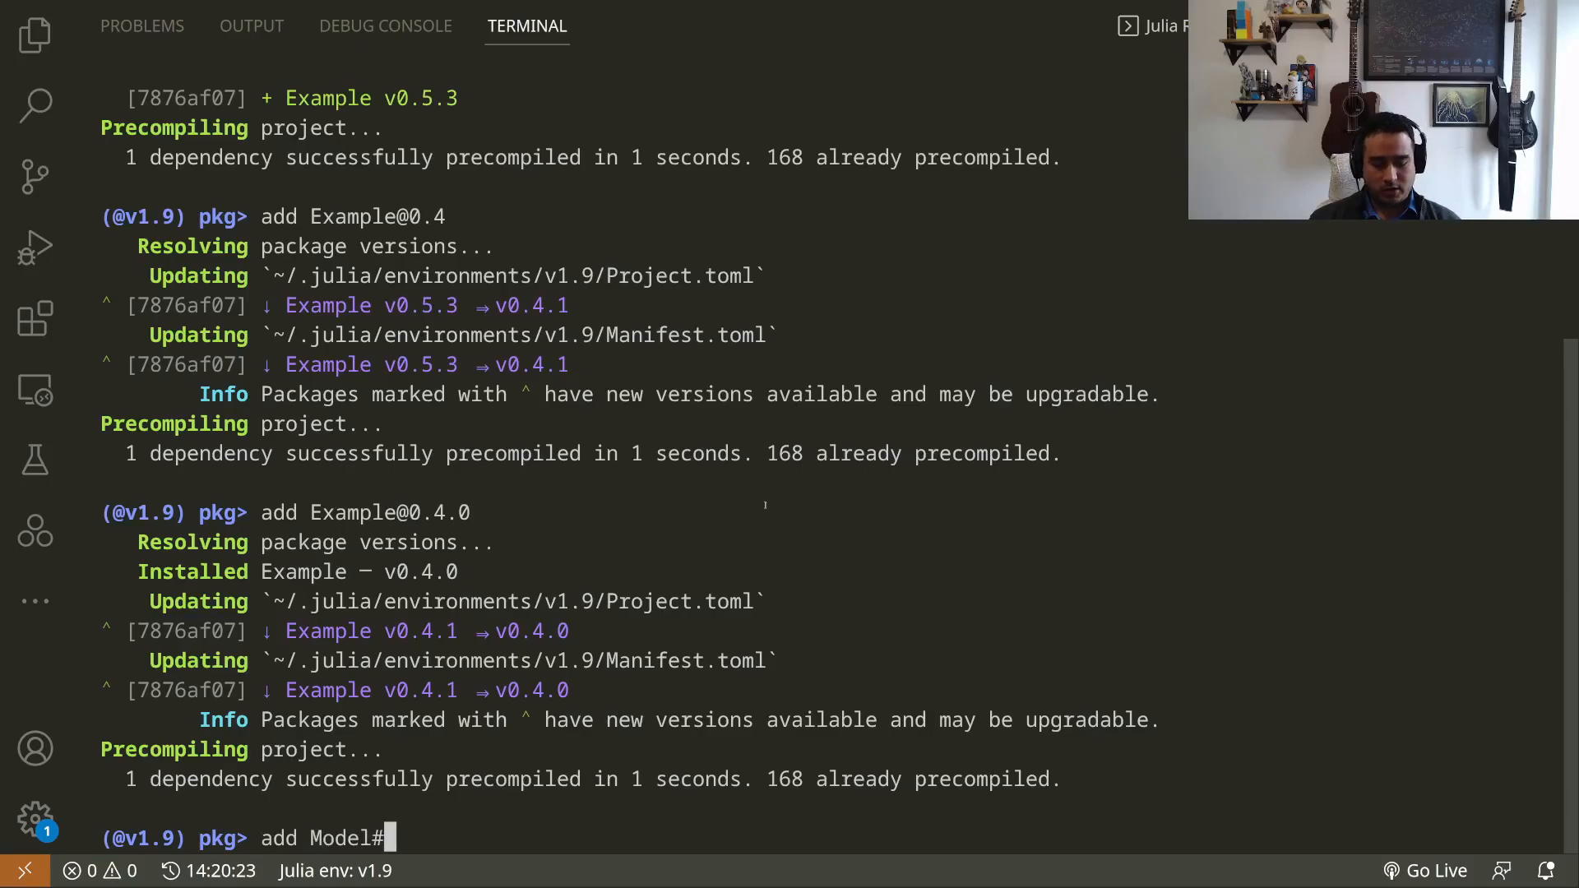
text(new-model^C)
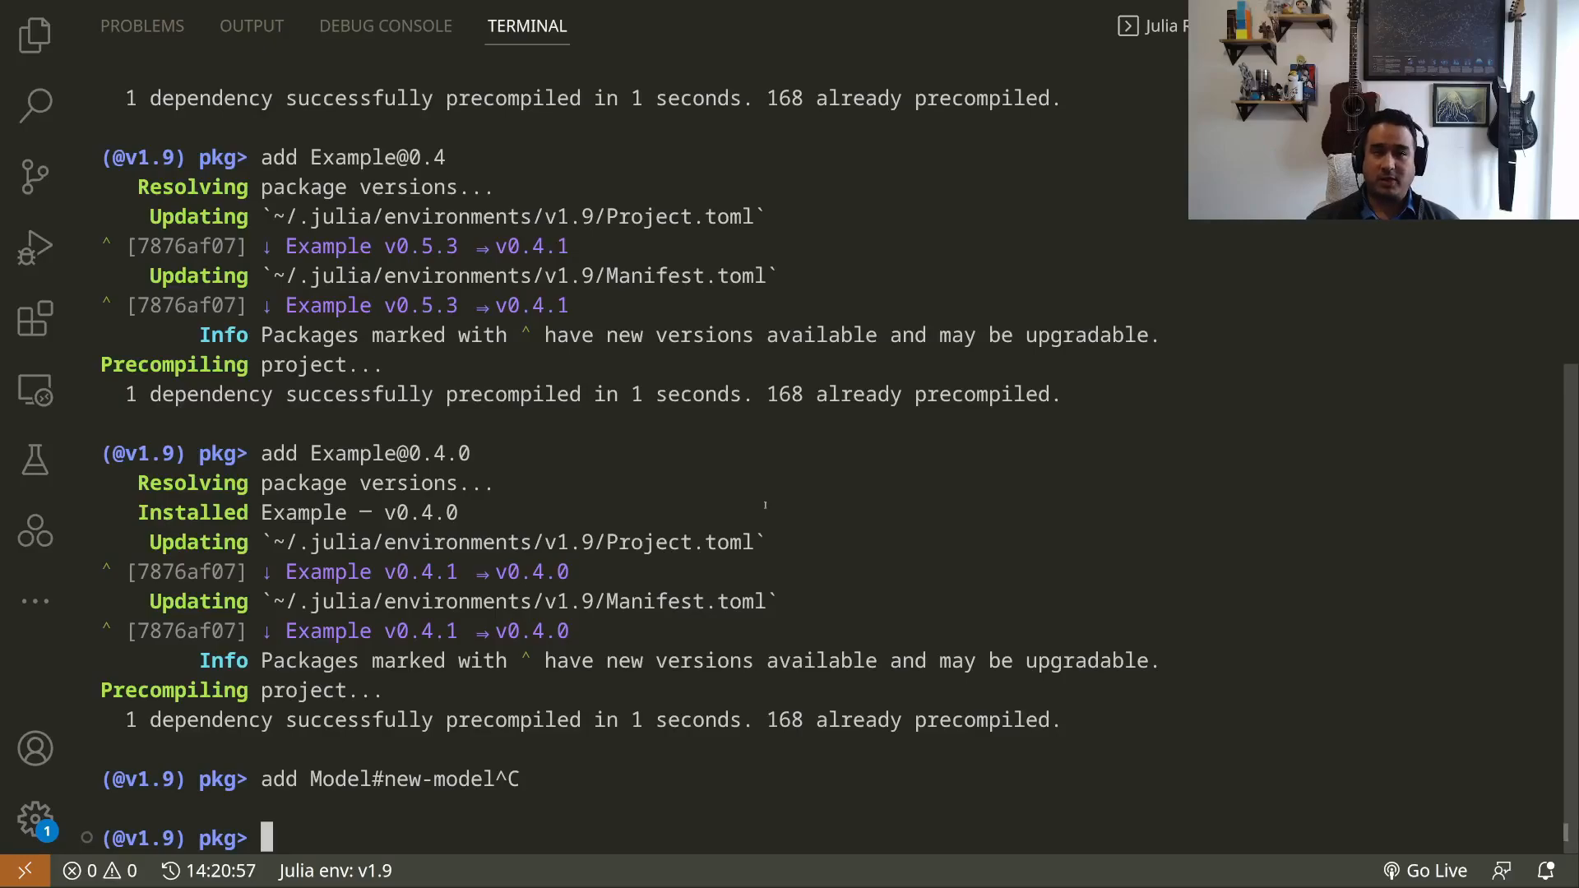
text(add http)
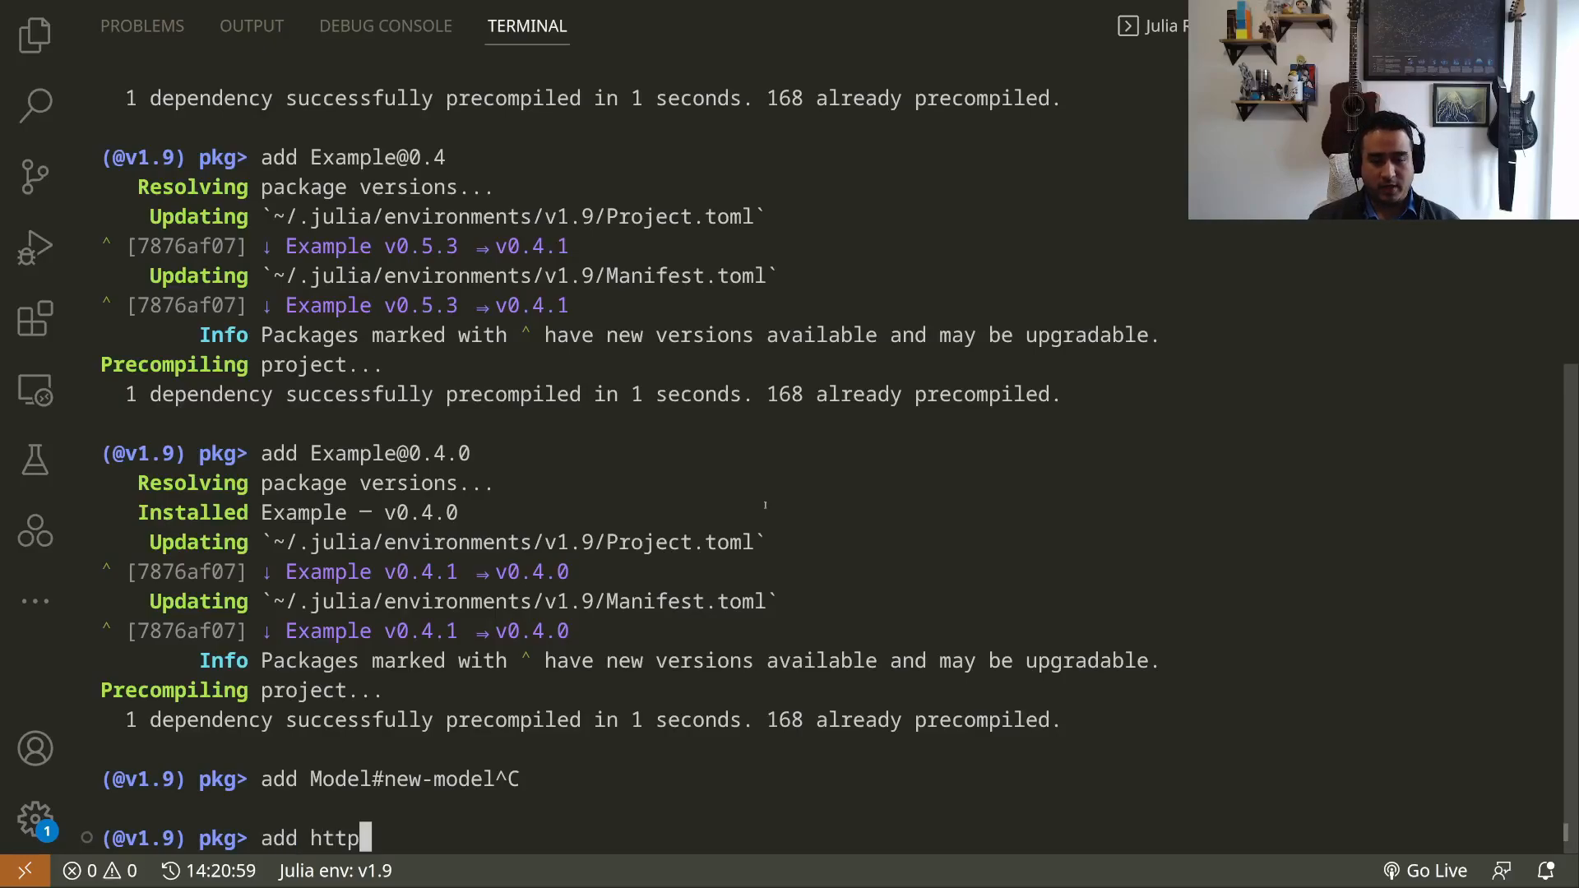
text(s://github.c)
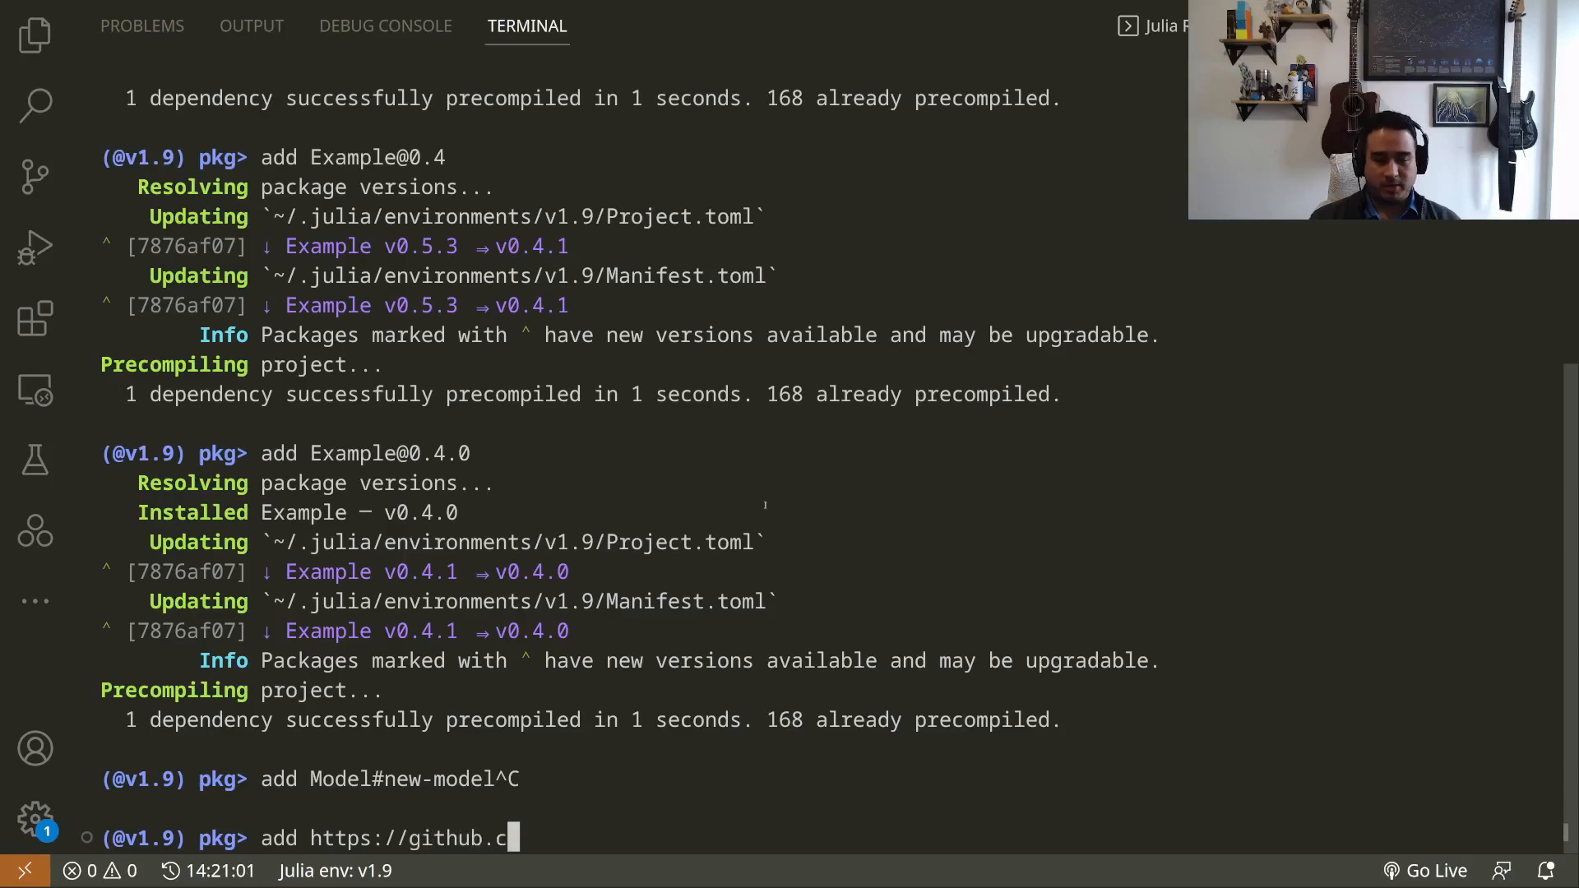
text(om/a)
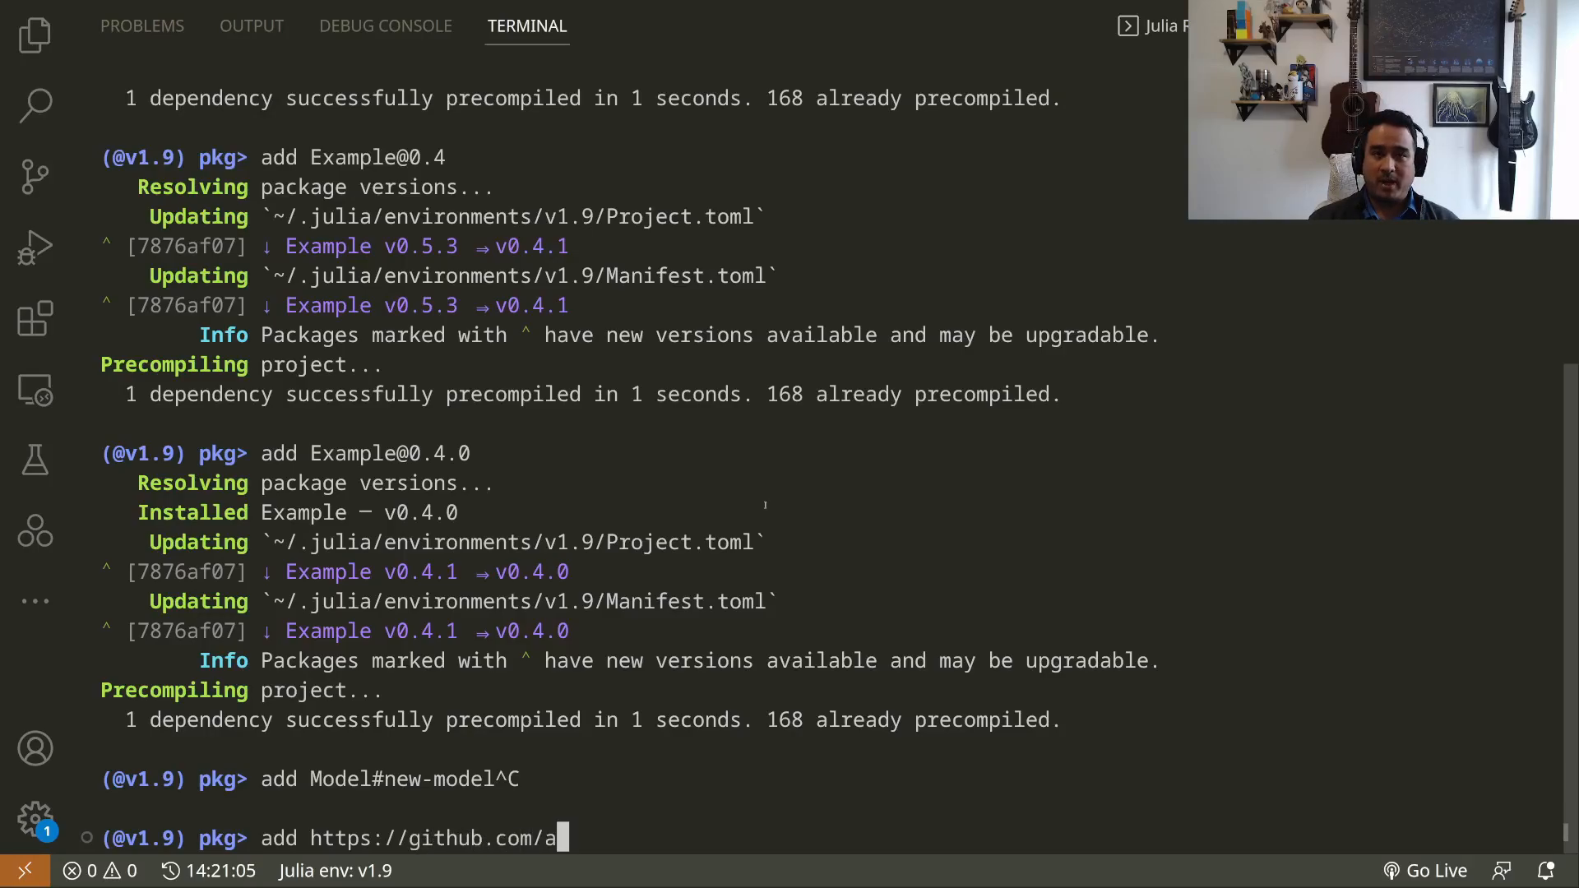
text(belsiqueira)
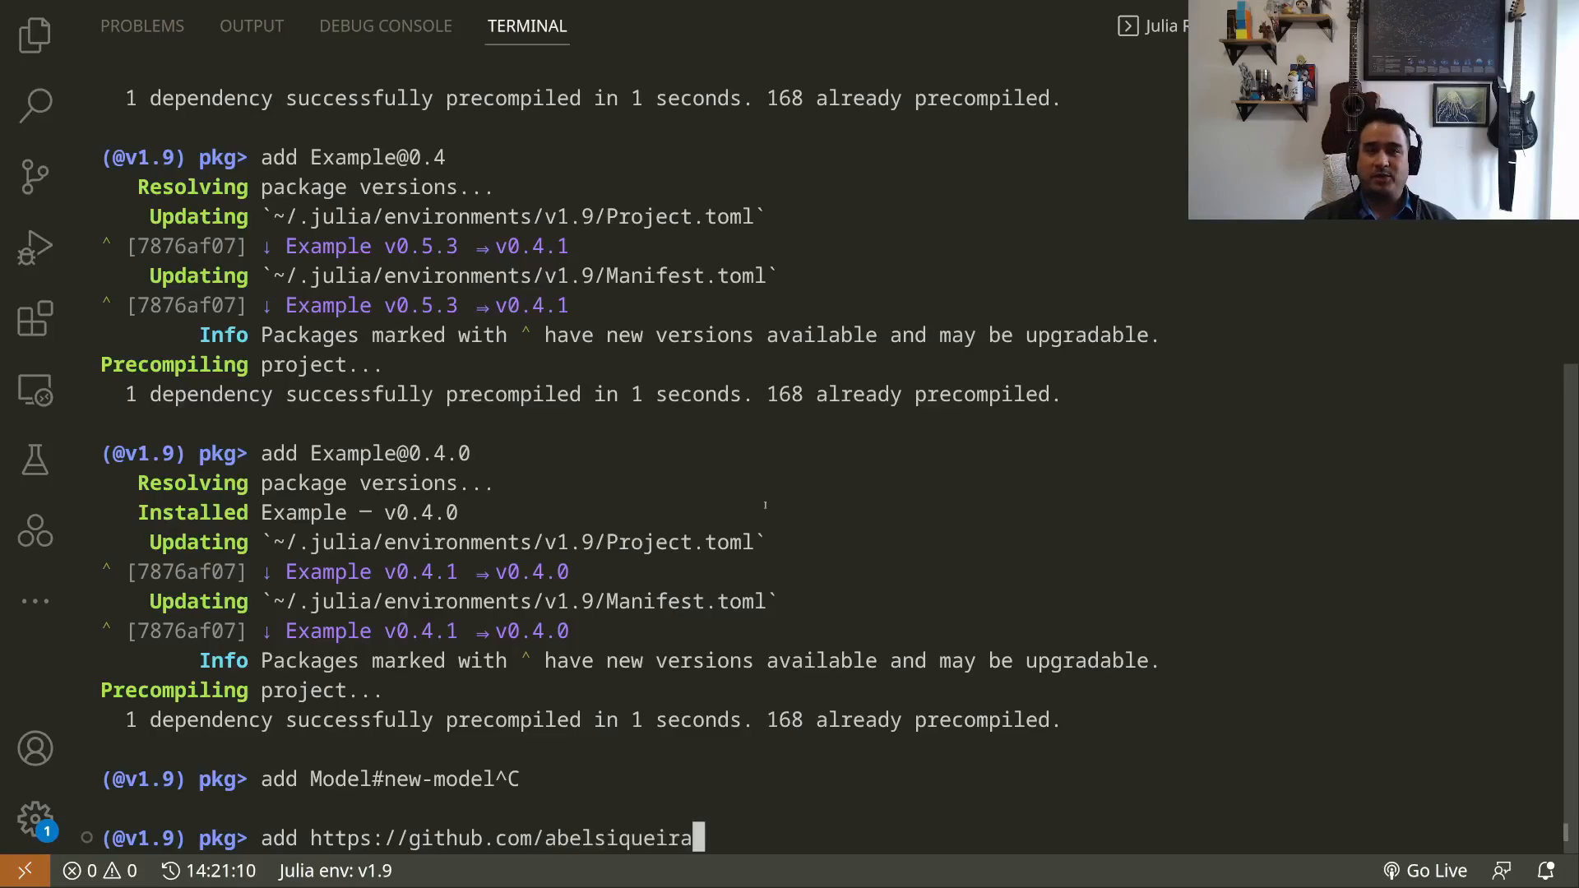
text(/Grap)
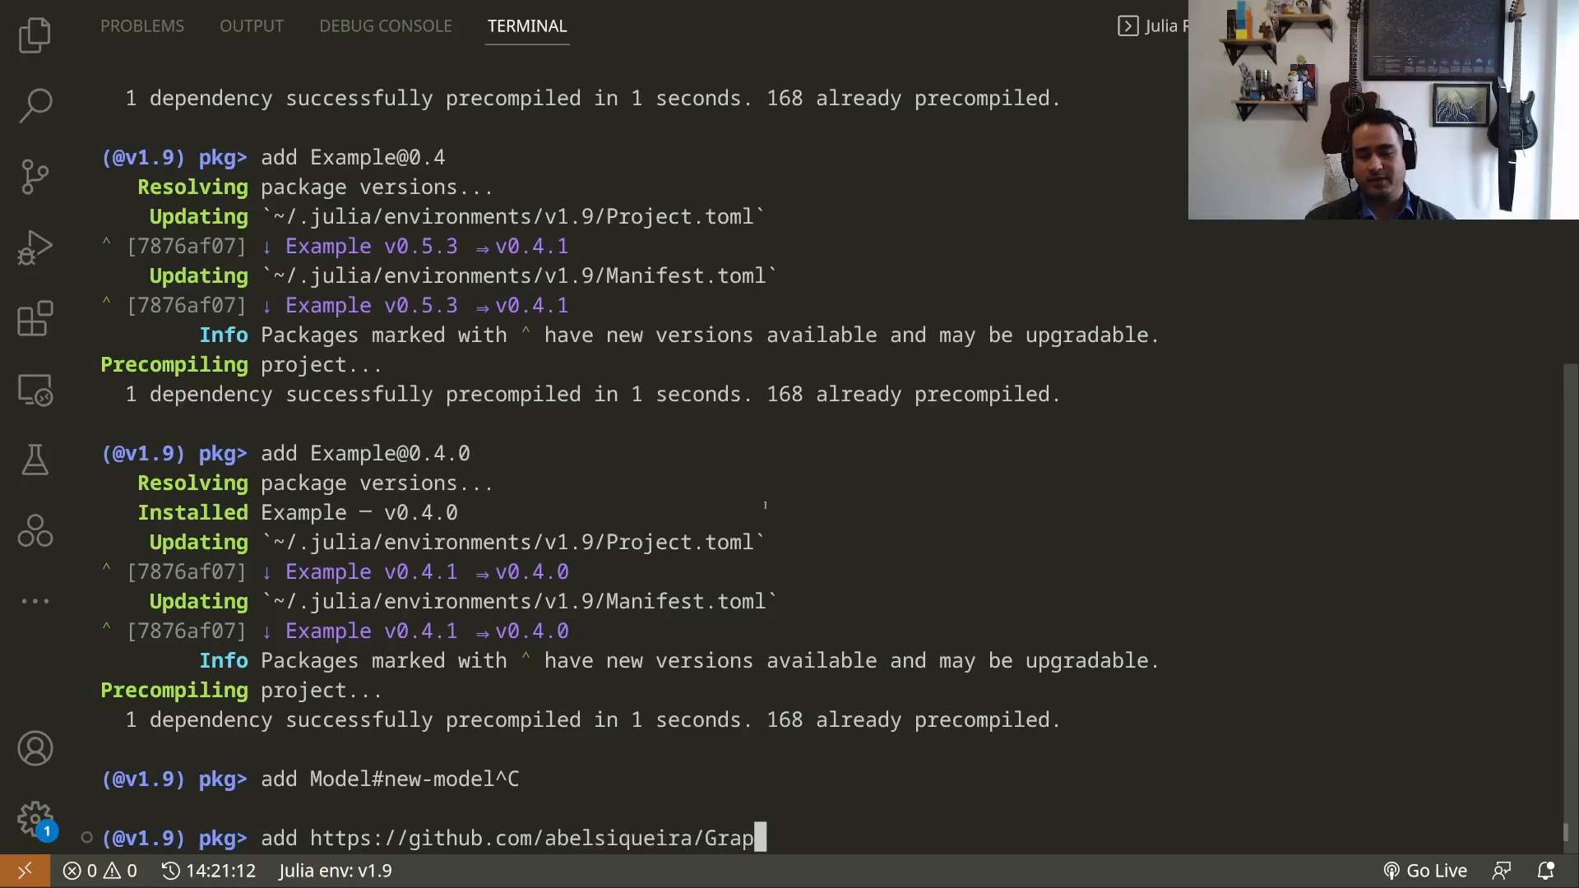
text(hViz.jl#)
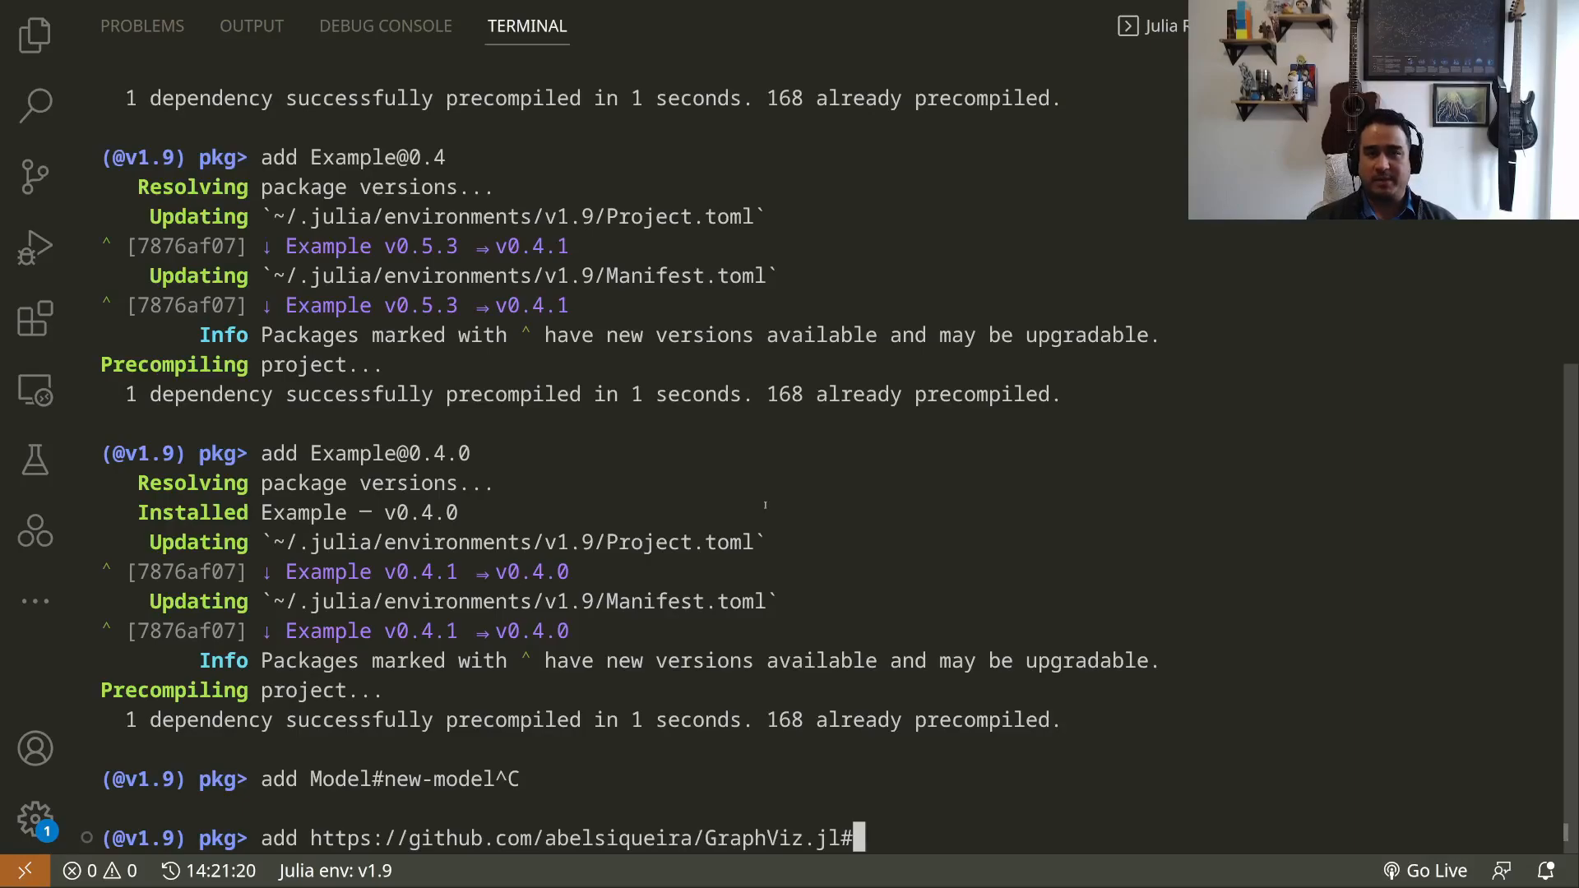
text(38-add)
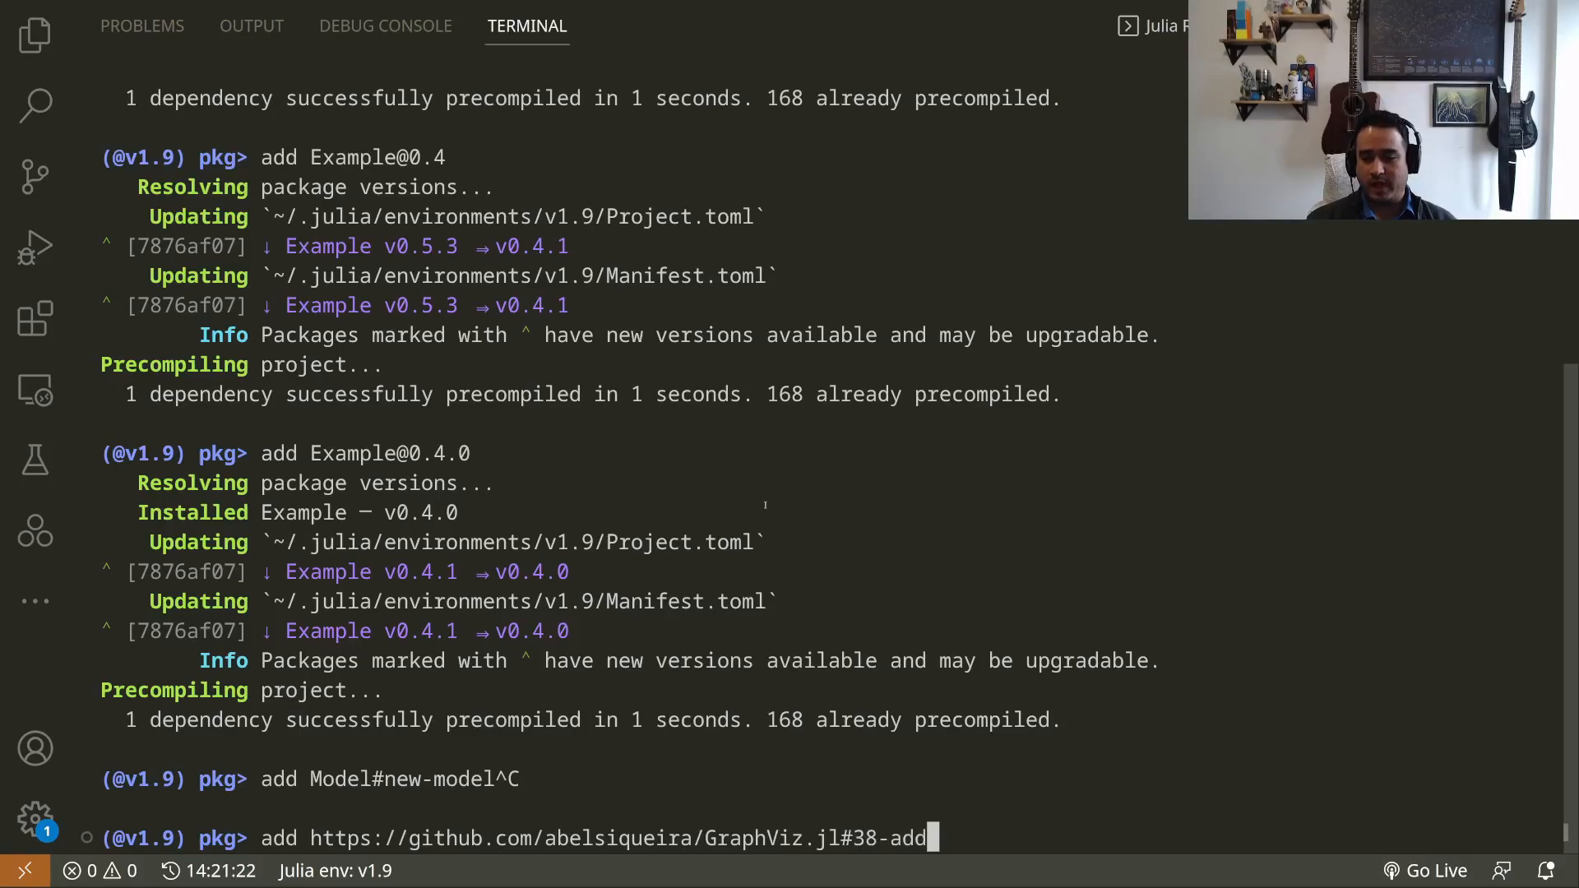
text(-engine)
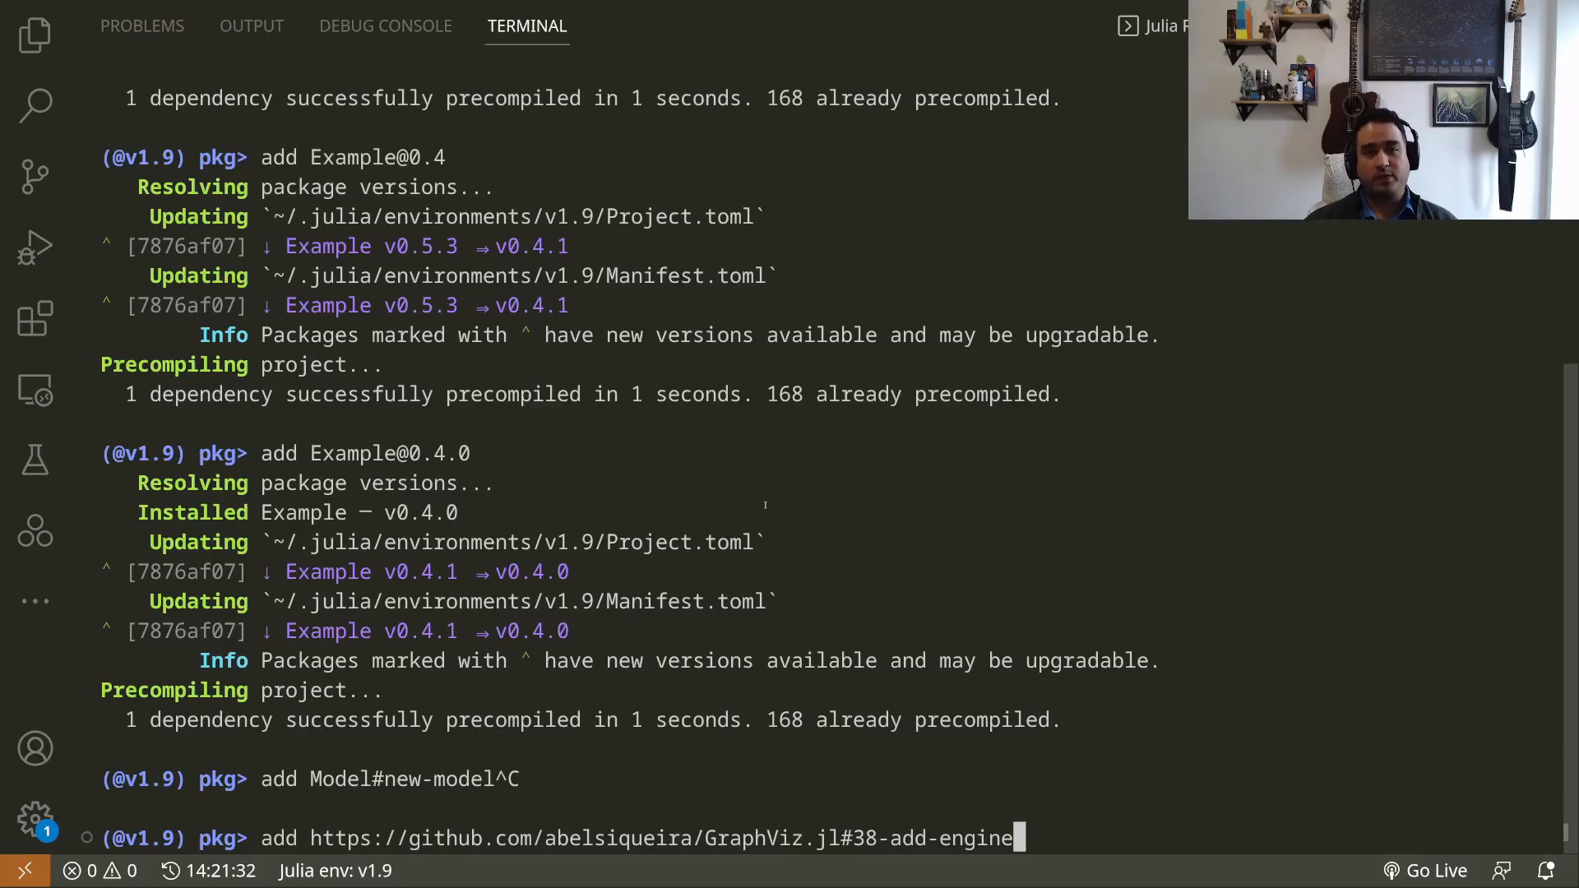
key(ctrl+c)
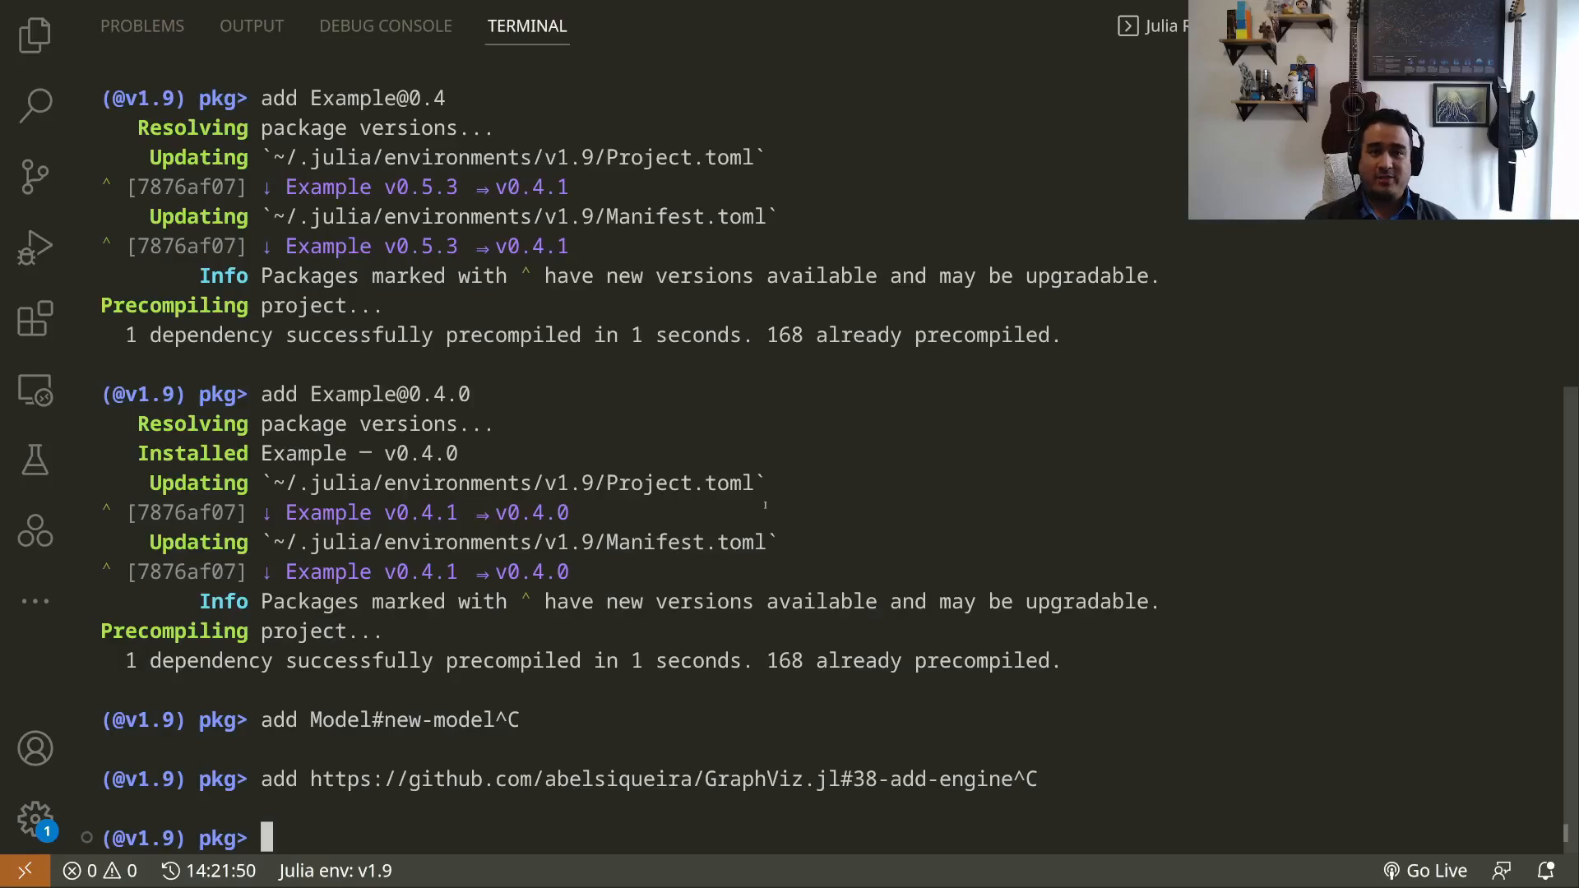
- Switch back to the default v1.9 environment, then to a temporary environment
text(ac)
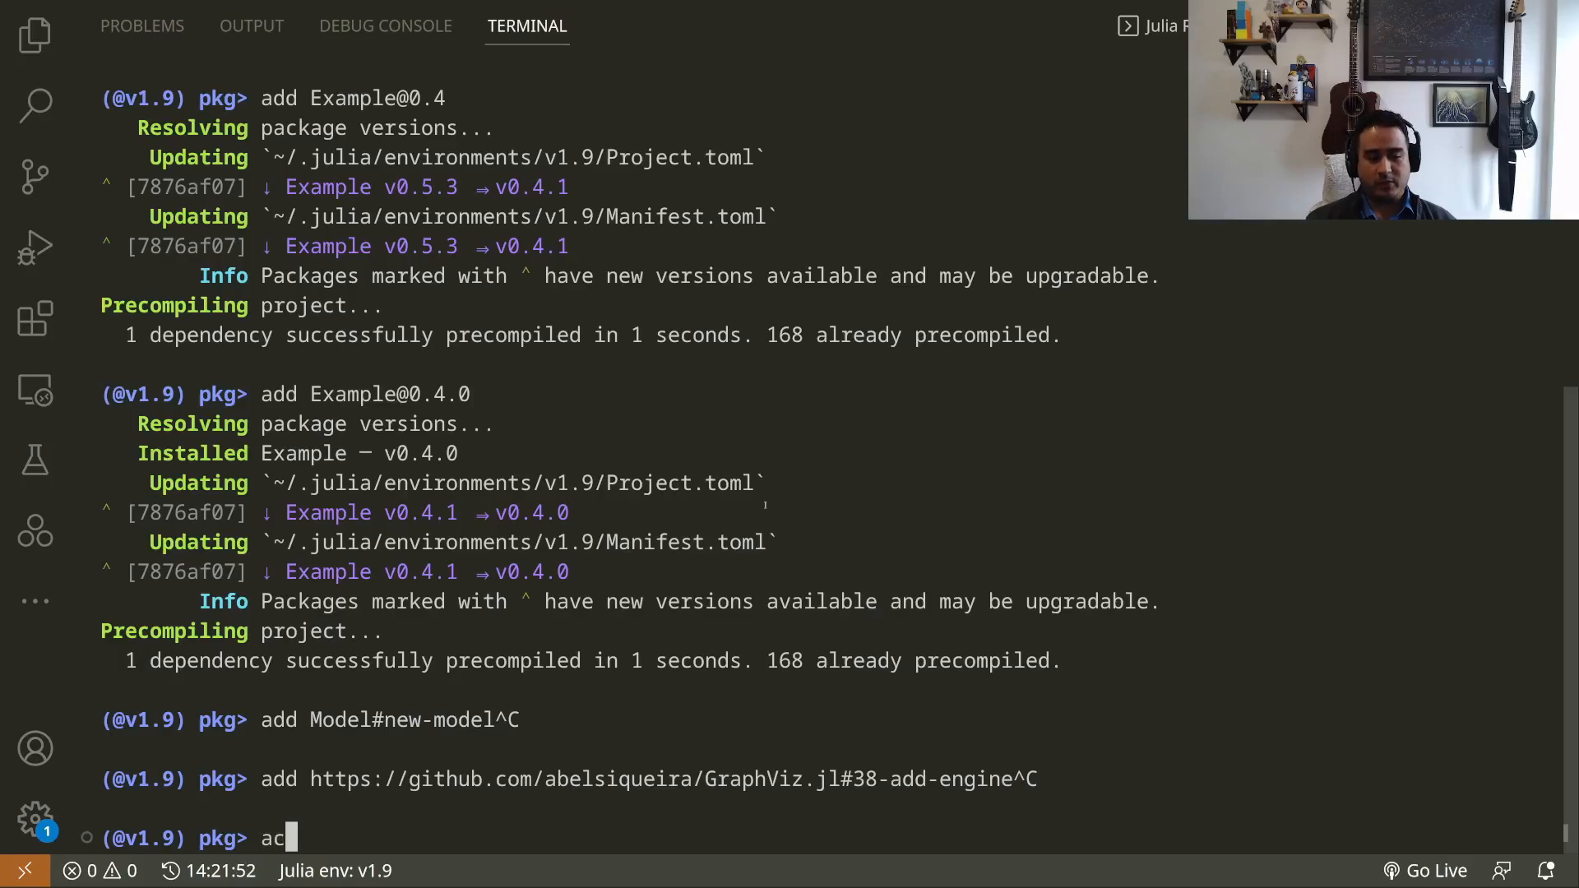
text(tivate)
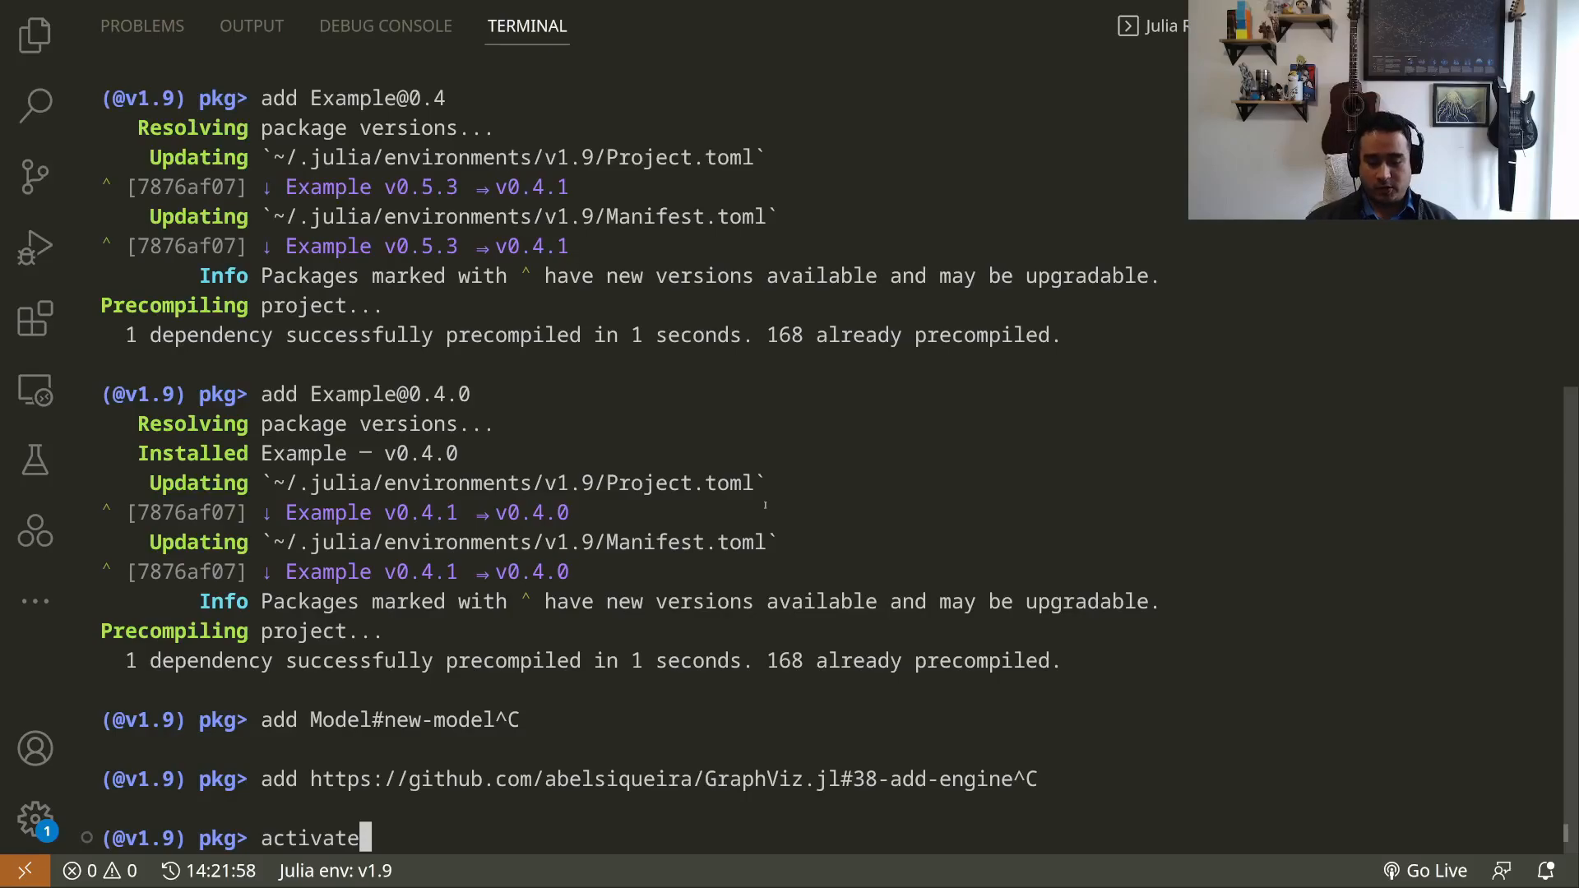
key(Return)
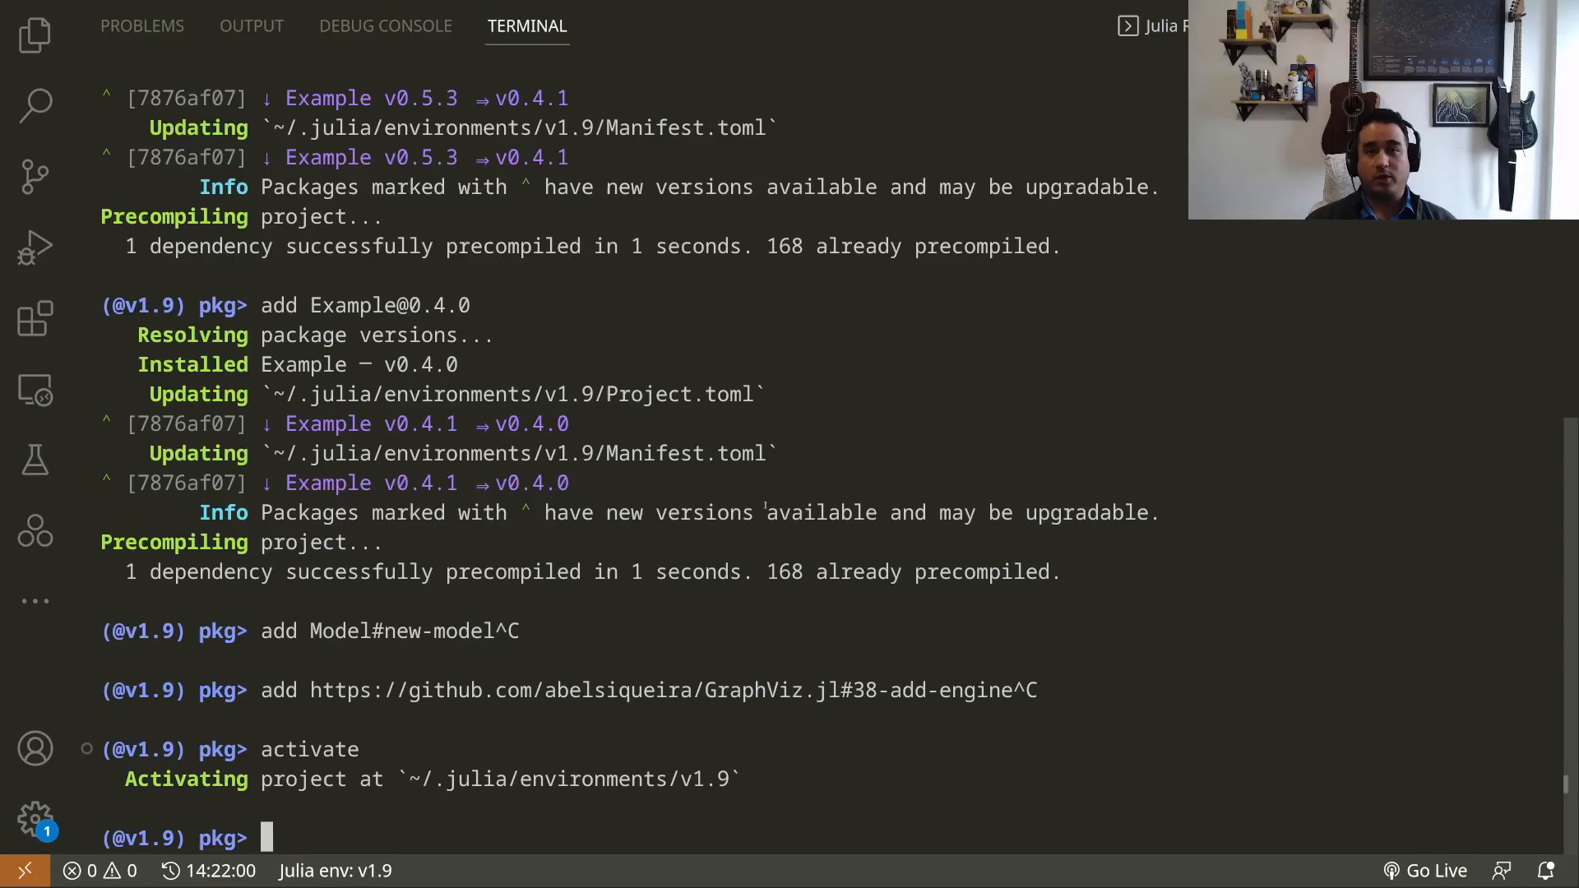
text(activate)
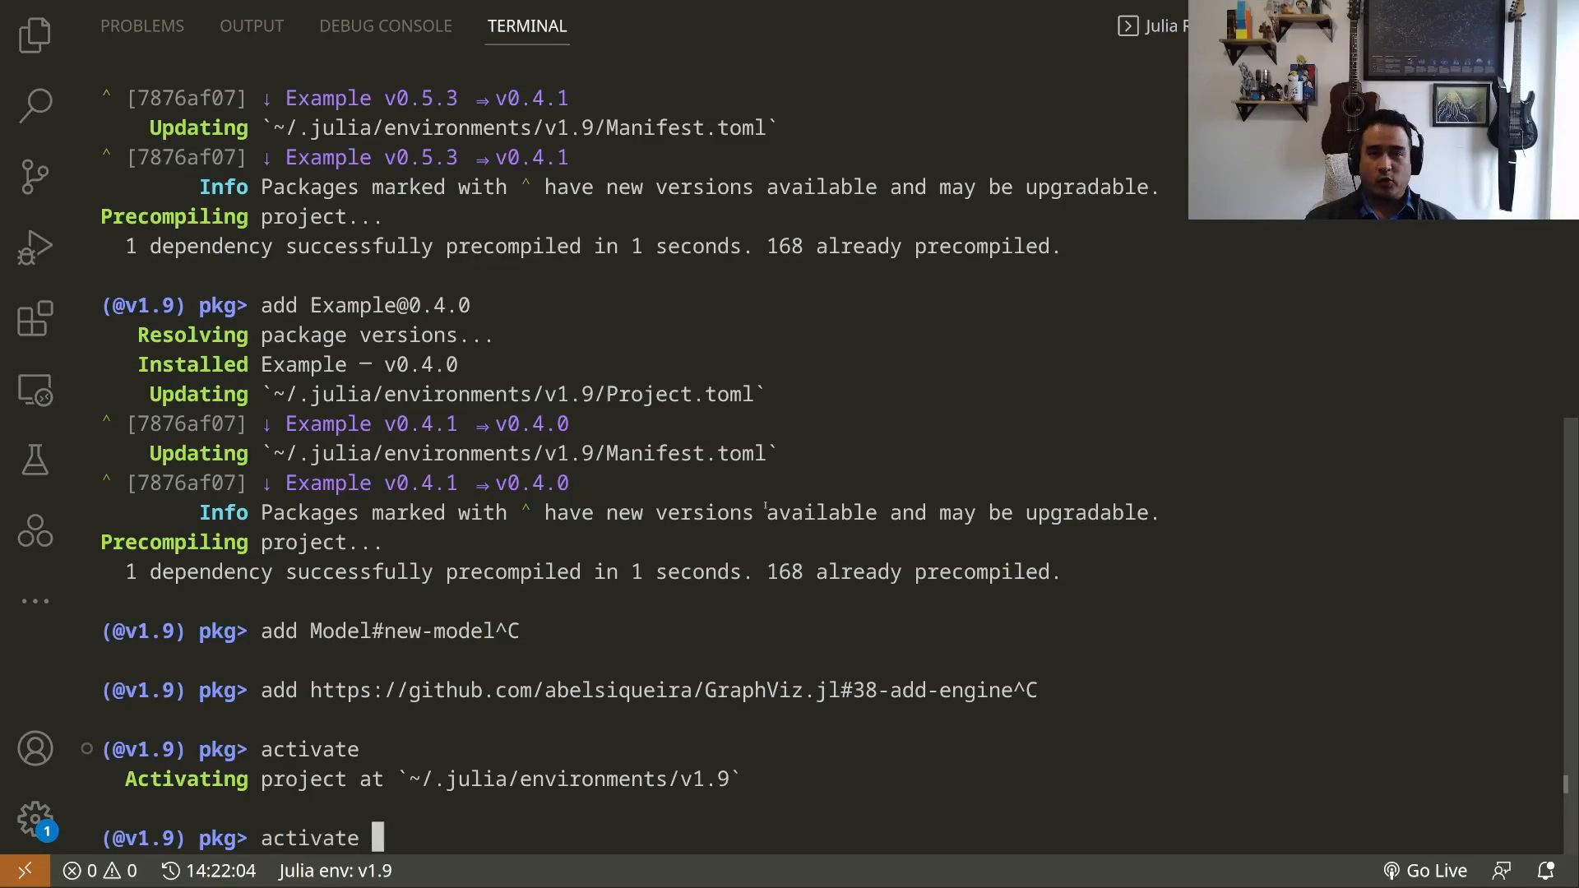
text(--temp)
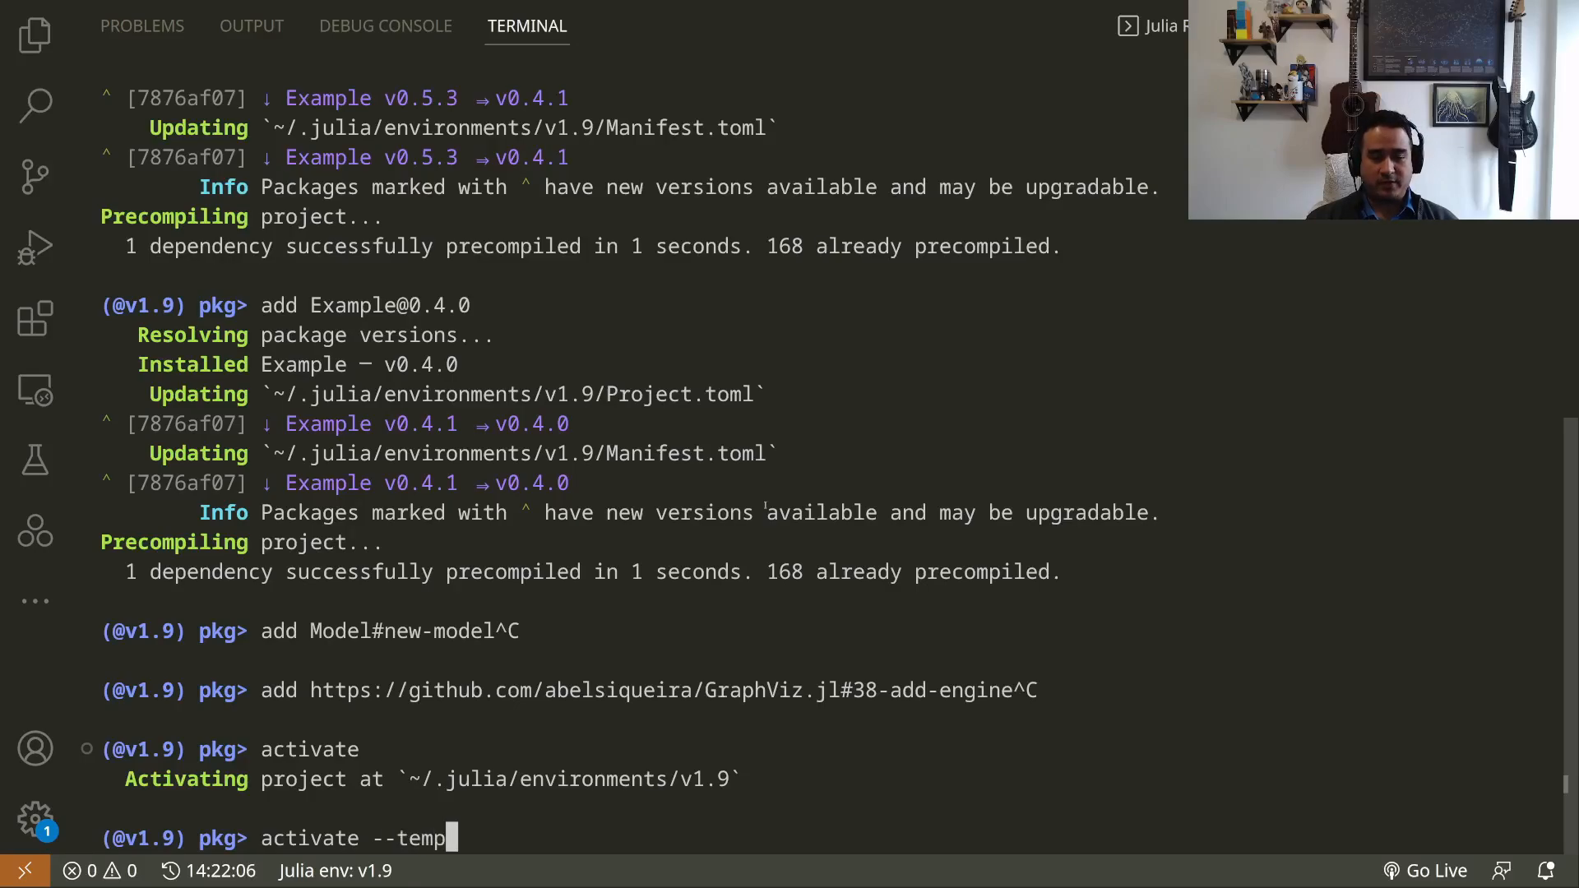
key(Return)
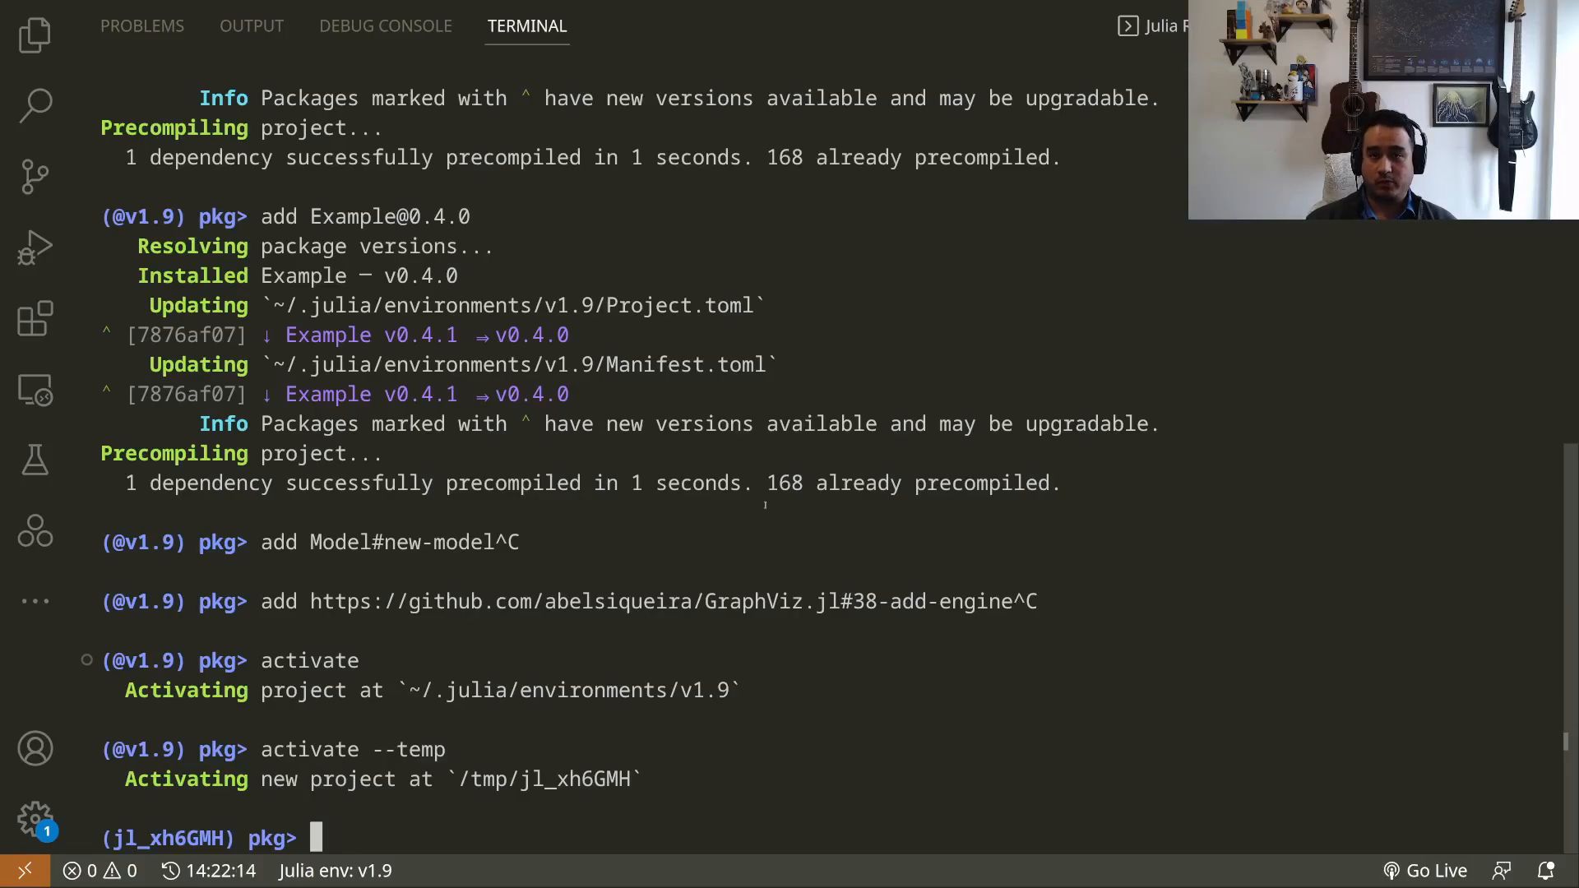
- Activate the personal-projects/julia-journey project folder and check its status
text(activate)
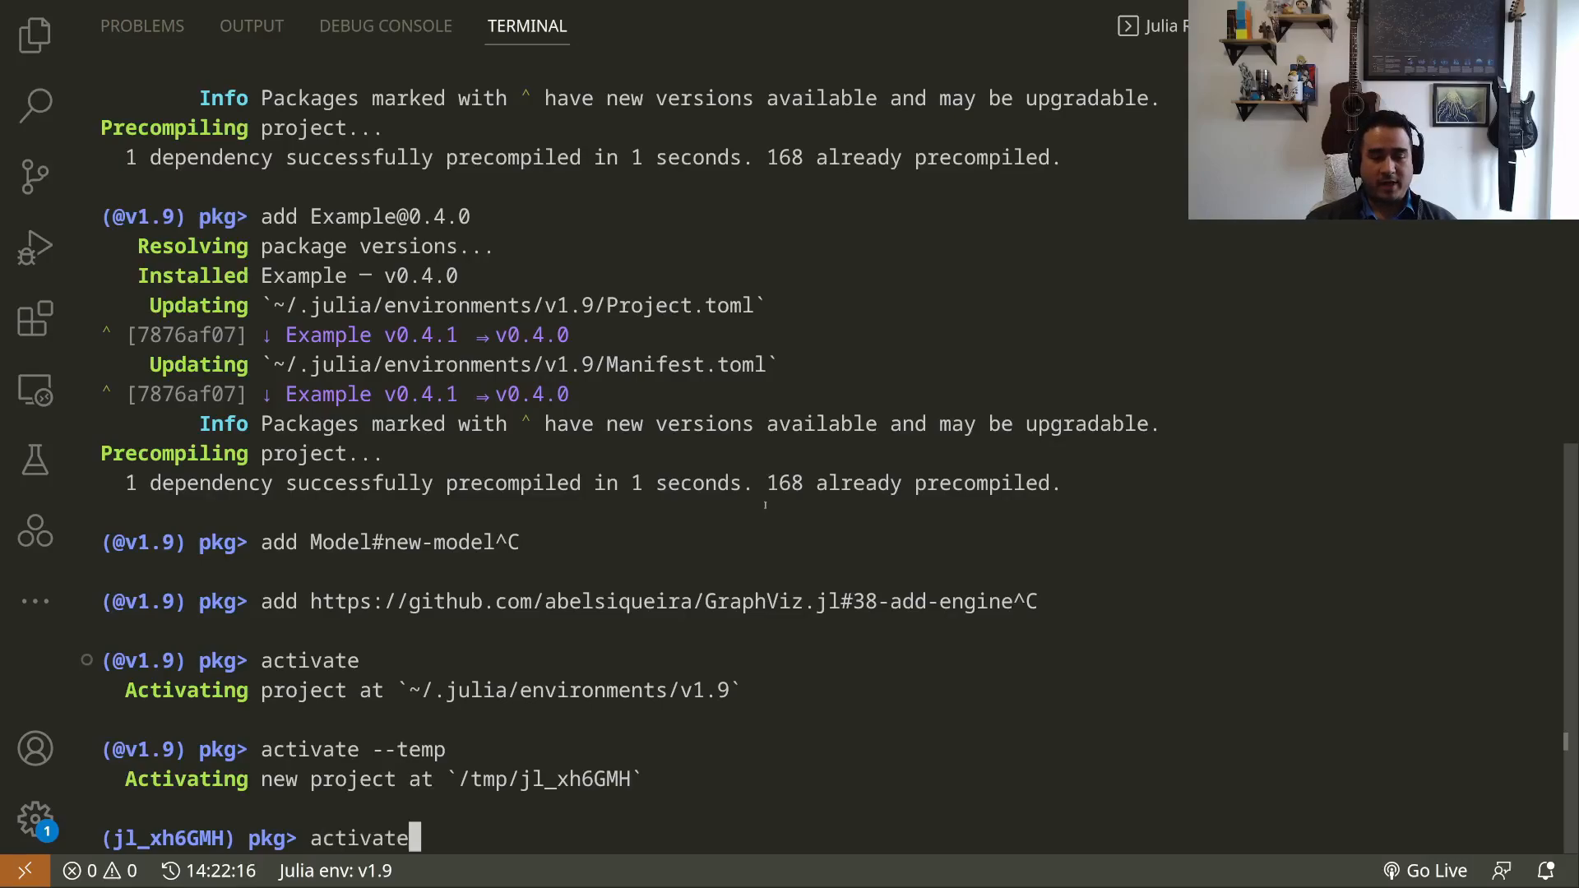
text(personal-projects/ju)
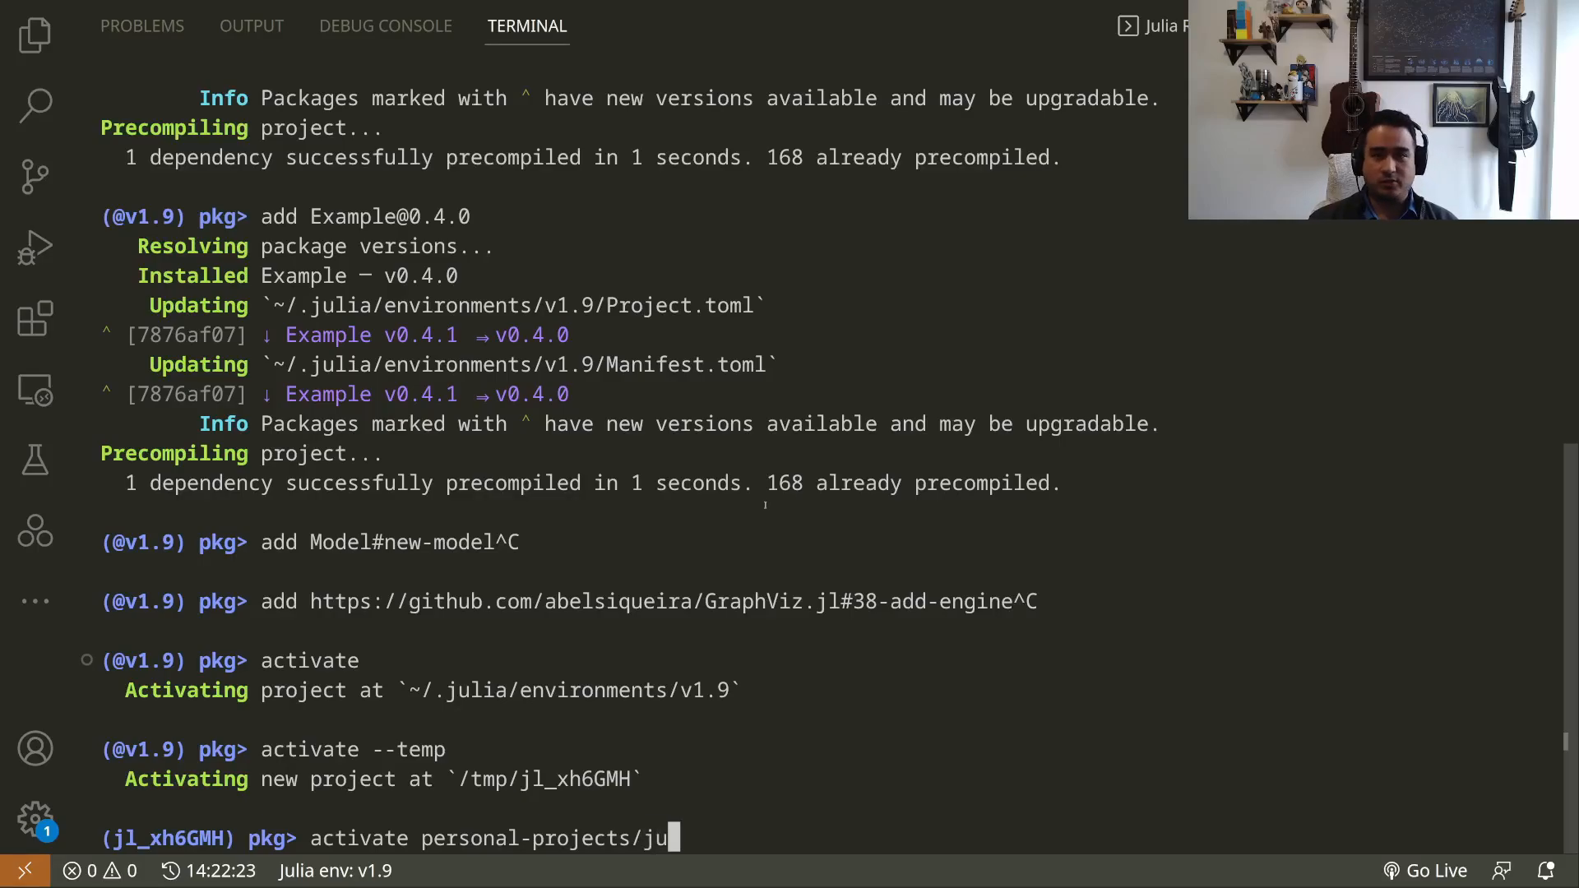
key(Return)
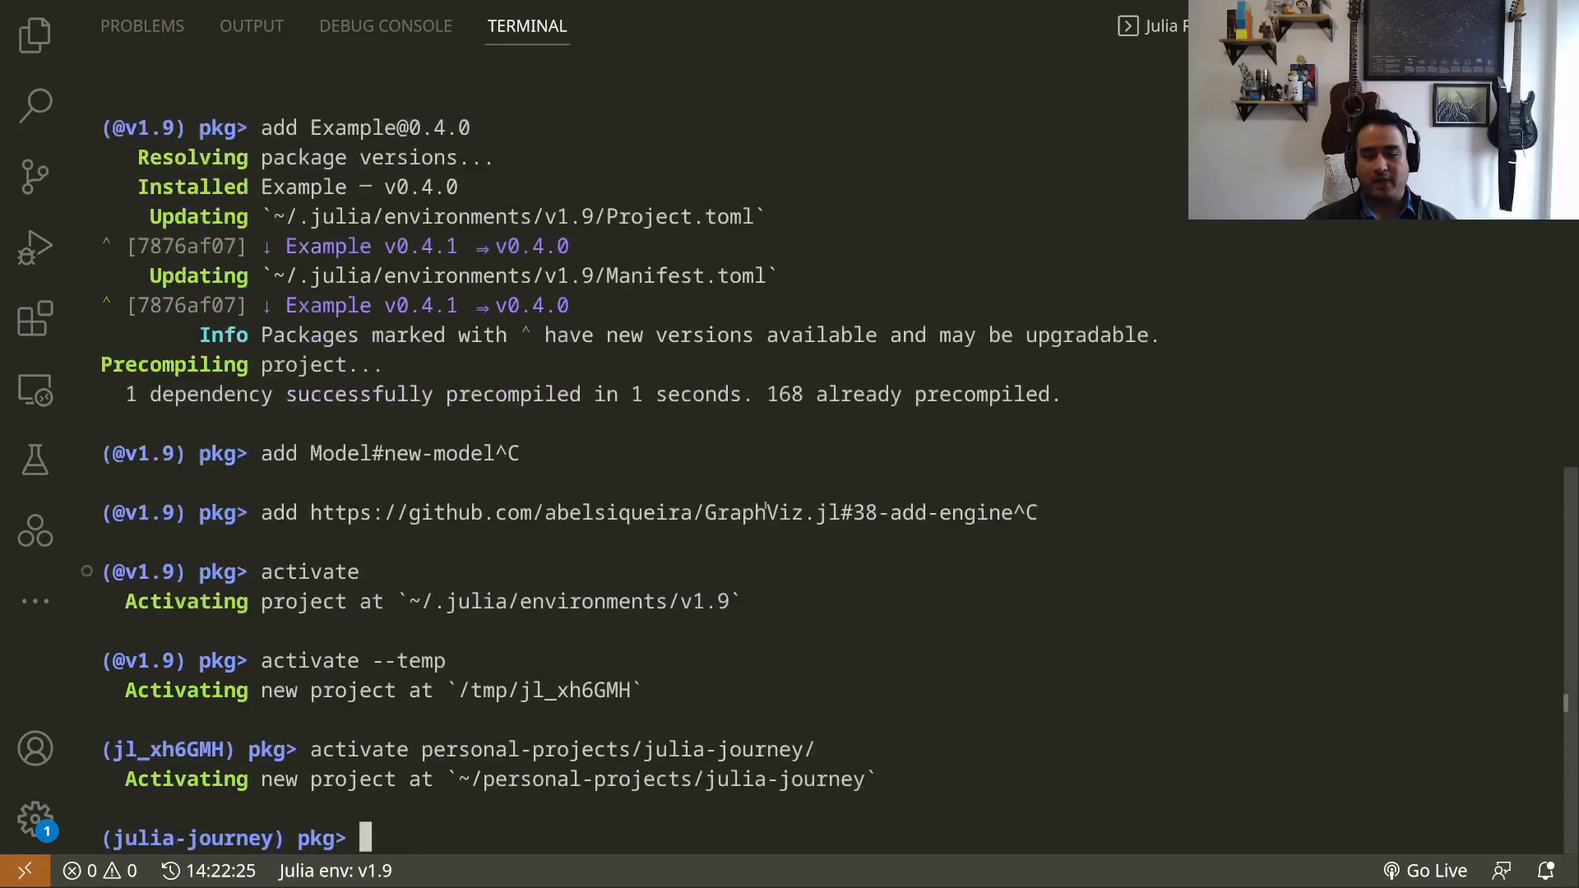
text(stt)
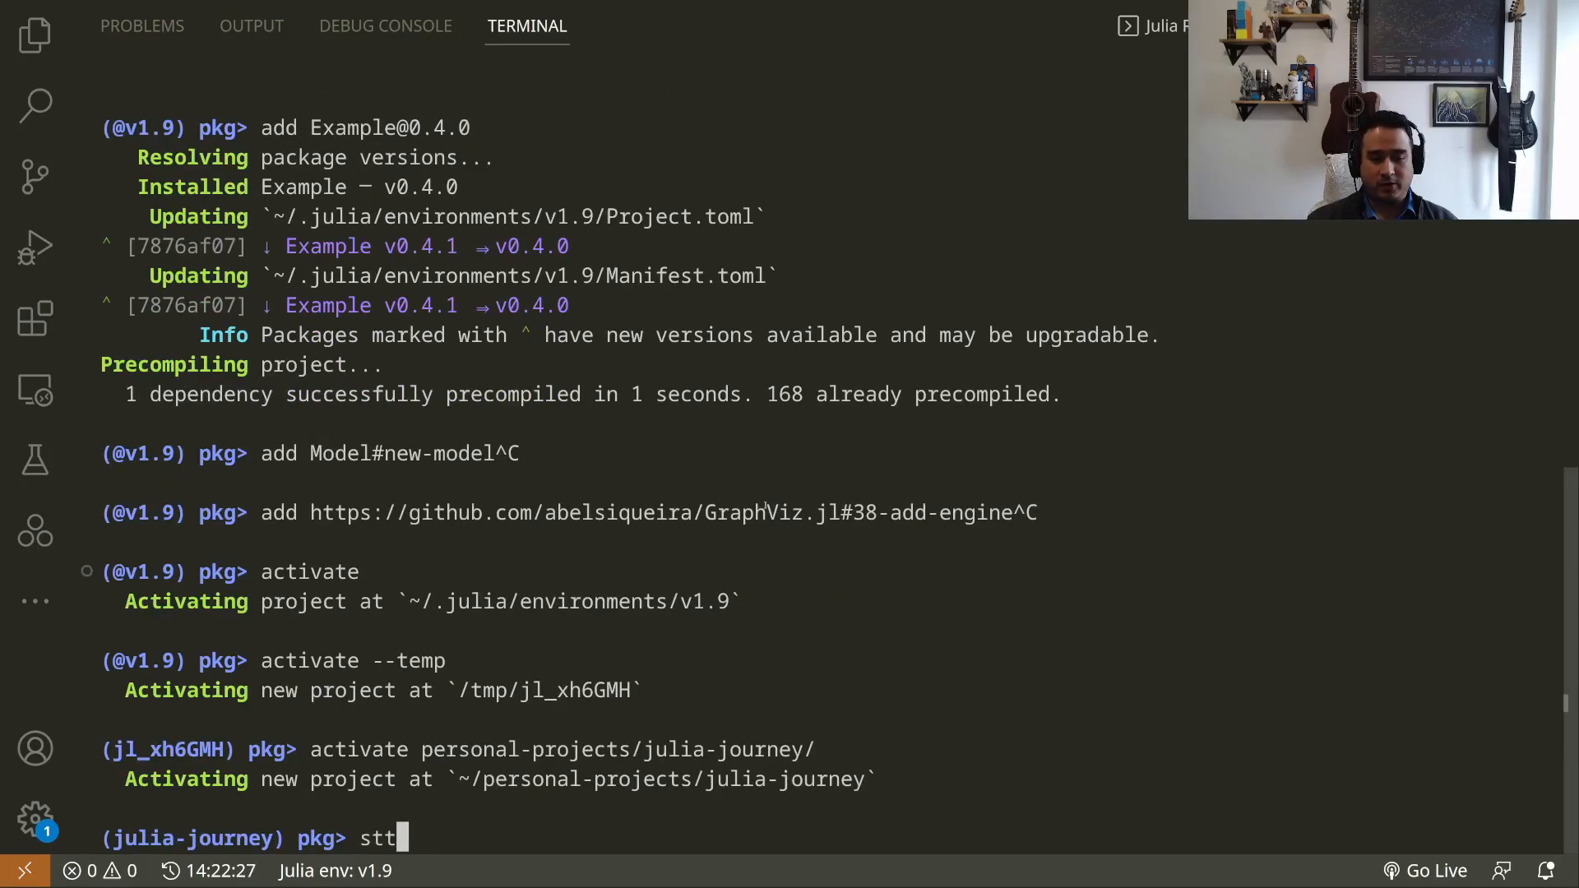
key(Return)
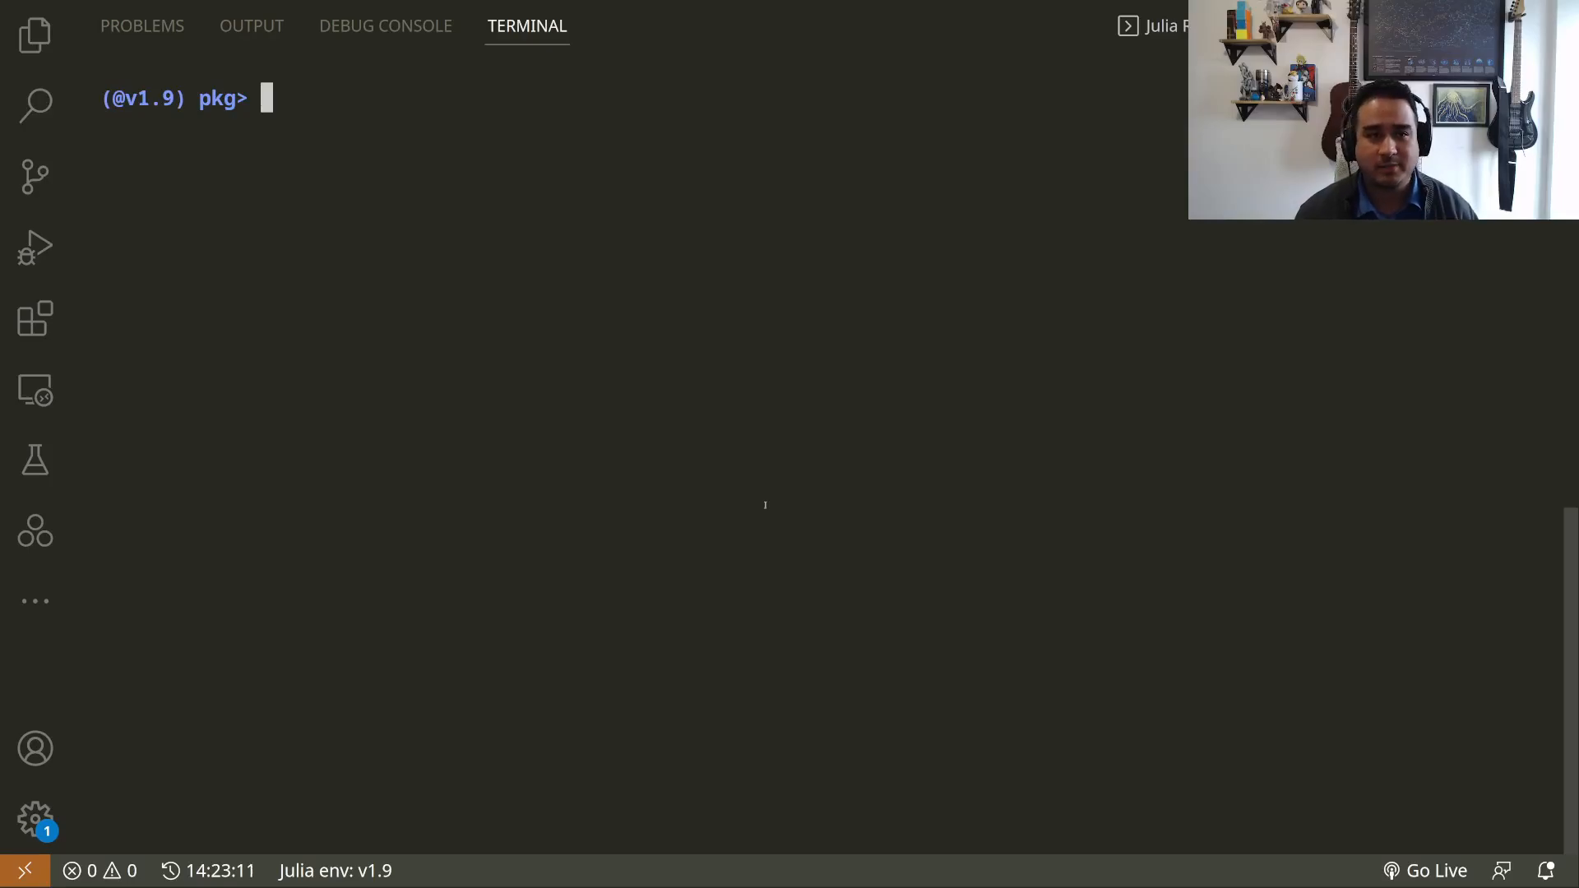
text(activate @)
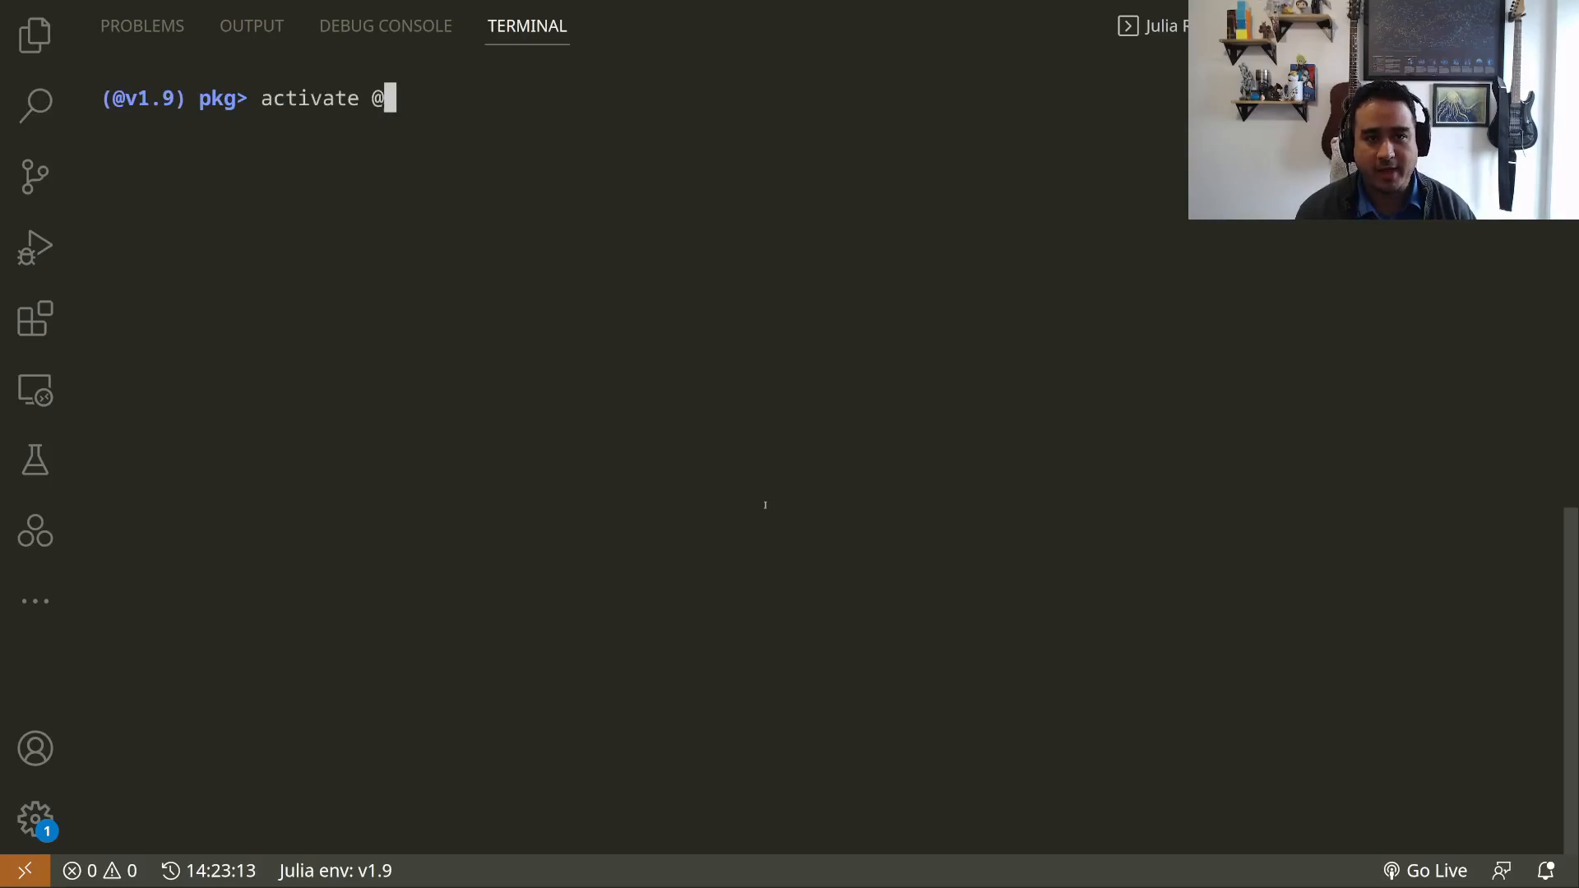
text(data)
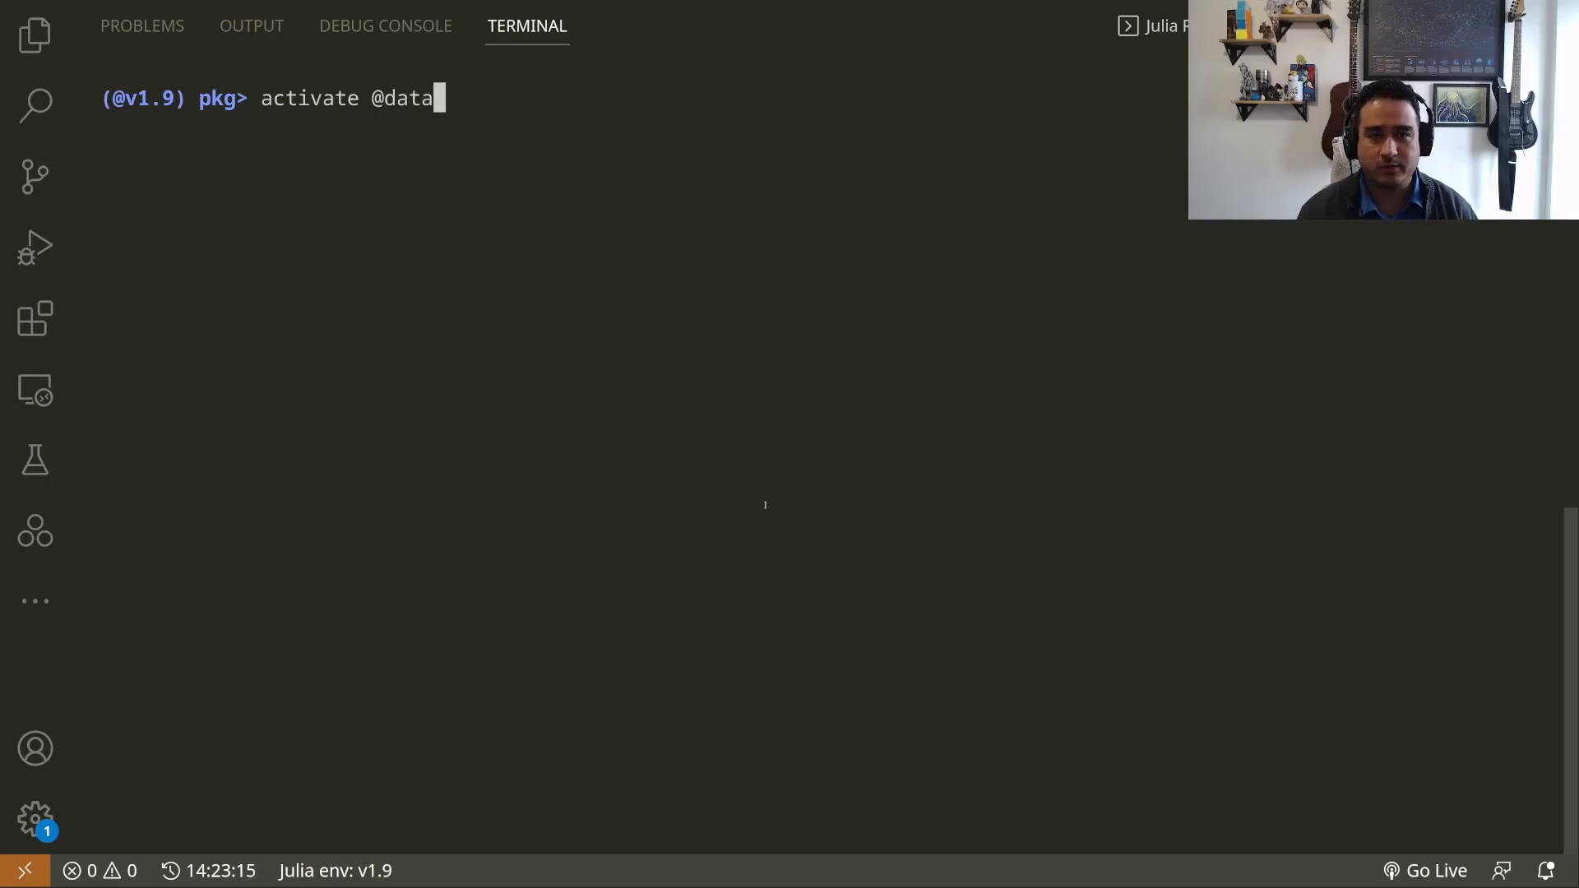
key(Return)
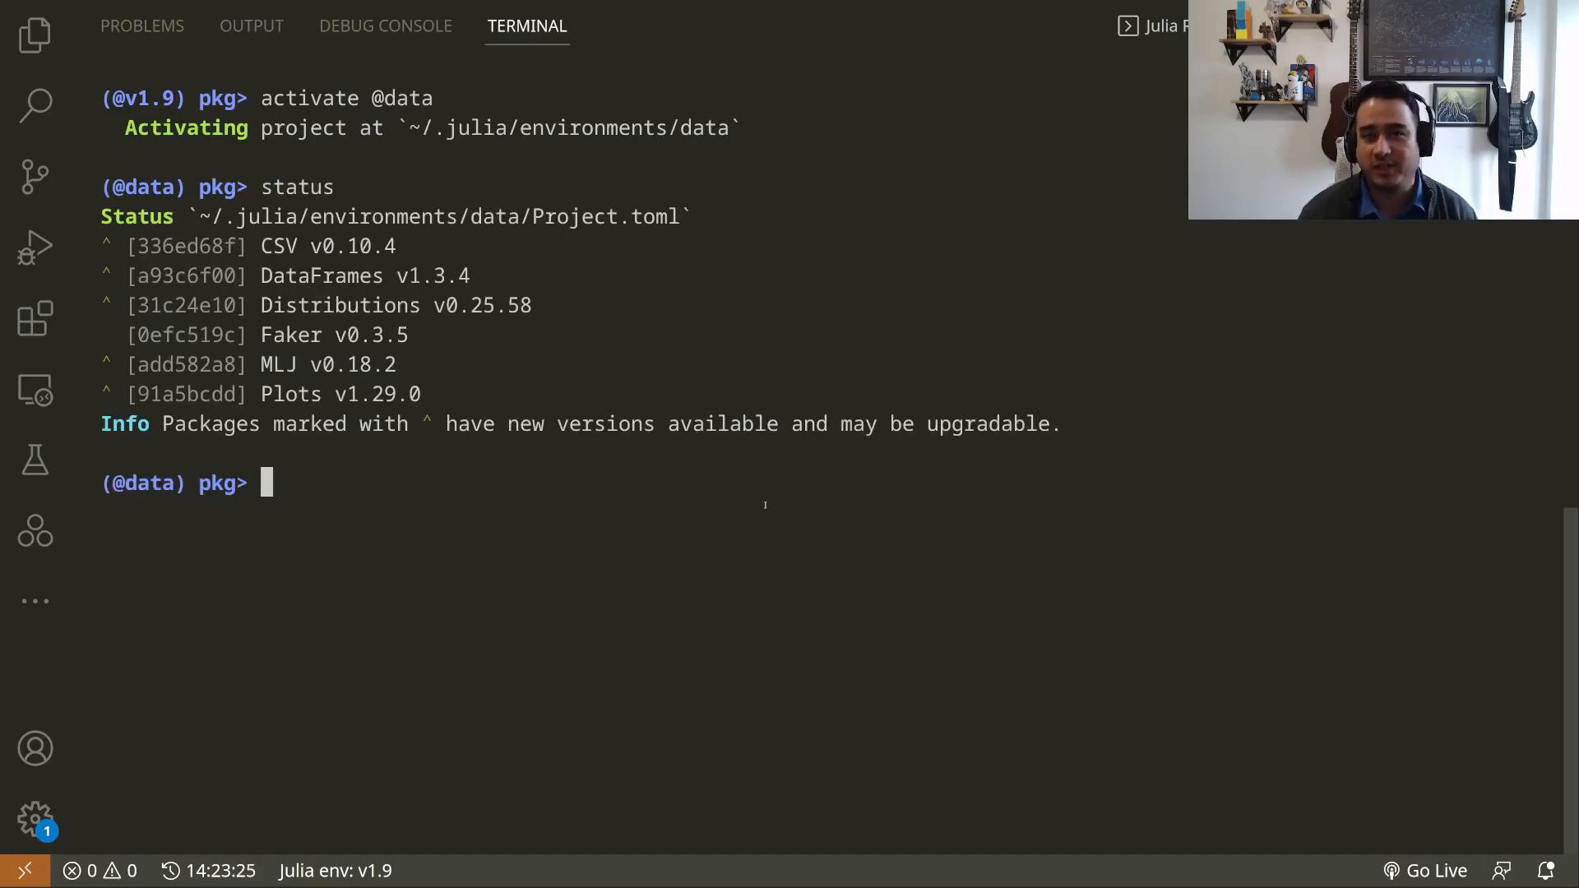
click(33, 33)
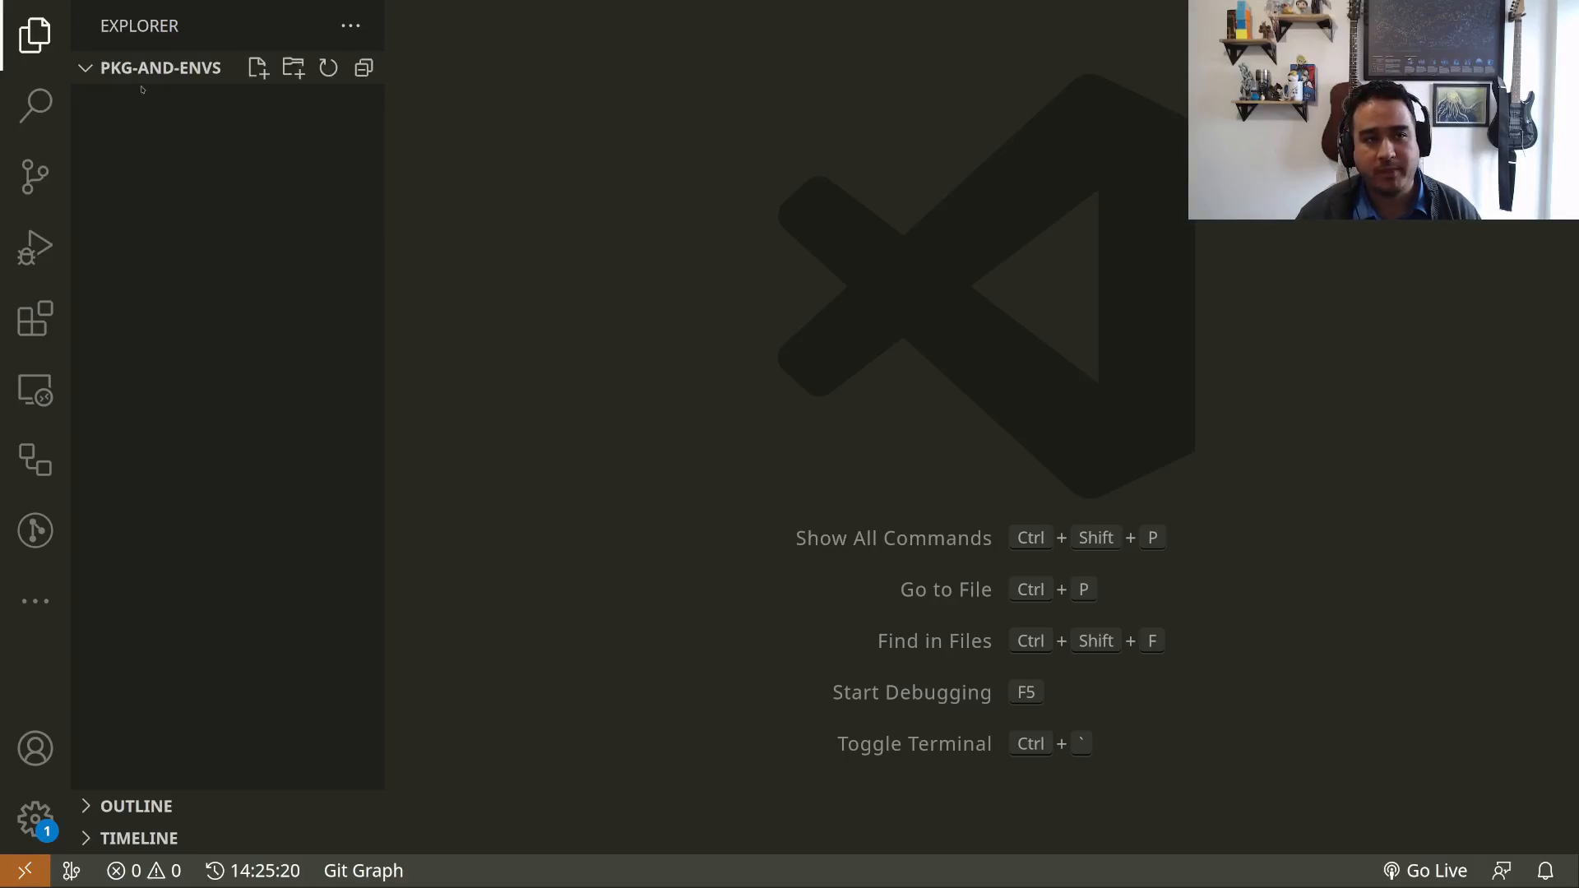
mouse_move(571, 181)
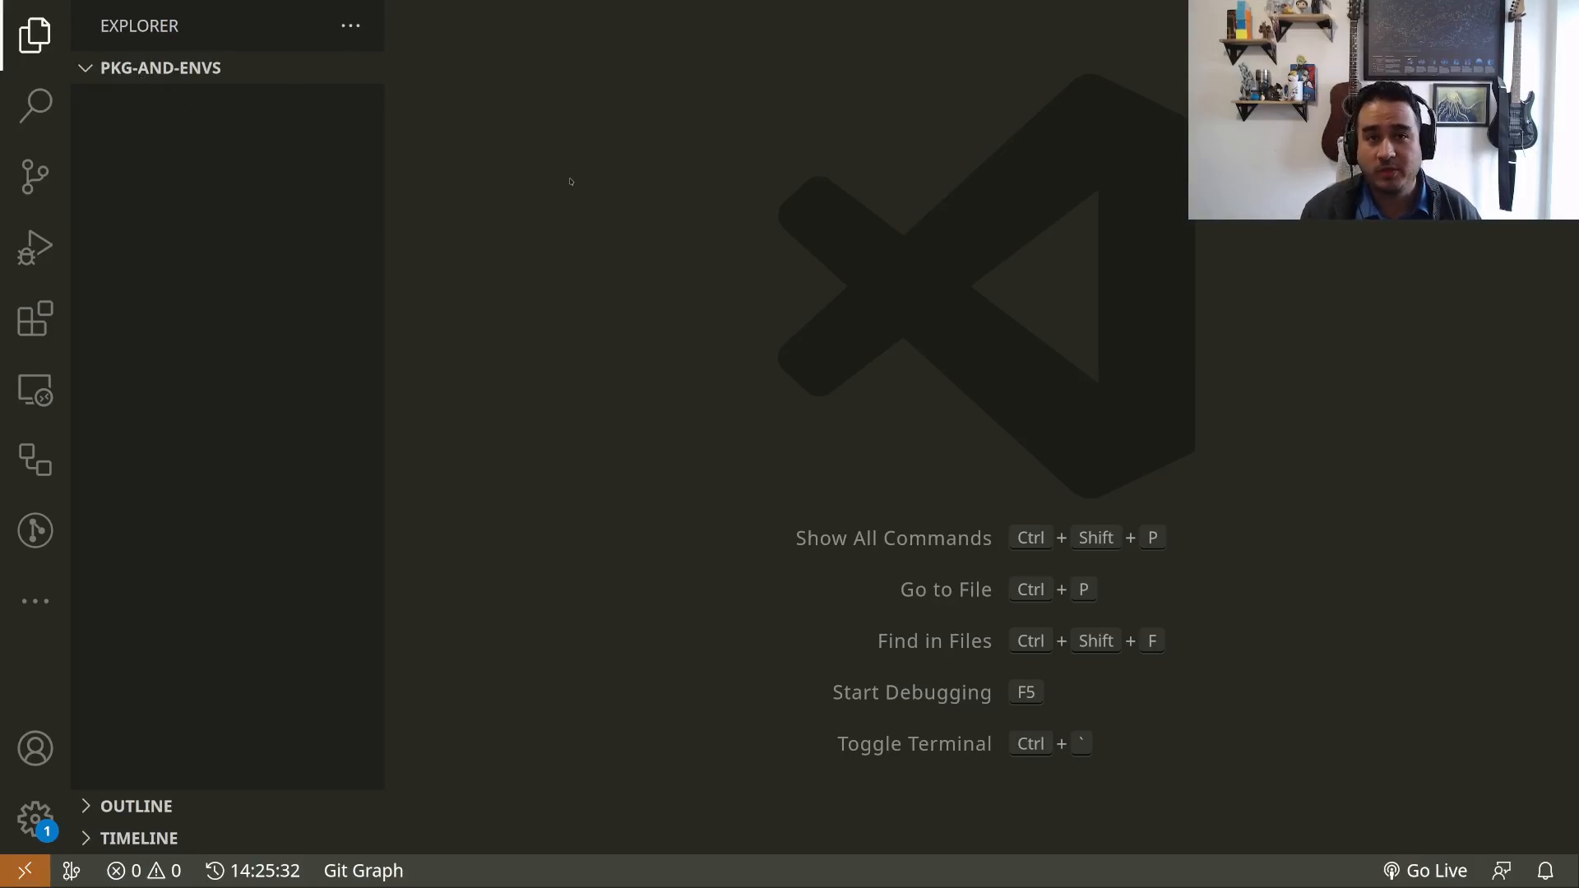
- Start the REPL in pkg-and-envs, activate the folder as a project, and add ForwardDiff
key(Alt+j)
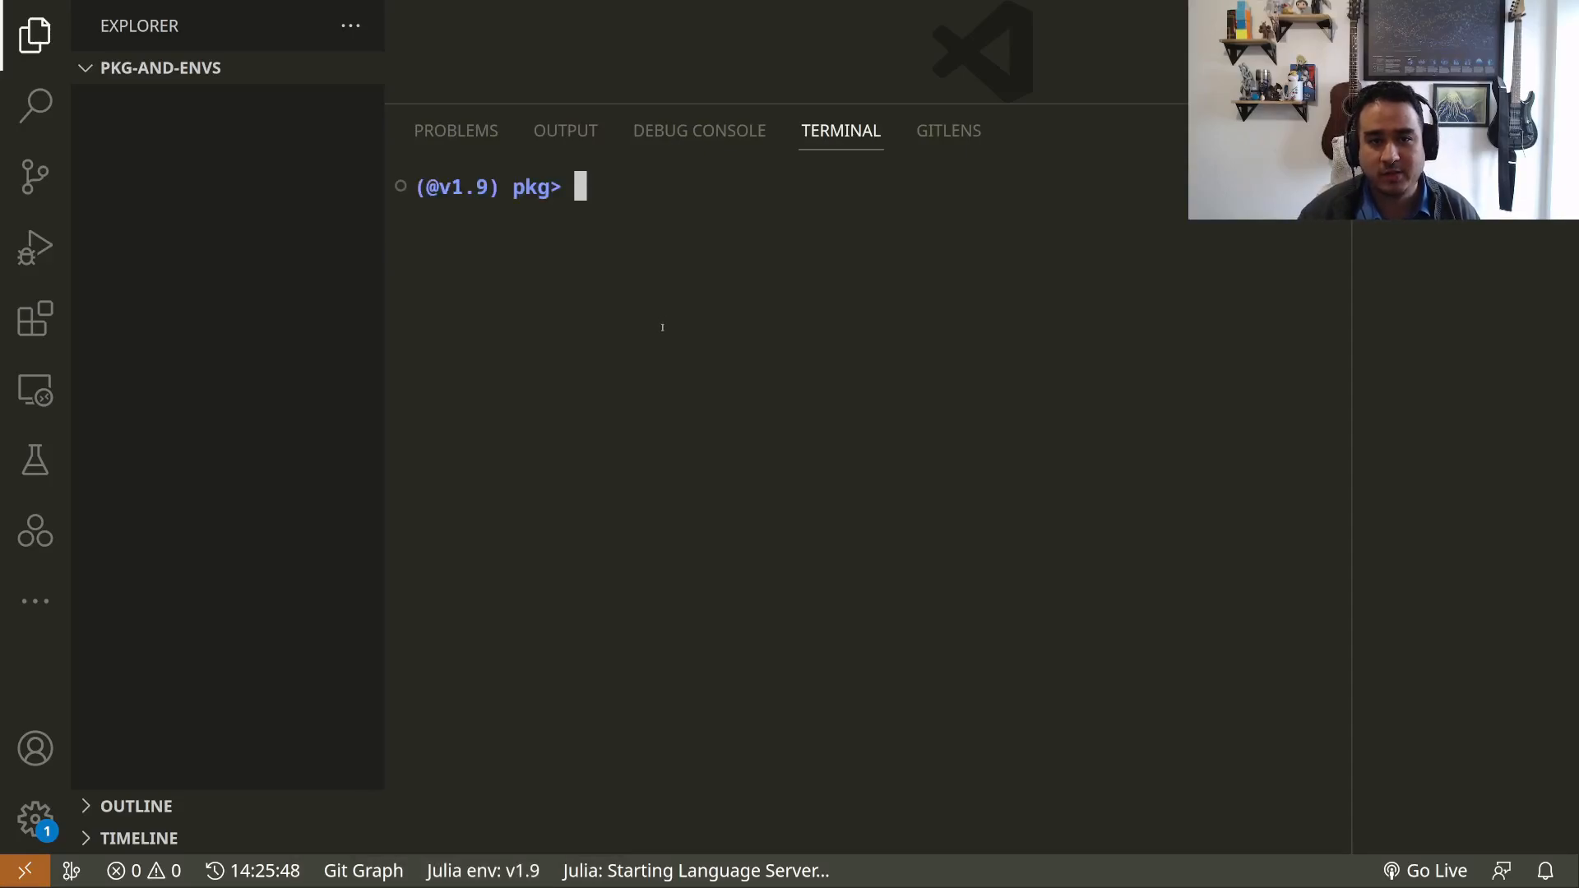
double_click(457, 188)
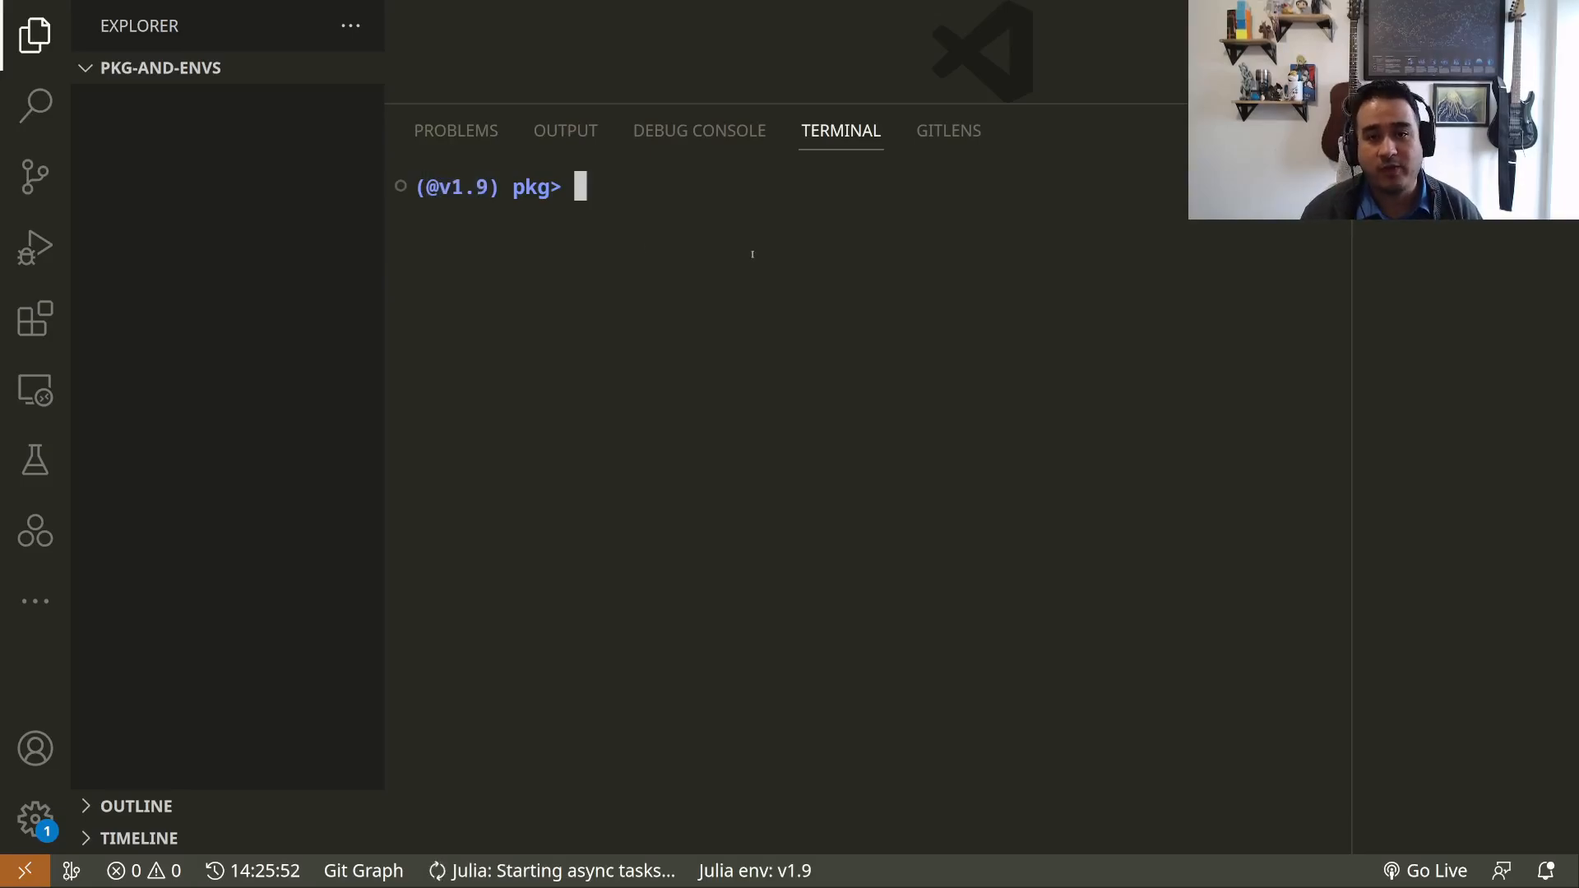
text(activate)
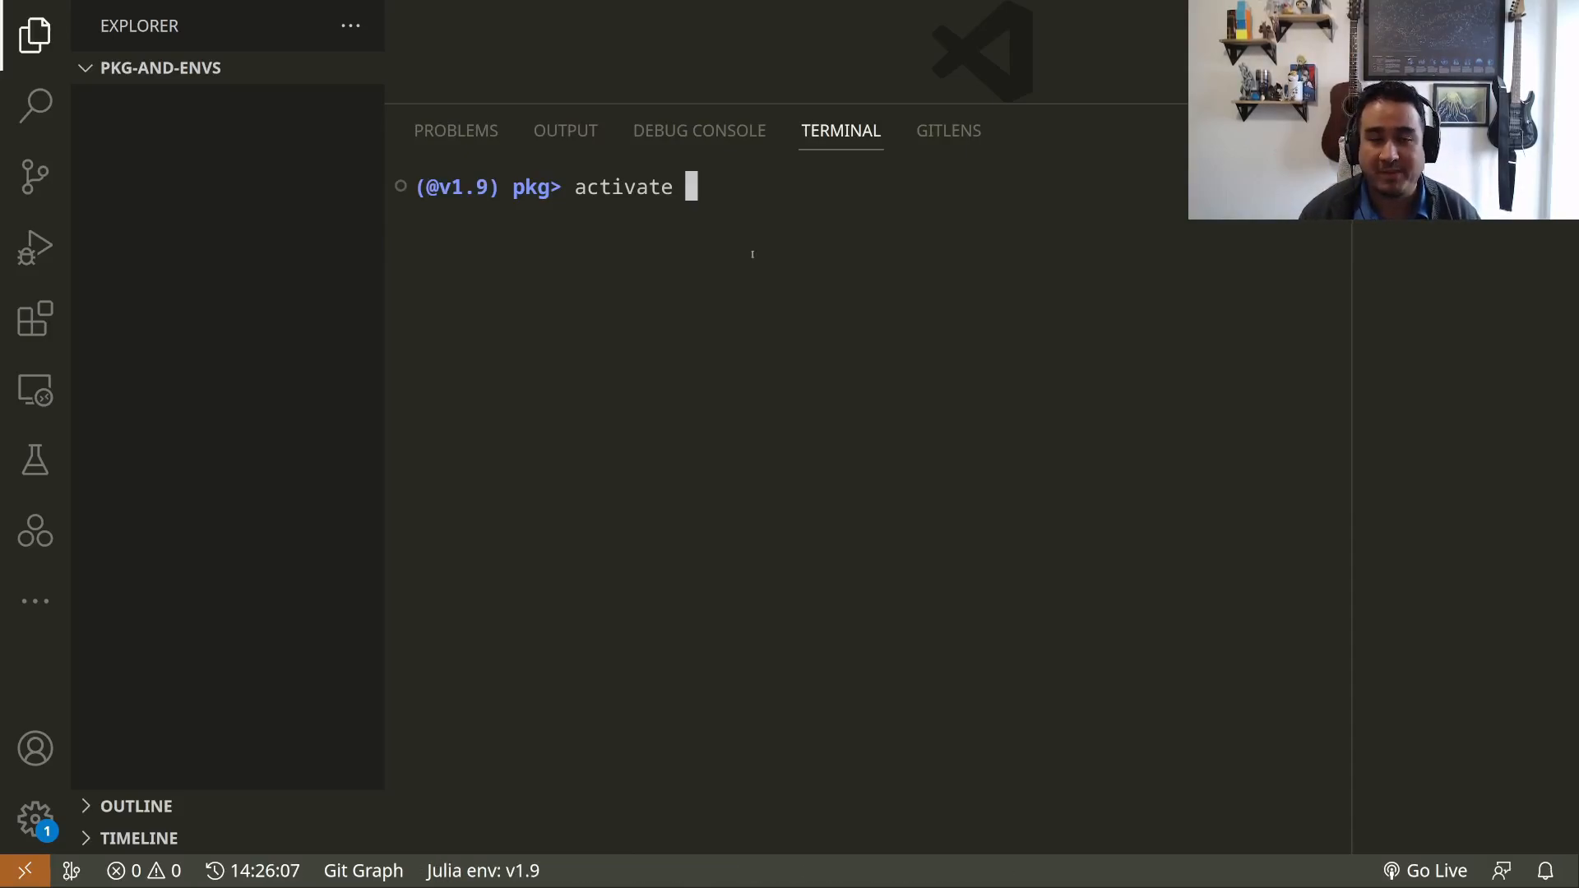
key(Return)
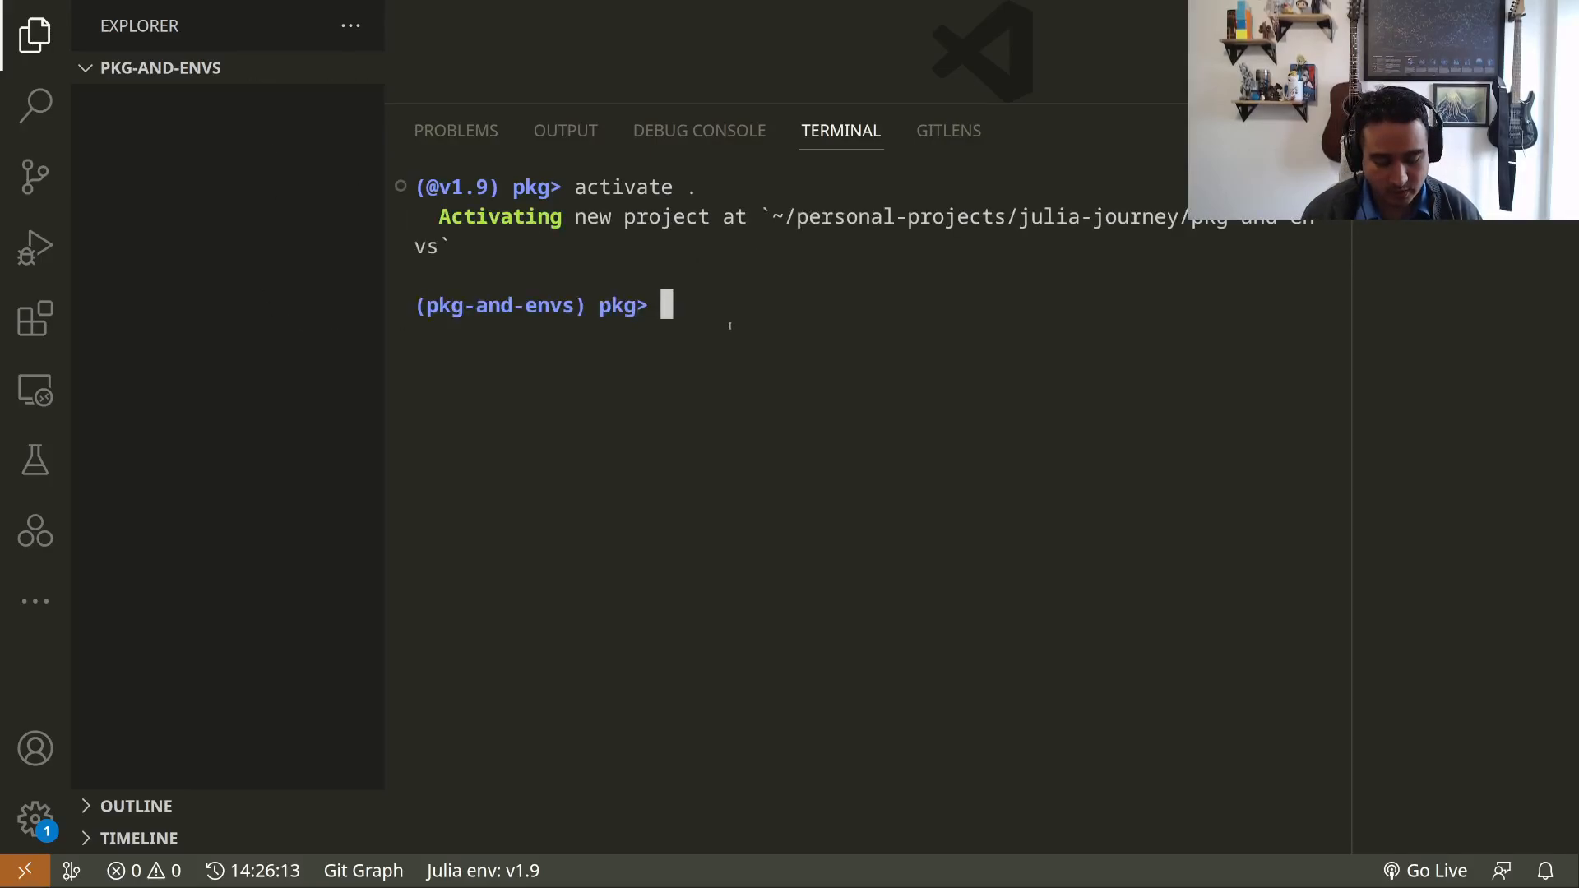
text(add Forw)
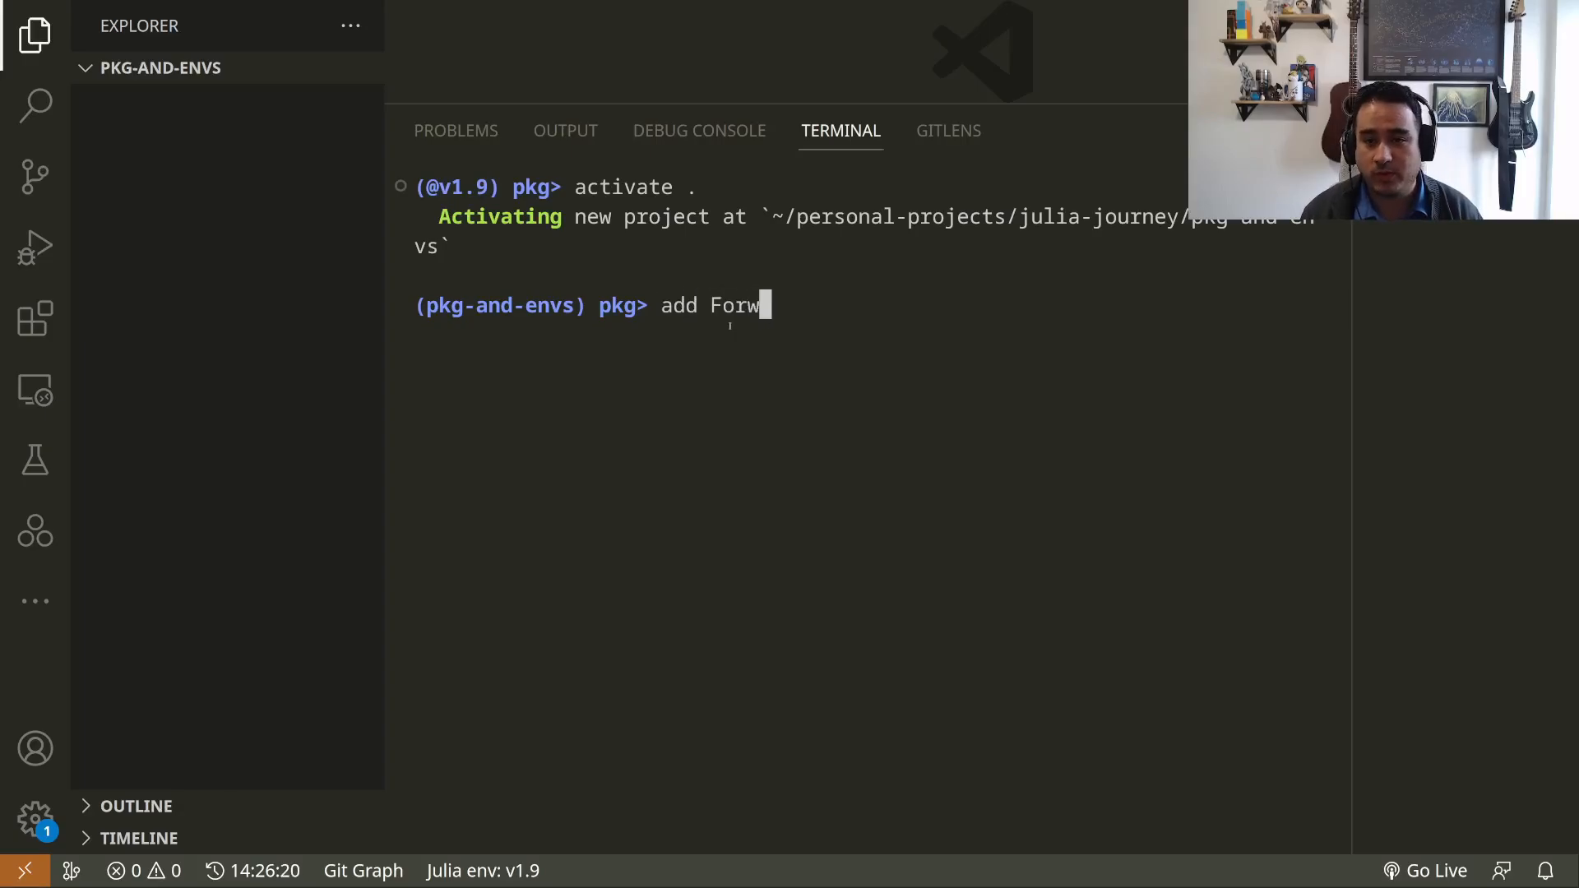
key(Return)
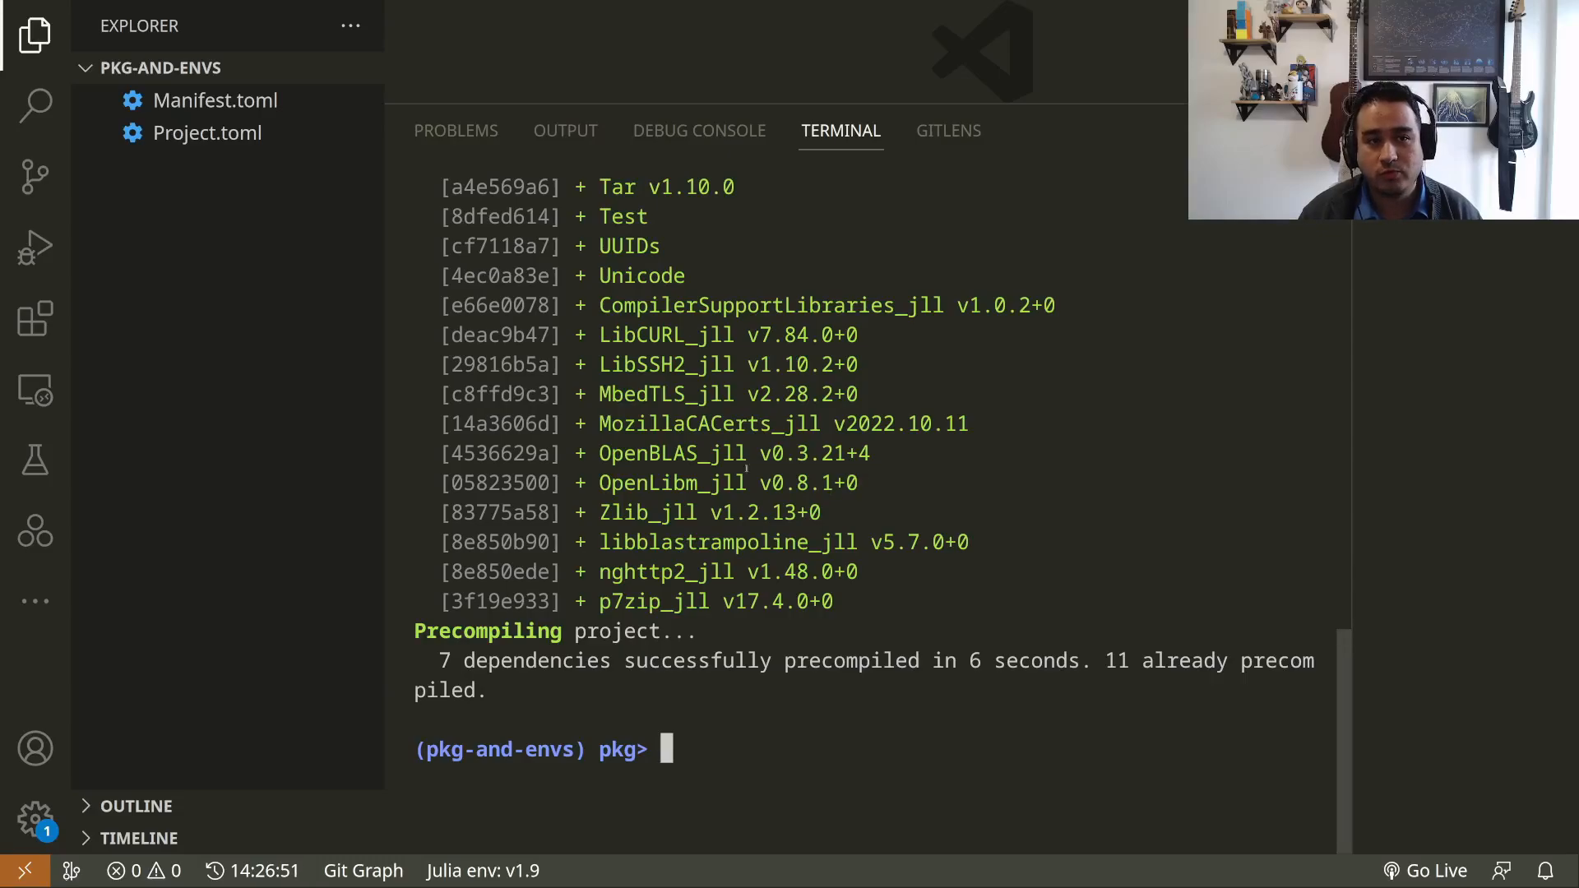
click(214, 100)
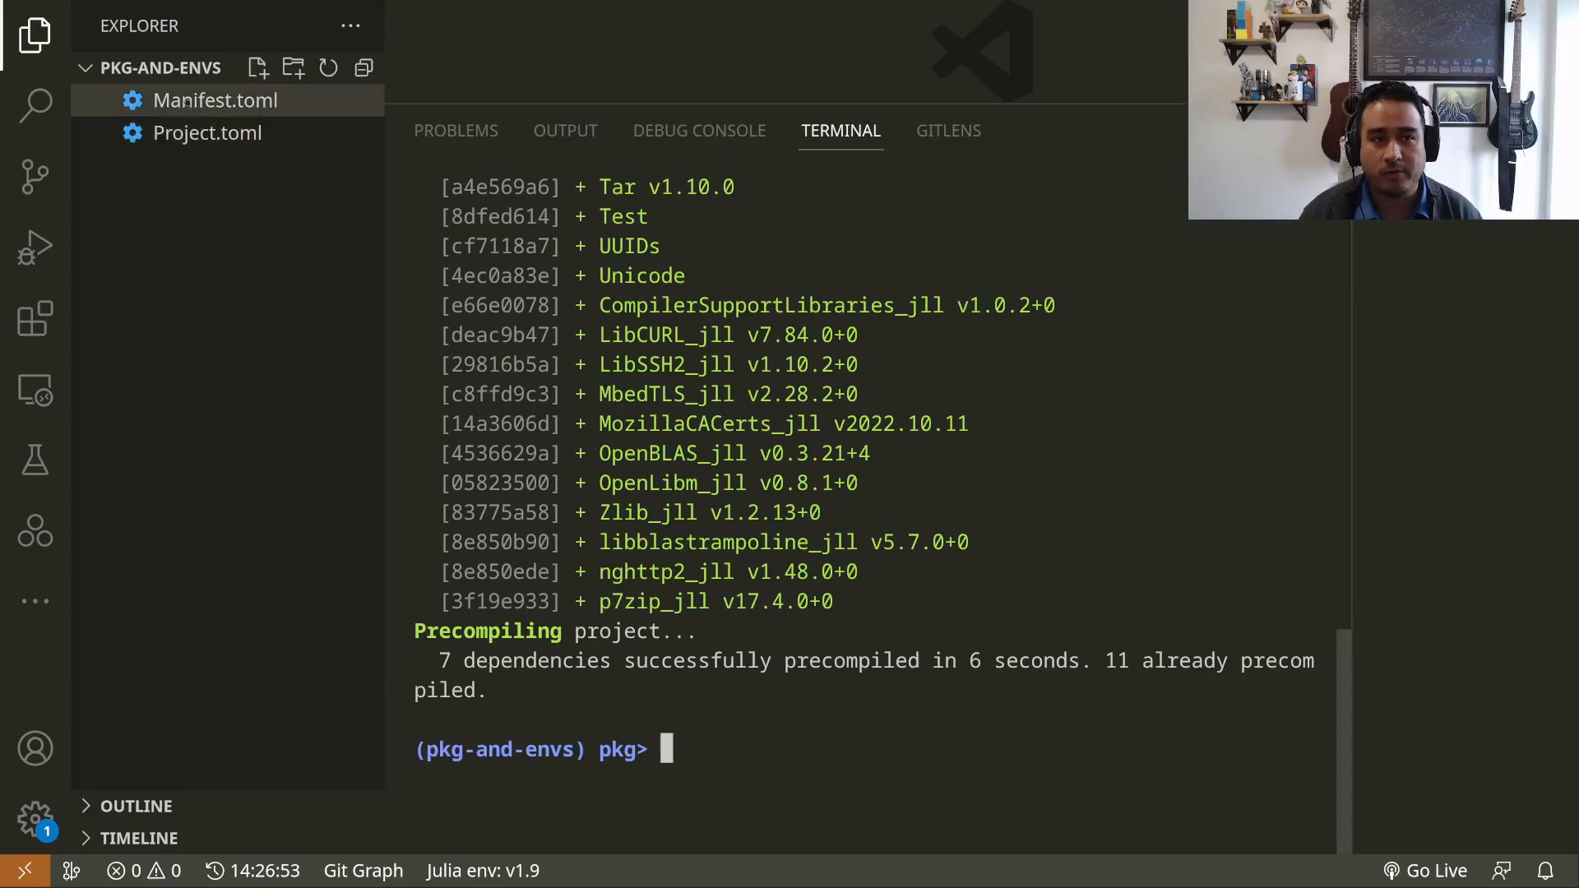
click(207, 131)
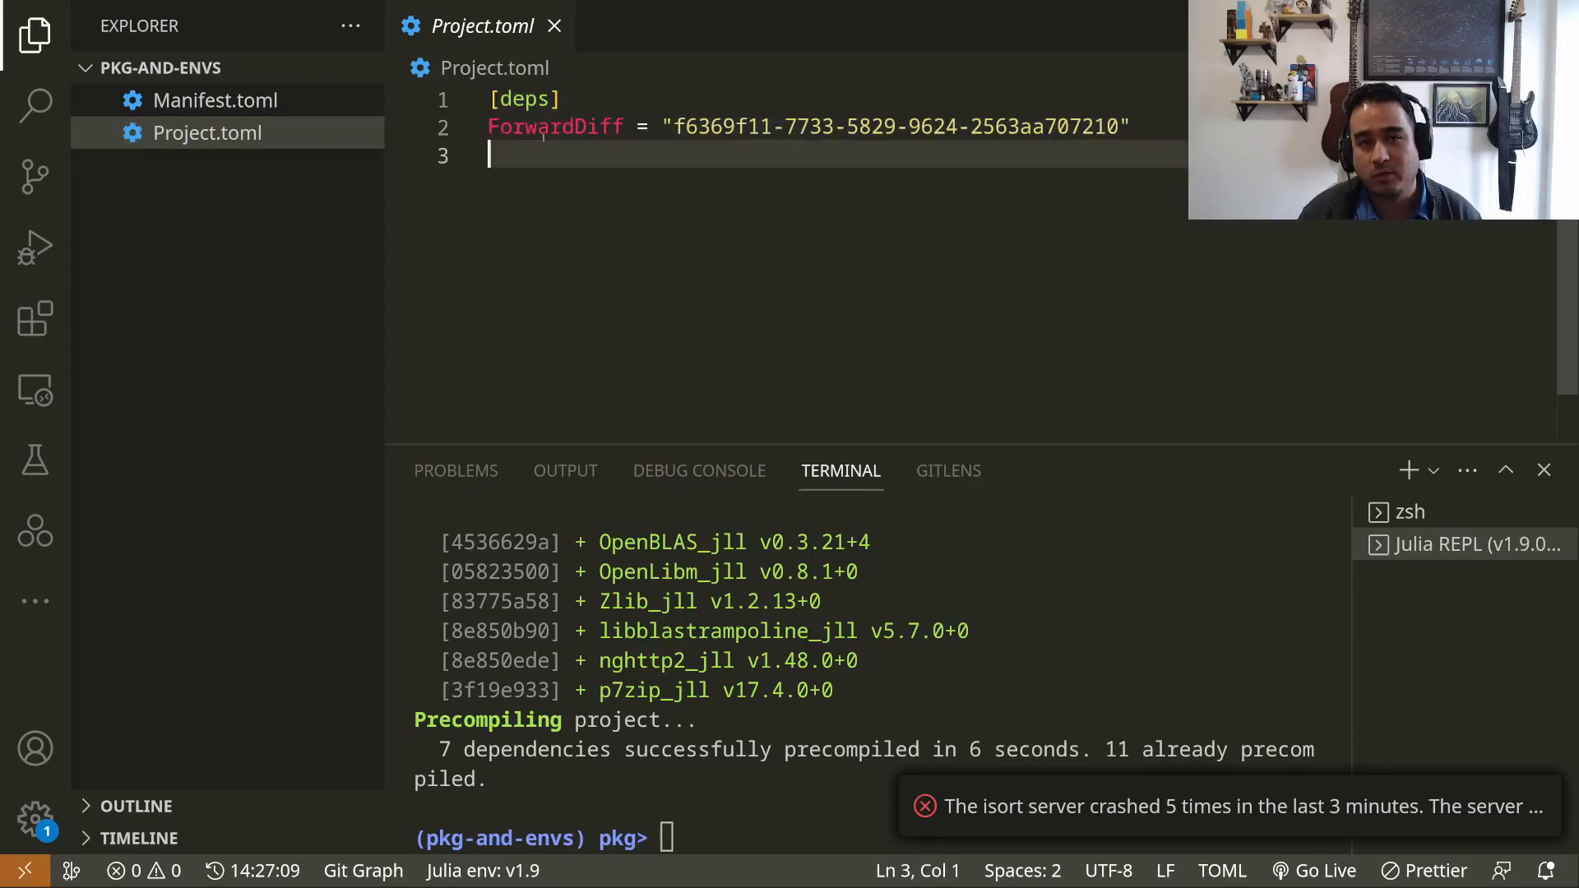
double_click(524, 98)
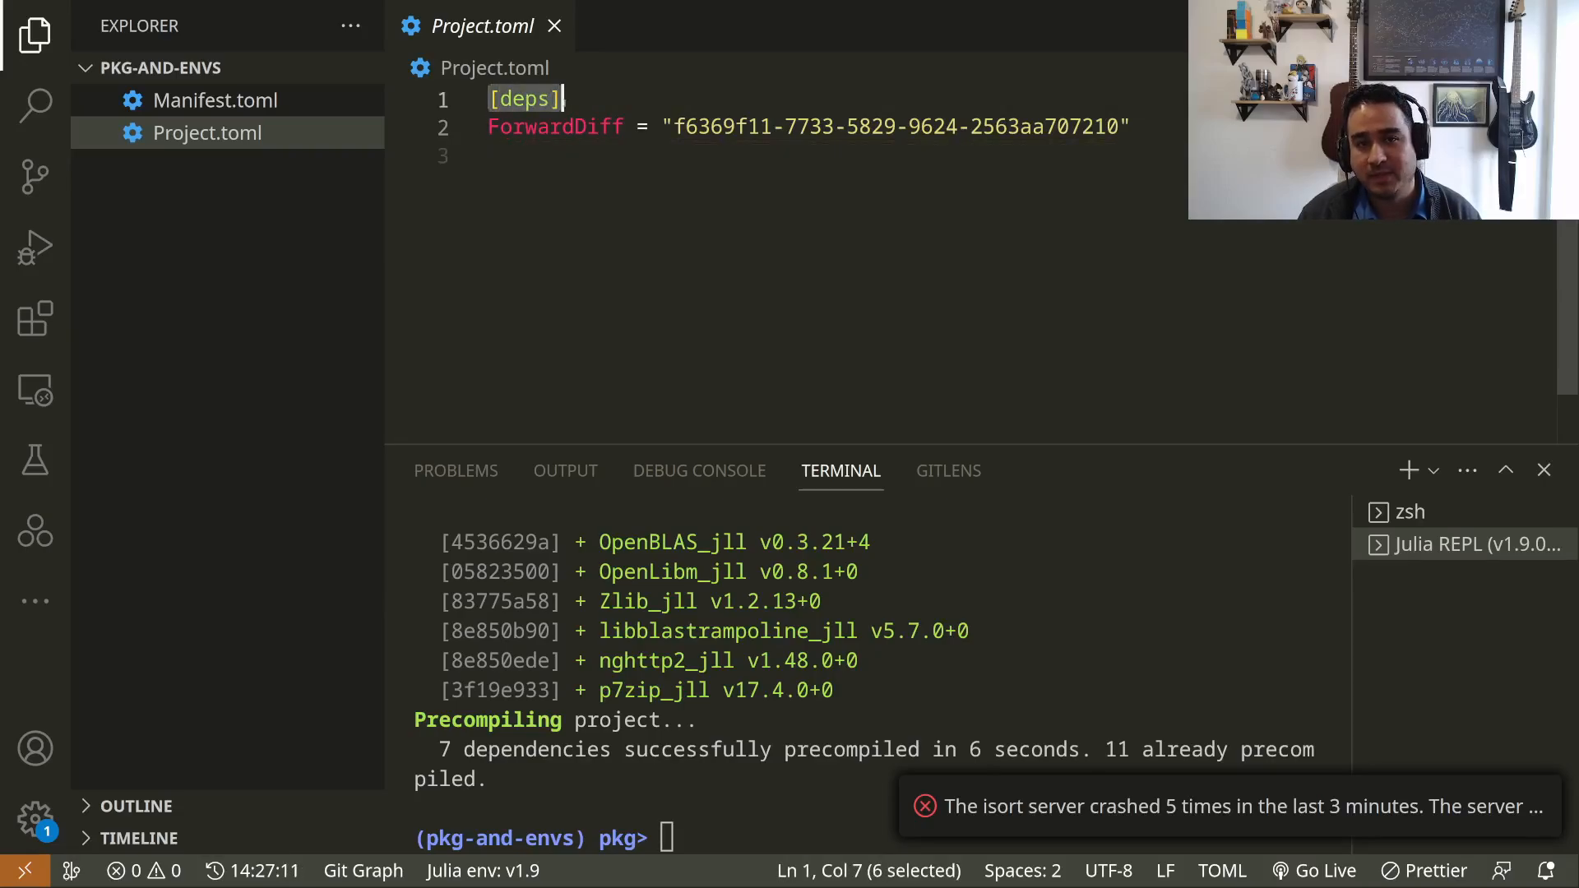
double_click(554, 125)
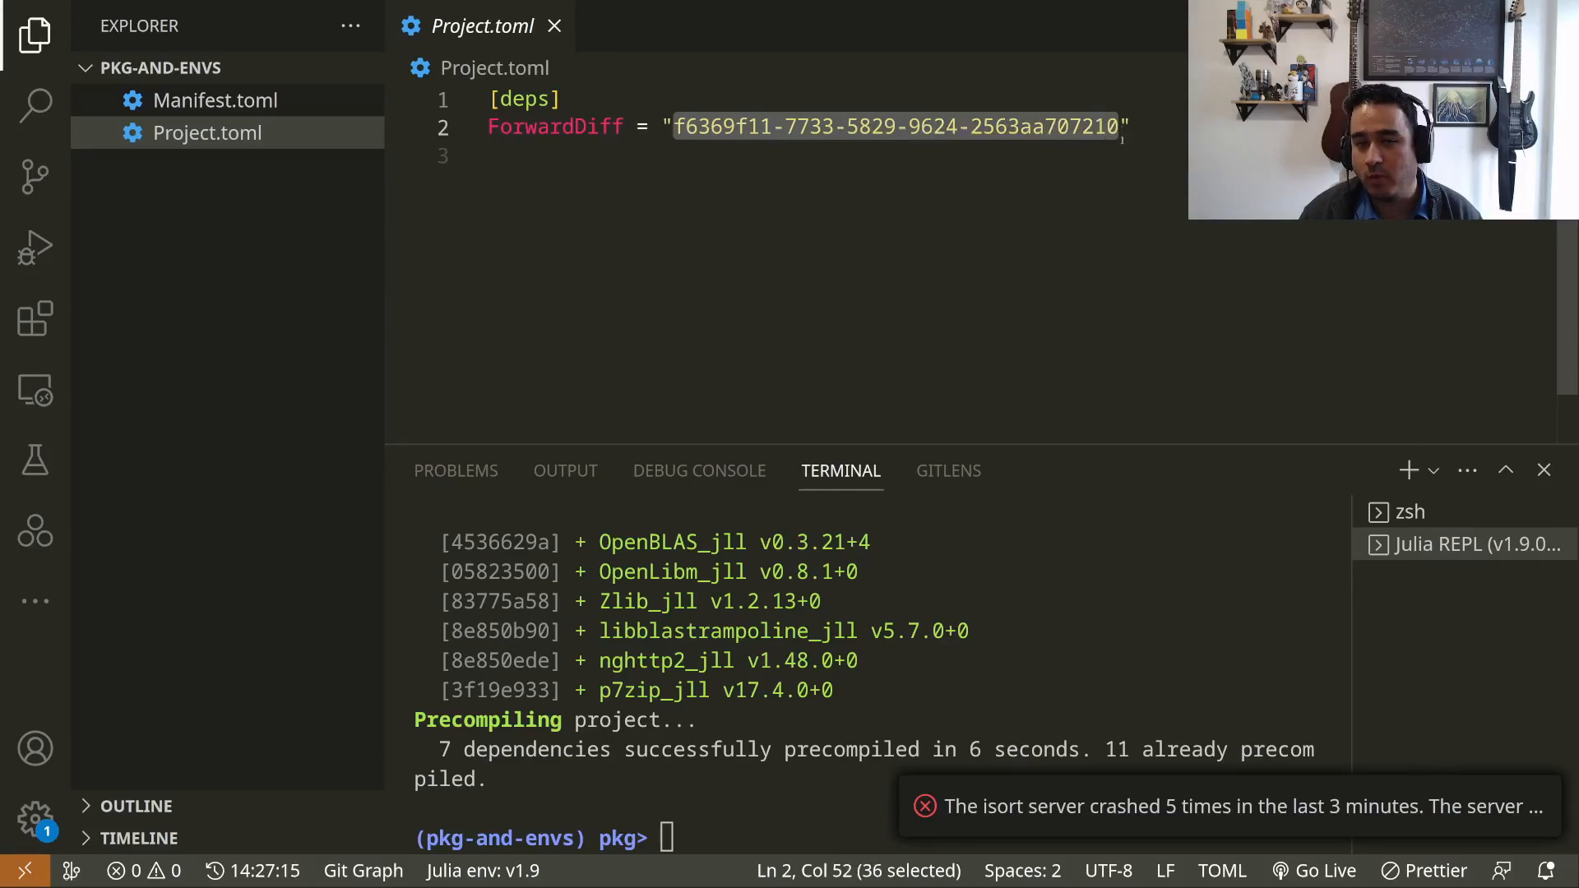
click(503, 155)
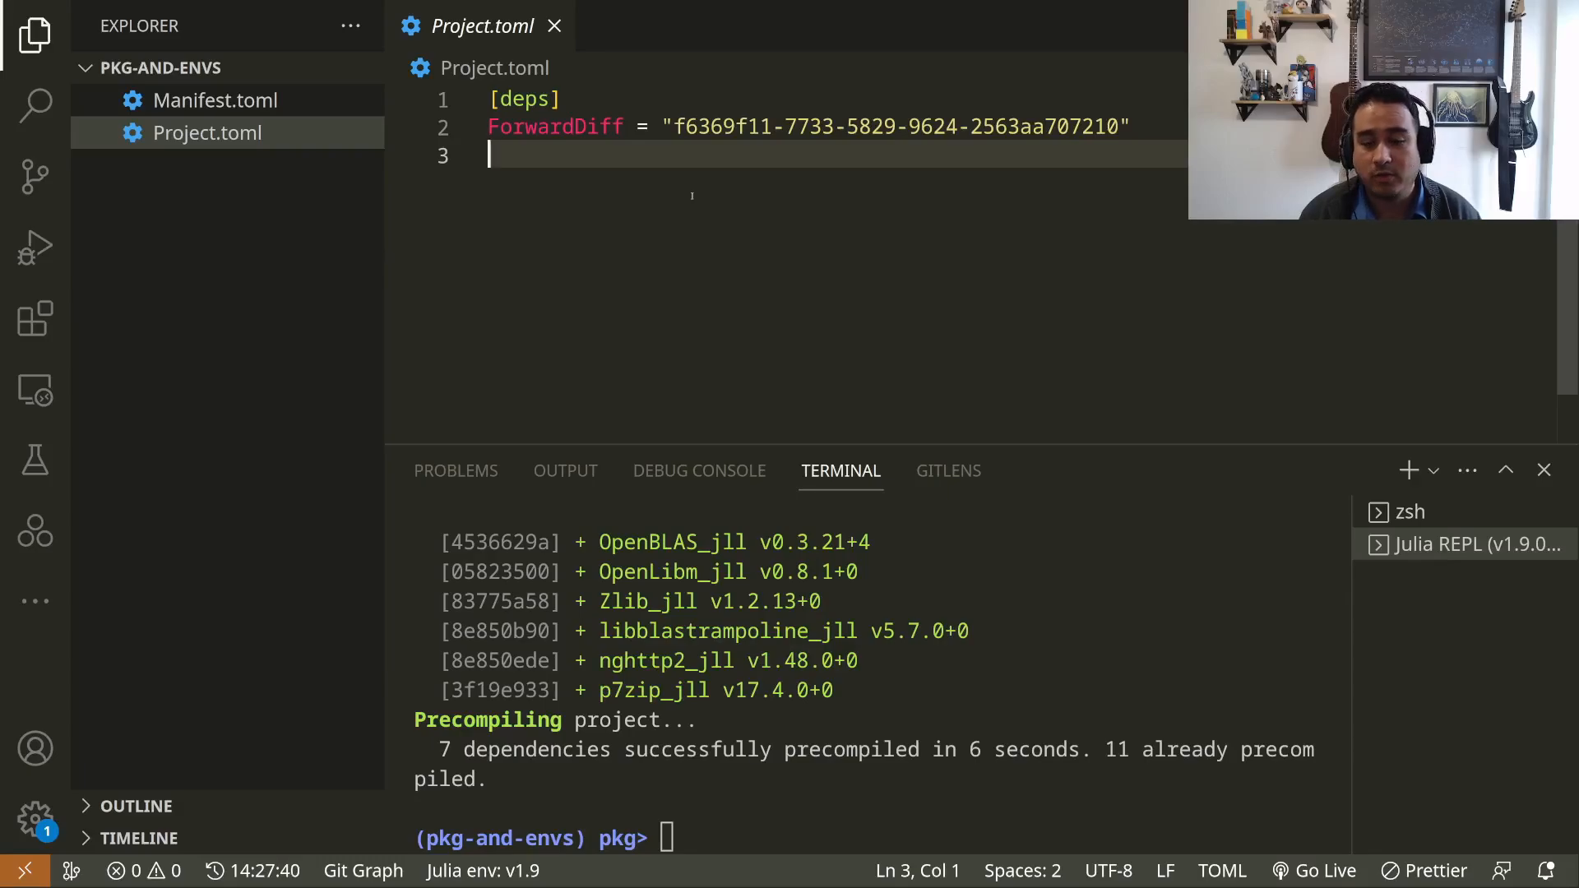
- Add a [compat] section to Project.toml with ForwardDiff = "0.10, 0.11"
text([c])
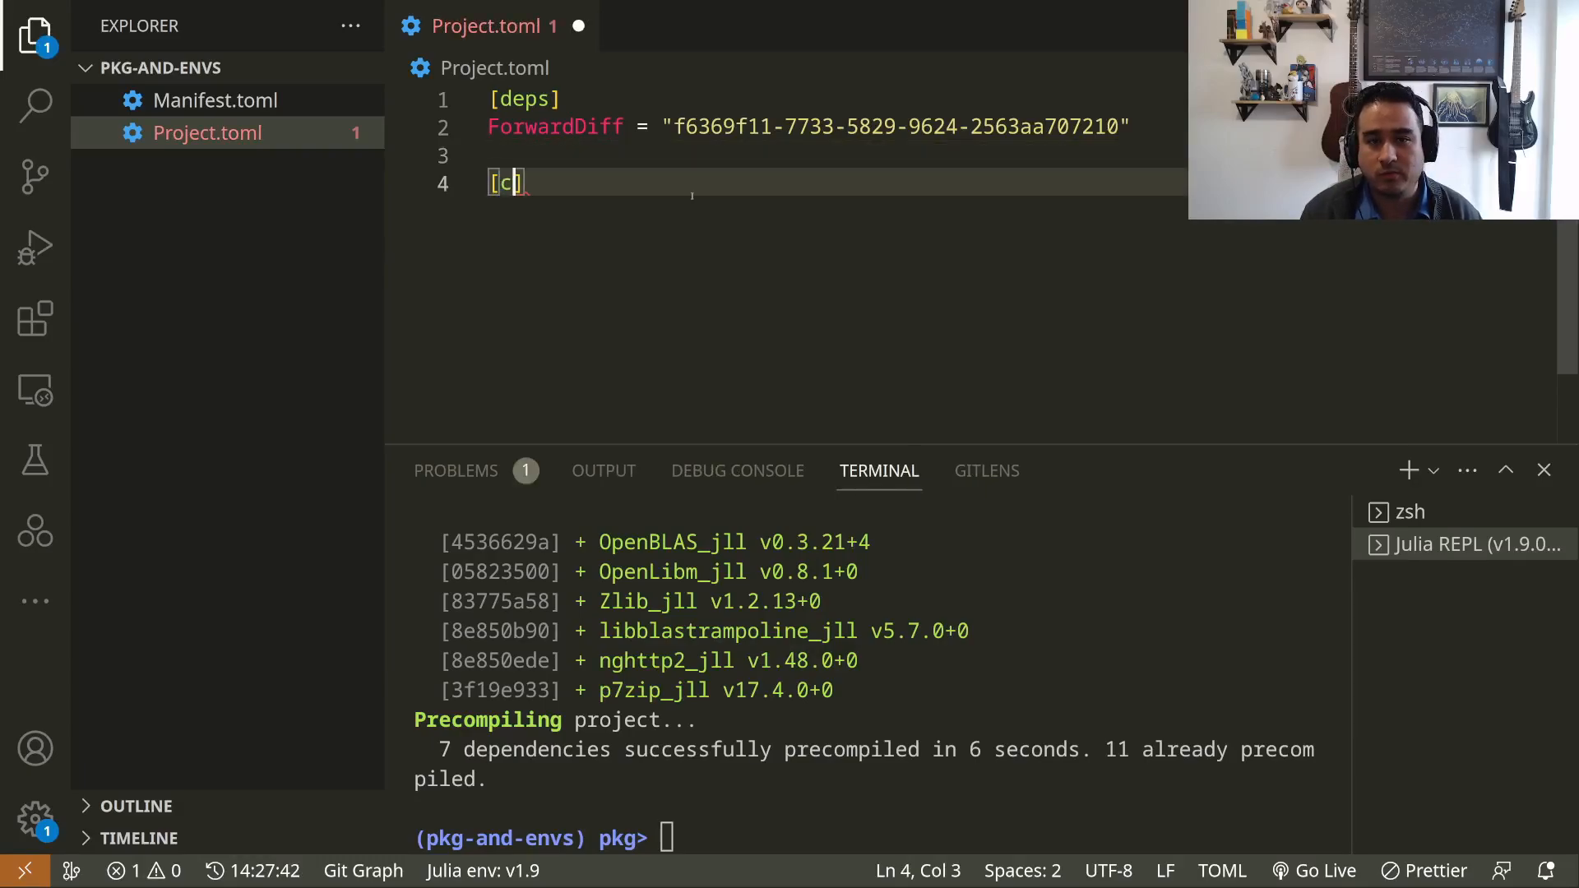
text(ompat])
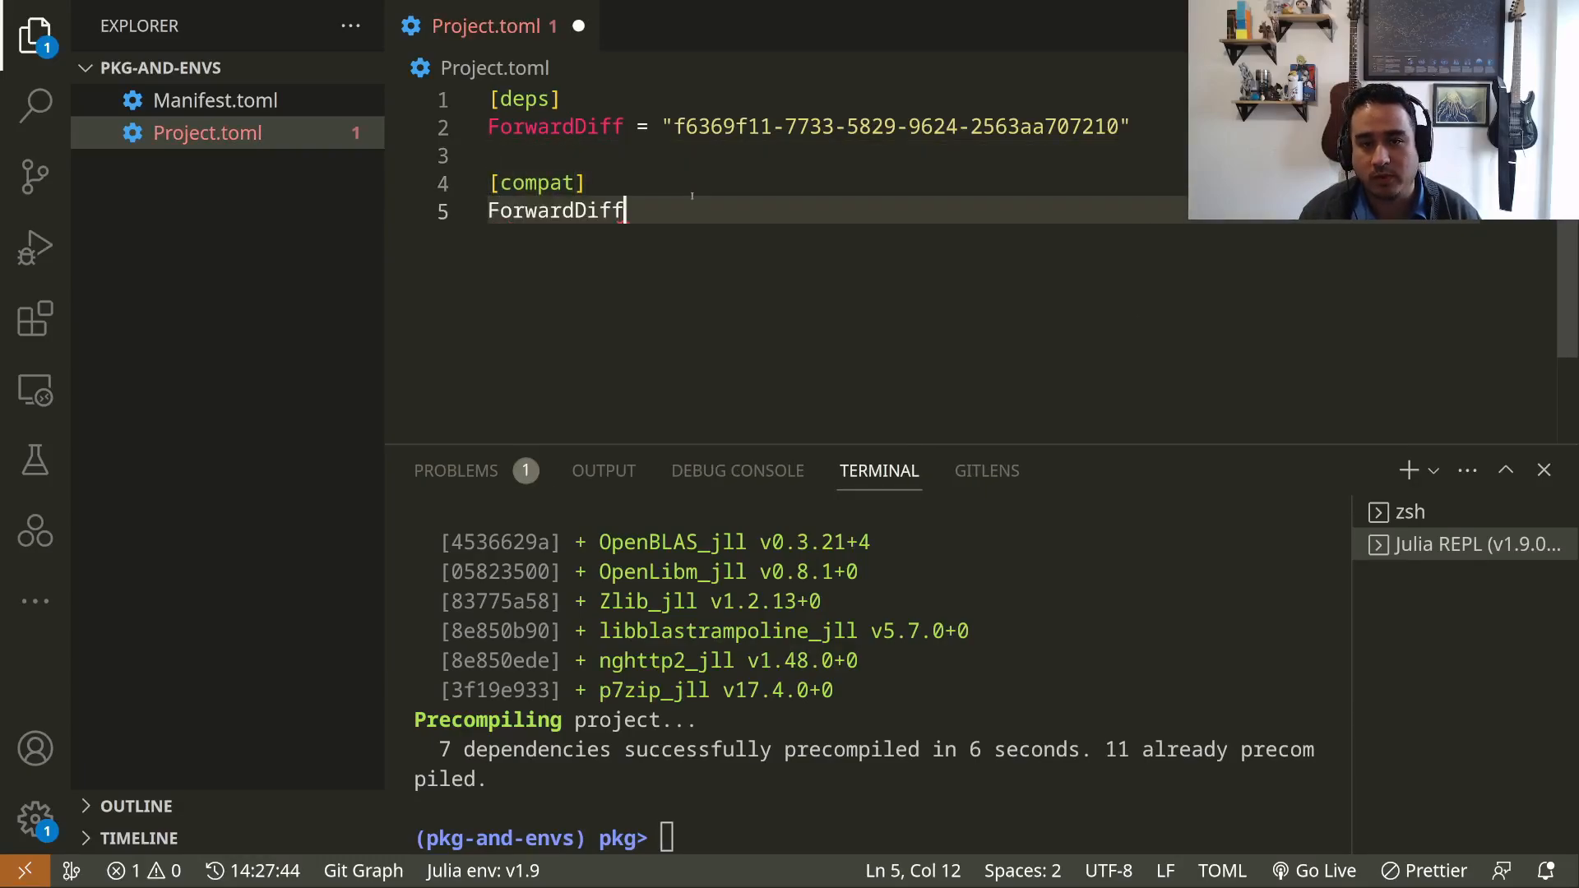
text(= "")
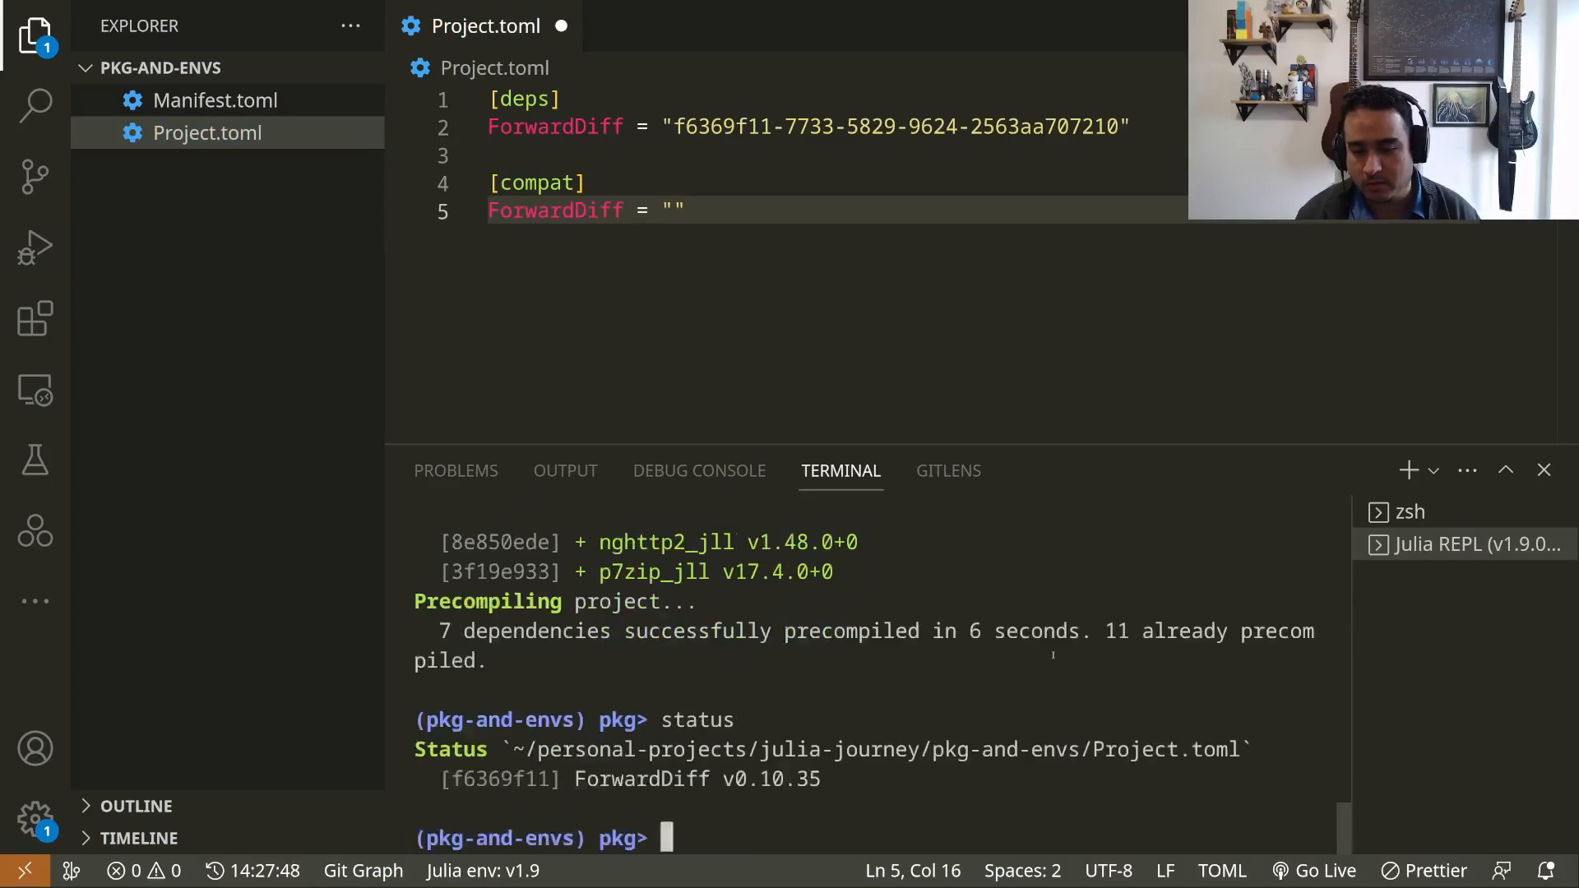
click(685, 211)
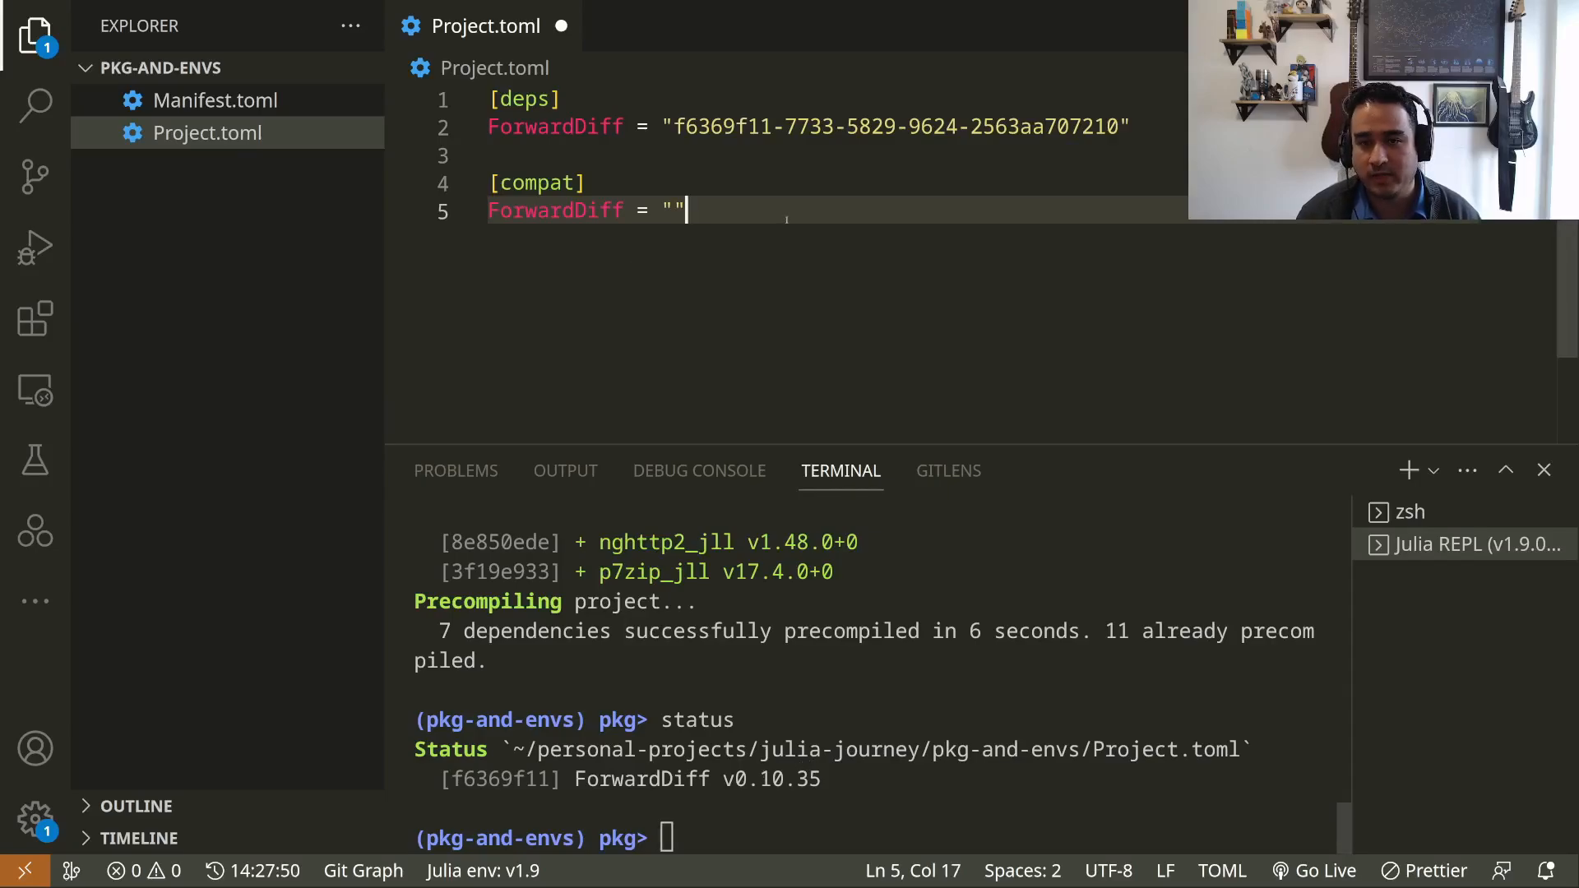
text(0.10)
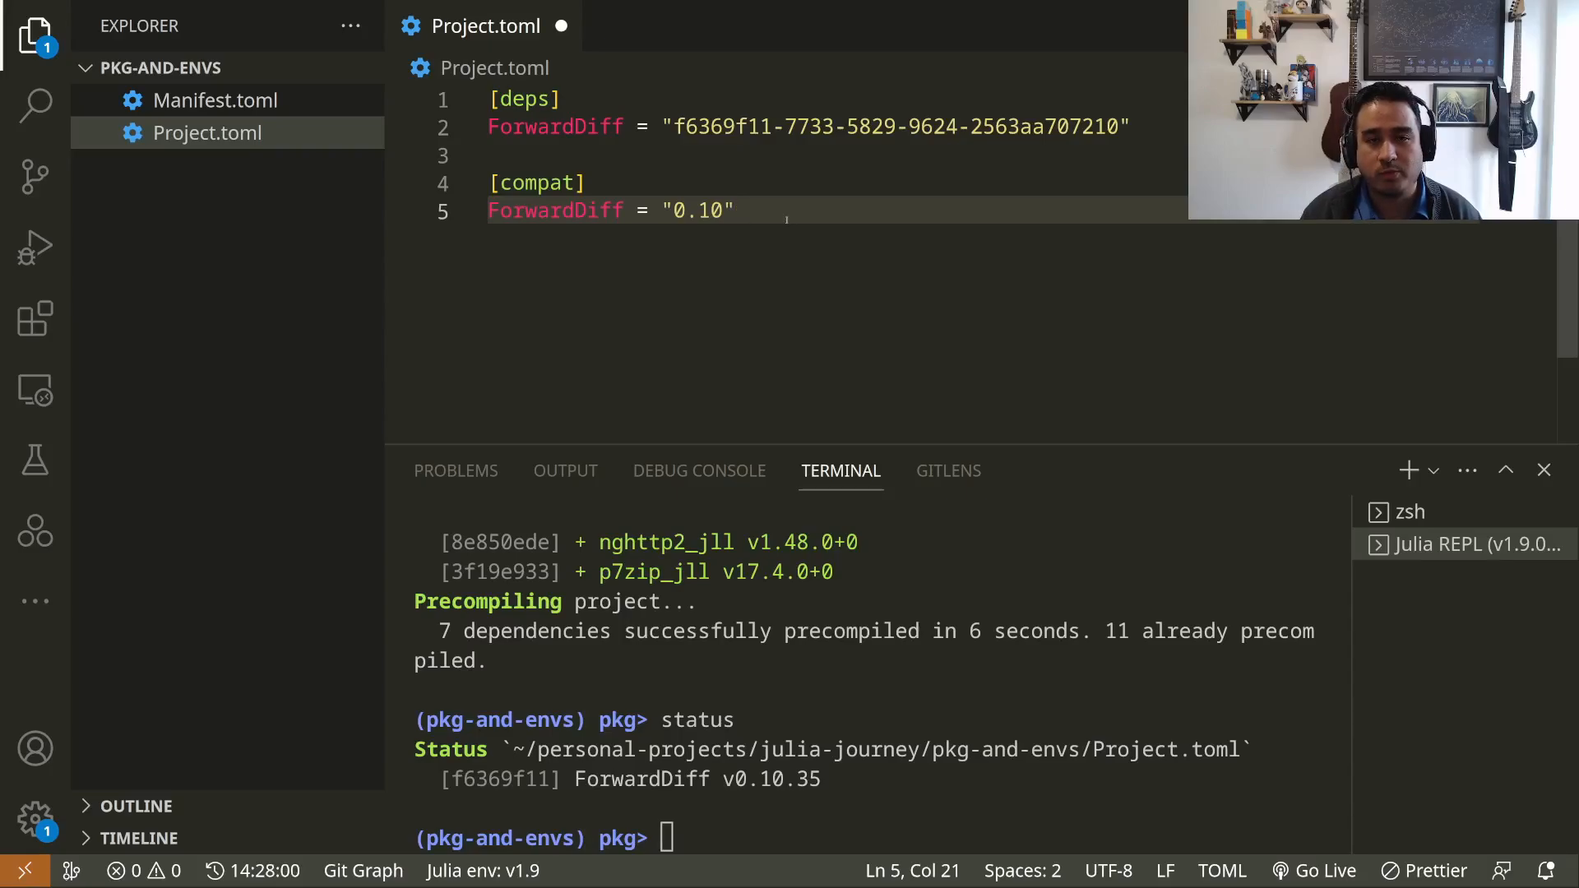
click(673, 209)
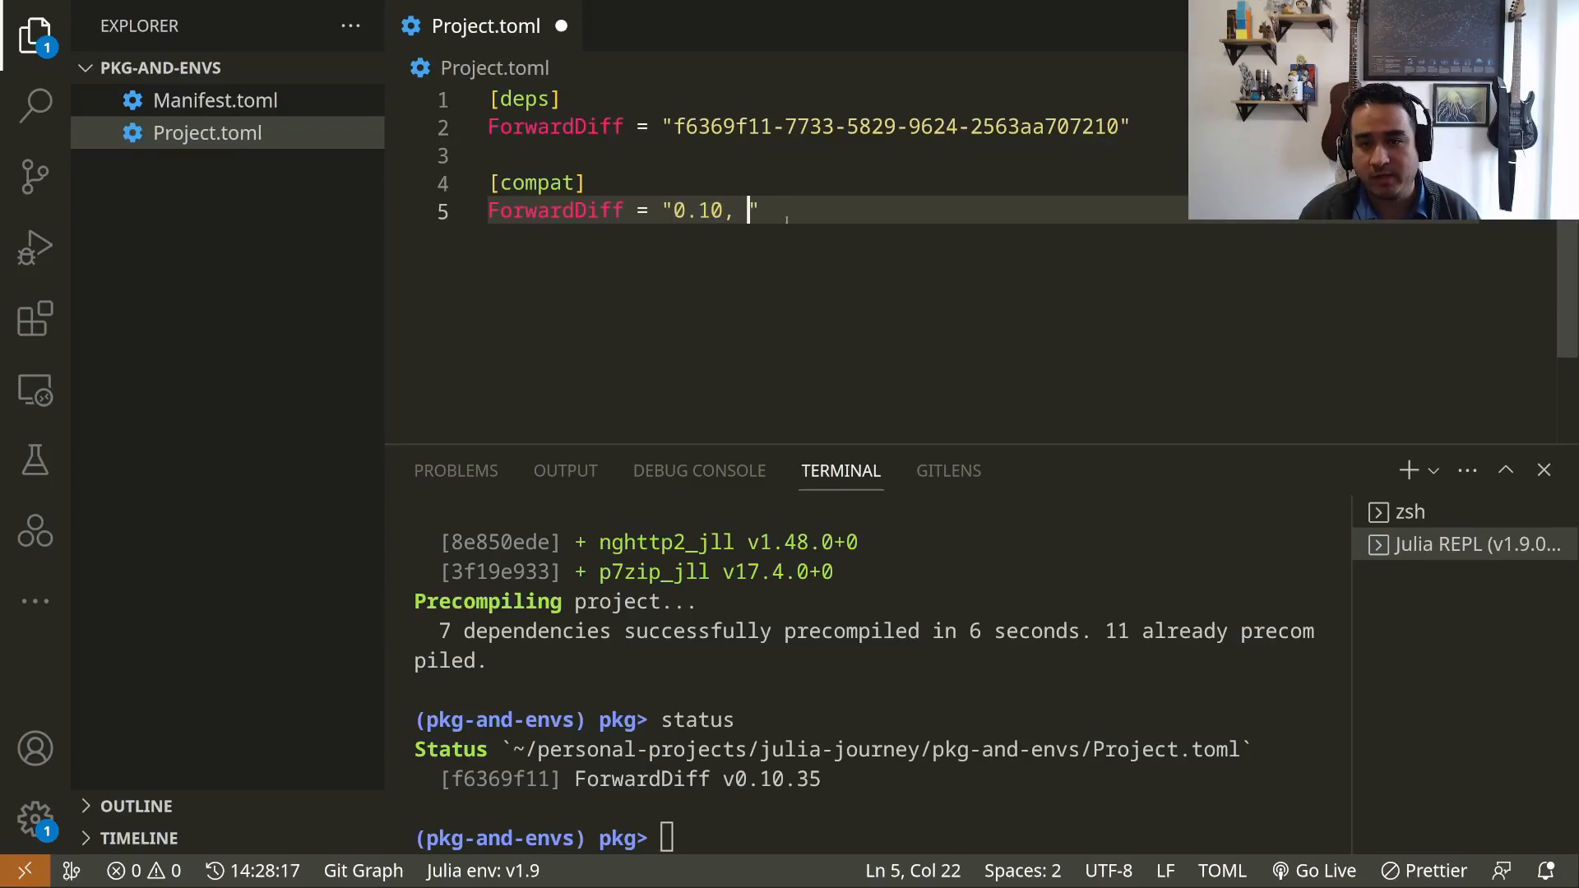
text(0.11)
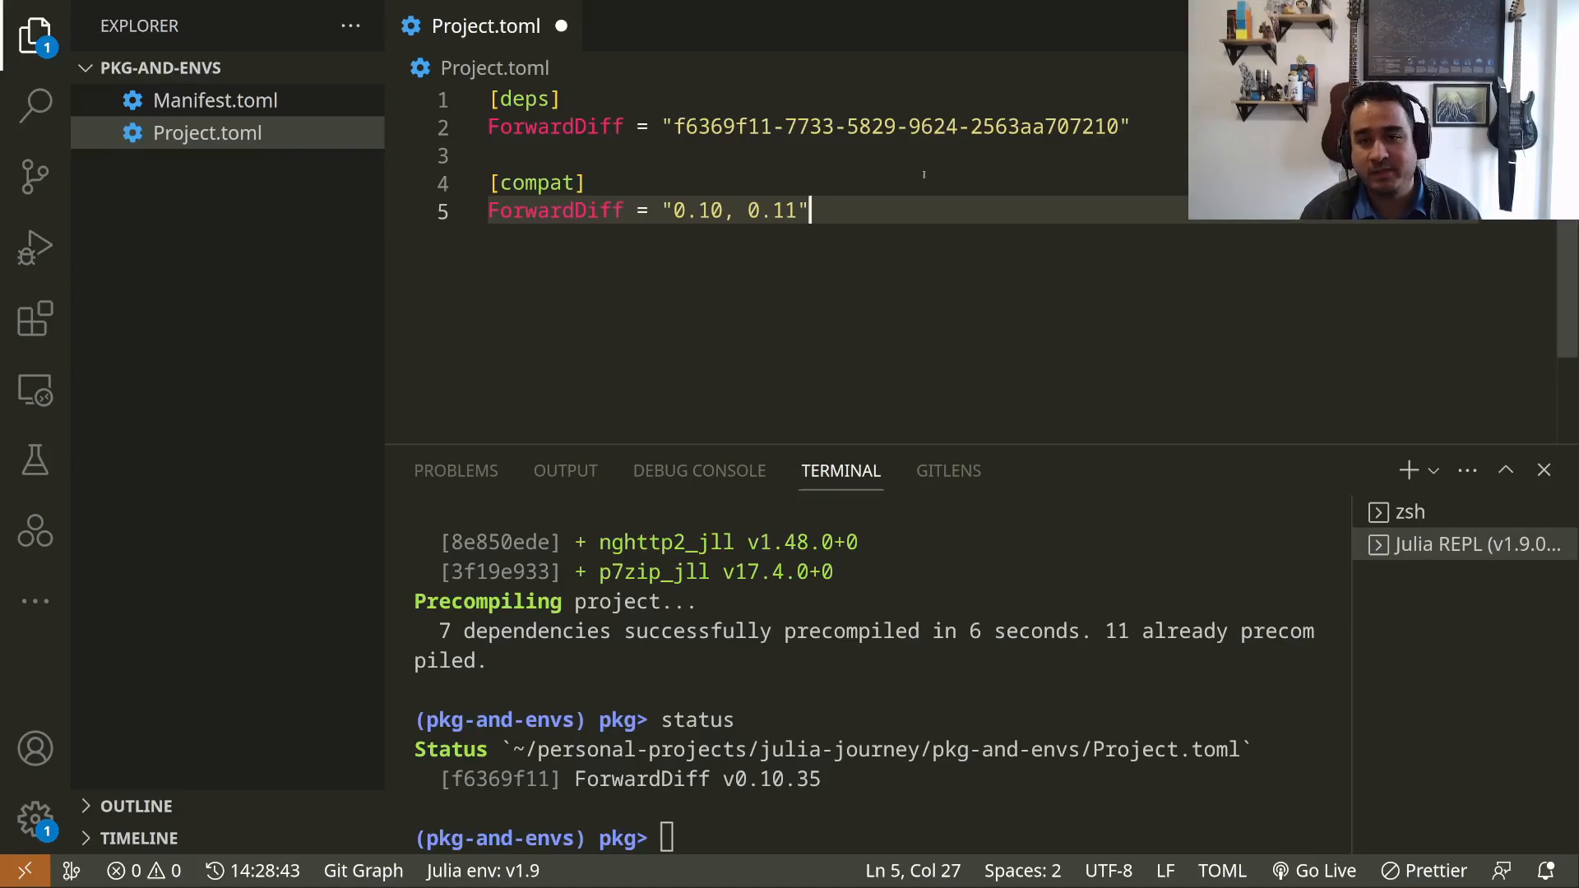
- Jot scratch version notes after the compat entry, then select and remove them
text(0.10x)
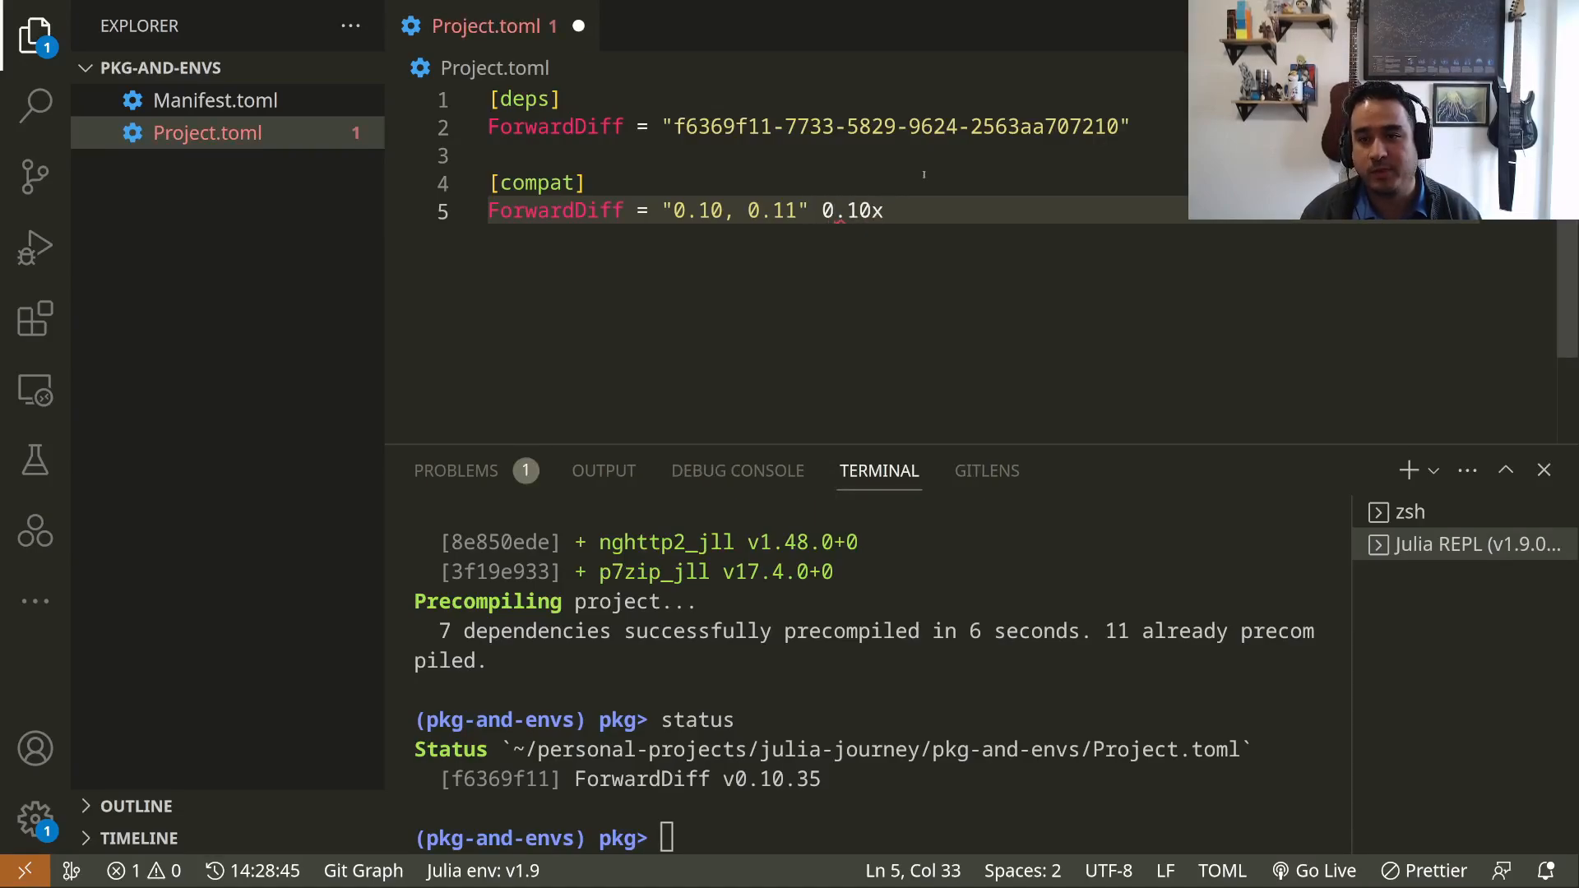
text(.x, 0.1)
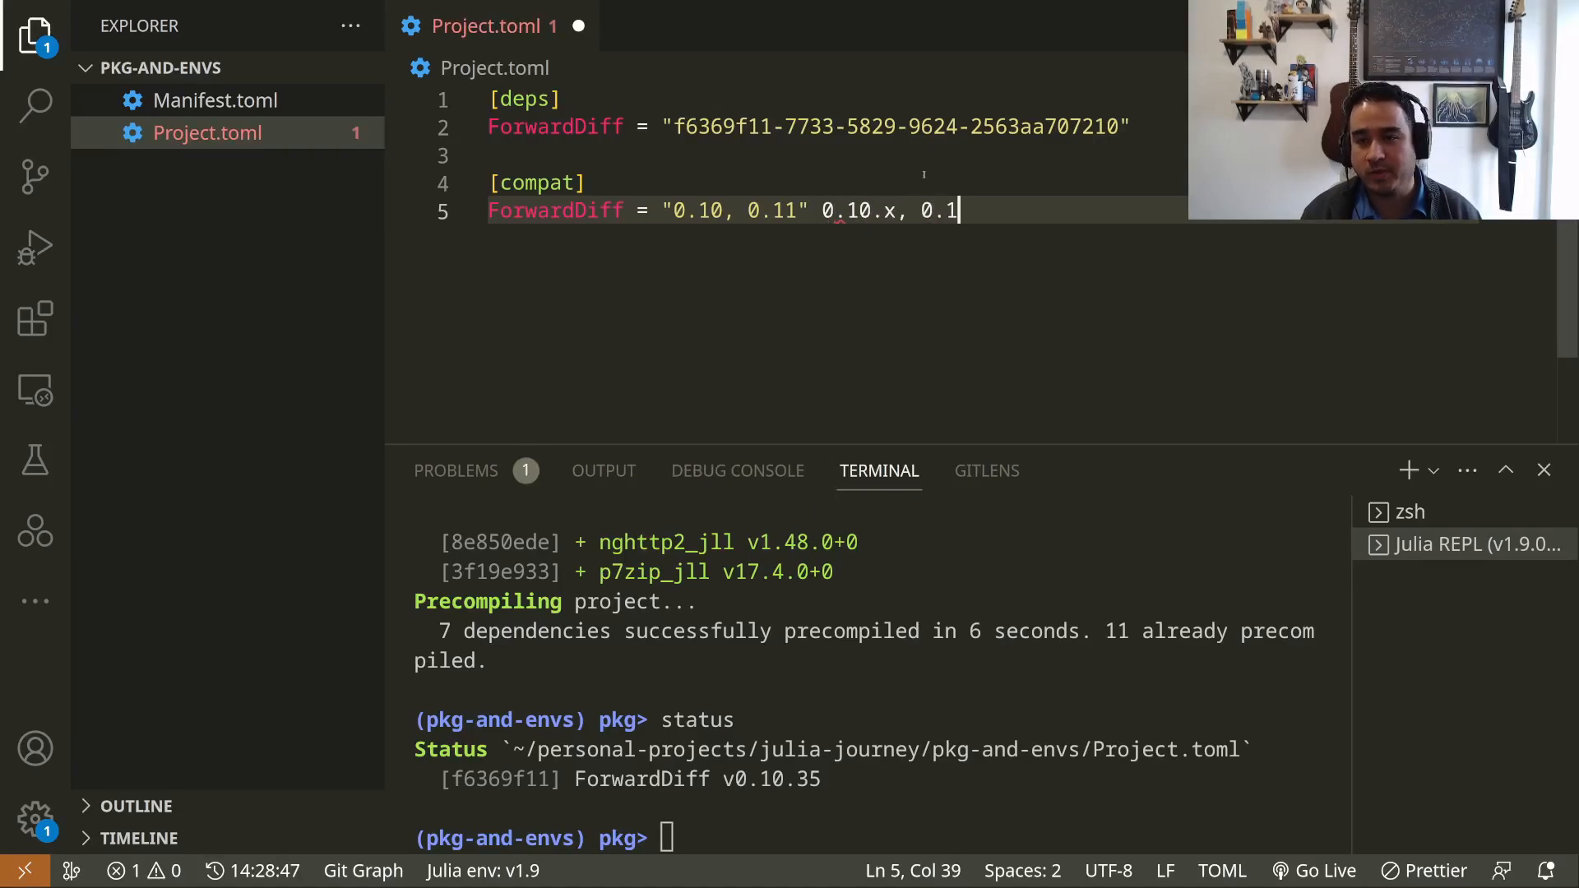
key(ctrl+Left)
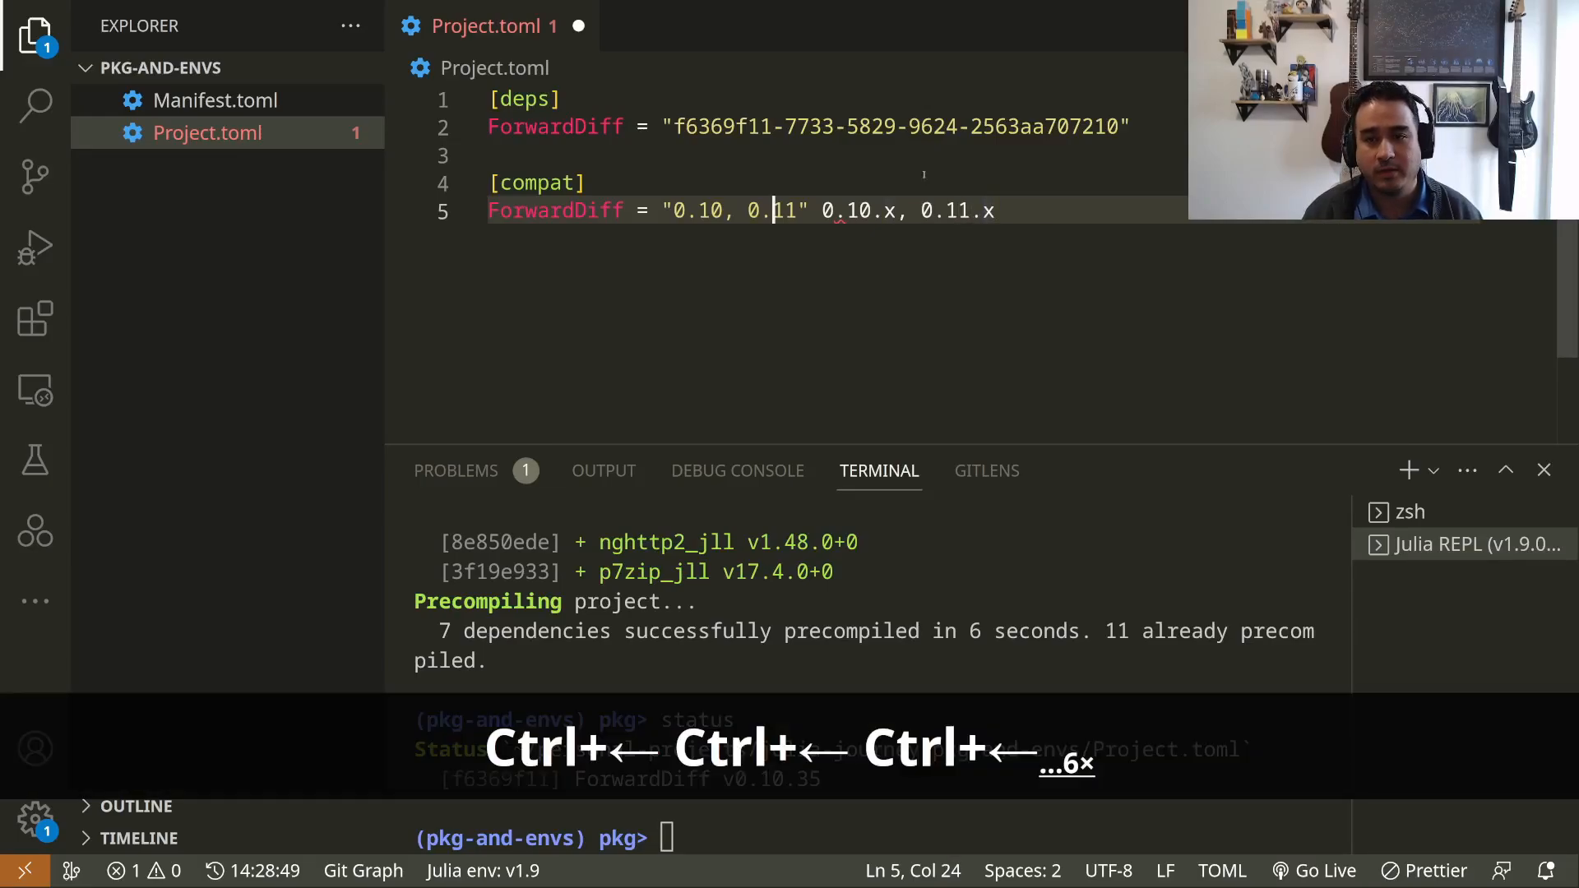
key(Shift+End)
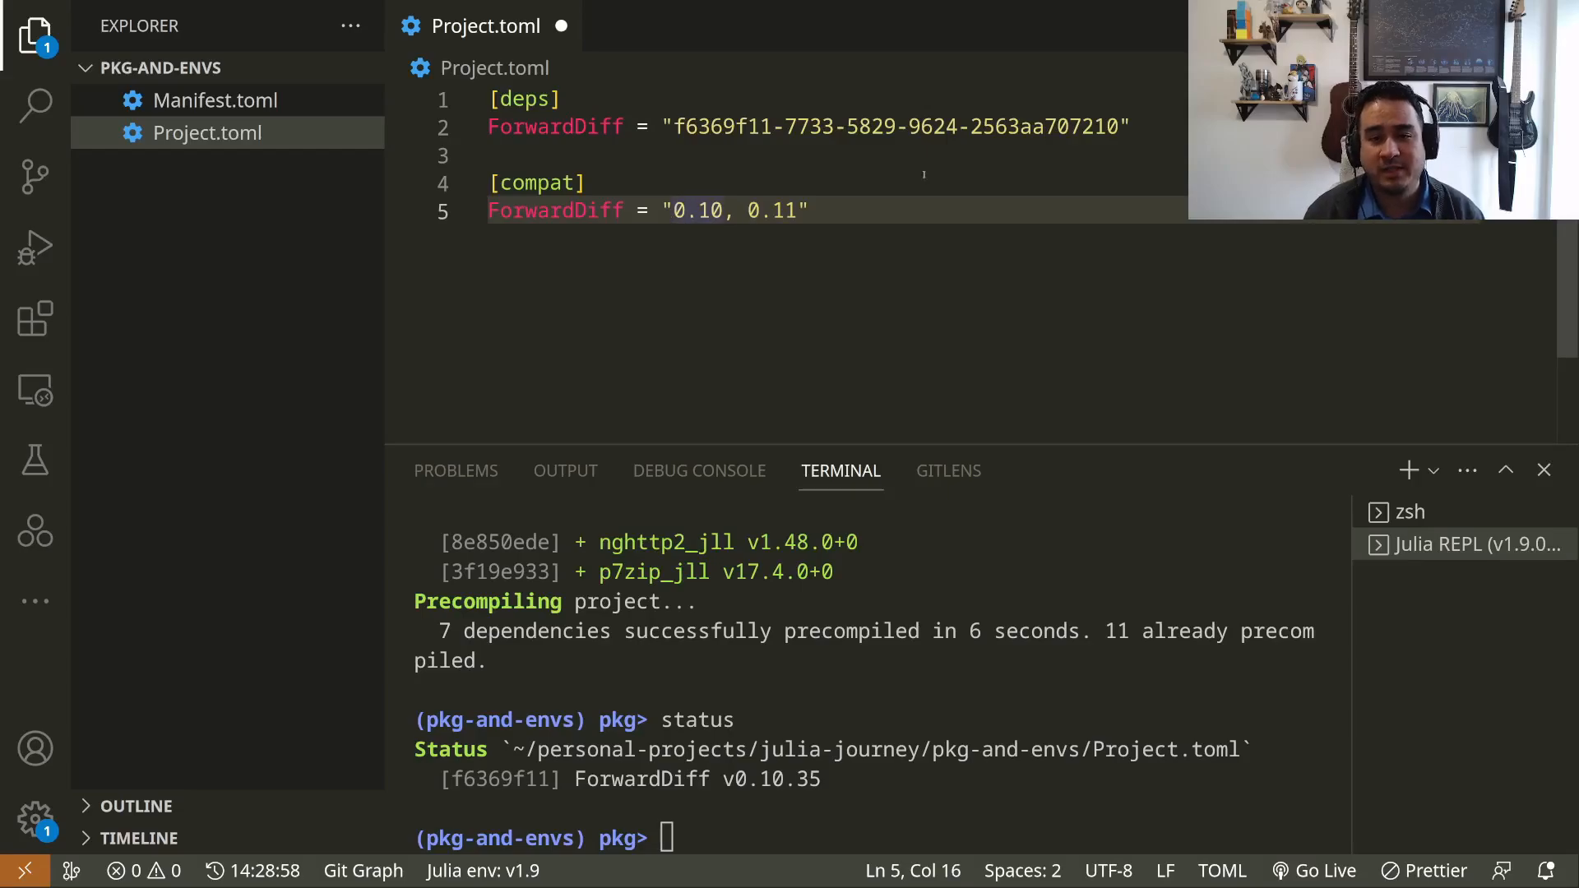
- Pin ForwardDiff compat to exact "=0.10.1", save, then remove the equals sign
text(=)
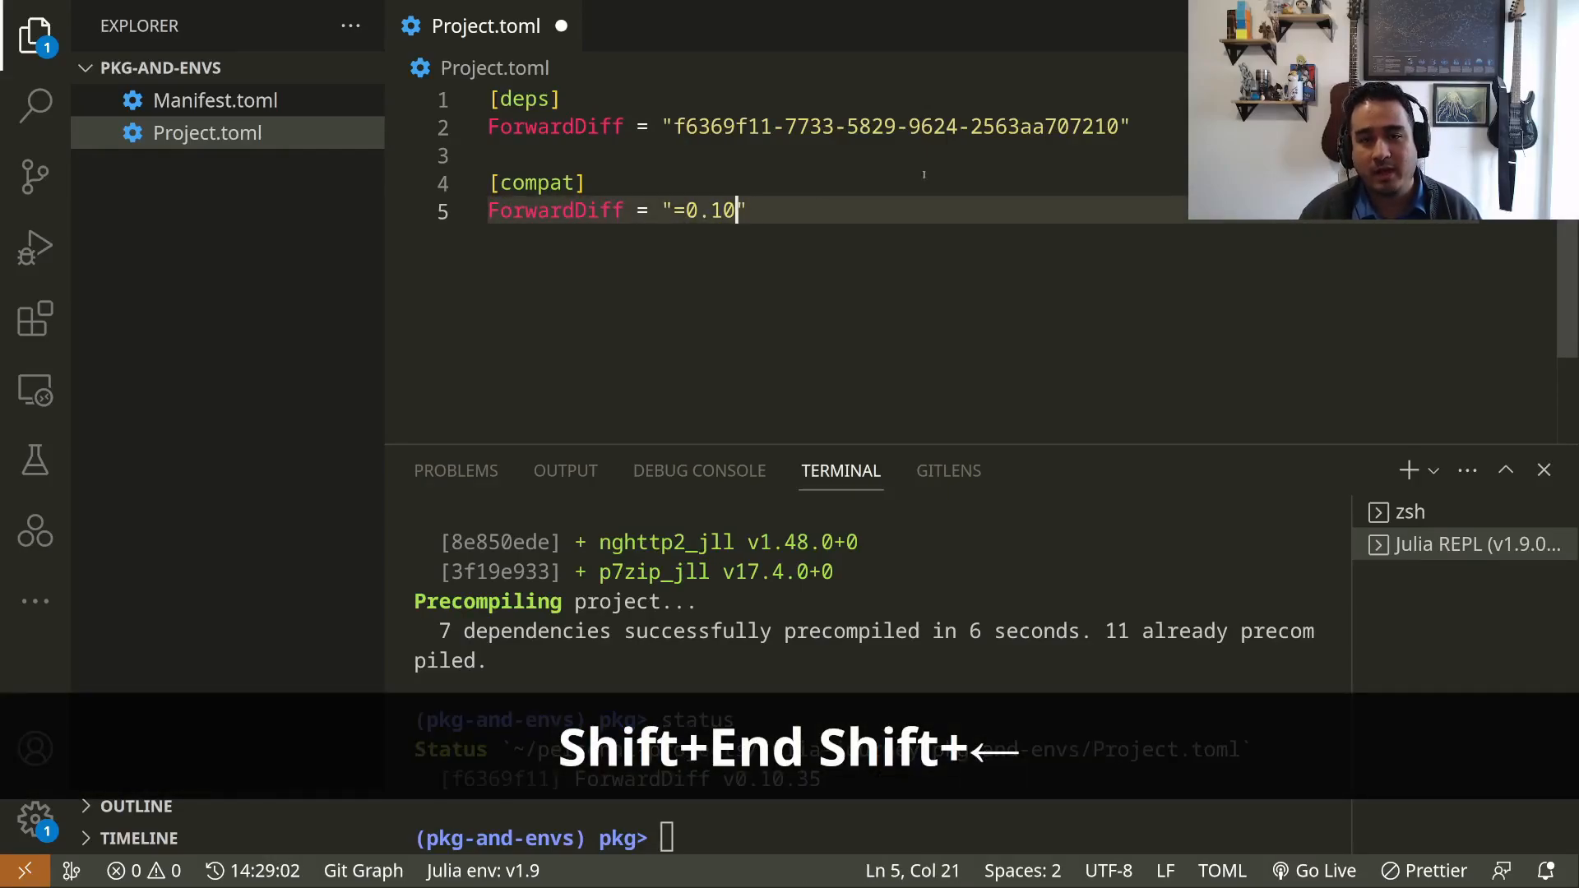
text(.1)
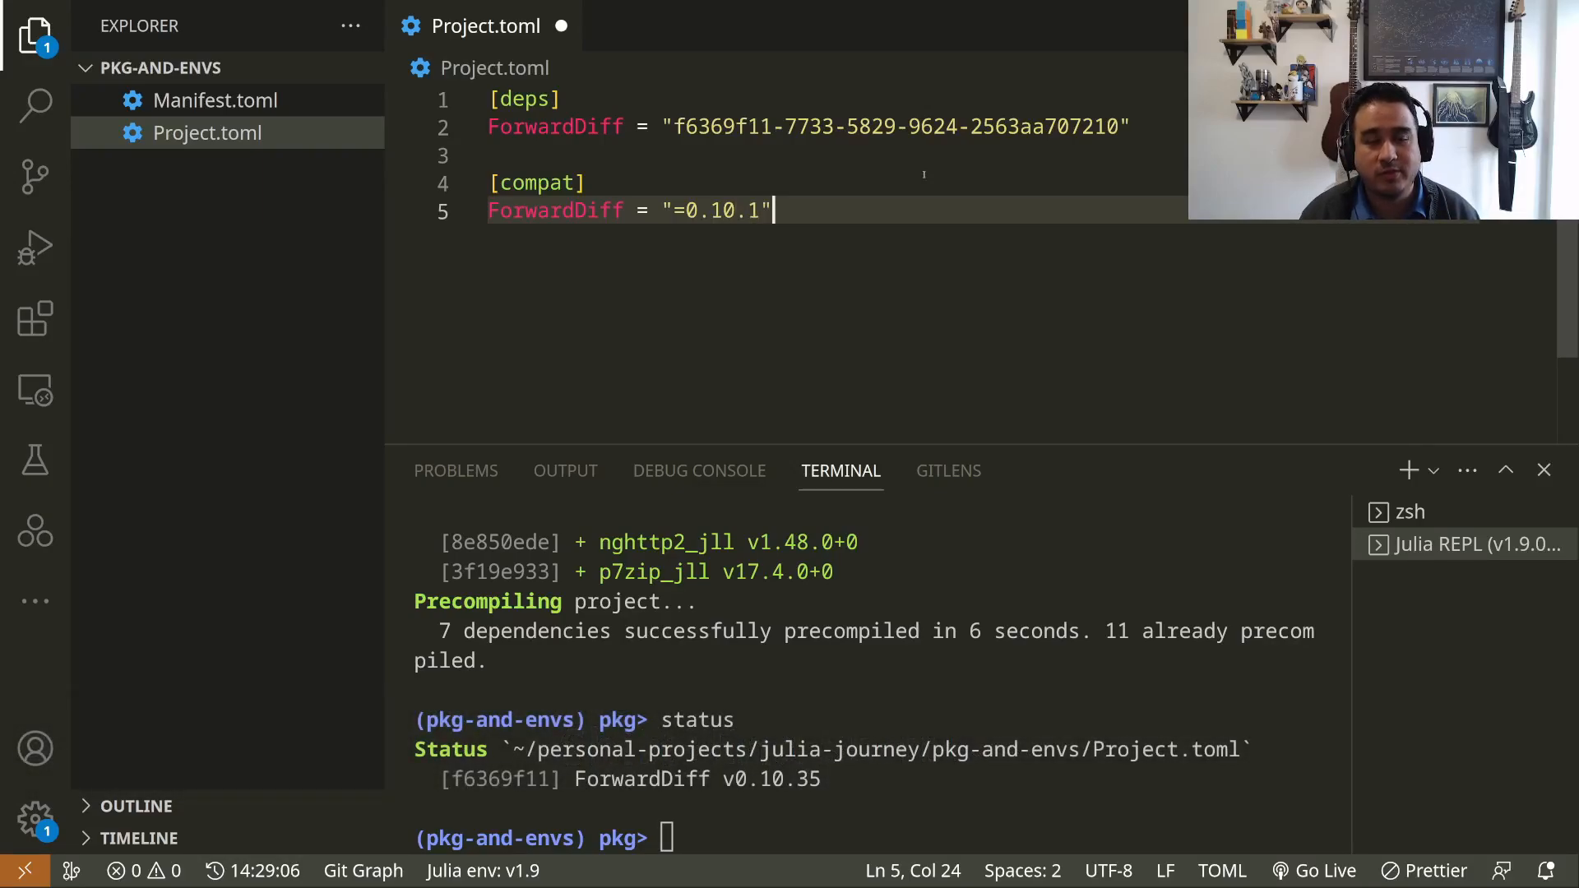
key(ctrl+`)
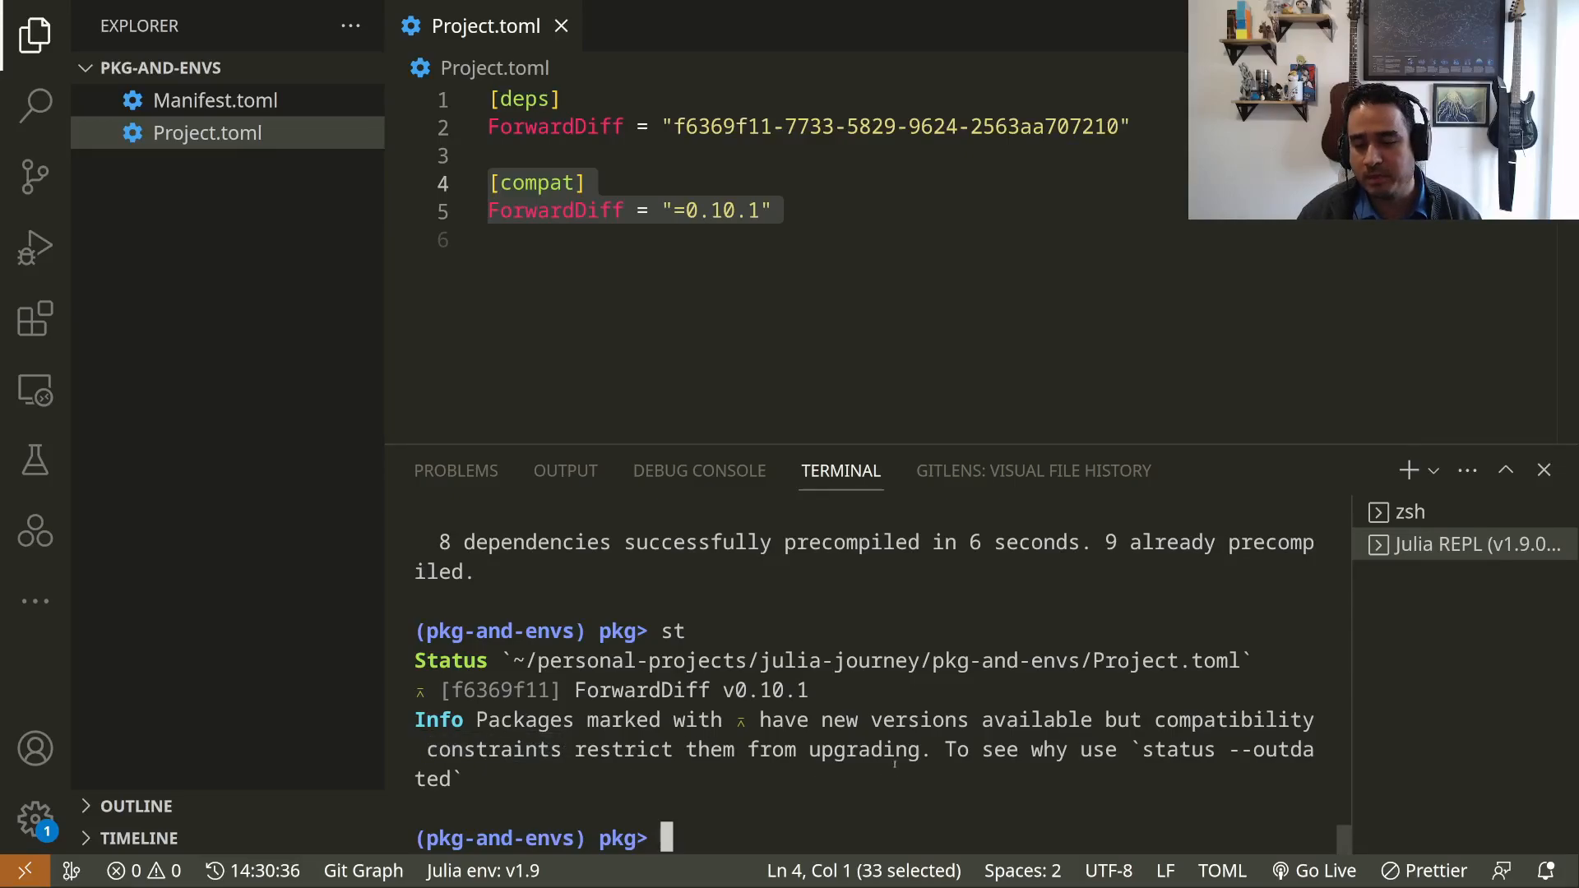
click(682, 210)
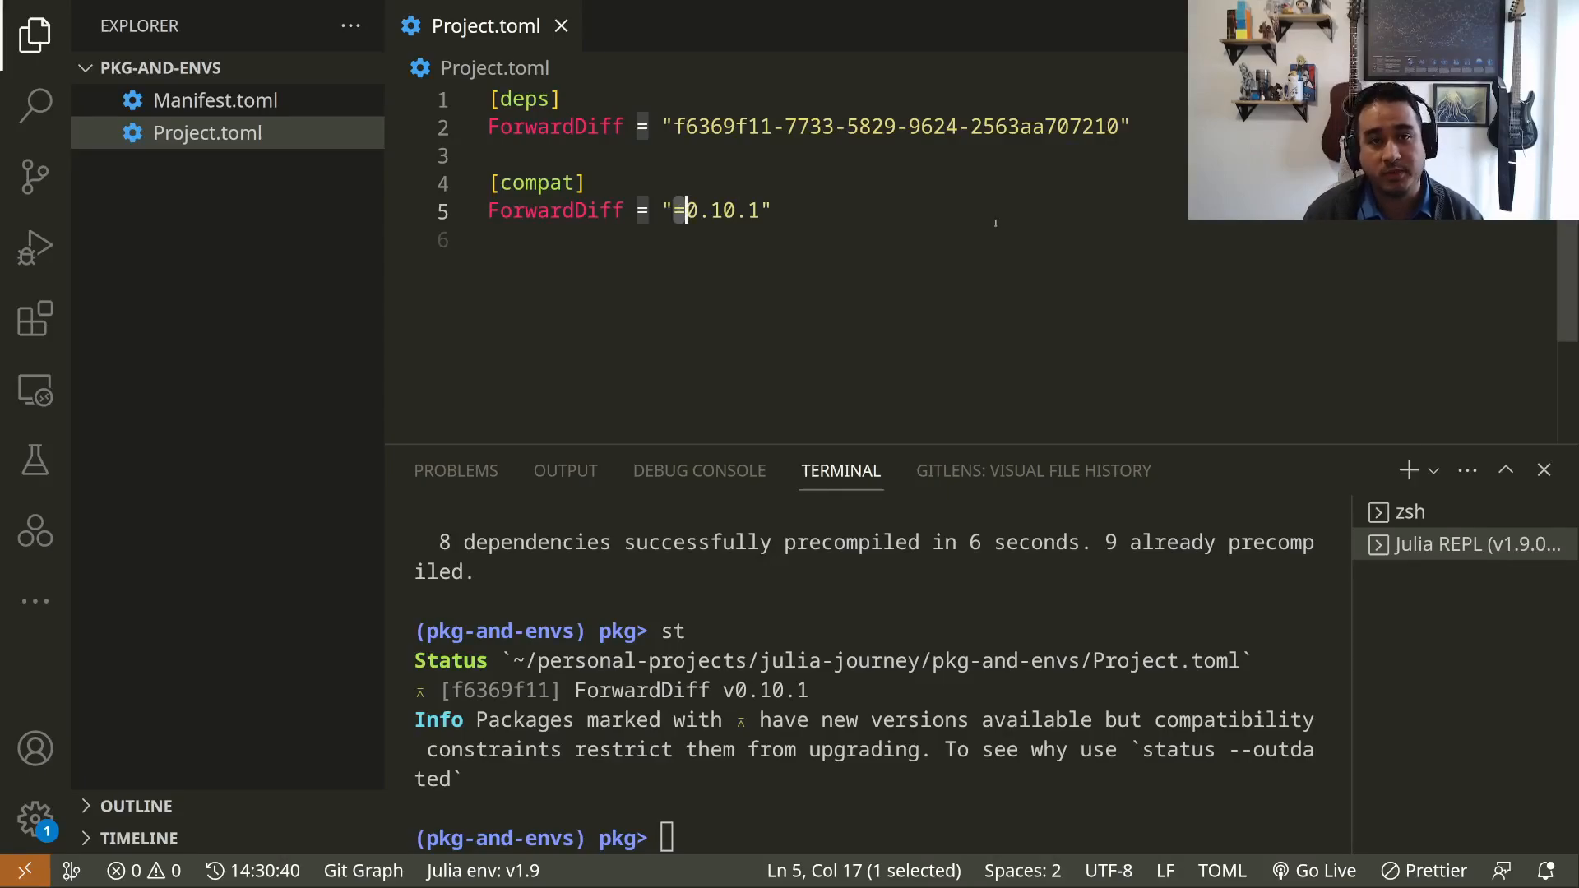
key(Backspace)
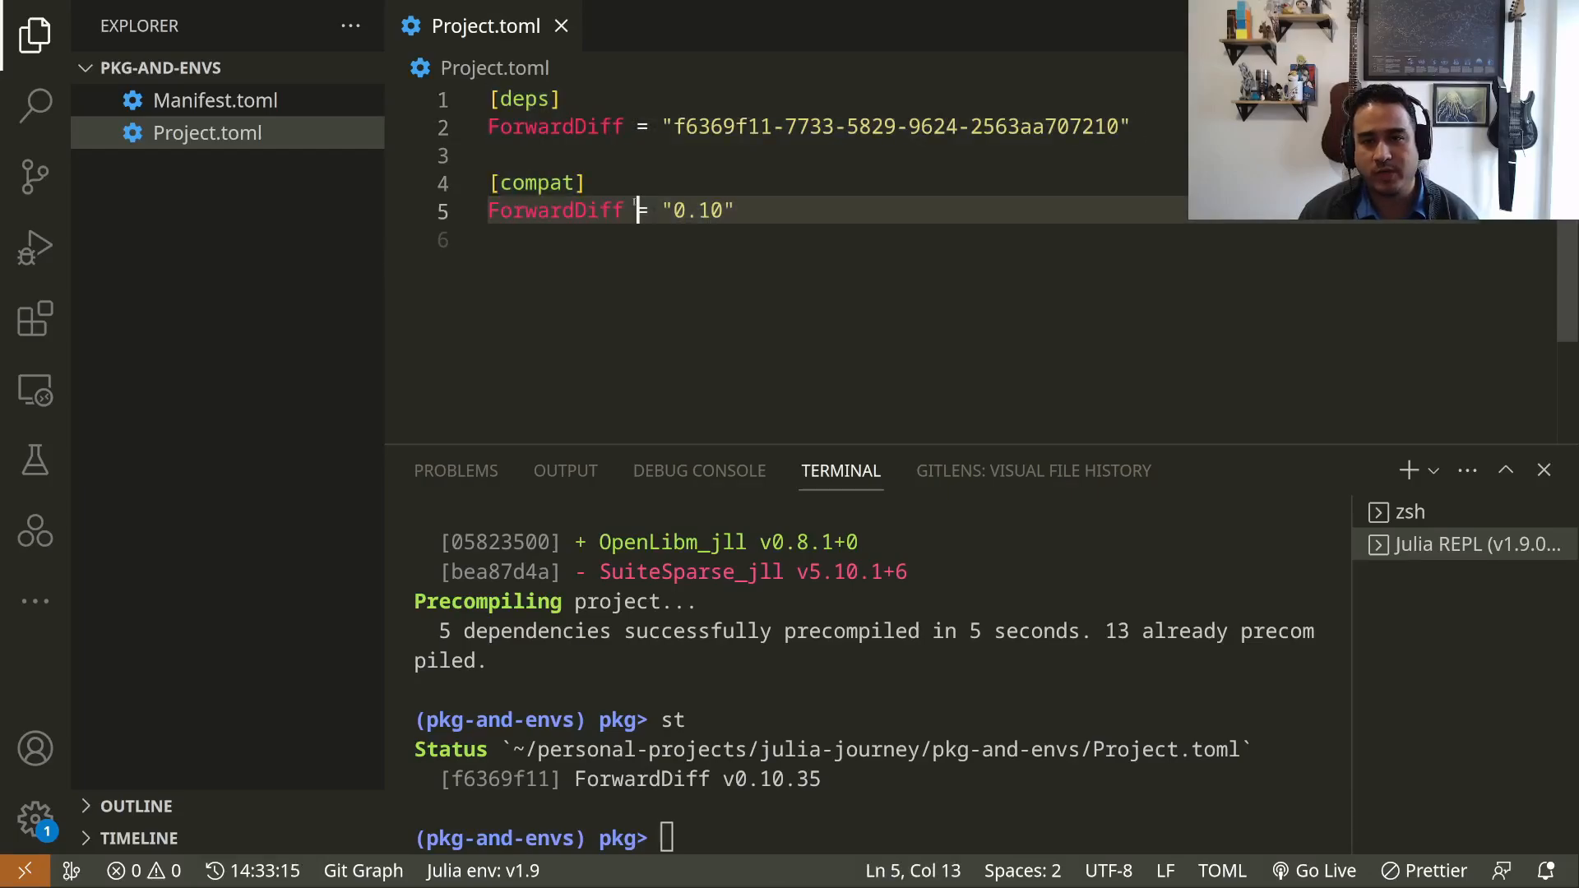
- Select ForwardDiff in the compat line and open Manifest.toml from the Explorer
click(575, 209)
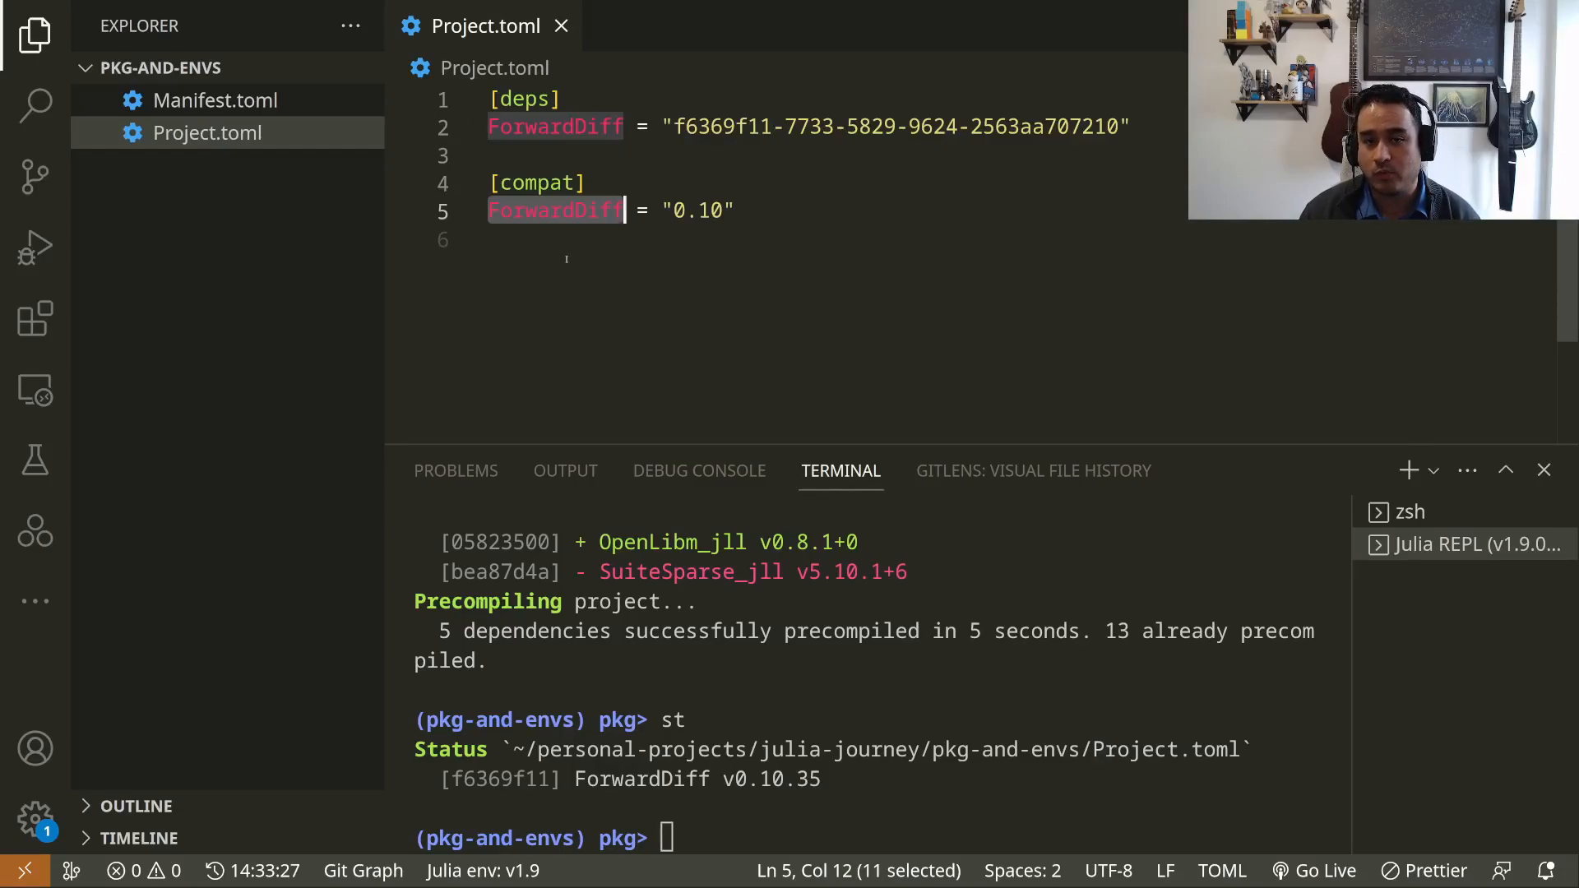
click(212, 99)
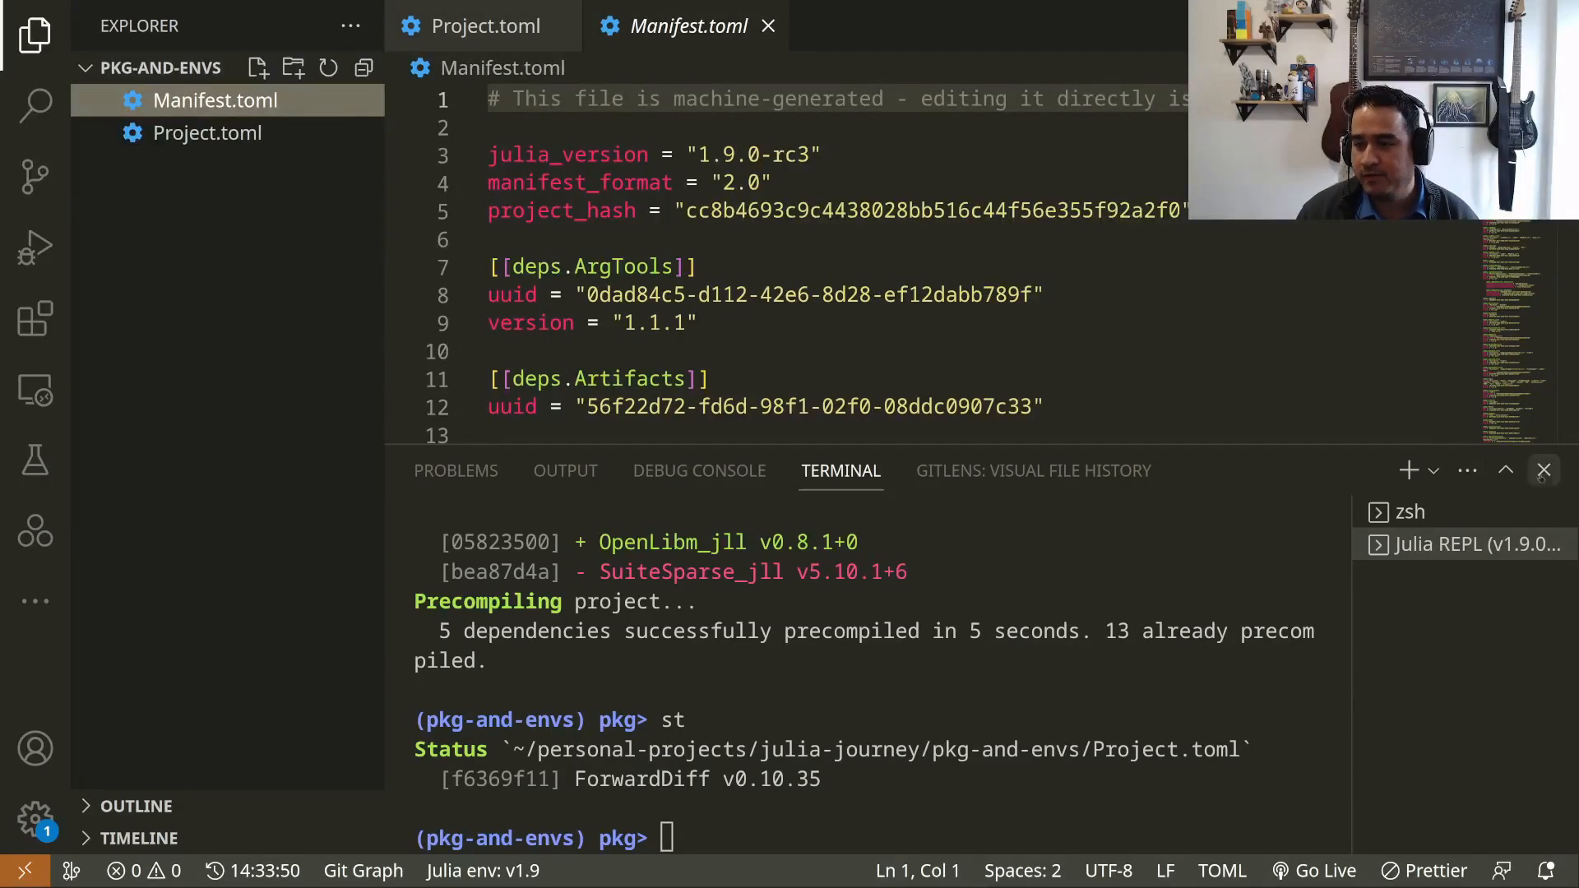
click(1542, 470)
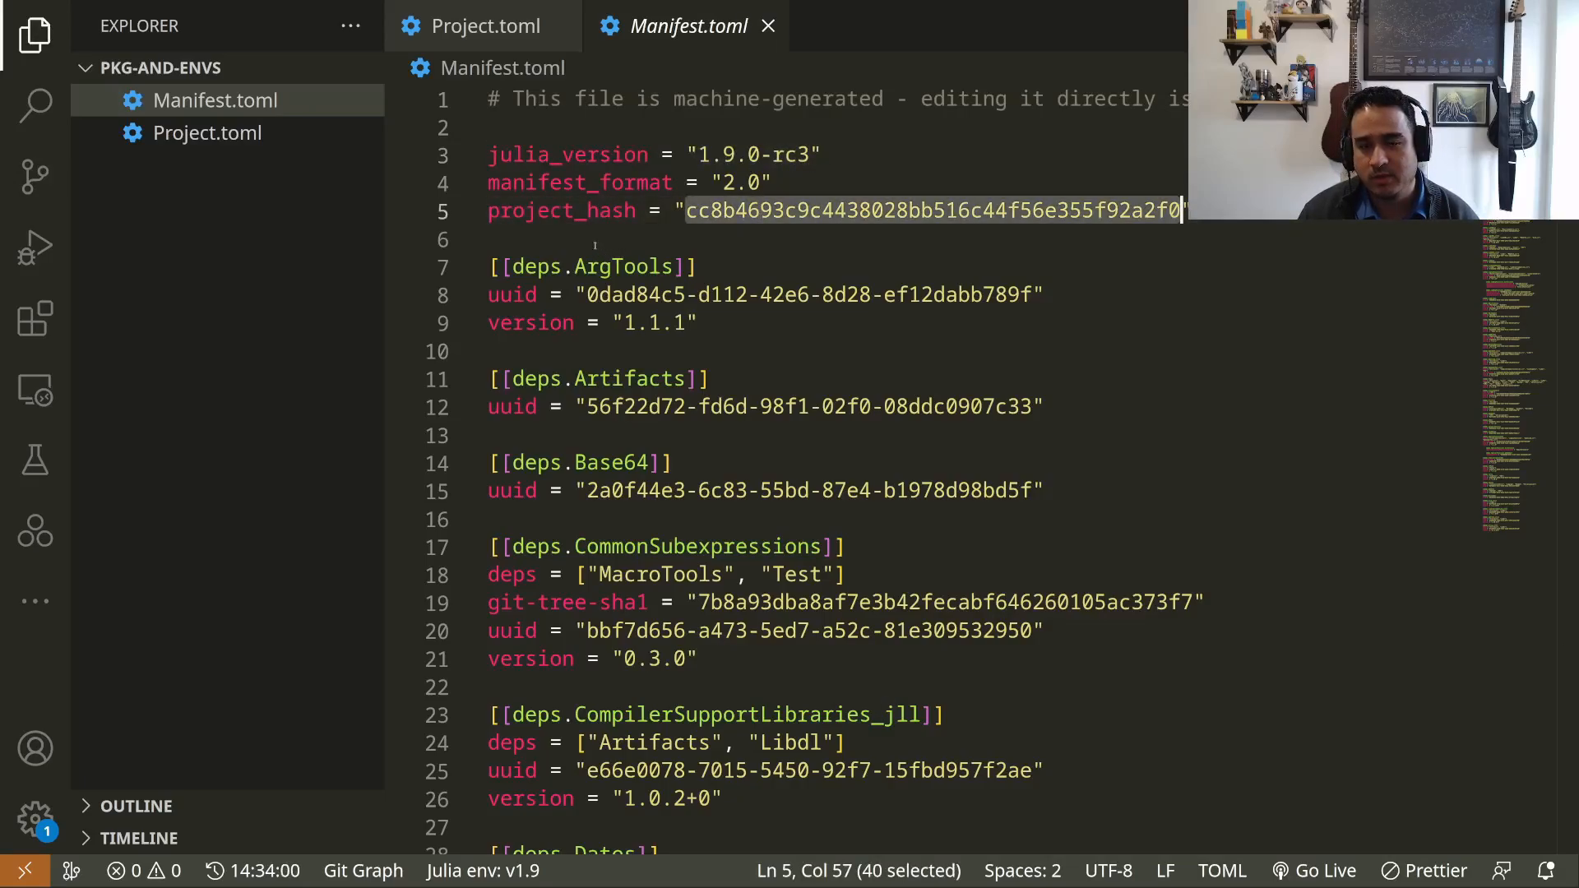
scroll(down, 3)
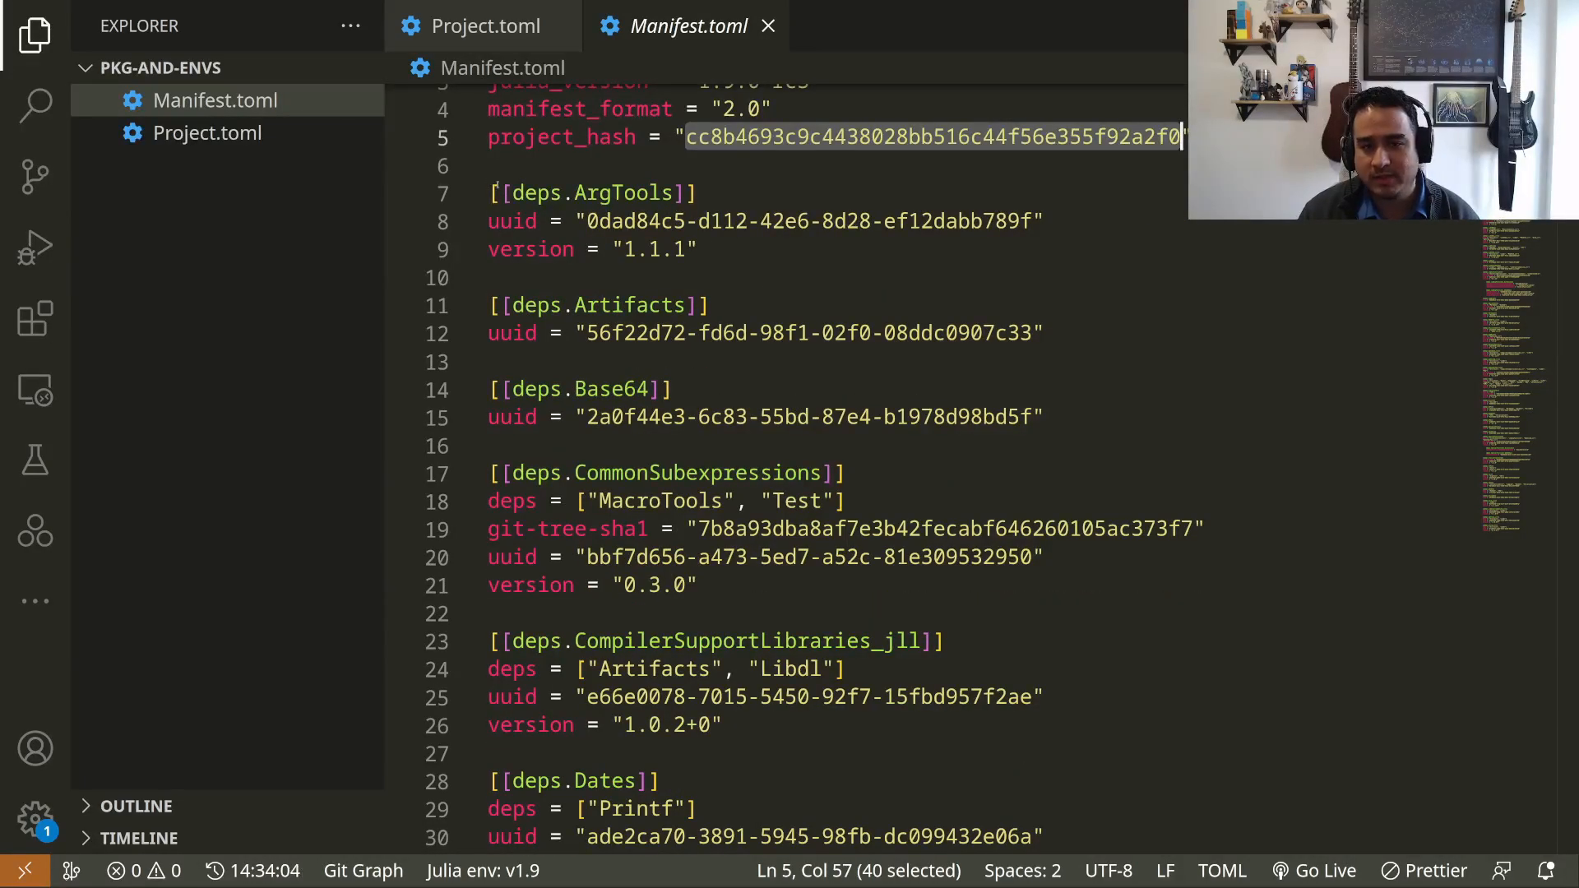
scroll(down, 3)
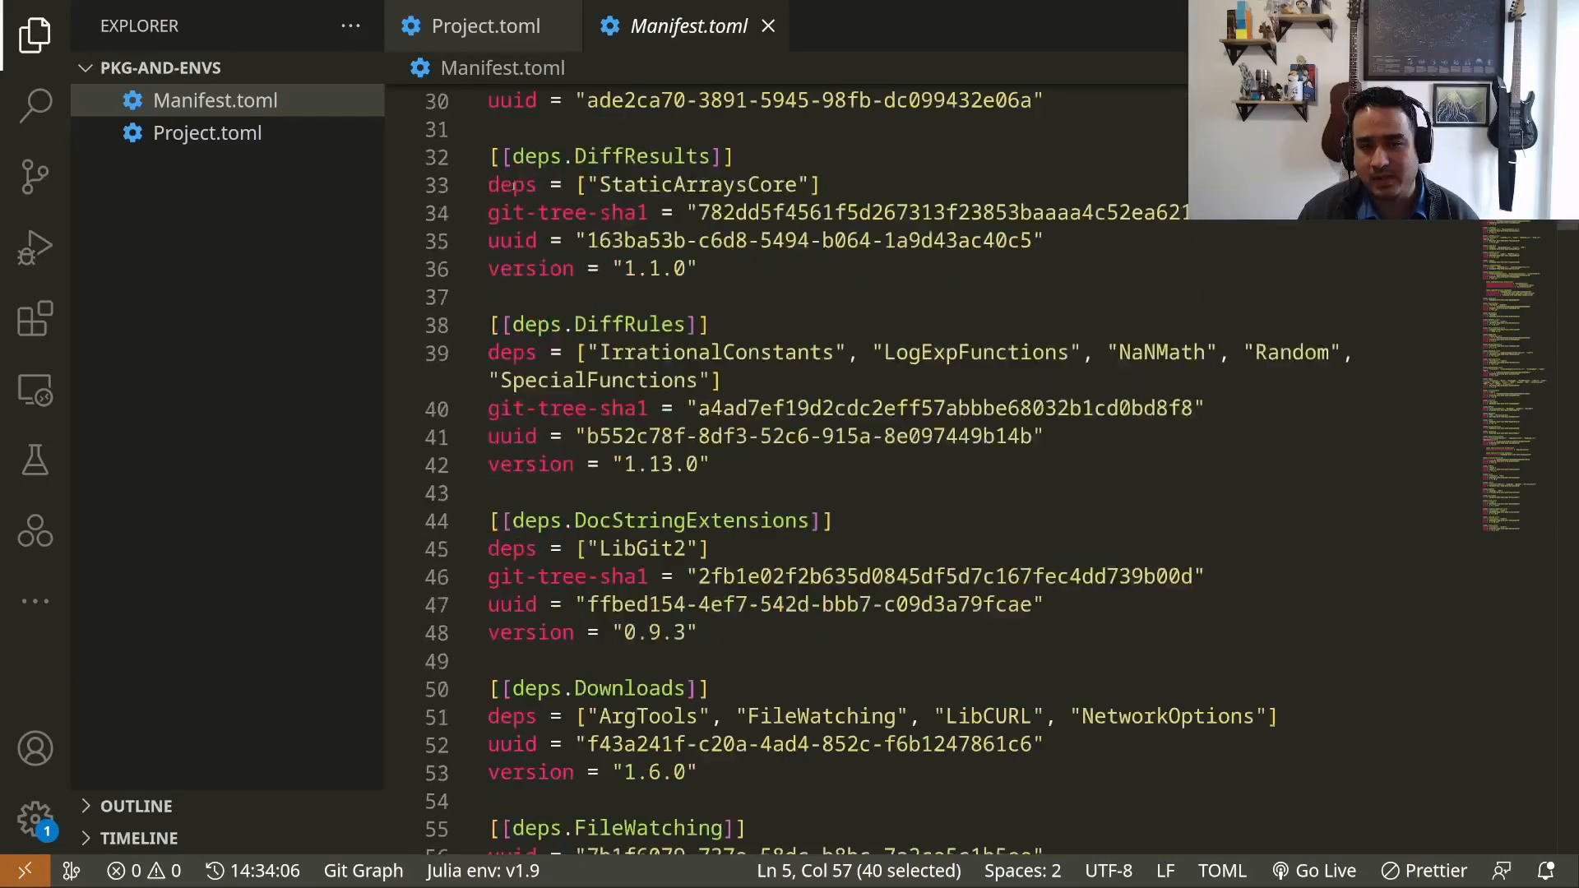
scroll(down, 3)
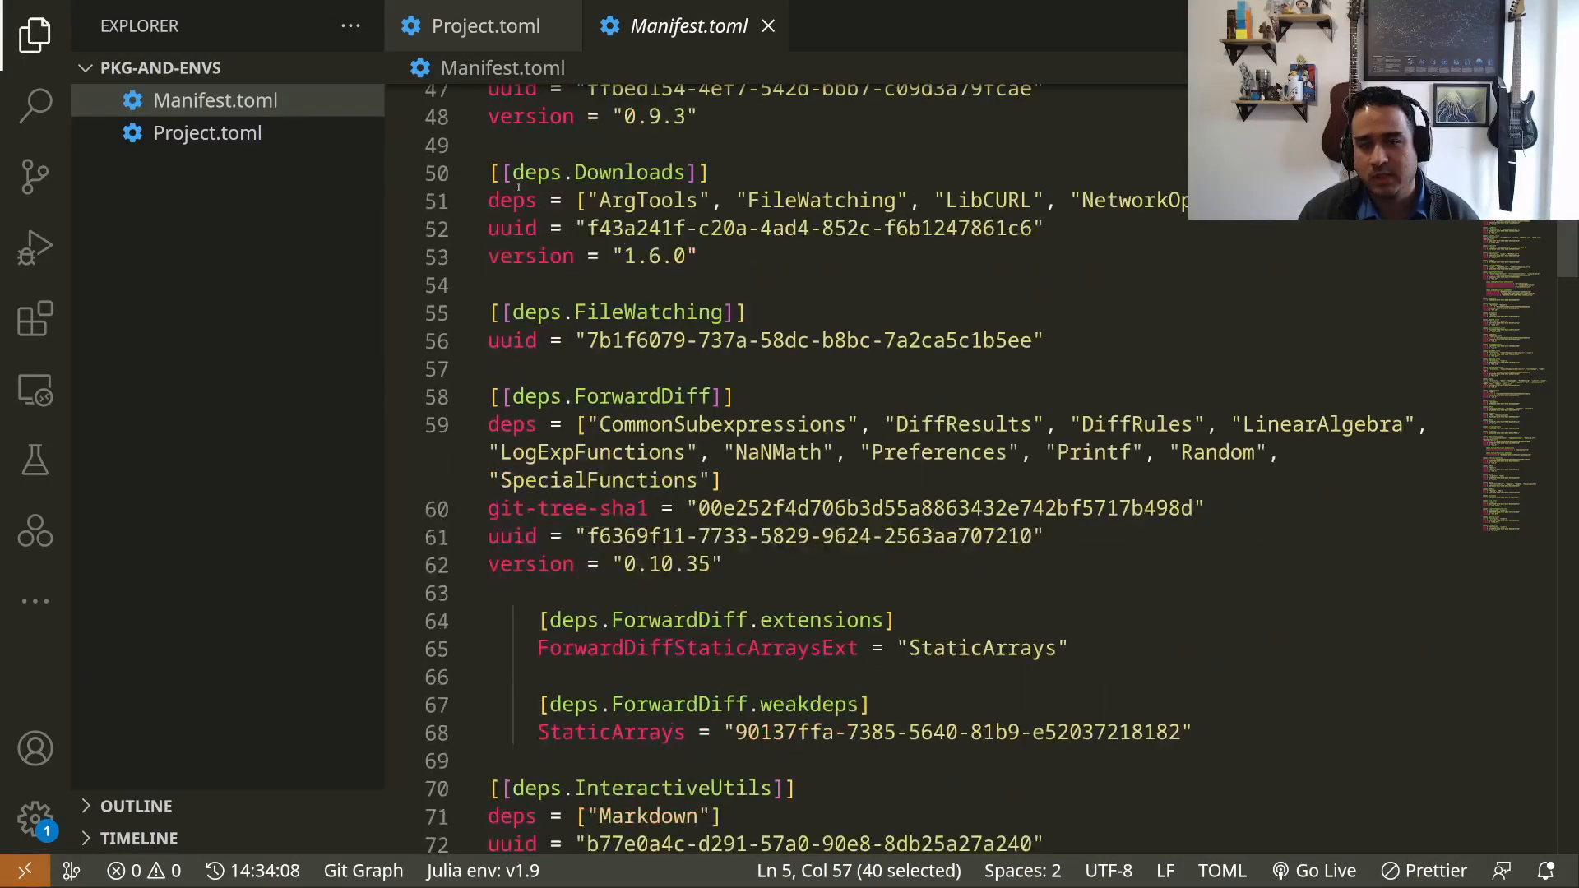
scroll(down, 3)
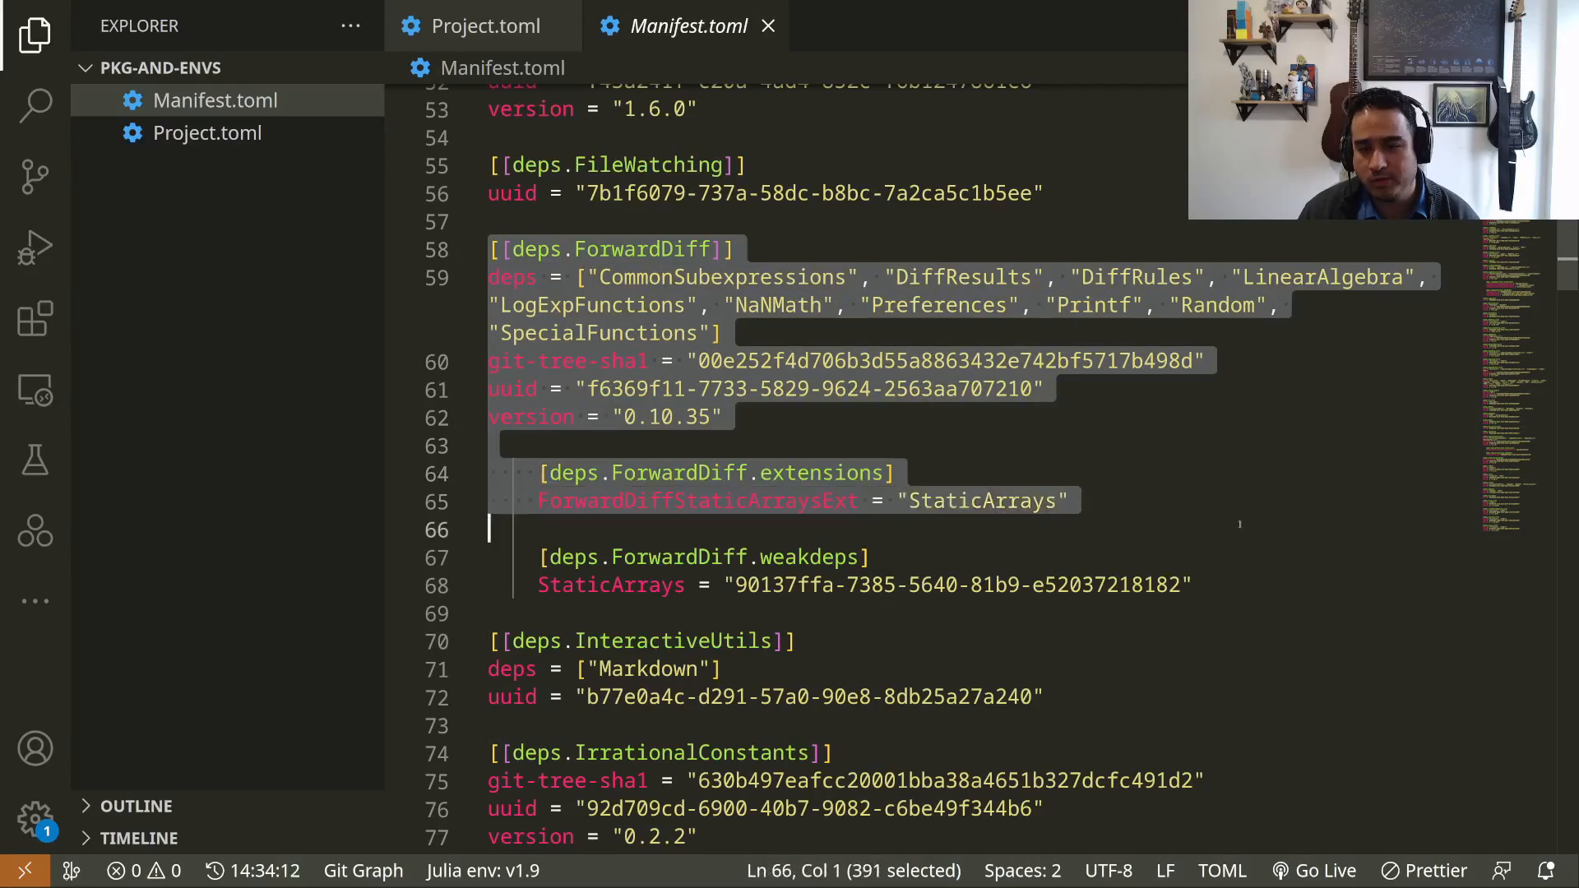
scroll(down, 3)
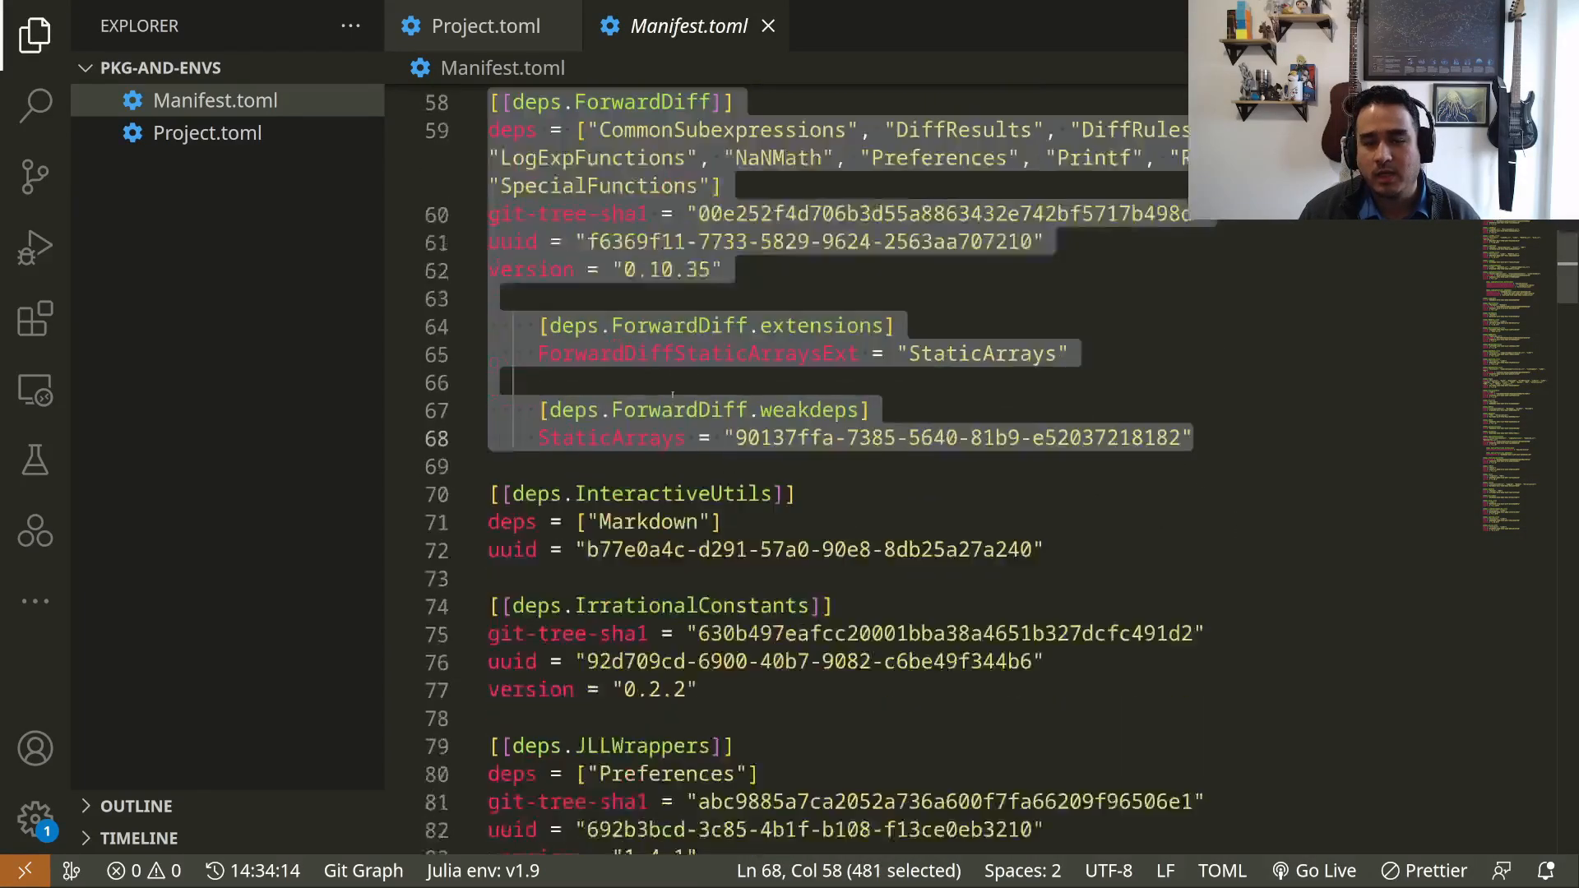
scroll(down, 3)
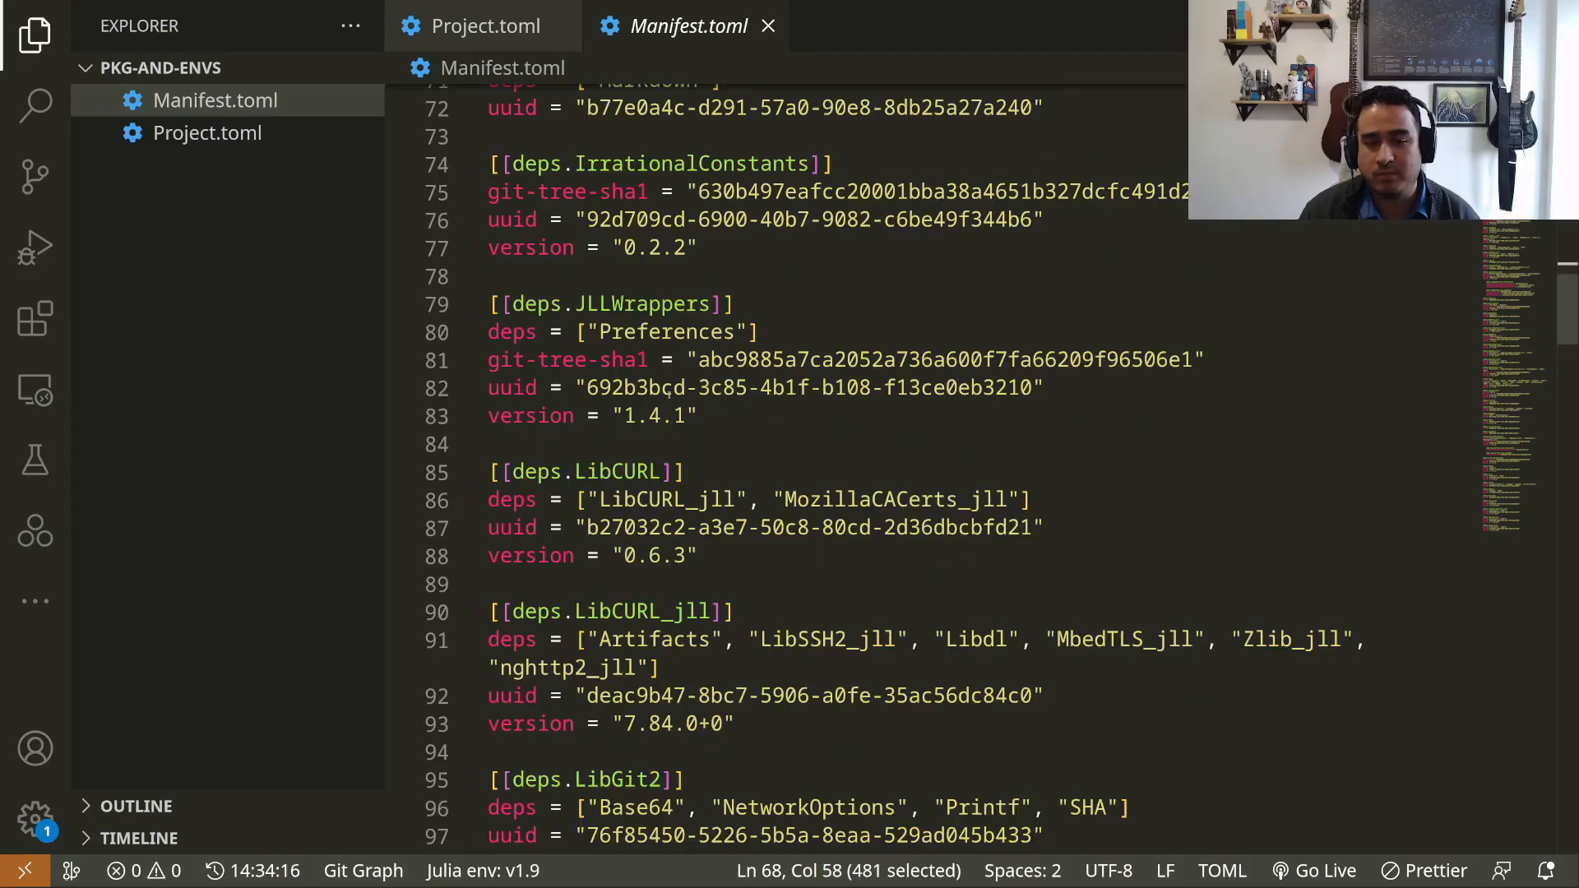
scroll(down, 3)
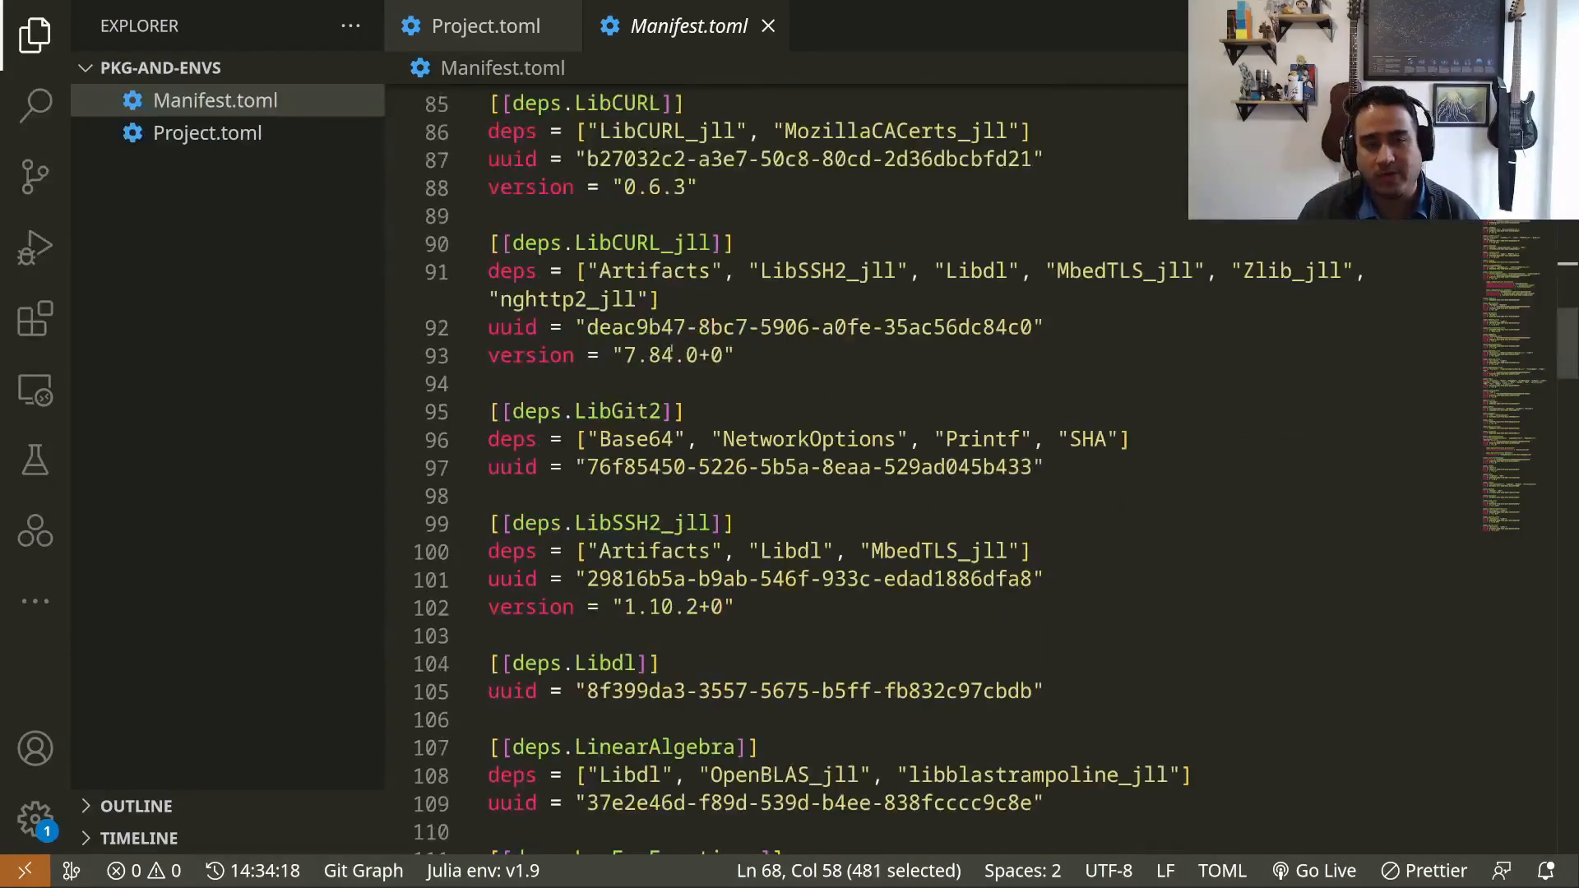
scroll(down, 3)
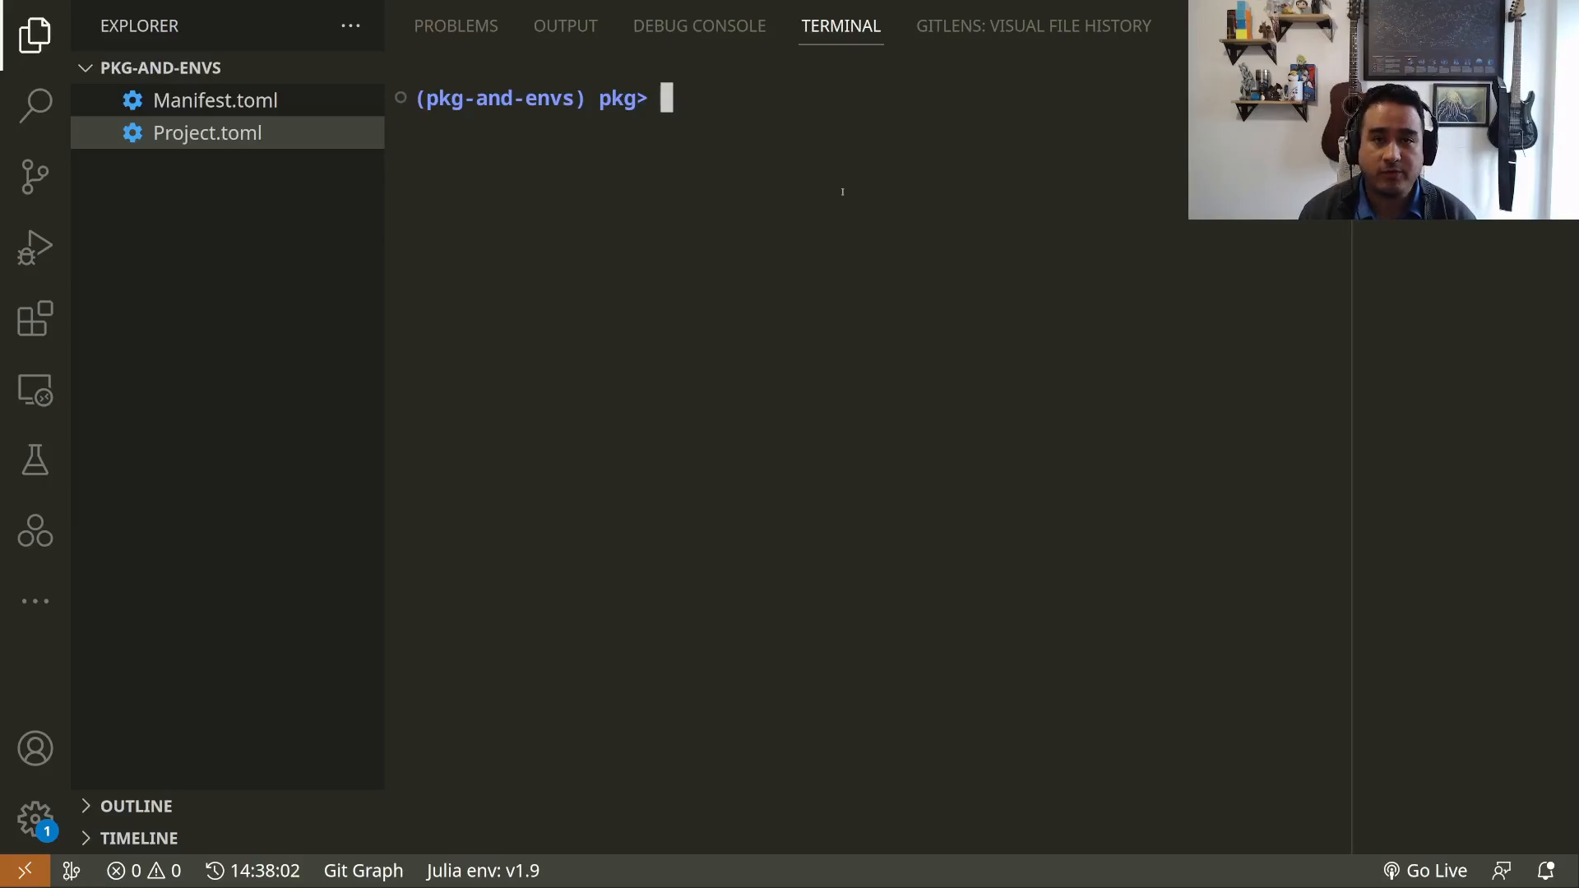
- Run instantiate in pkg mode for the pkg-and-envs environment
text(instantiate)
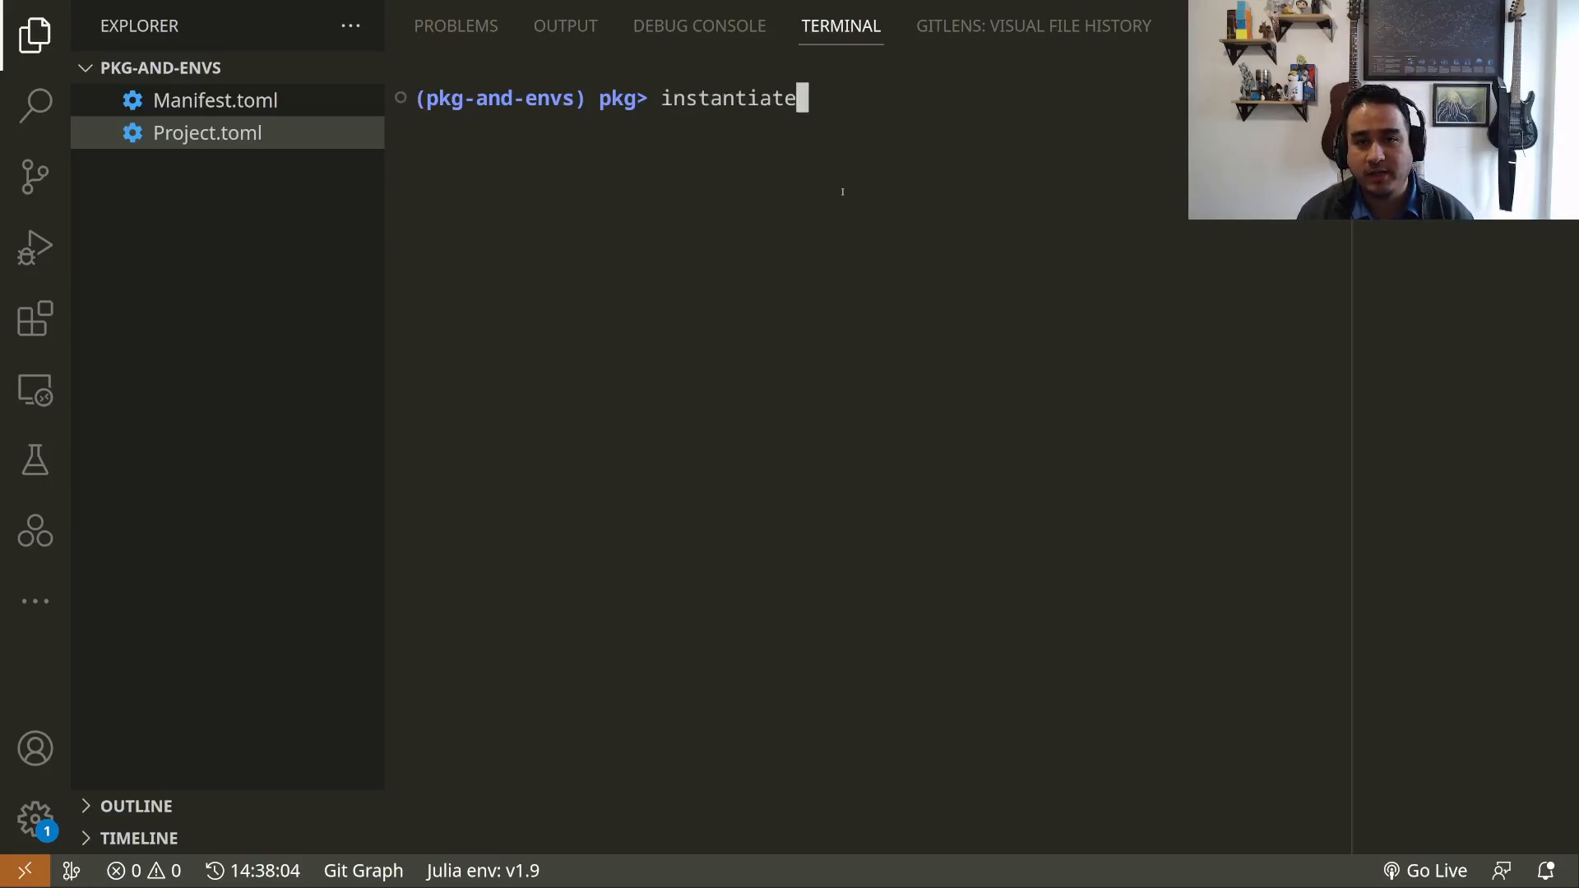
key(Return)
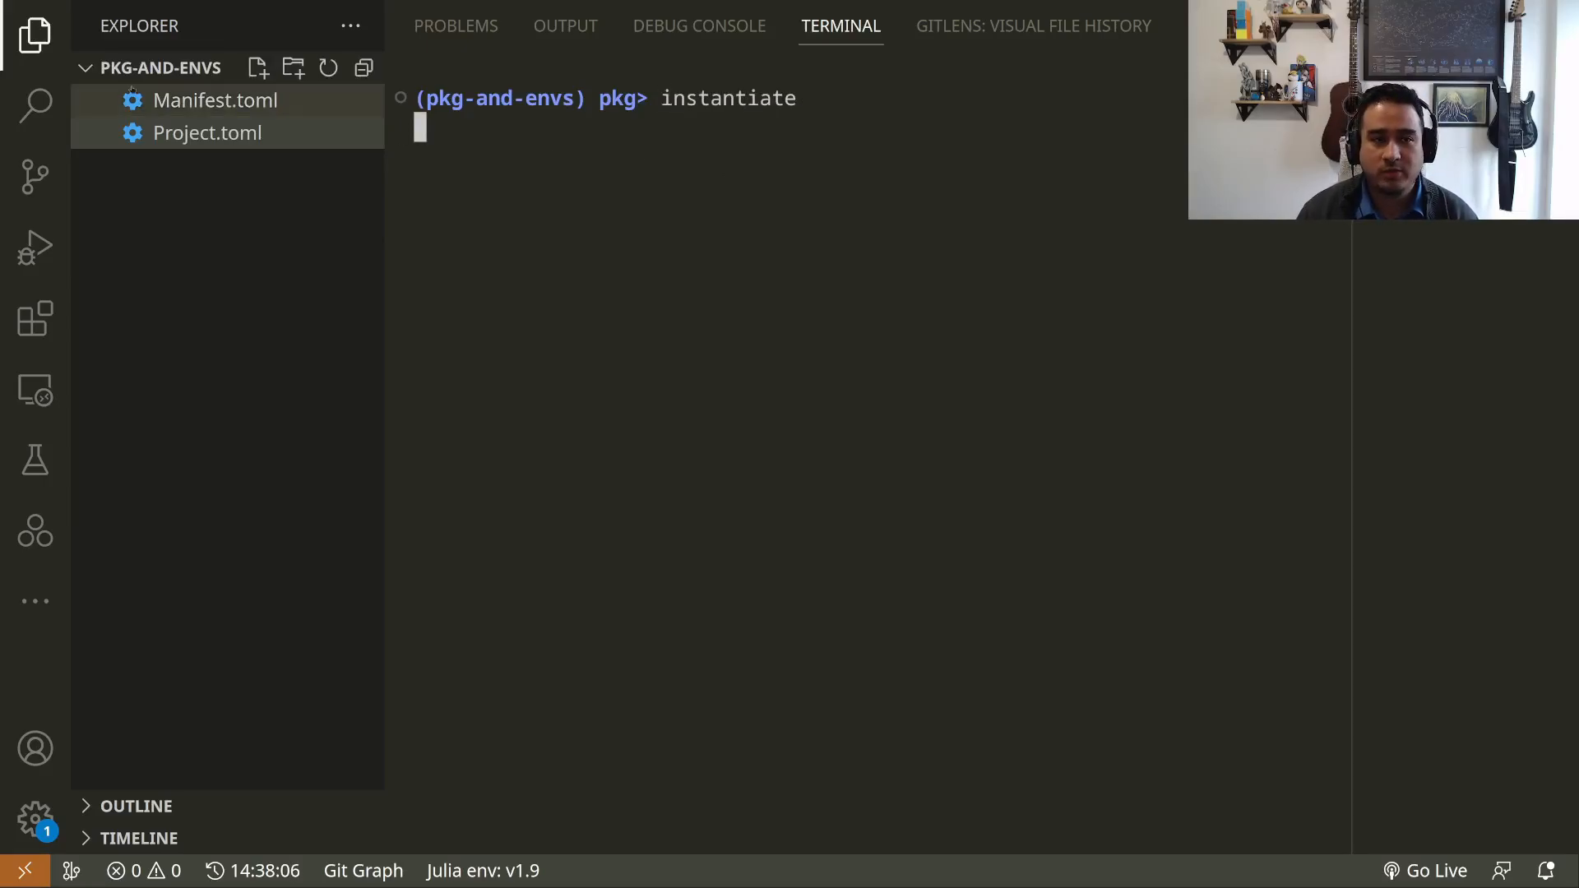
key(Return)
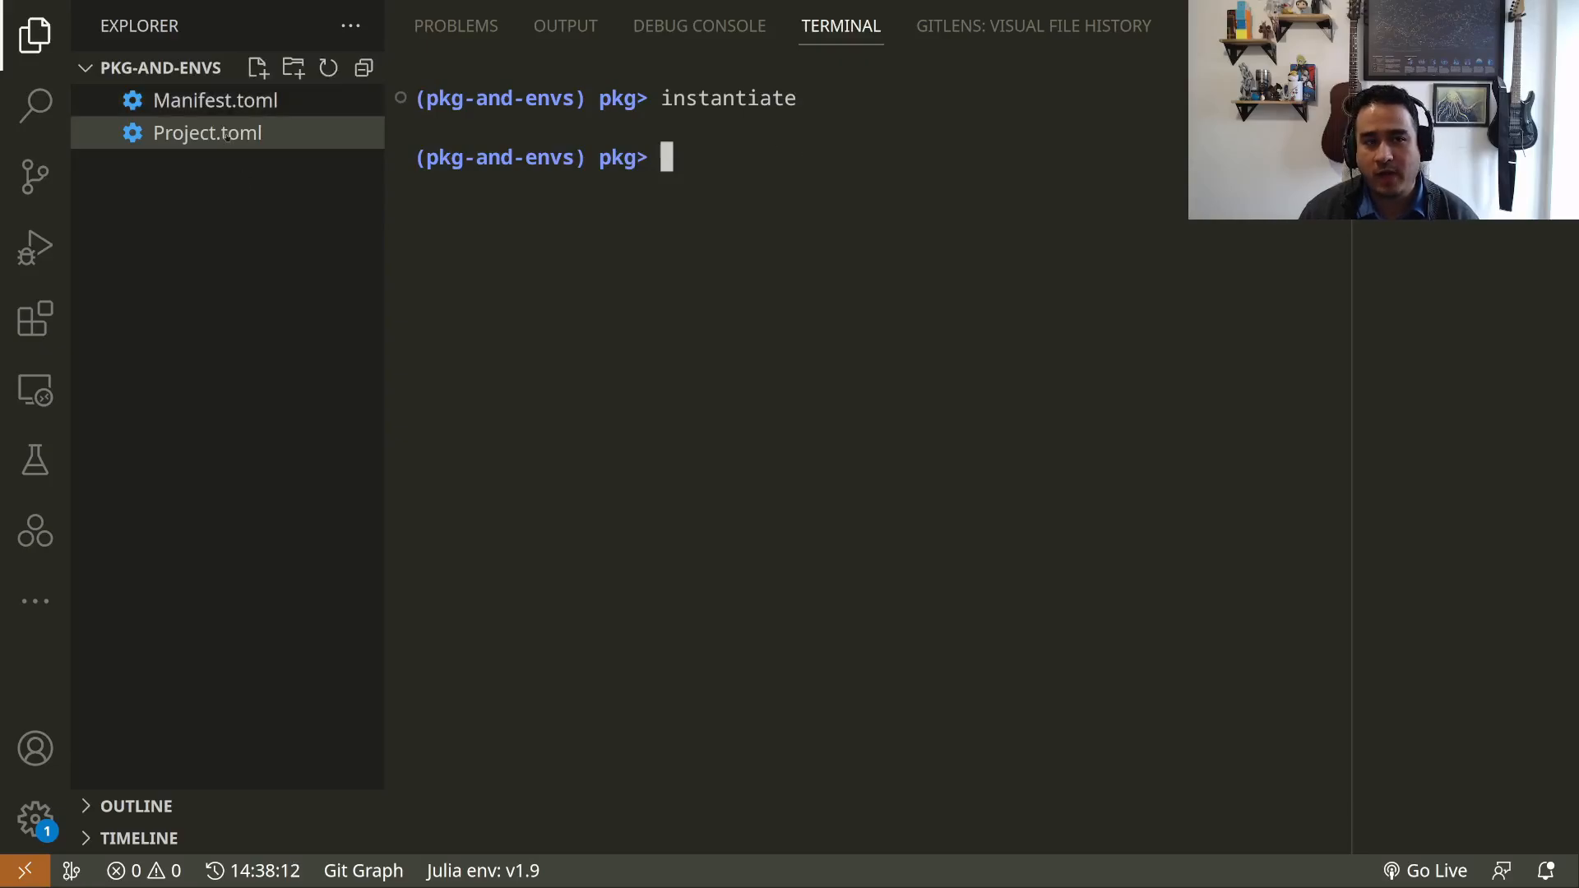
mouse_move(207, 132)
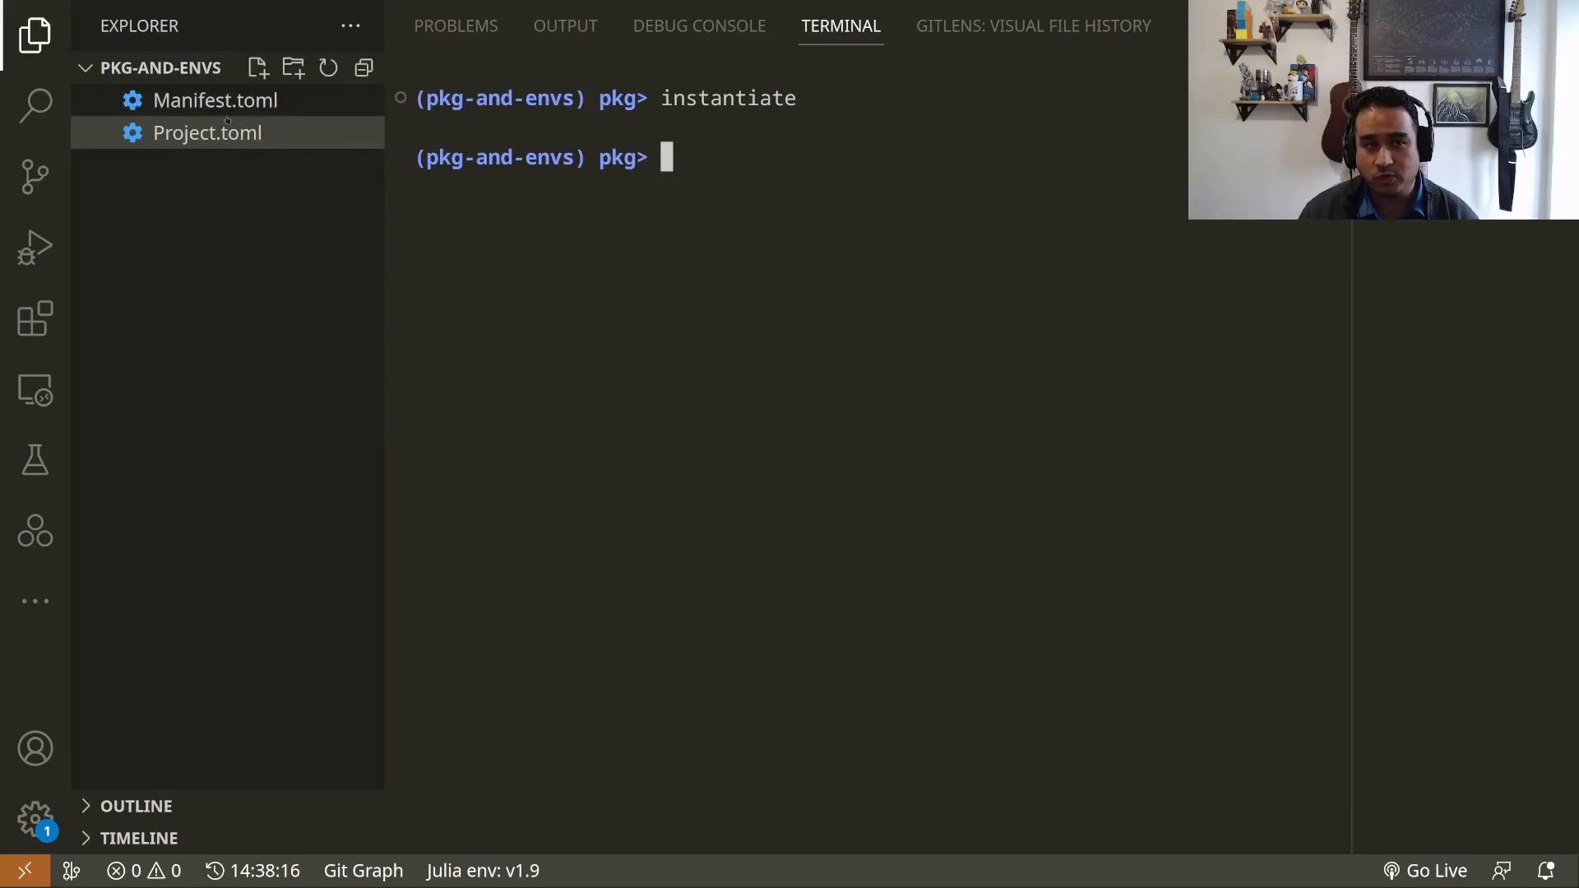
mouse_move(214, 100)
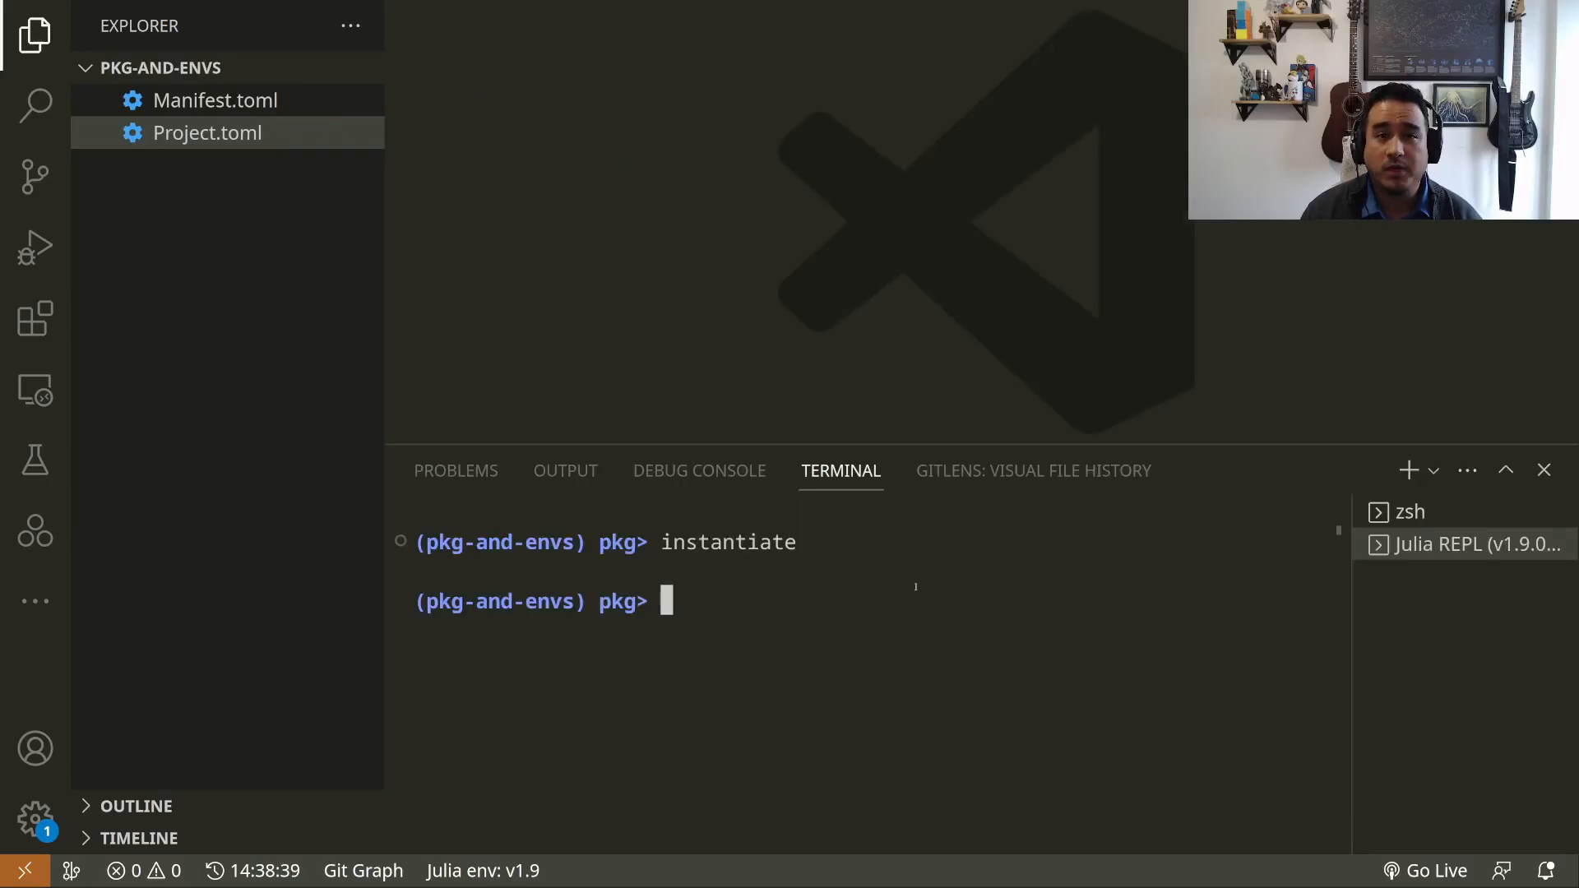
mouse_move(699, 470)
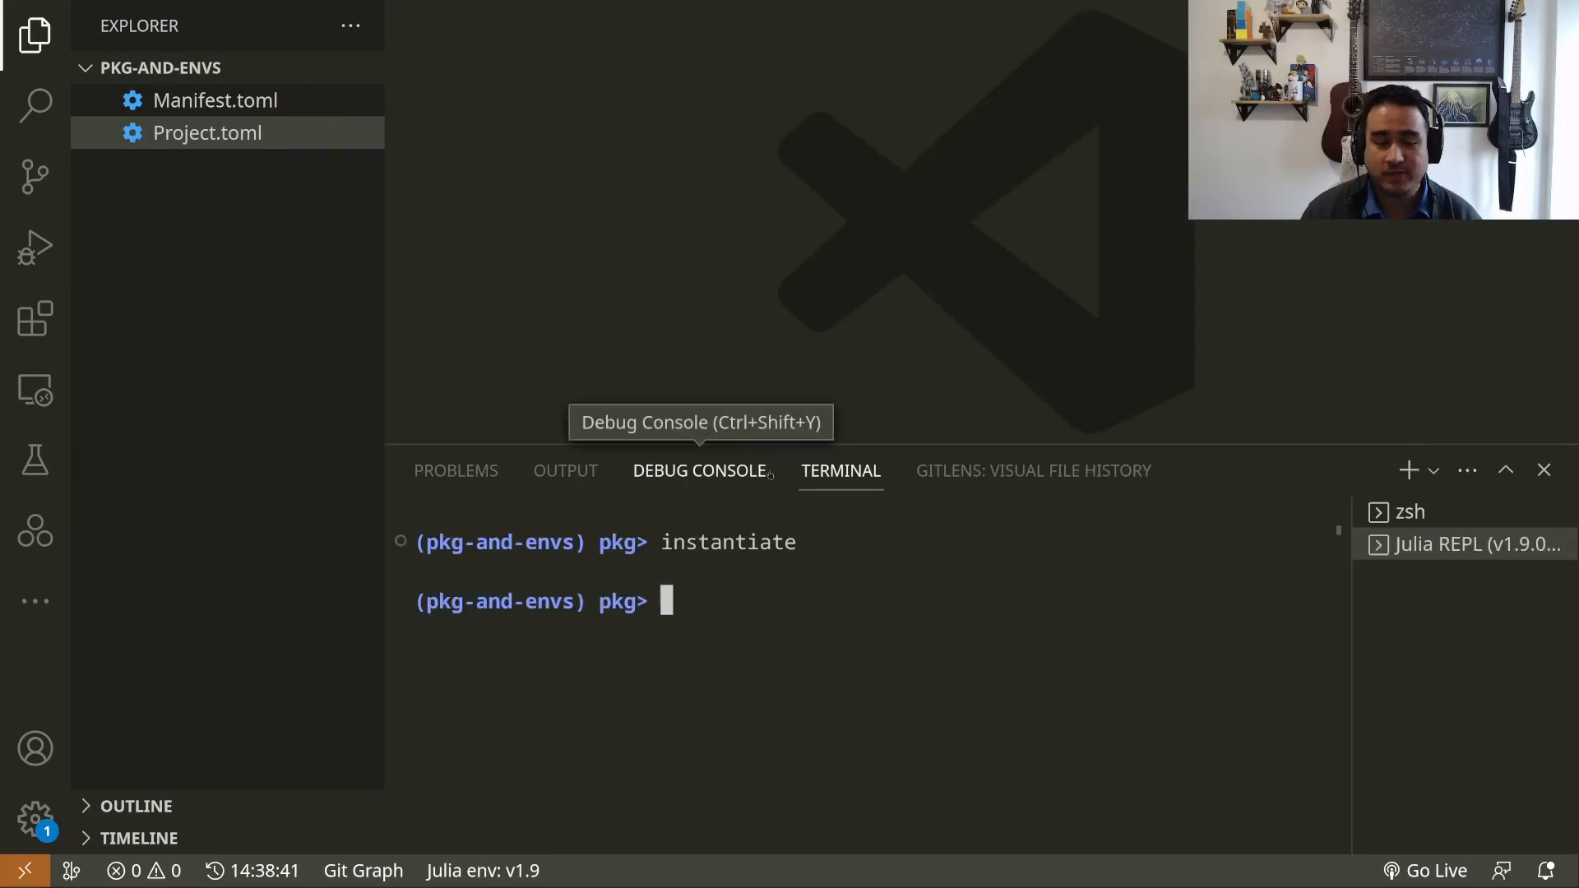
mouse_move(324, 208)
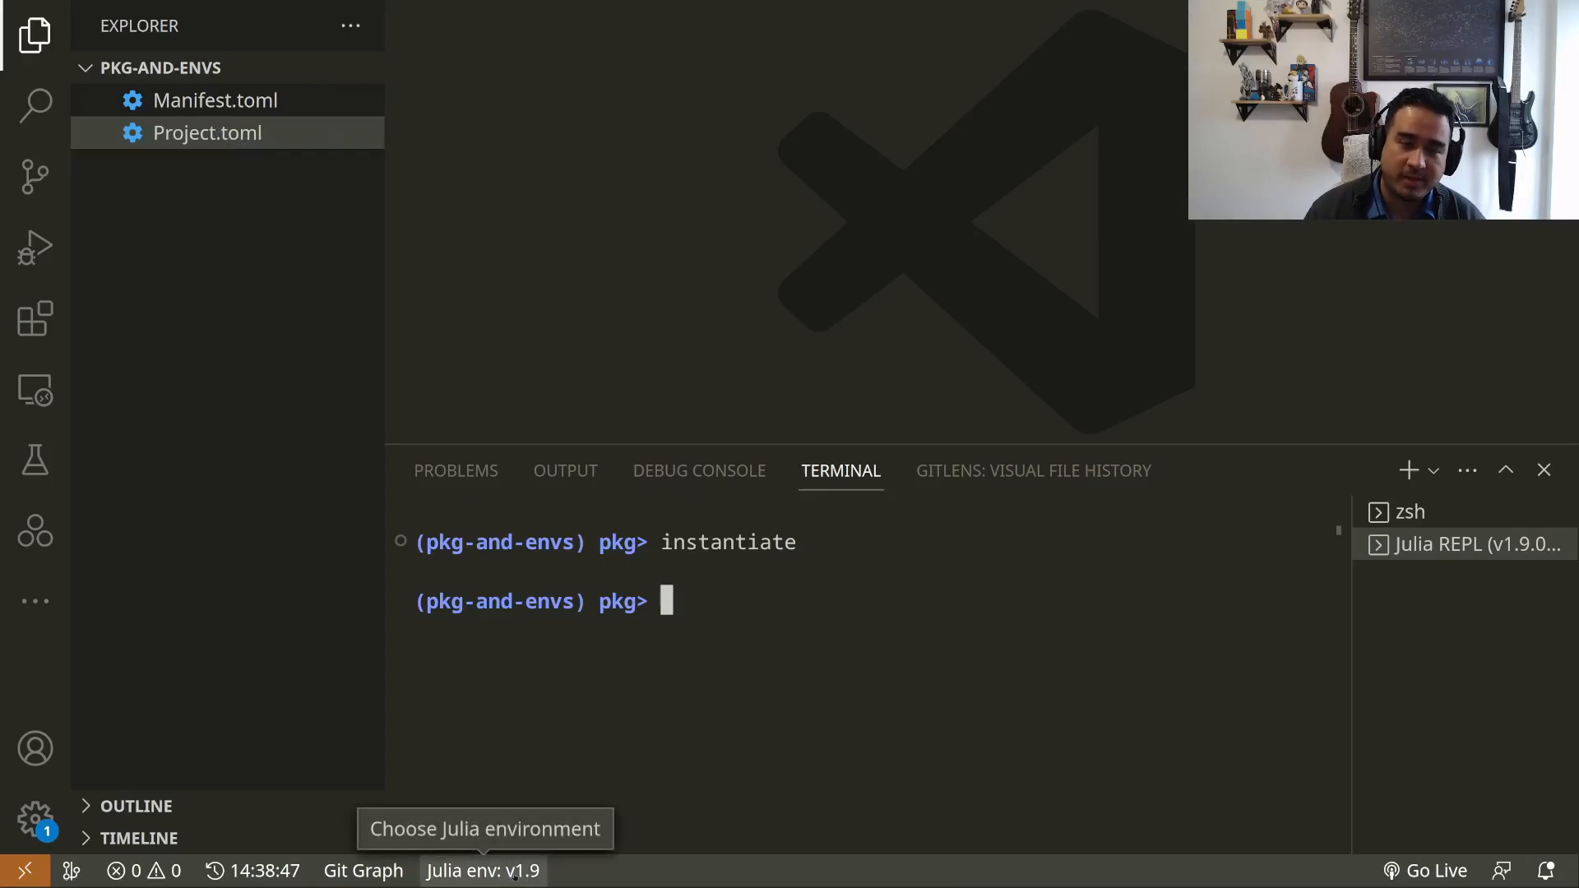
- Open the Julia environment picker from the 'Julia env: v1.9' status bar item
click(483, 870)
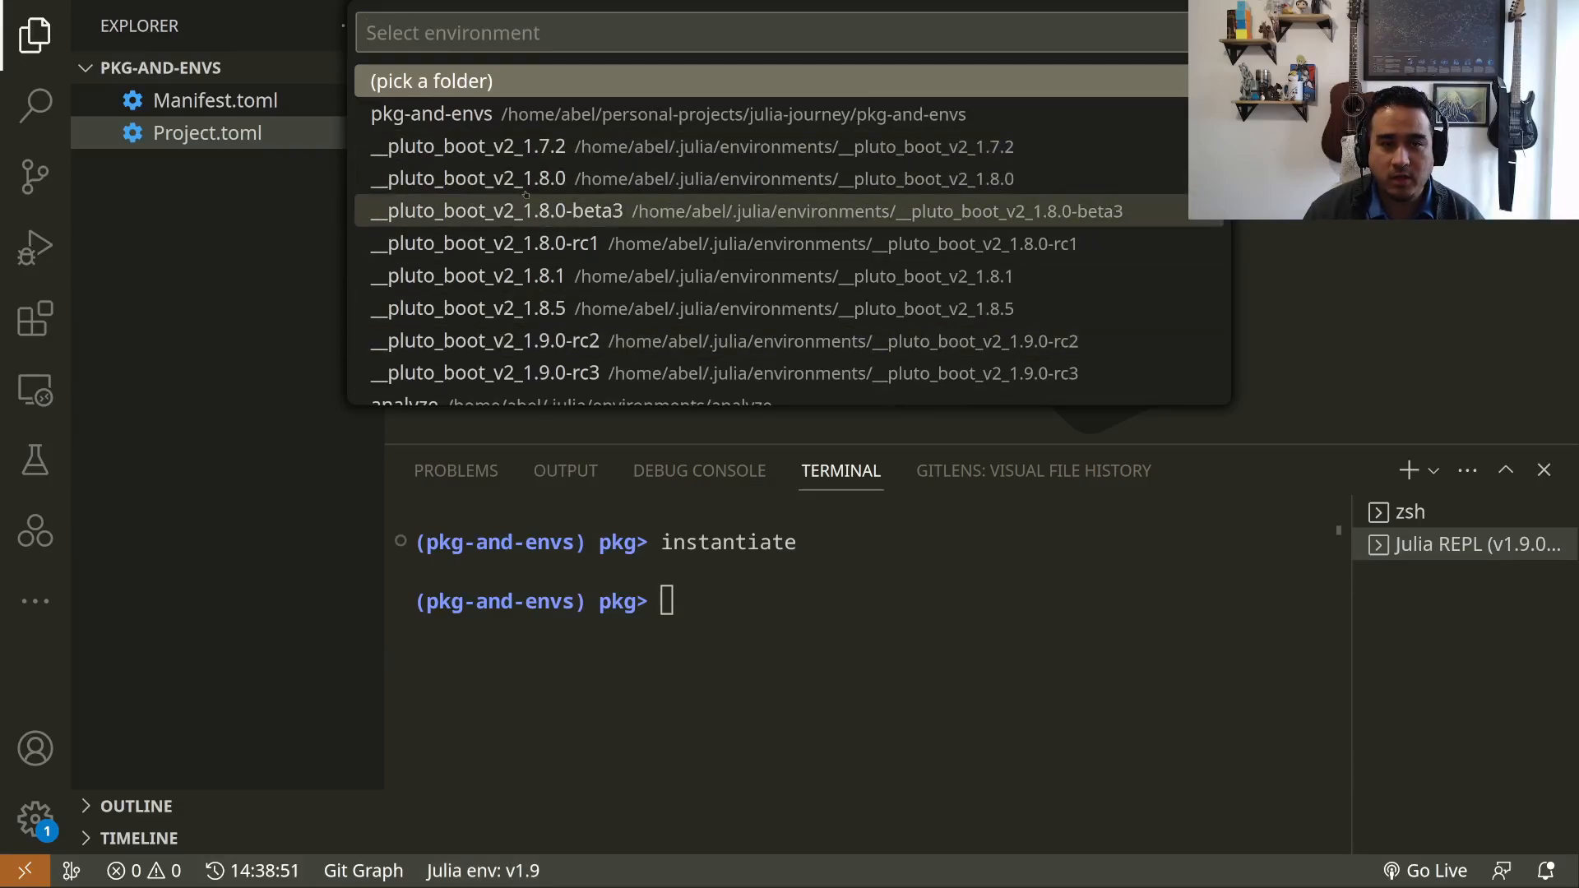
mouse_move(453, 113)
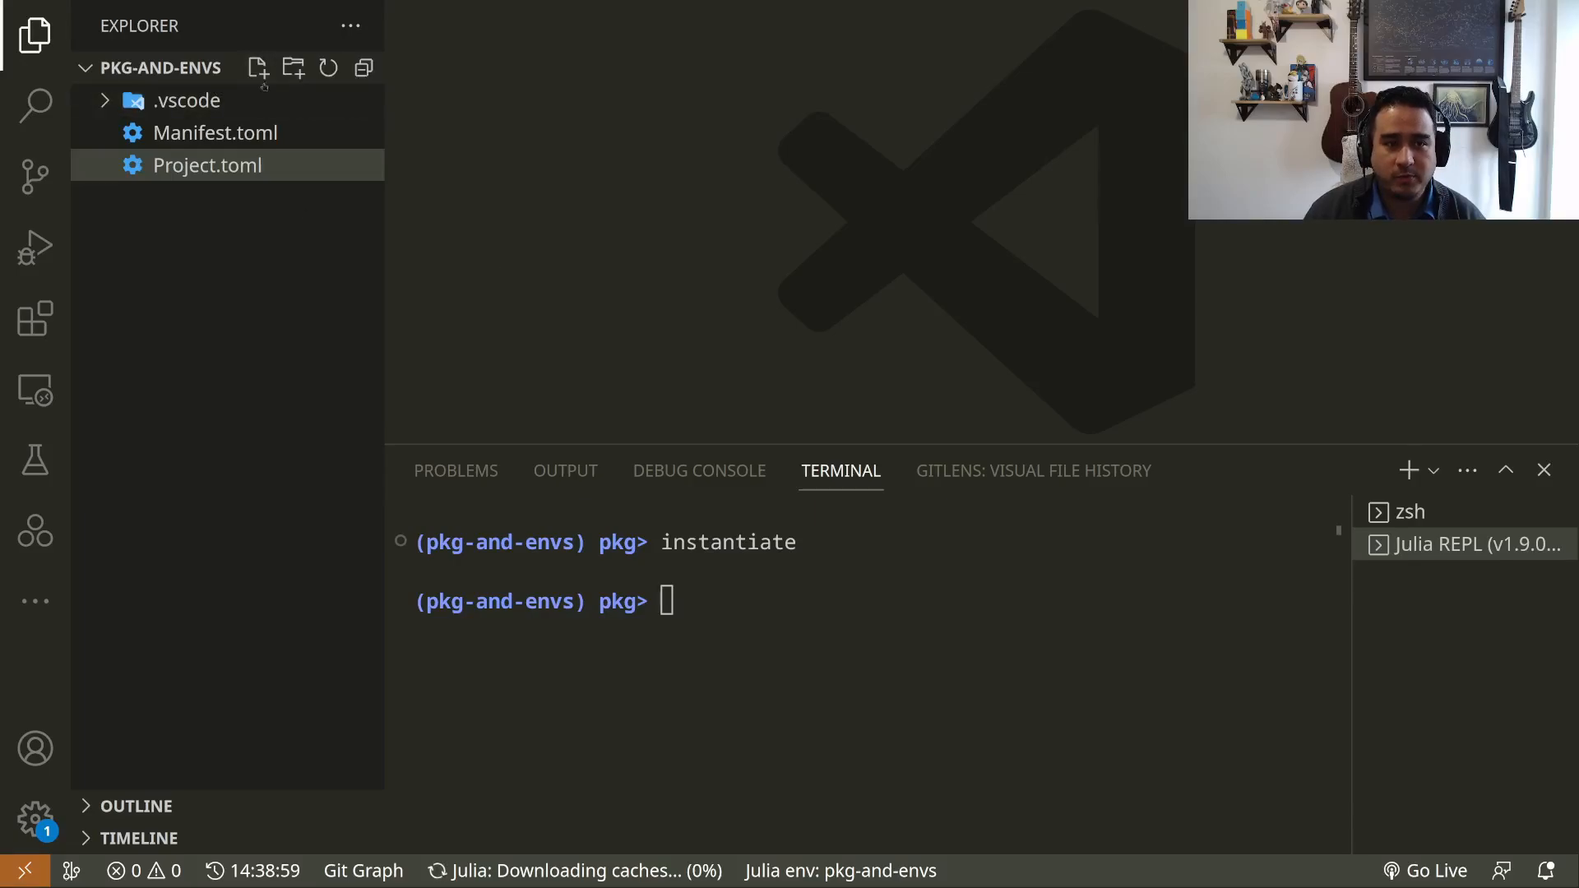
- Create tmp.jl containing 2 + 1 and evaluate it in the REPL, getting 3
click(257, 67)
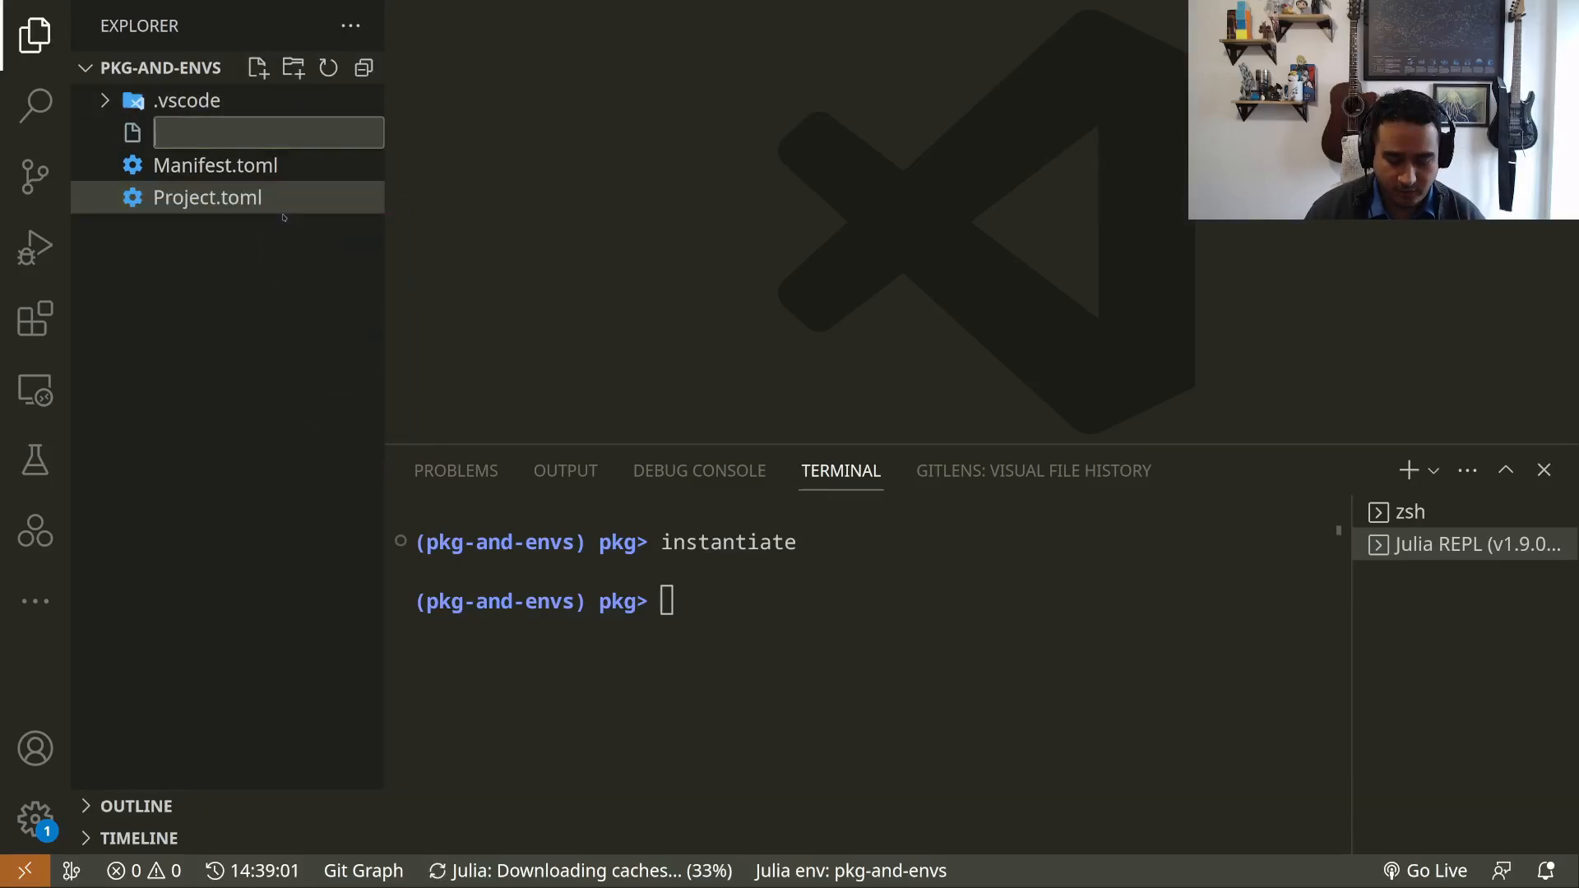
text(tmp.jl)
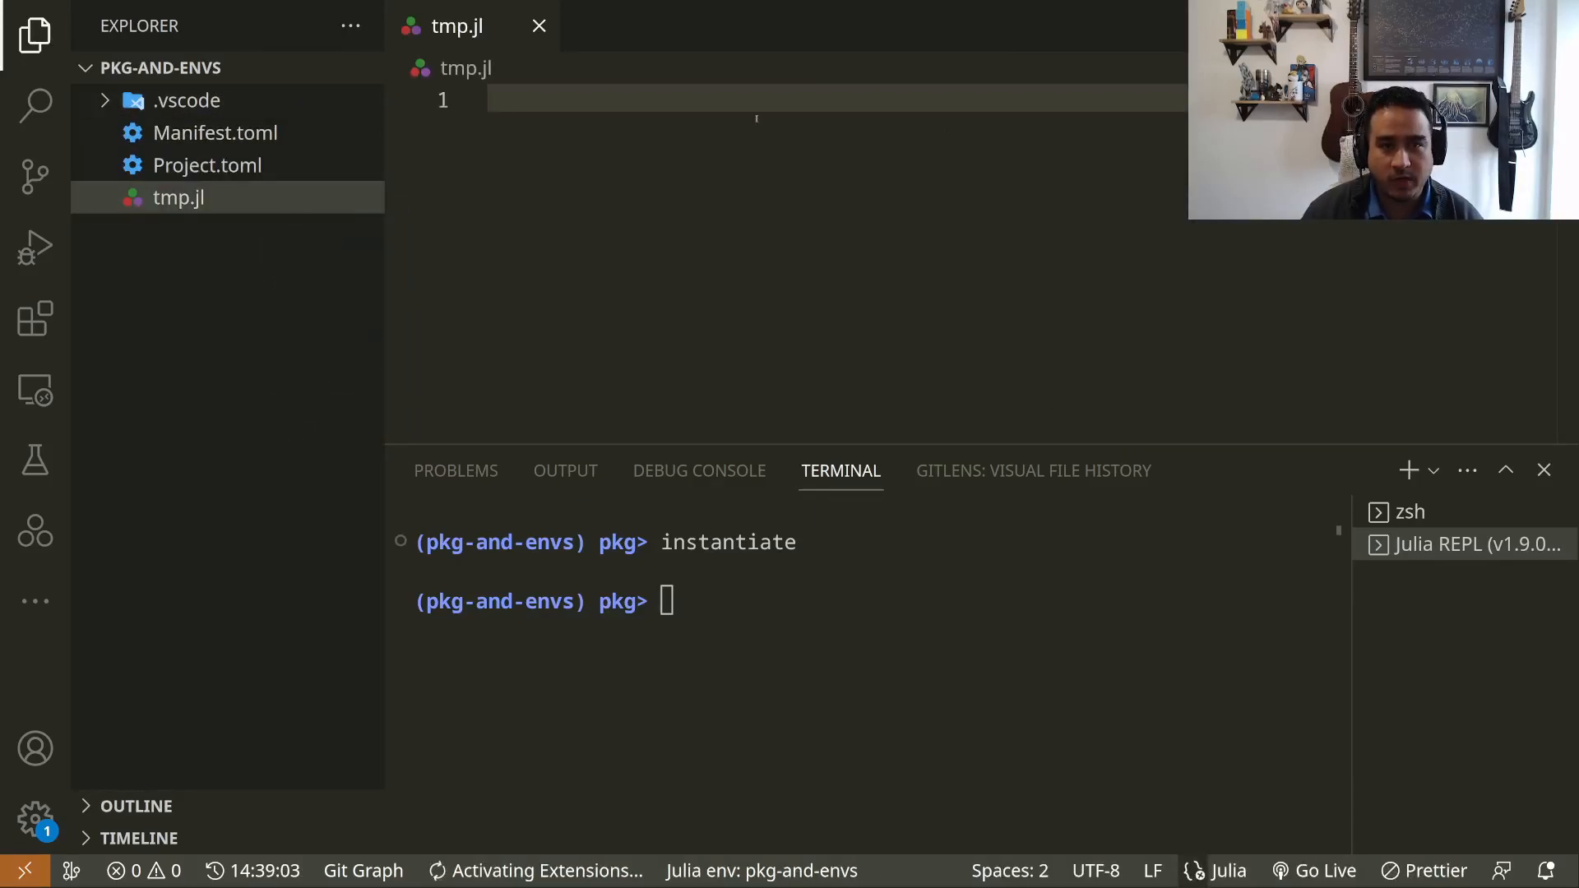
text(2 + 1)
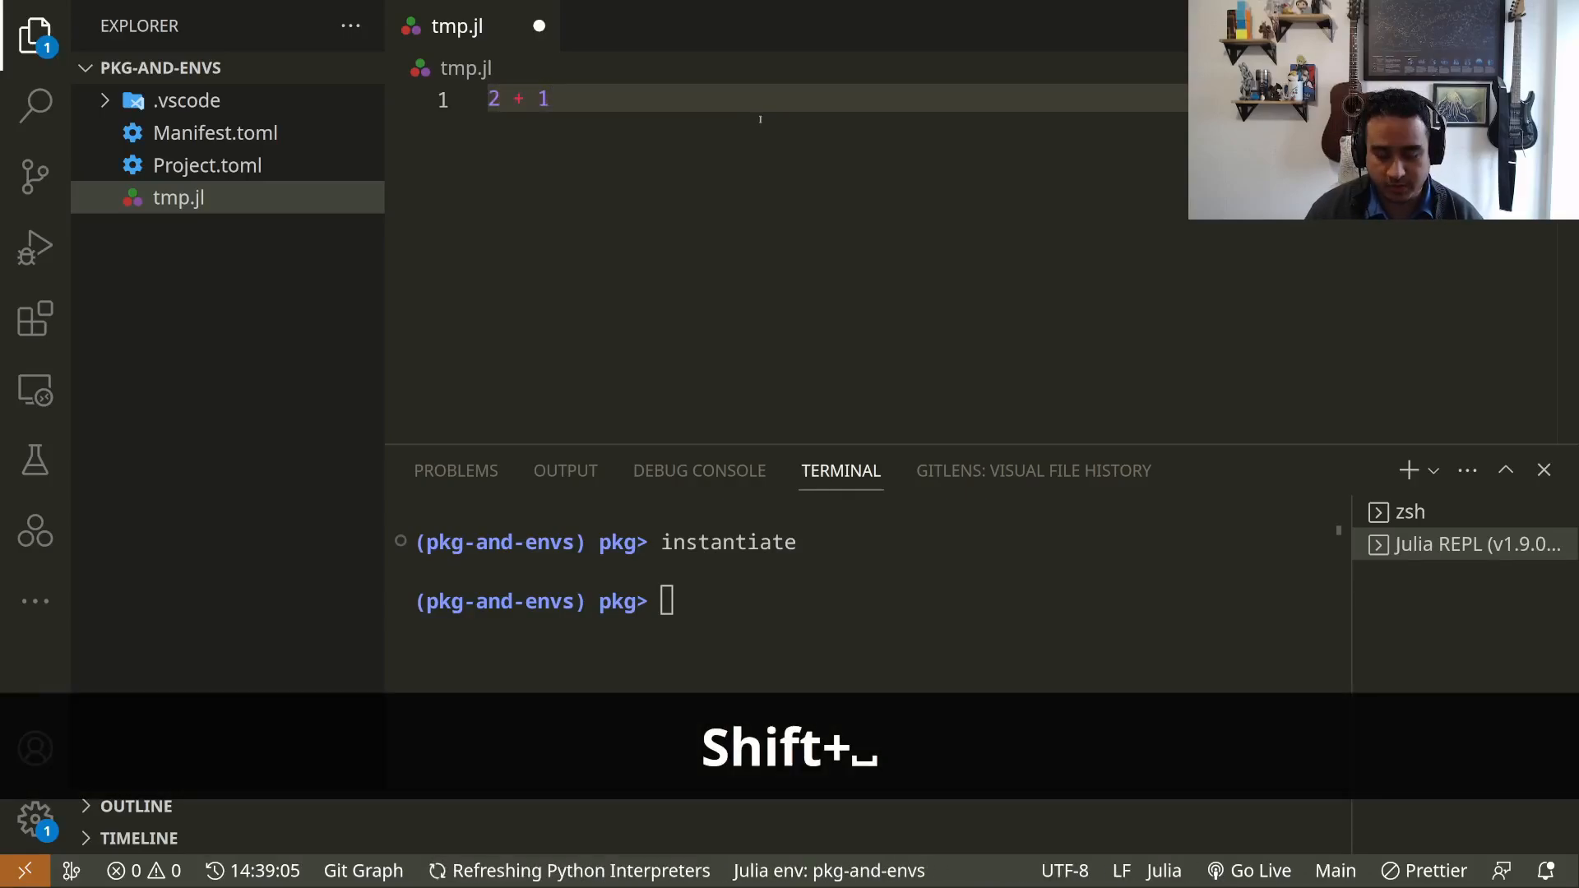
key(Alt+Enter)
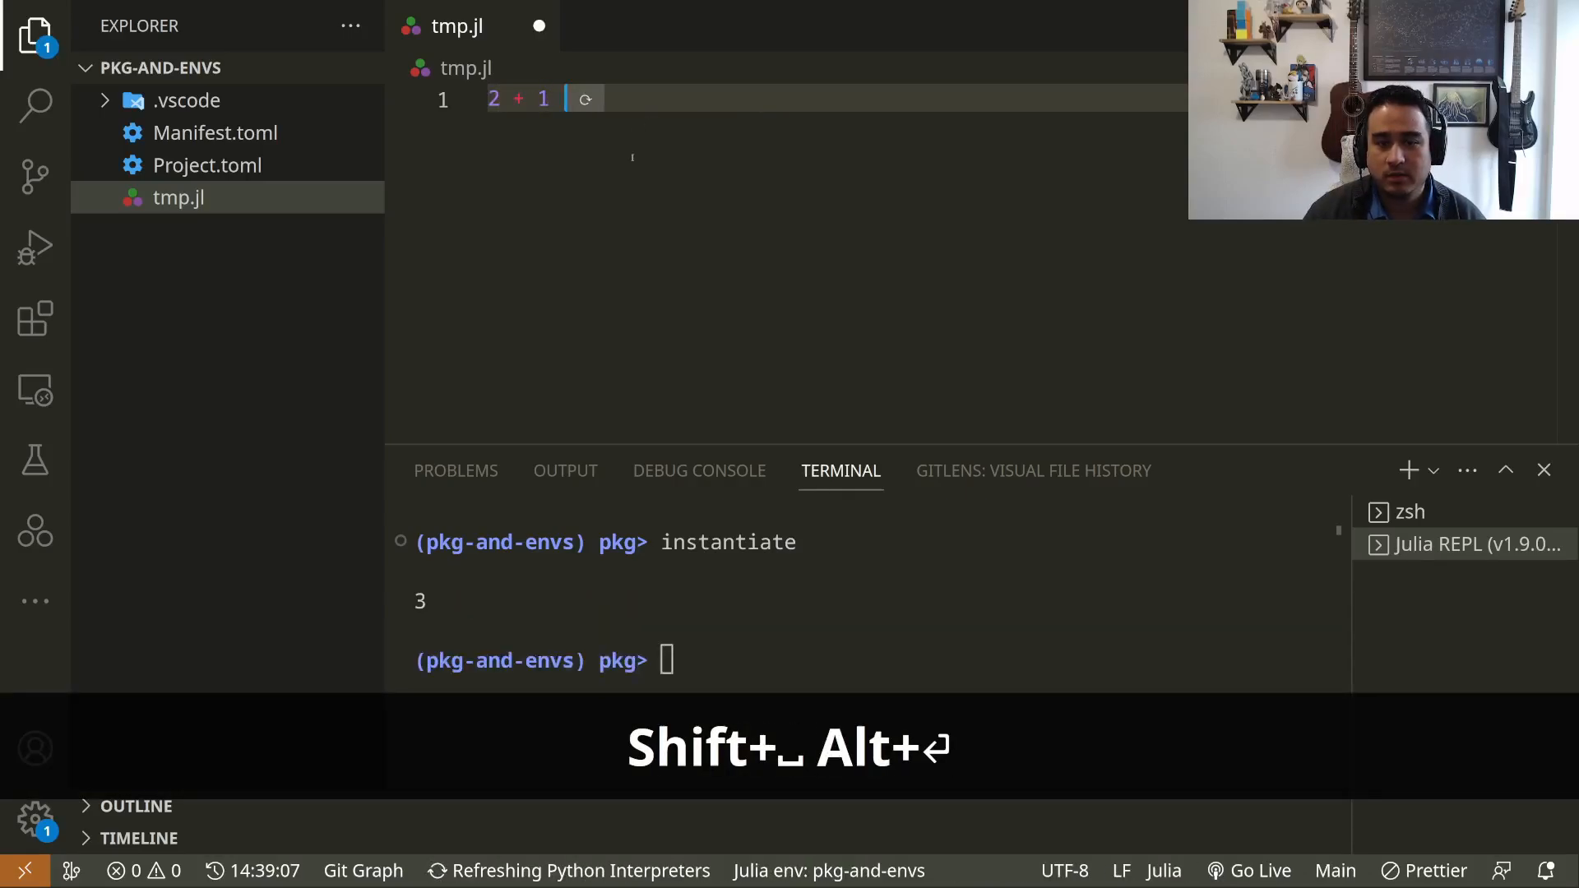
key(Alt+Shift+Enter)
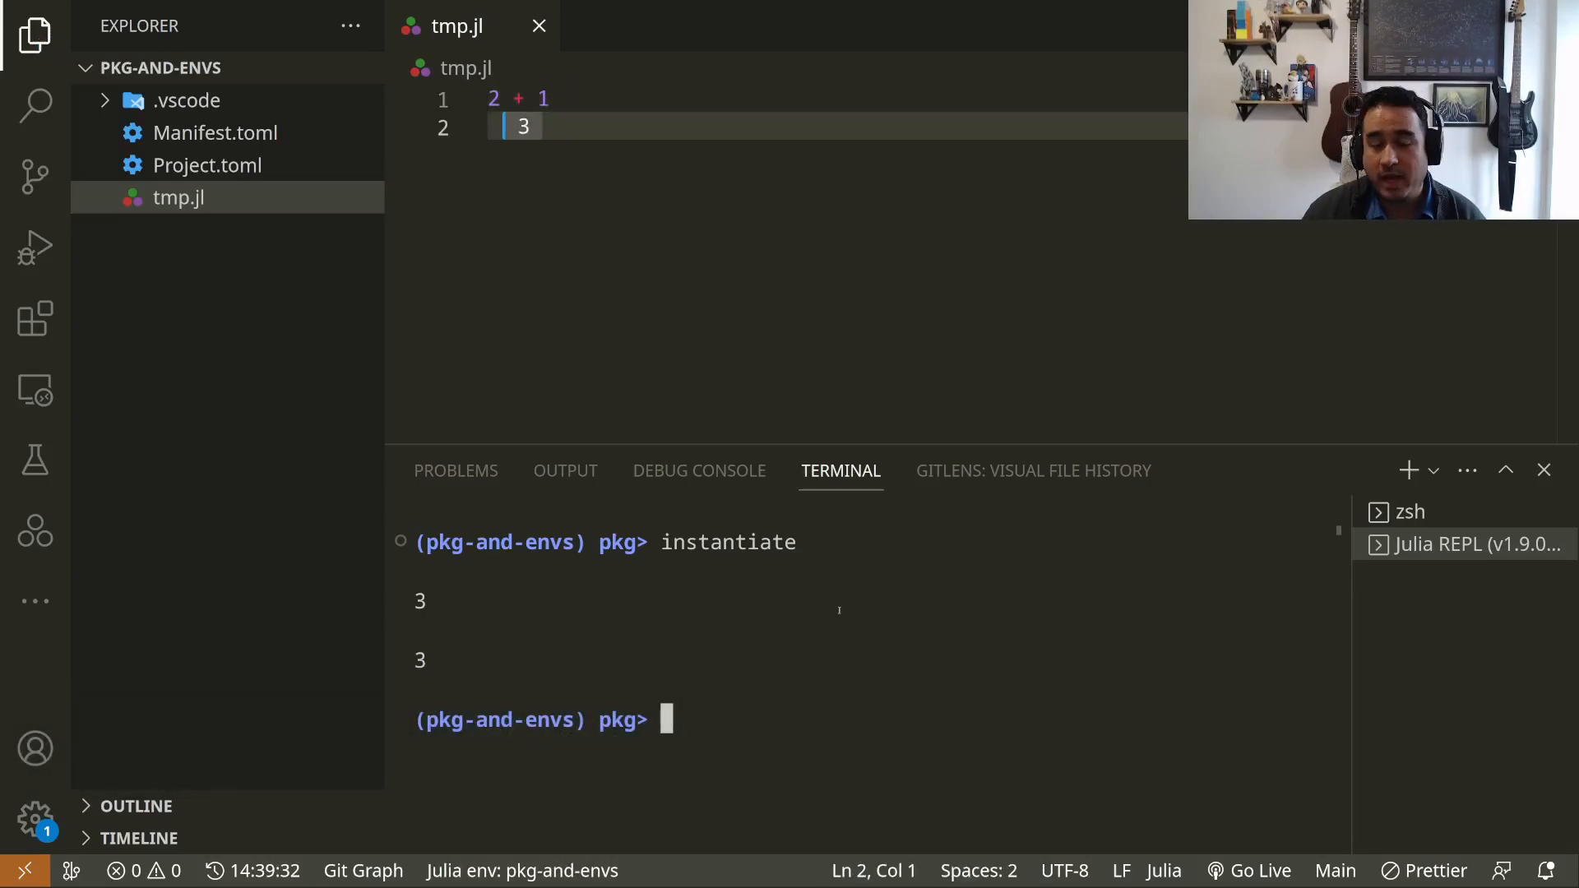
- Quit the Julia REPL, start a new one with Alt+J Alt+O, and enter pkg mode
key(ctrl+d)
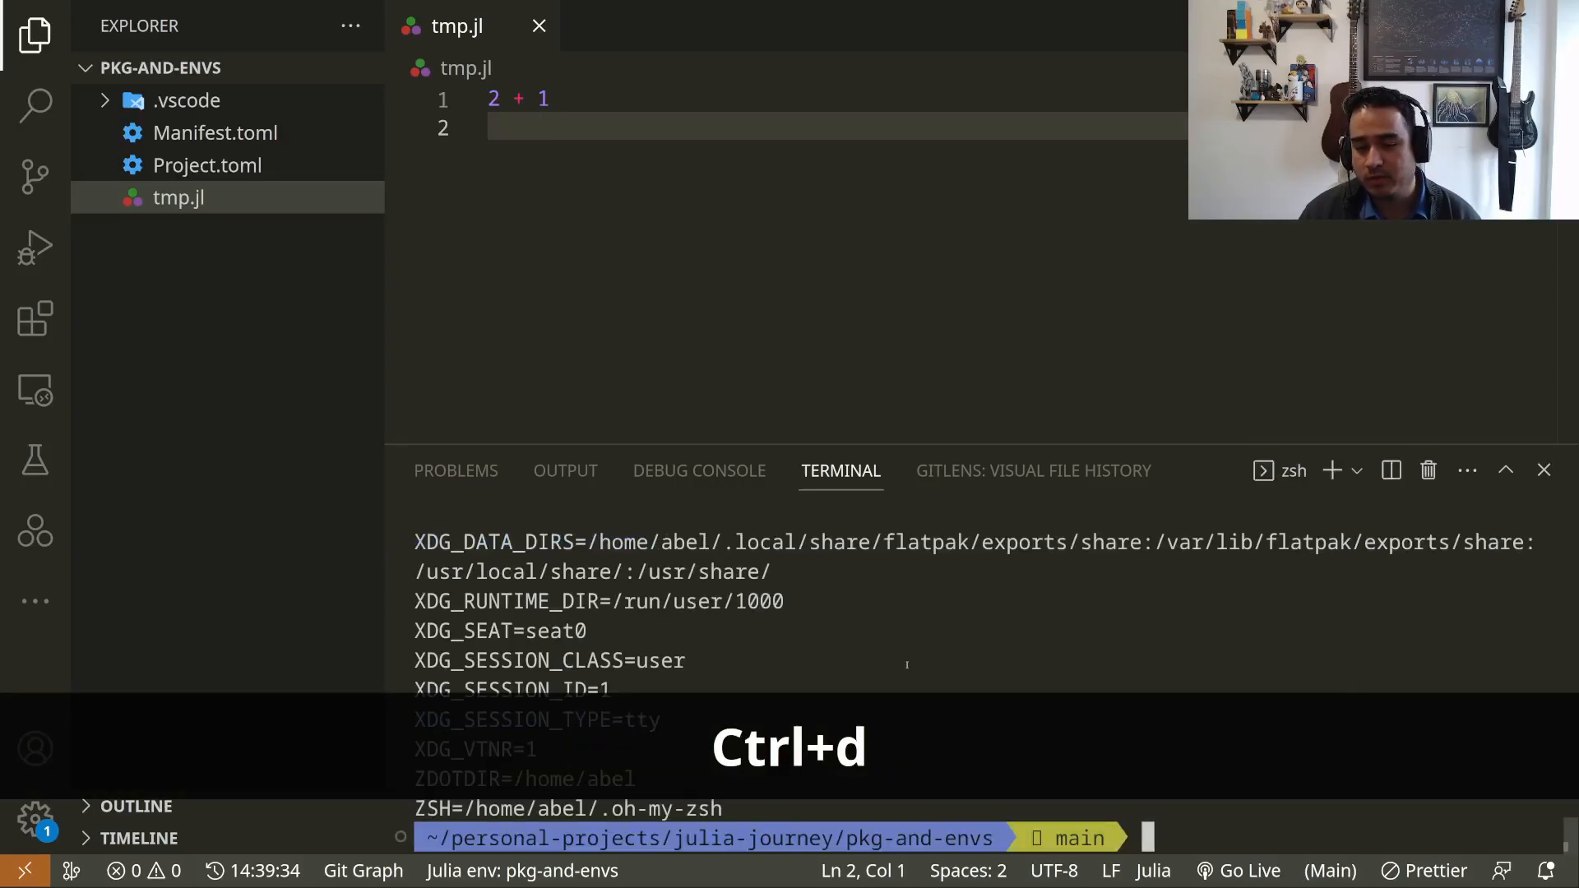
text(q)
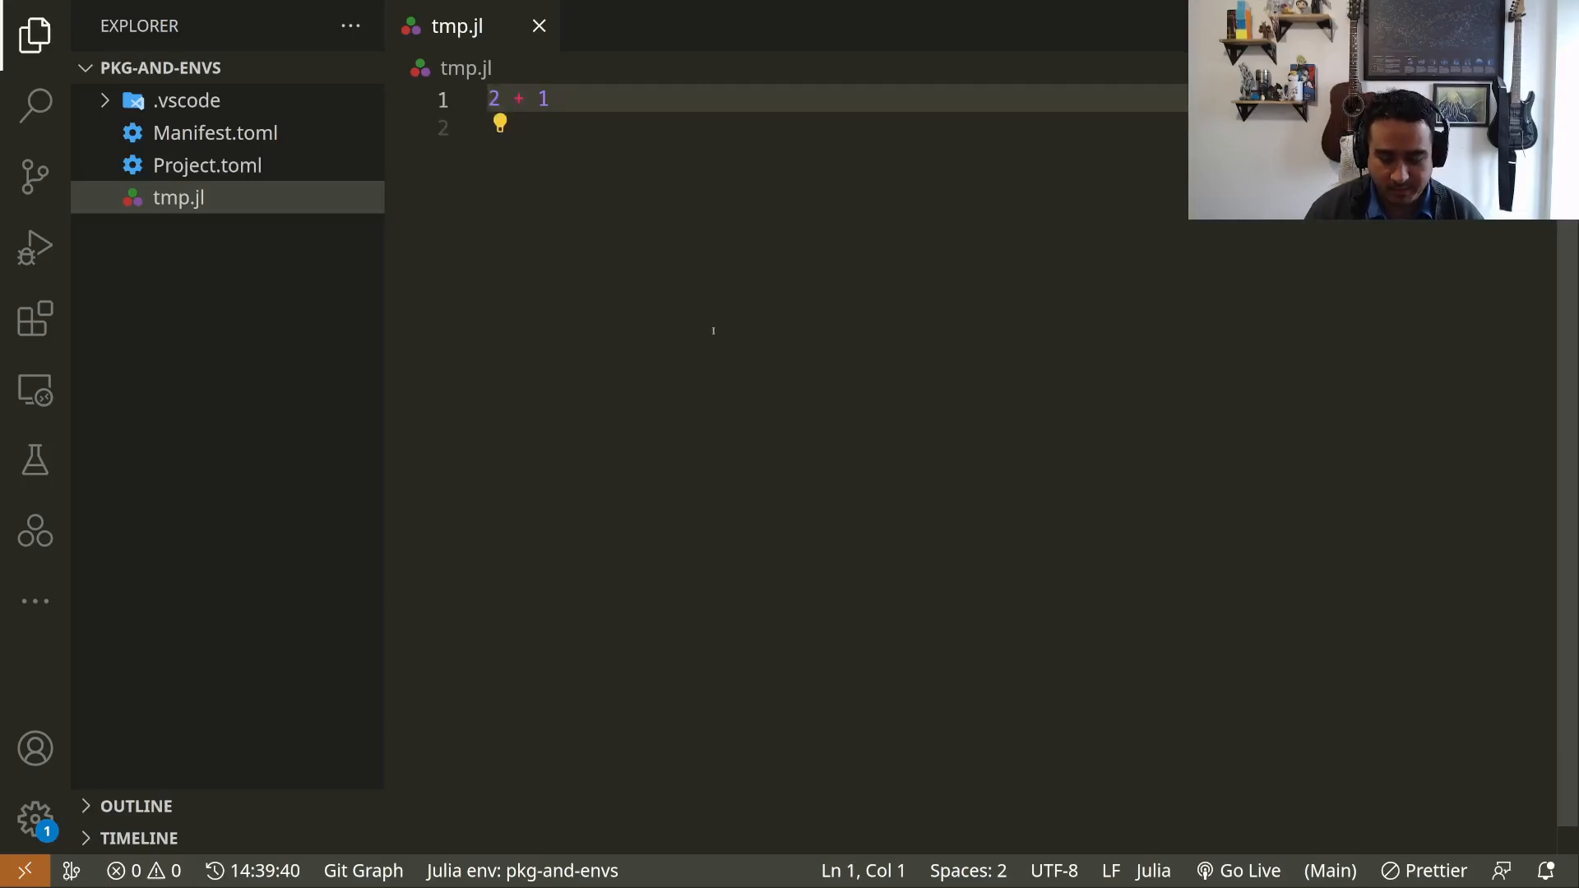
key(Alt+j)
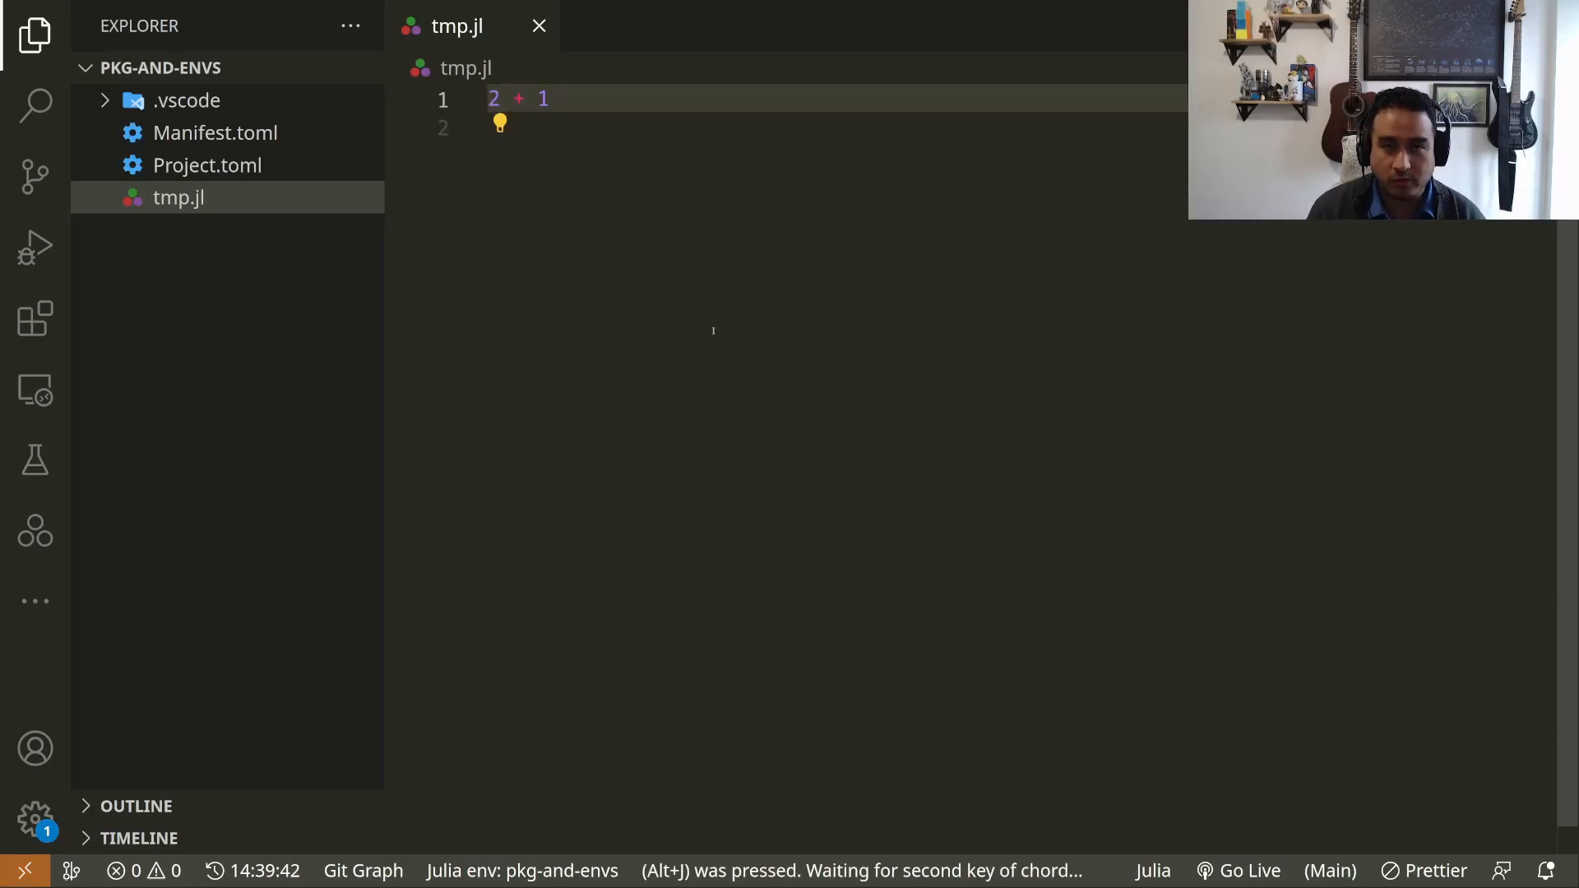
key(Alt+j Alt+o)
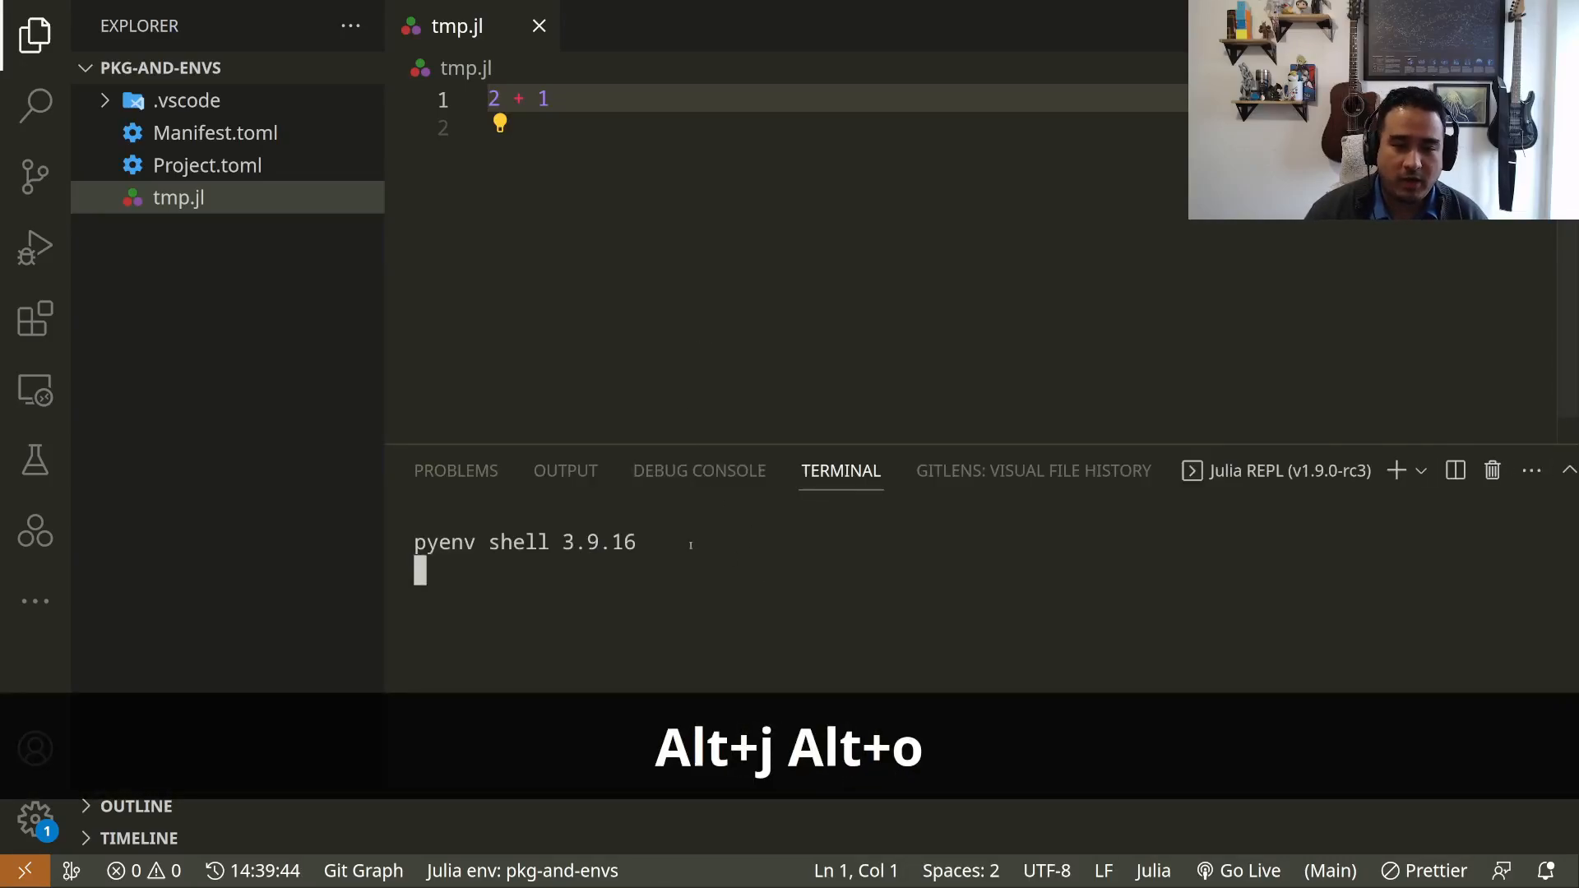
key(Return)
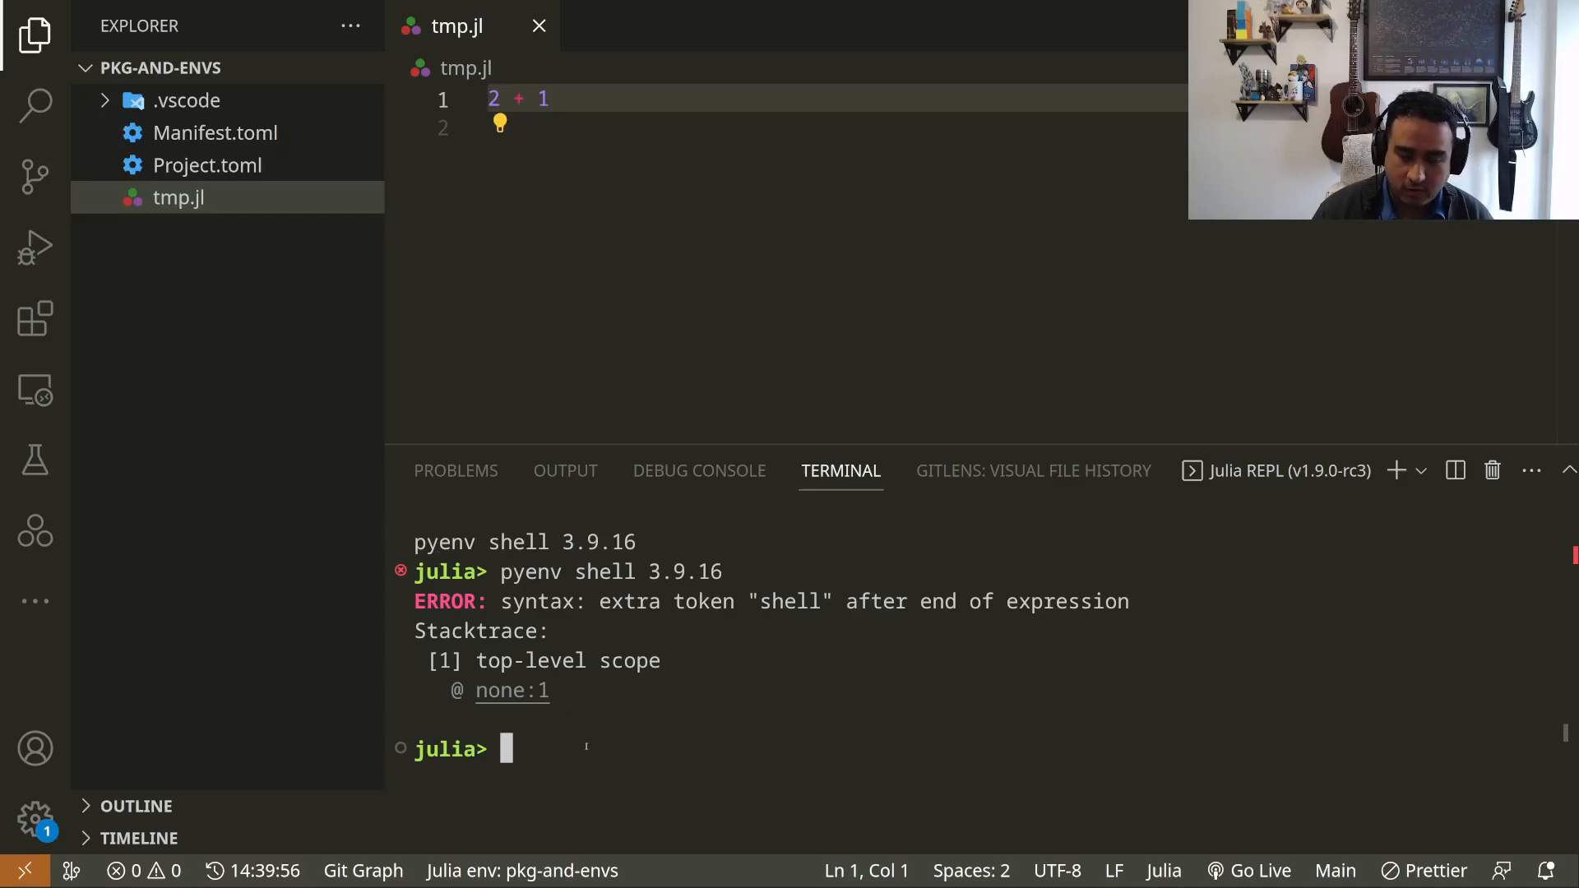
text(])
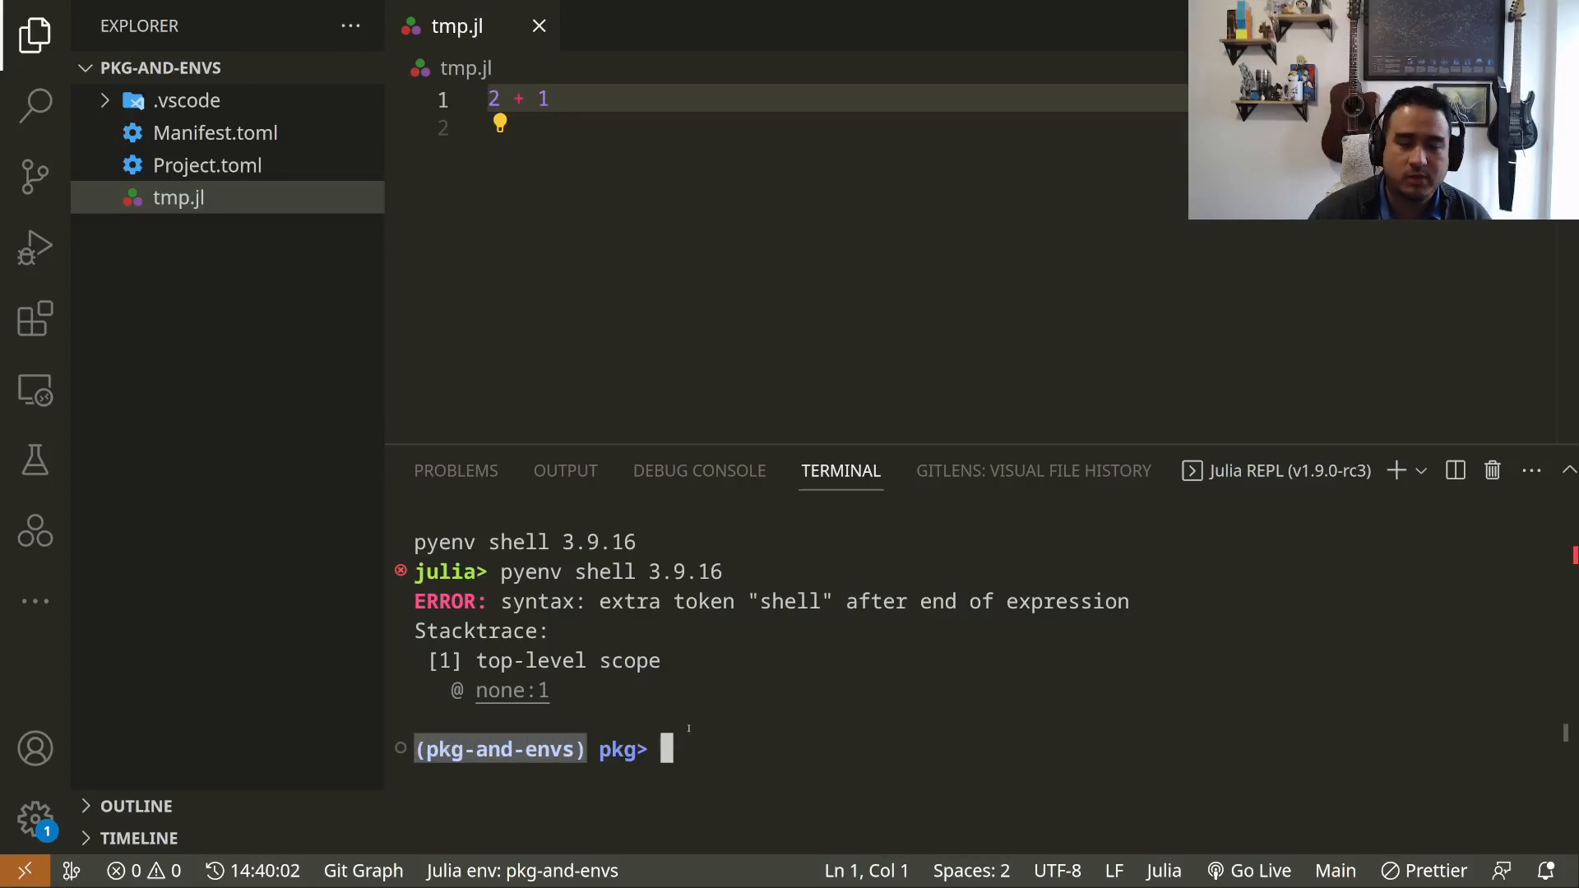
mouse_move(735, 762)
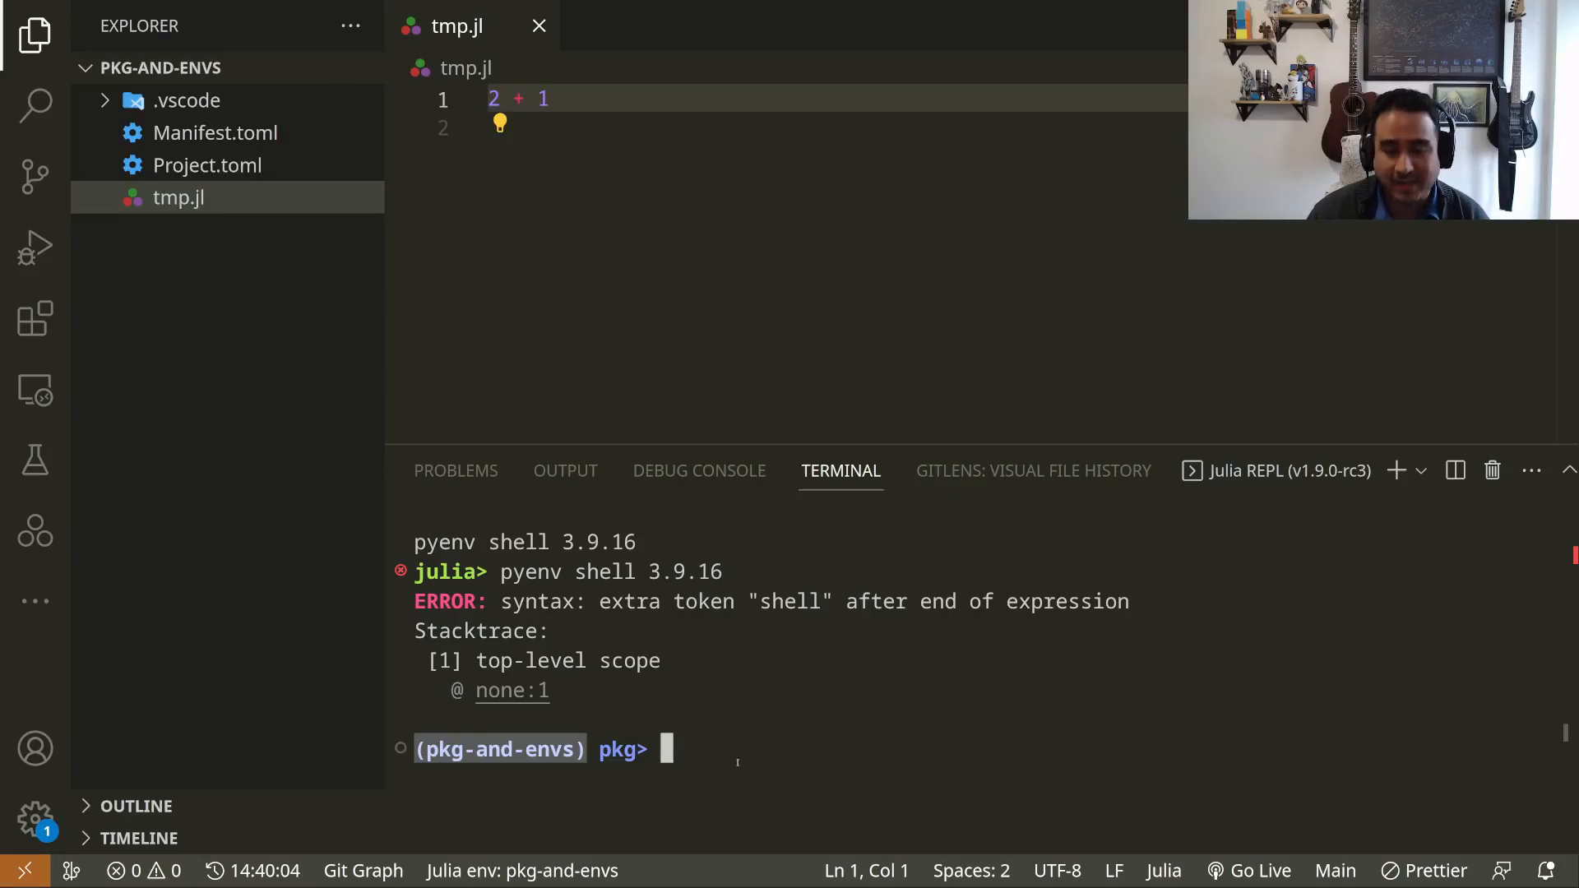